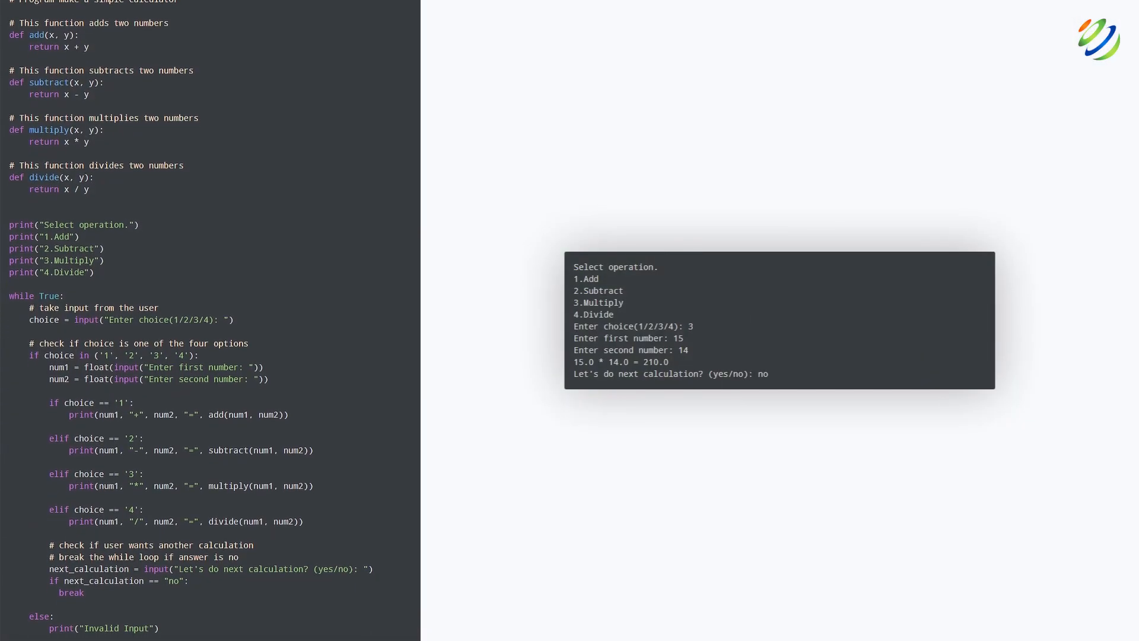
Scroll past the calculator code and its 15 × 14 = 210 sample run toward the DigitalOcean tutorial
scroll("down", 3)
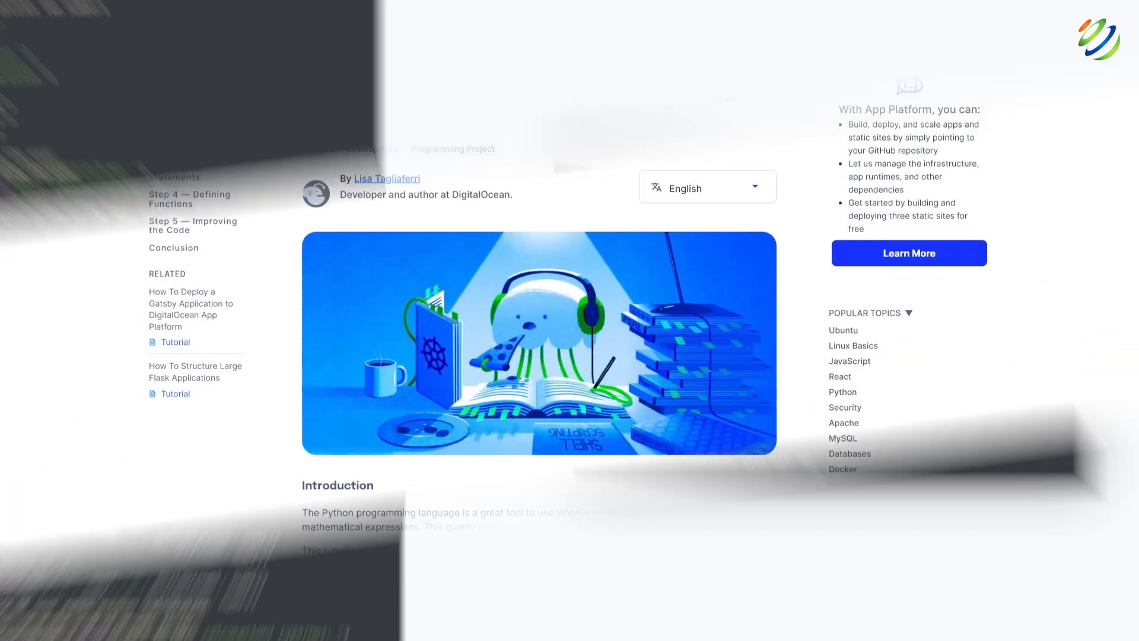
Scroll through the calculator tutorial's introduction and Prerequisites section
scroll("down", 3)
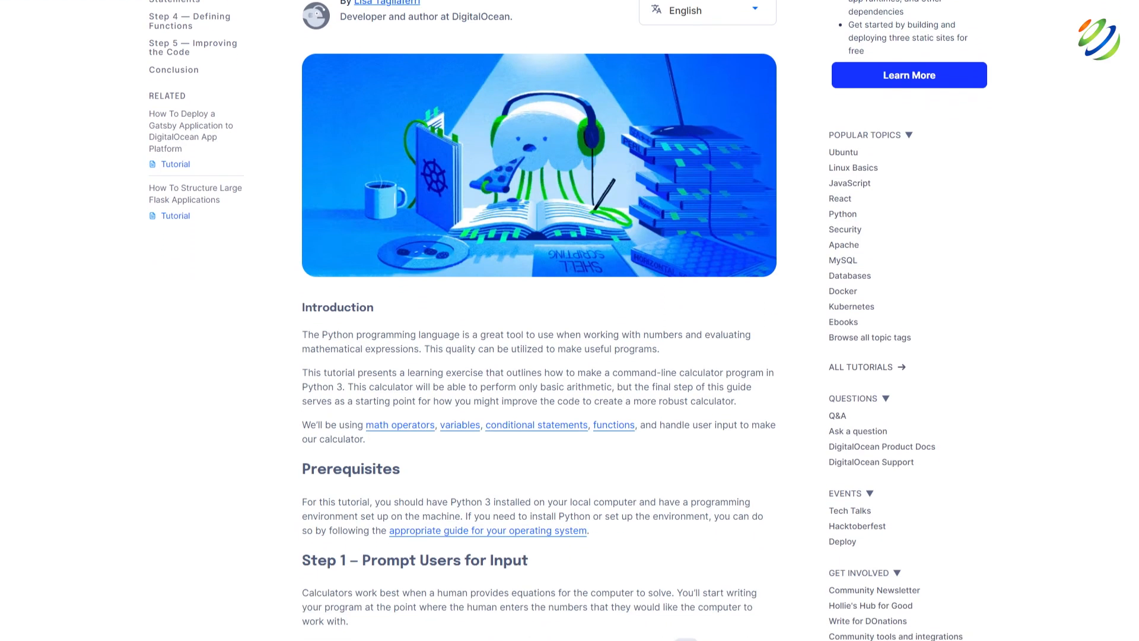
scroll("down", 3)
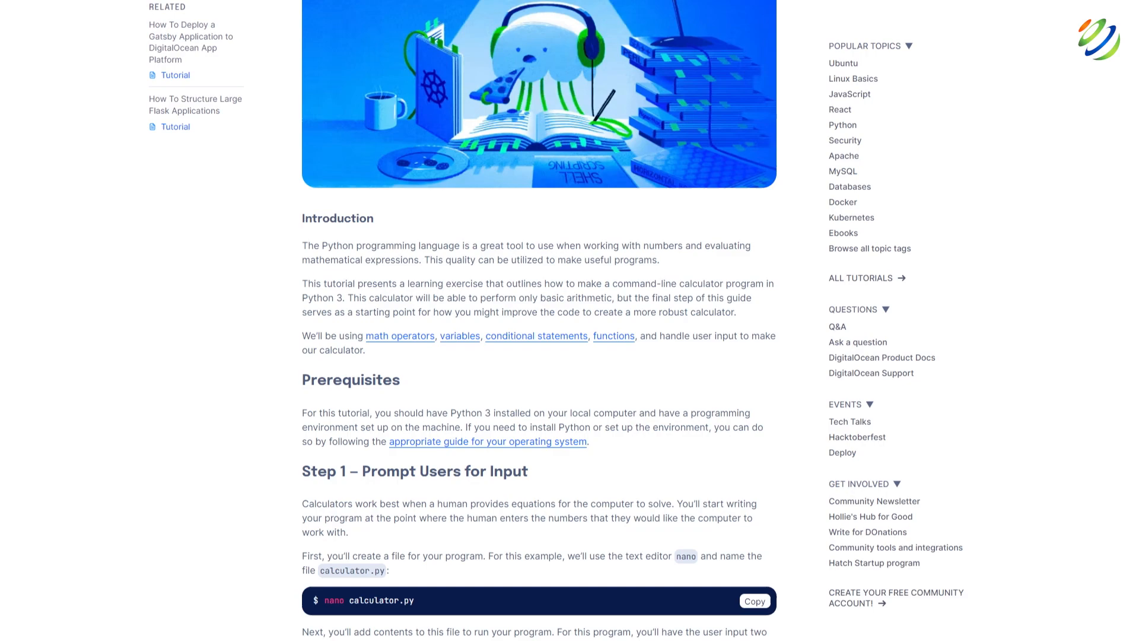
scroll("down", 3)
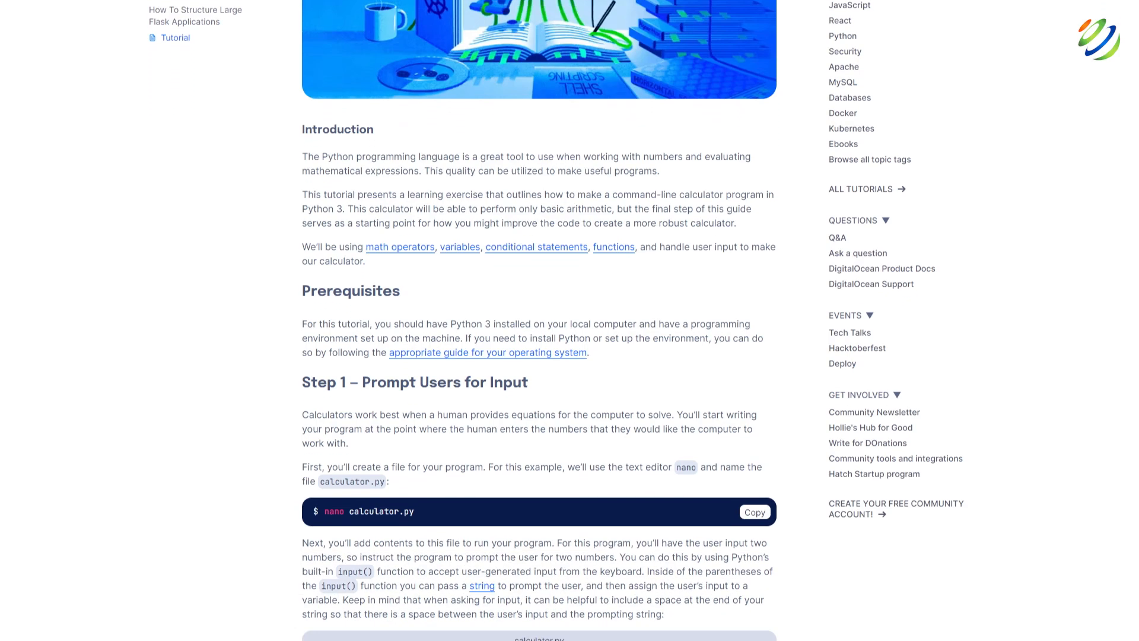
scroll("down", 3)
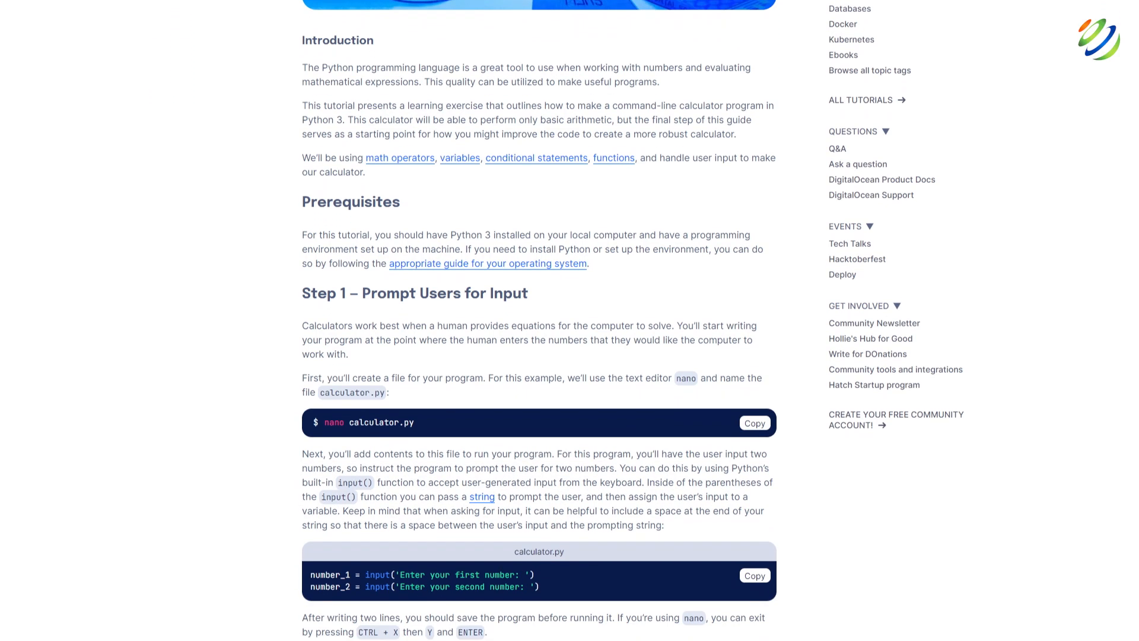
scroll("down", 3)
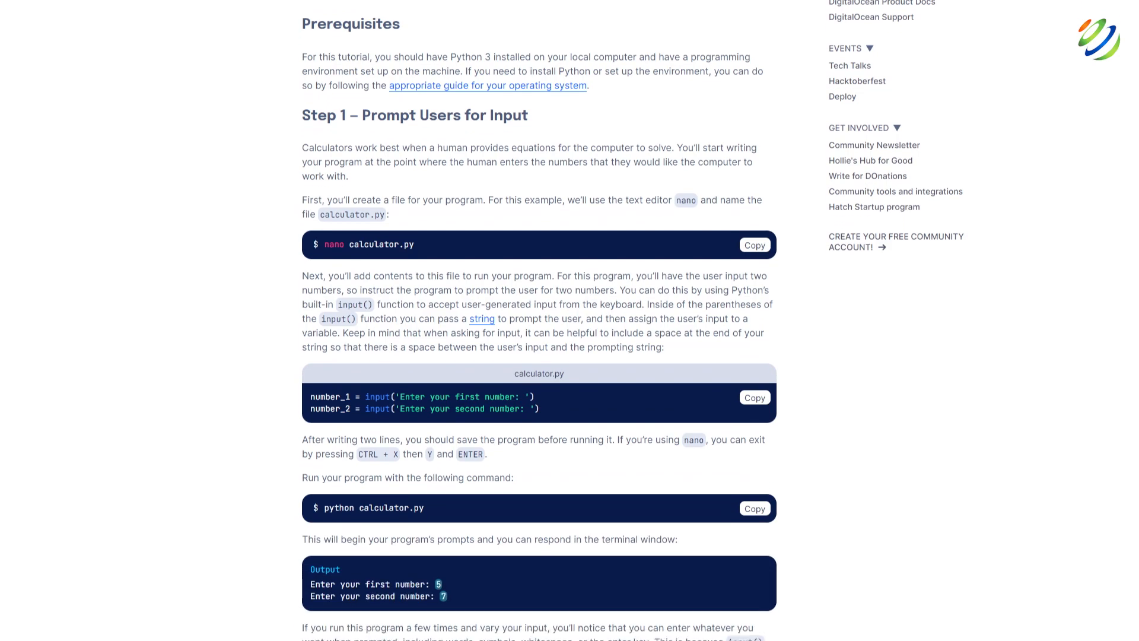
scroll("down", 3)
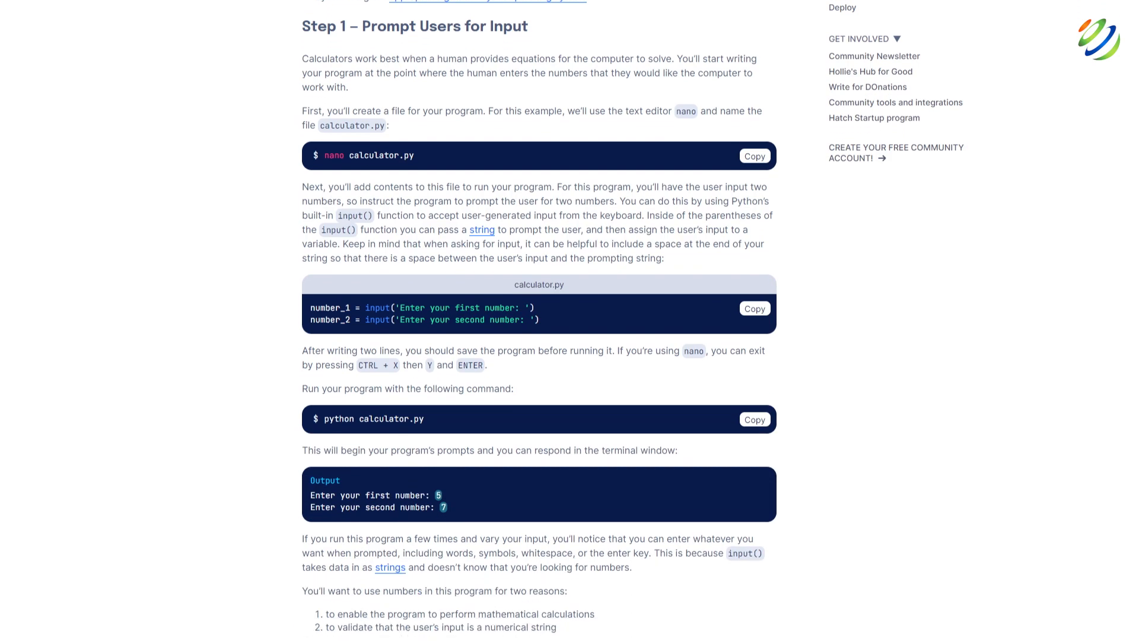
scroll("down", 3)
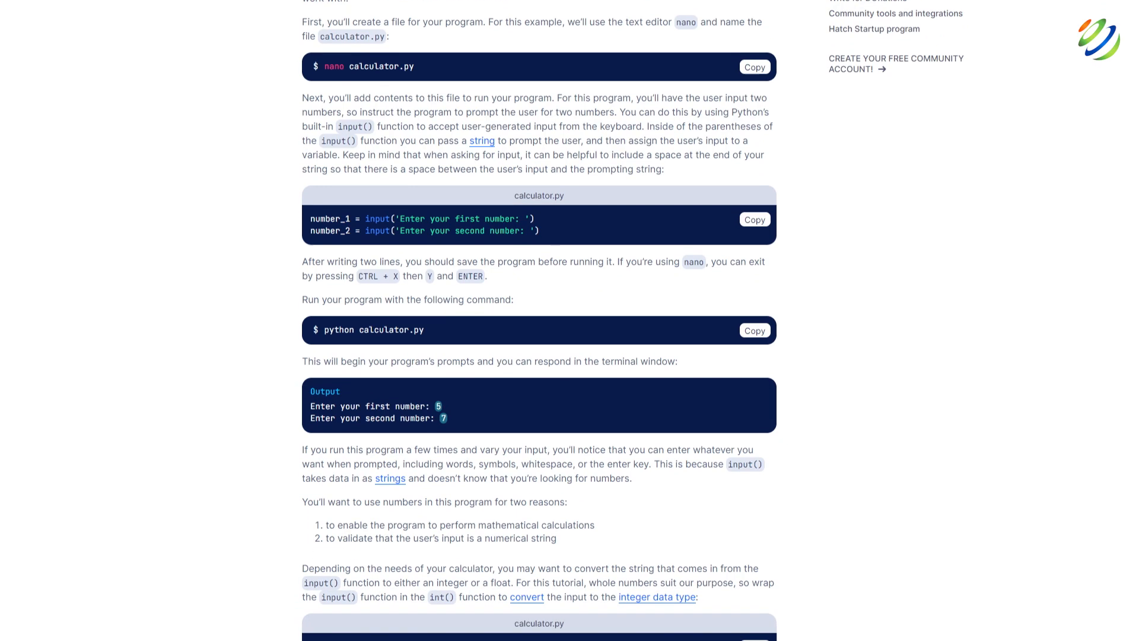
scroll("down", 3)
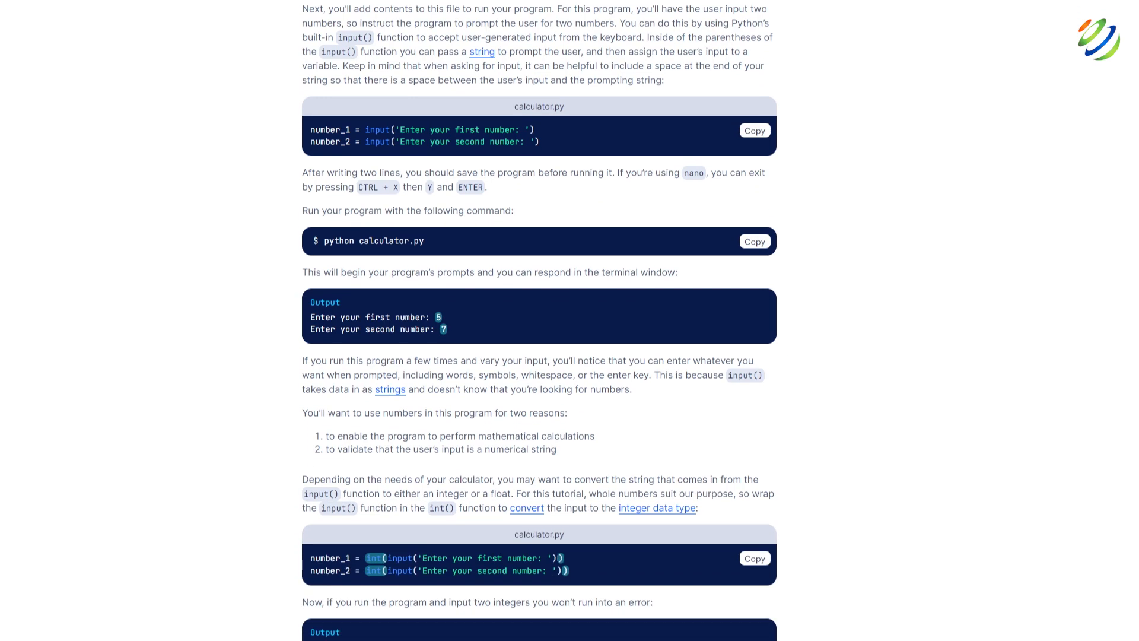
scroll("down", 3)
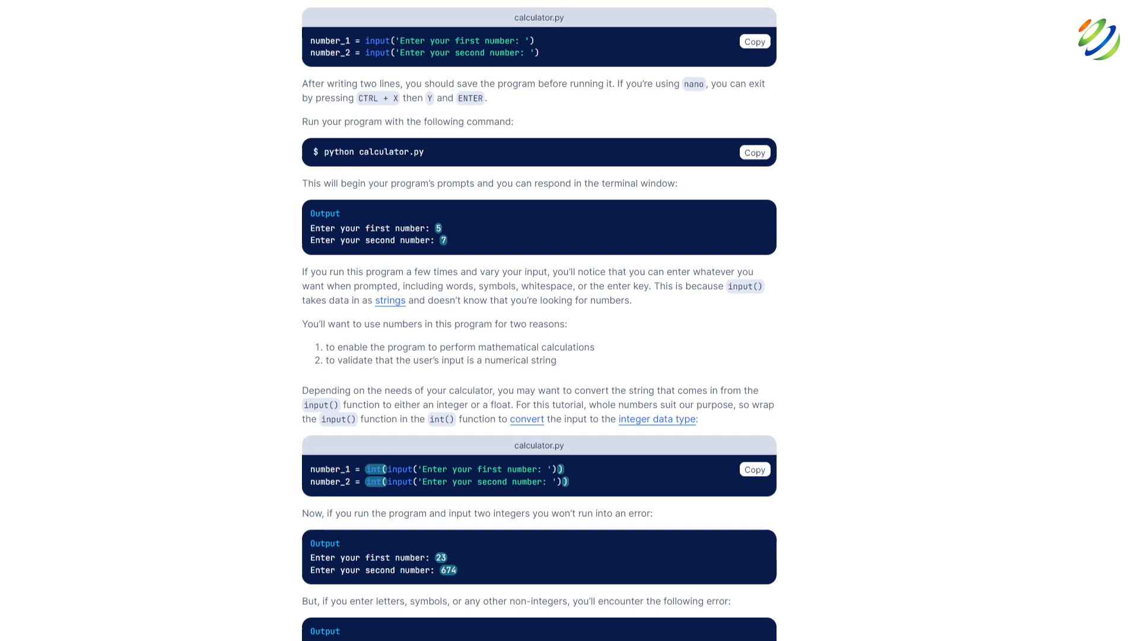
scroll("down", 3)
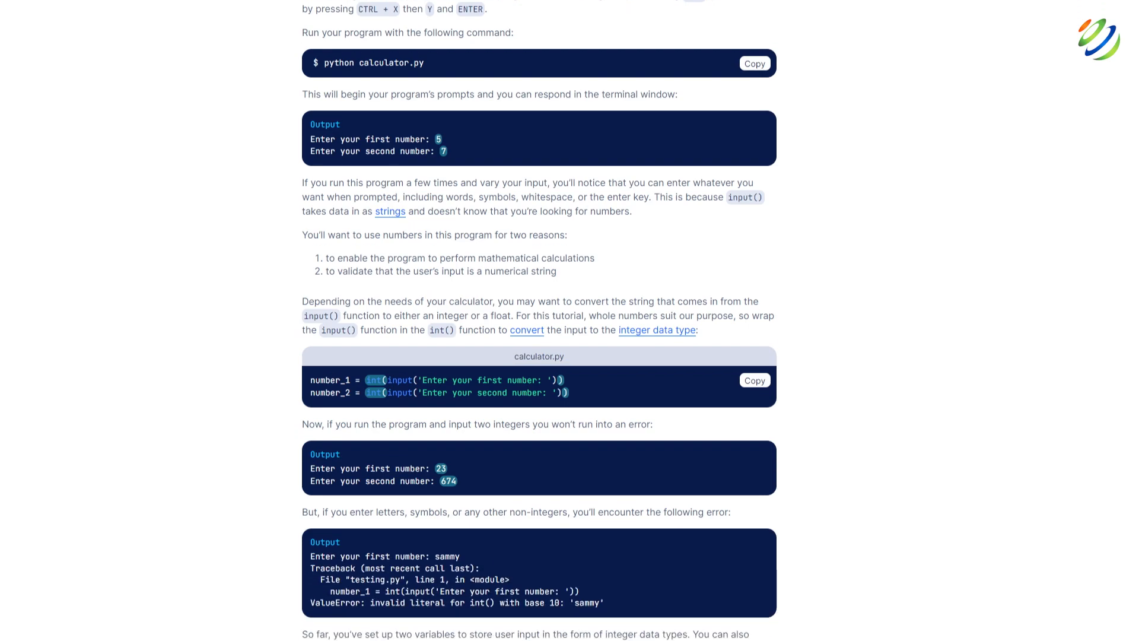
Continue down through Step 1 prompting for input and Step 2 adding operators with string formatters
scroll("down", 3)
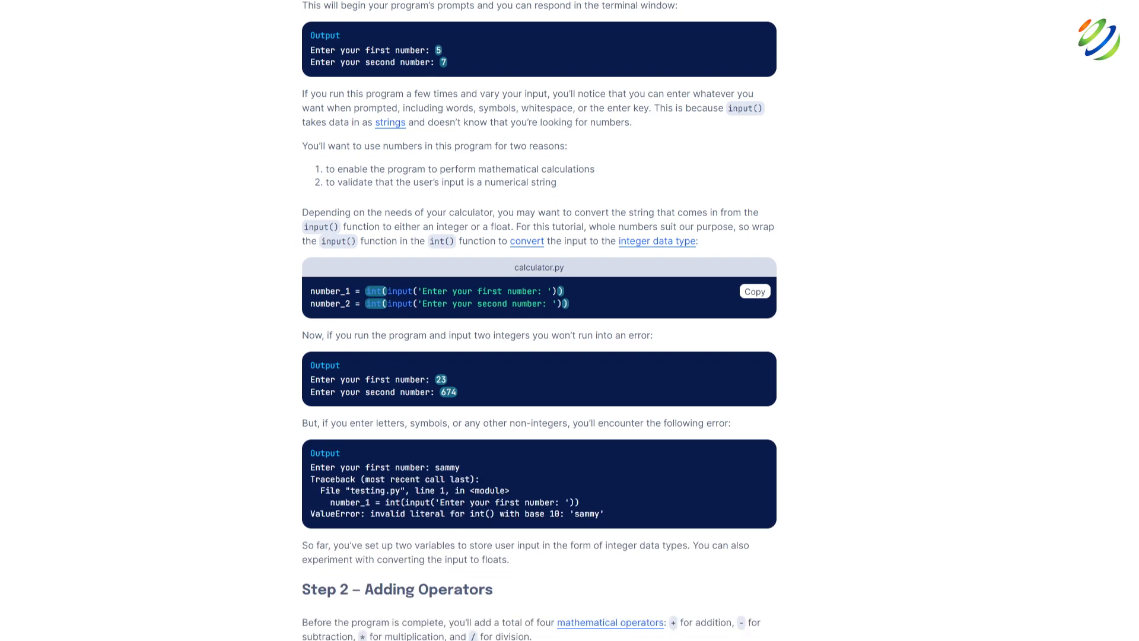
scroll("down", 3)
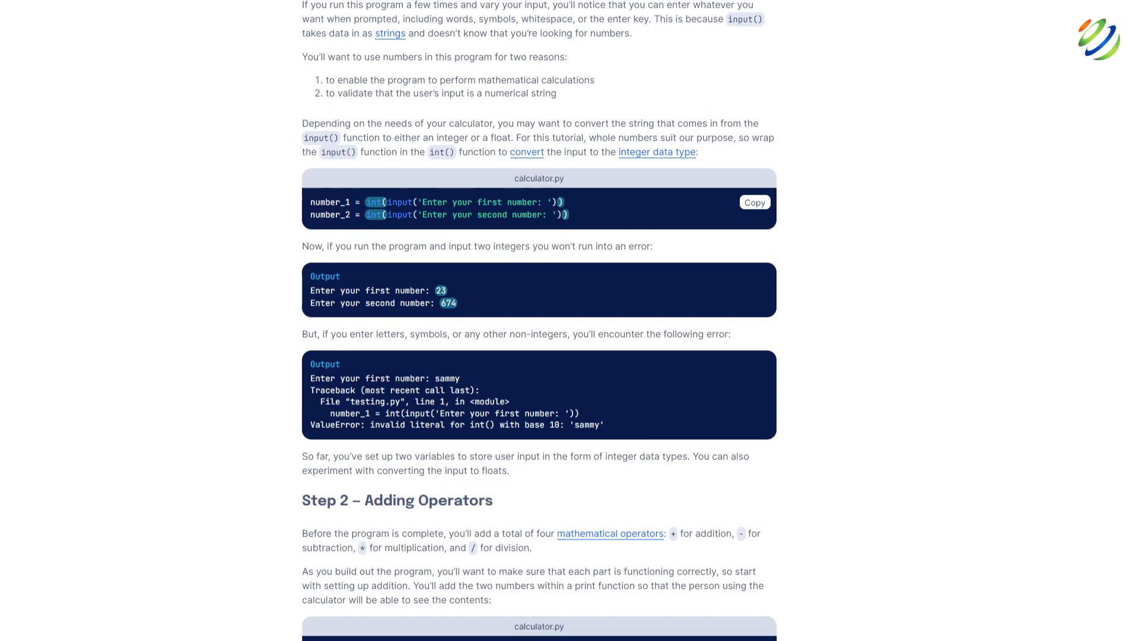
scroll("down", 3)
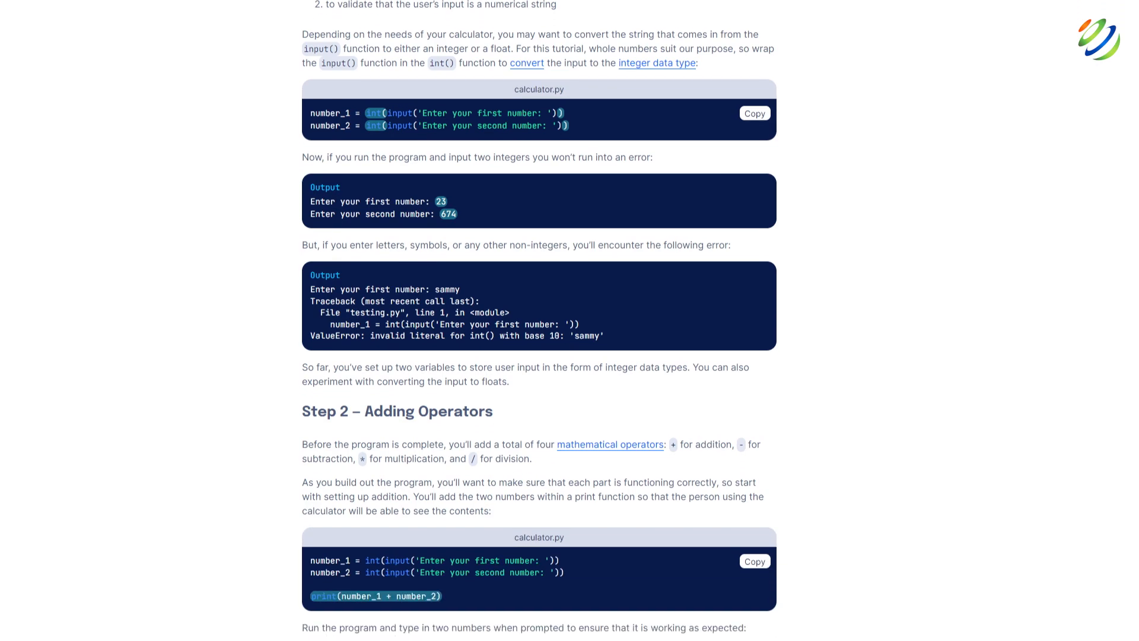
scroll("down", 3)
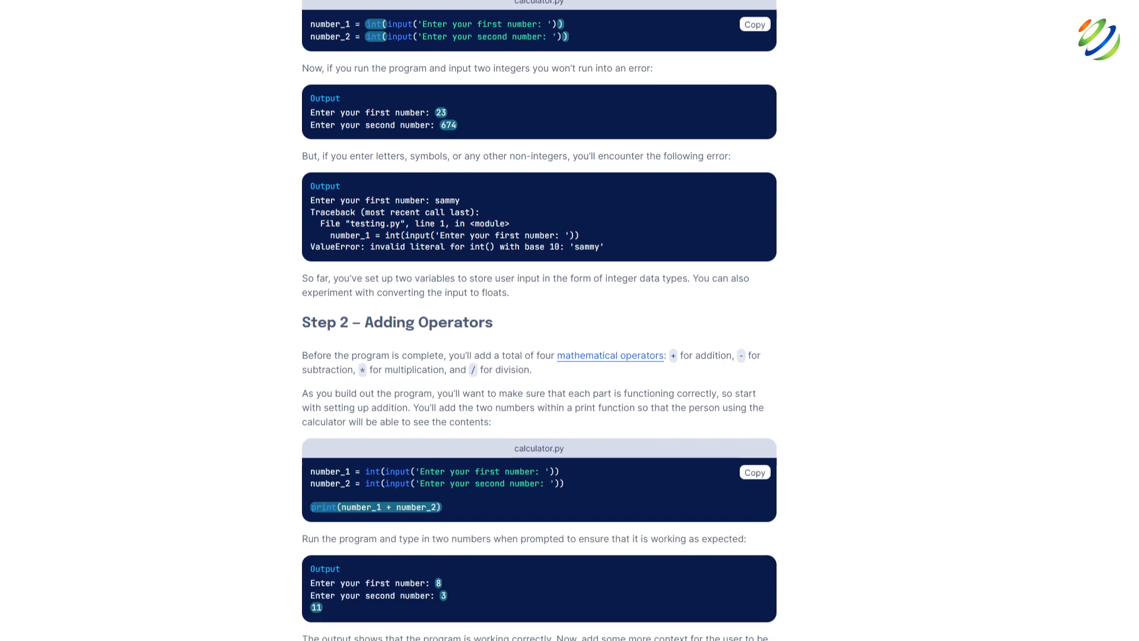
scroll("down", 3)
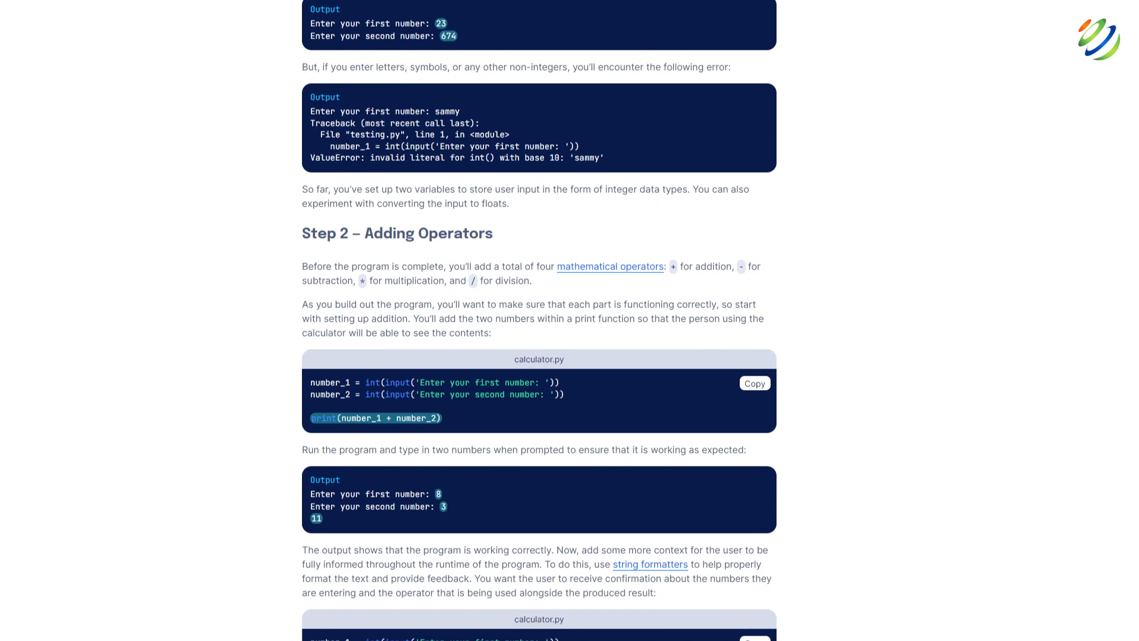
scroll("down", 3)
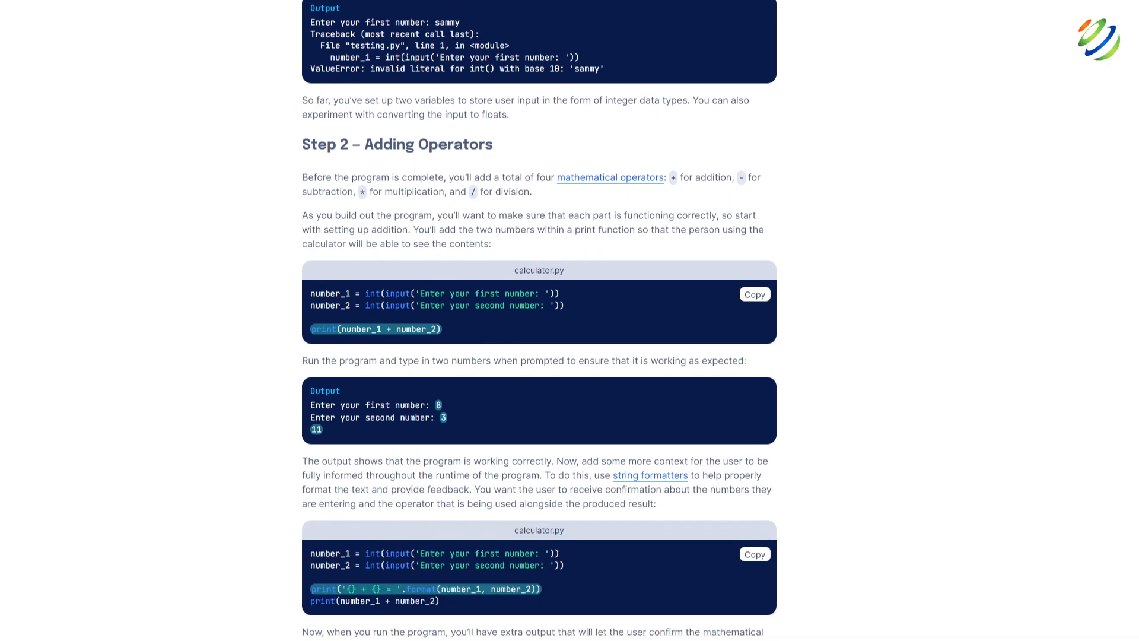
scroll("down", 3)
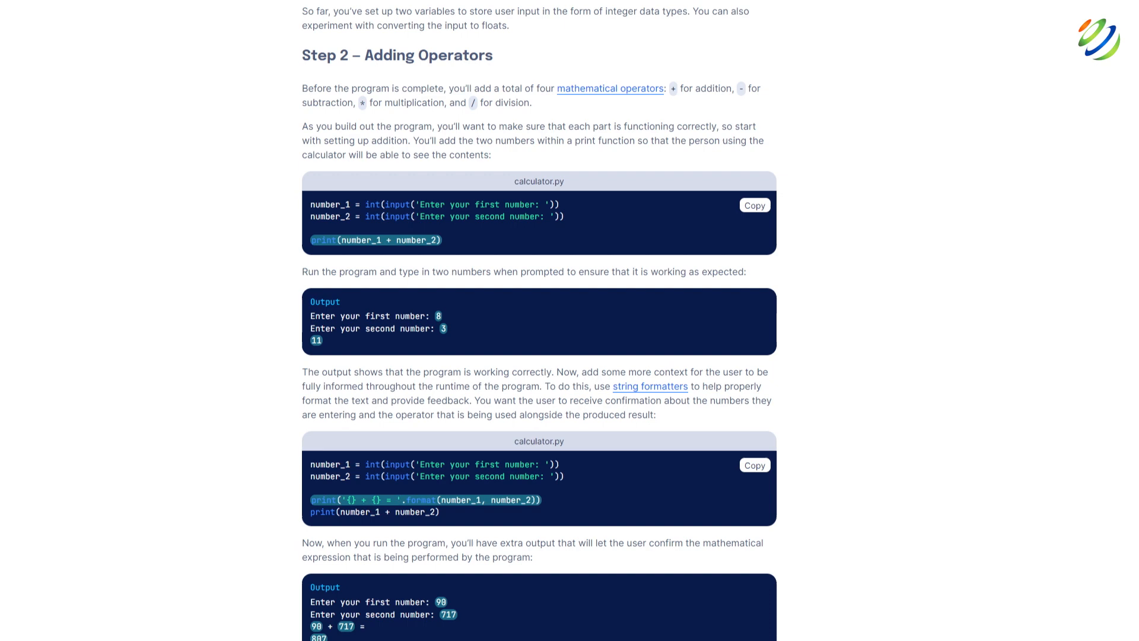
scroll("down", 3)
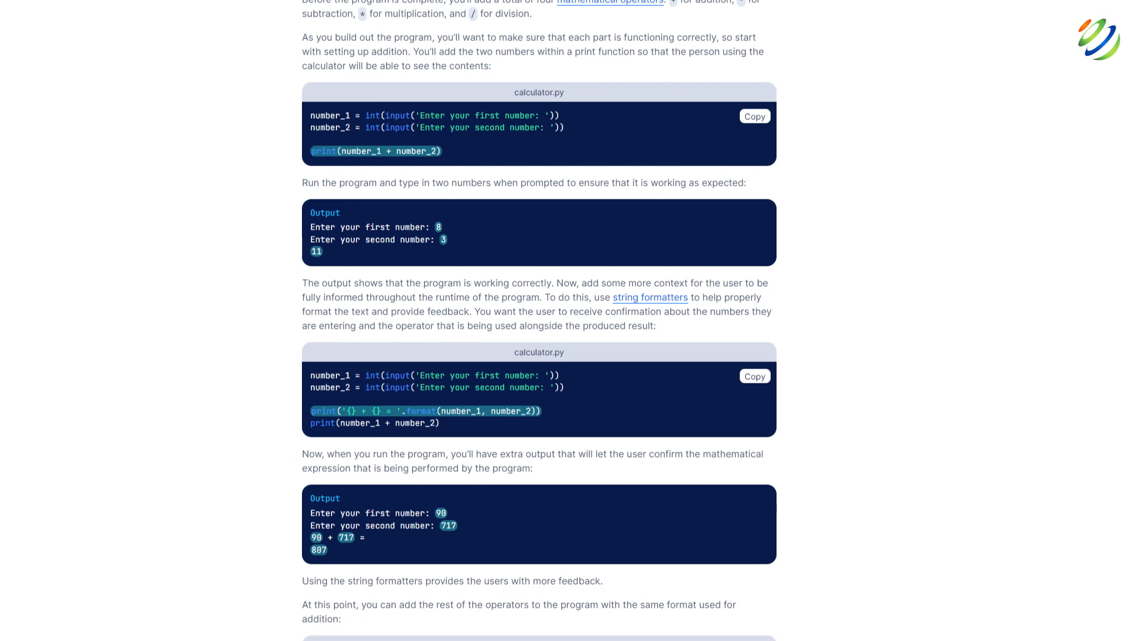
scroll("down", 3)
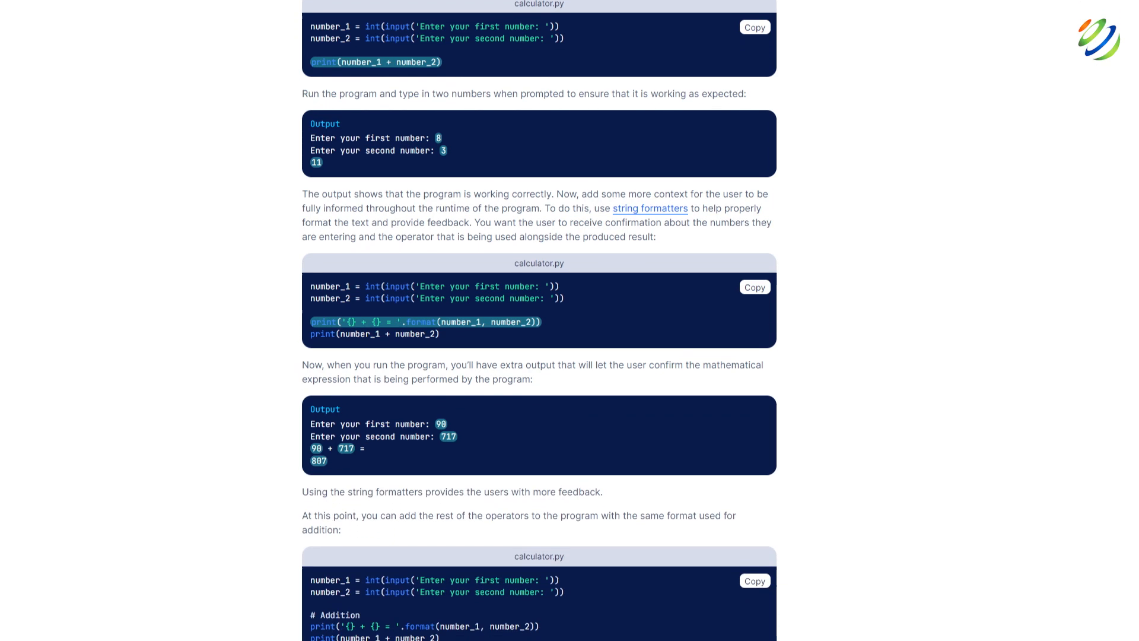
scroll("down", 3)
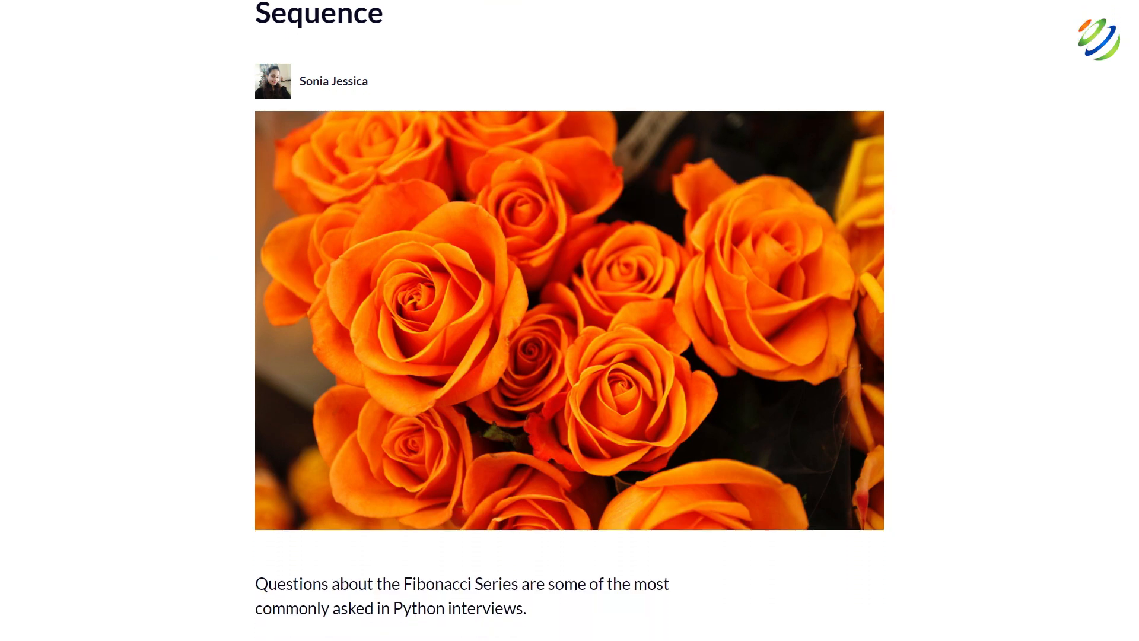
Scroll through the Fibonacci article's explanation, diagram and formula
scroll("down", 3)
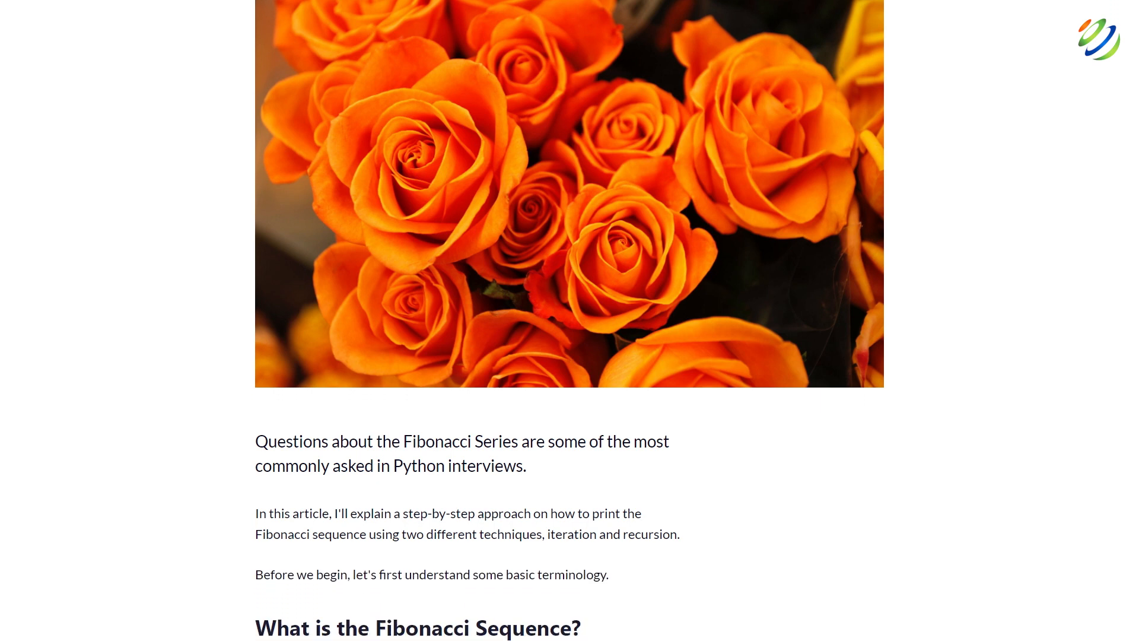
scroll("down", 3)
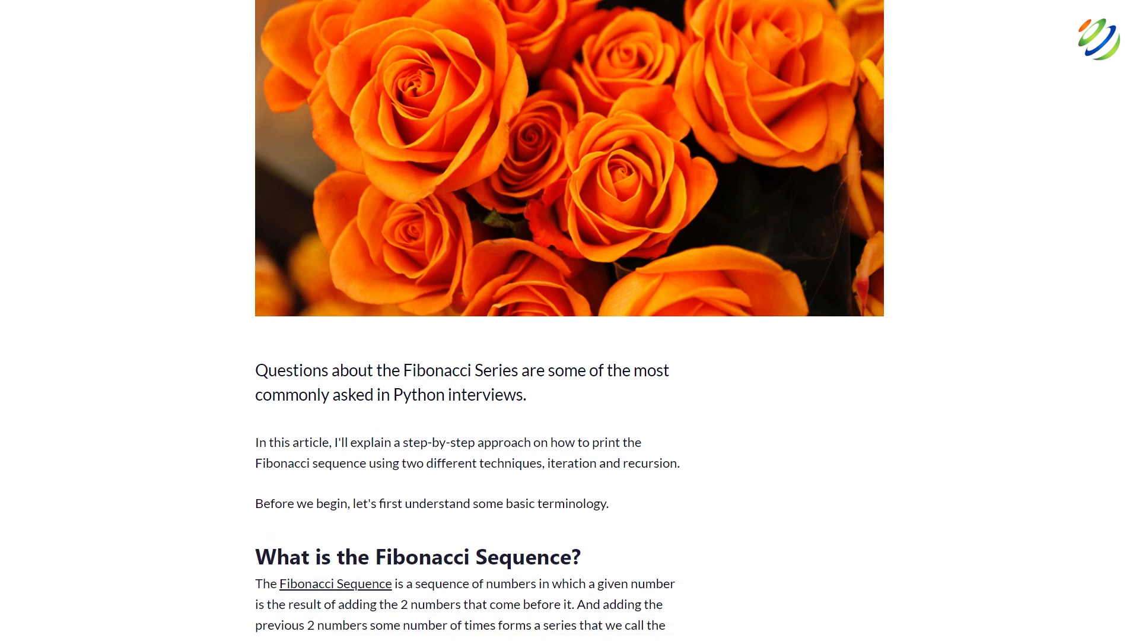
scroll("down", 3)
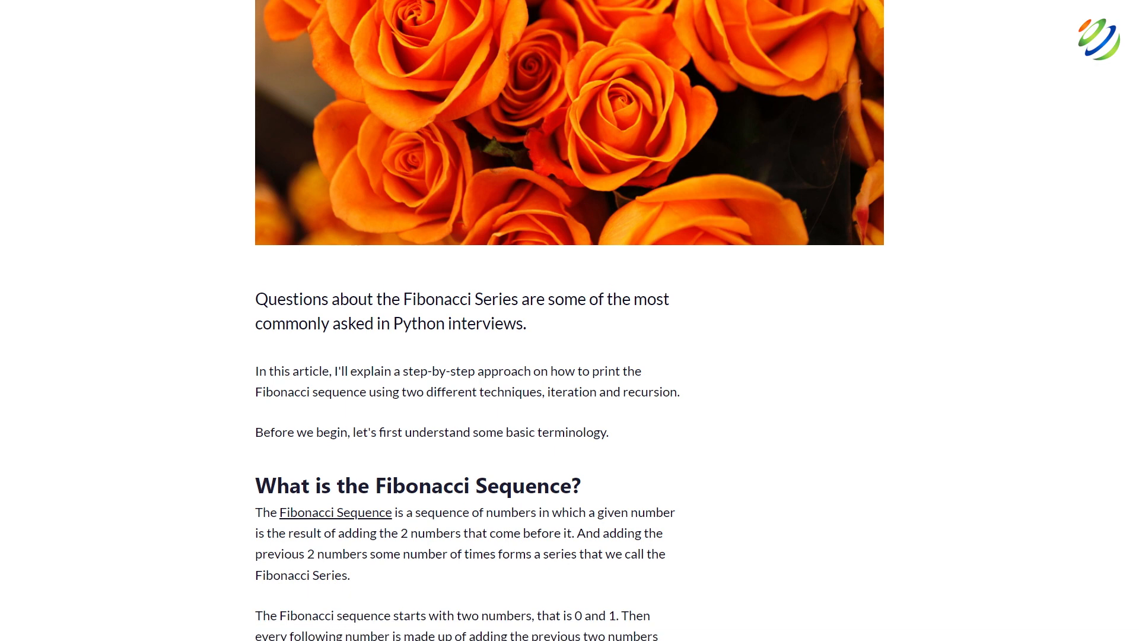
scroll("down", 3)
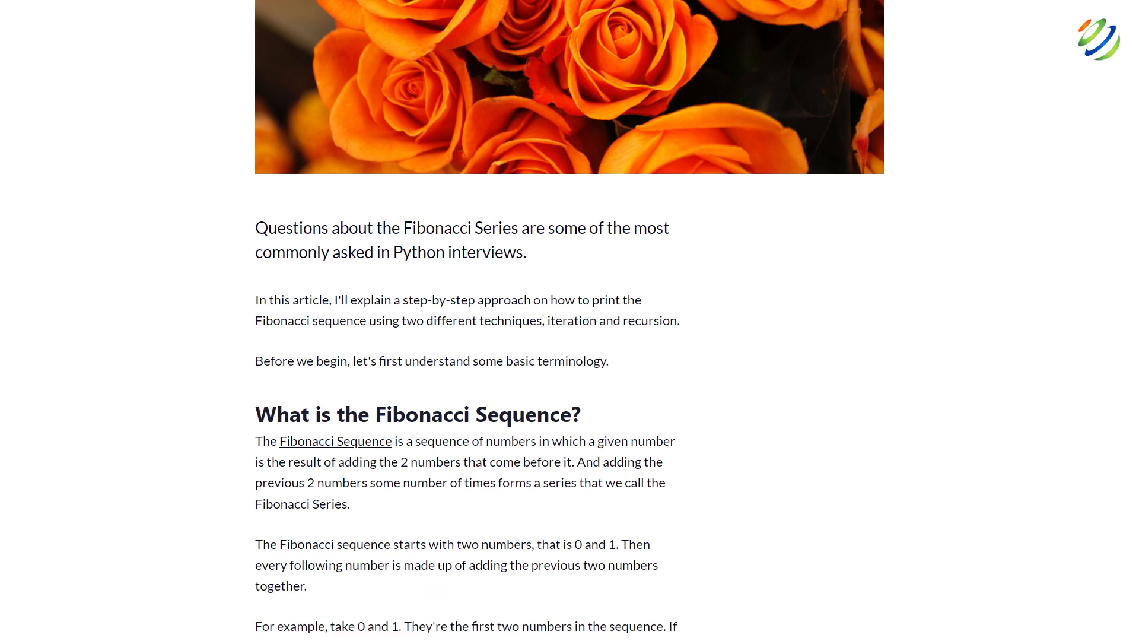
scroll("down", 3)
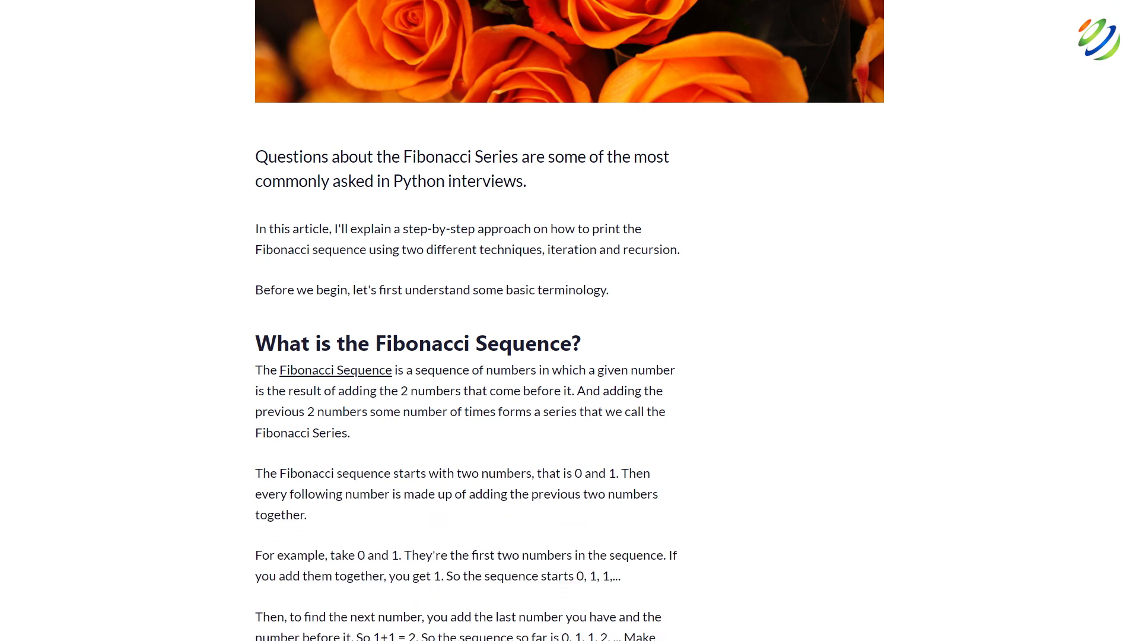
scroll("down", 3)
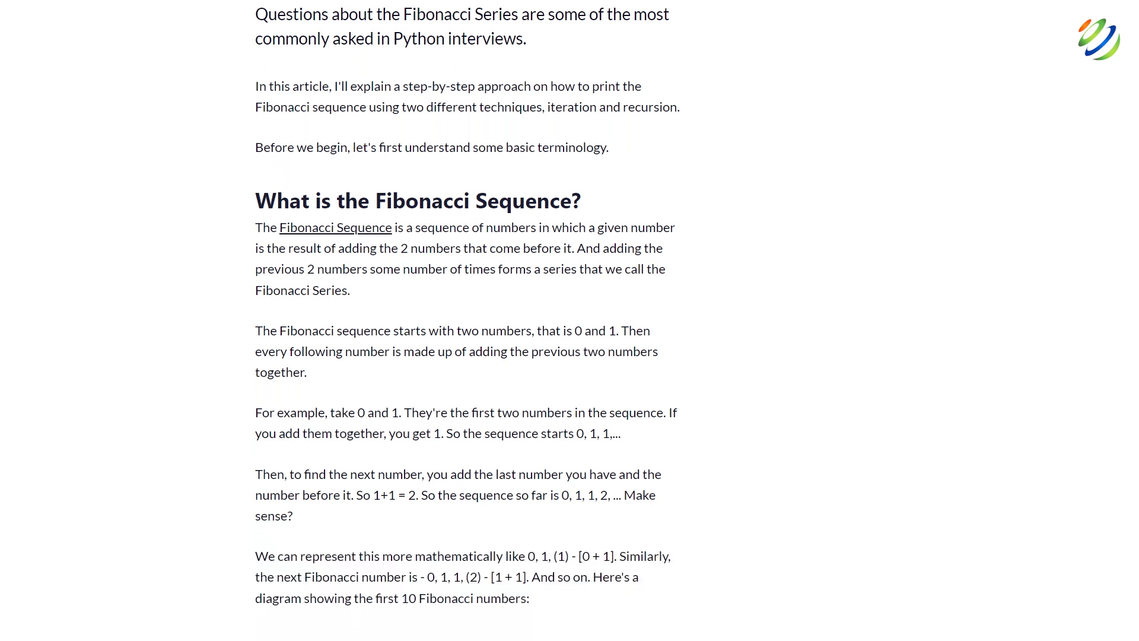
scroll("down", 3)
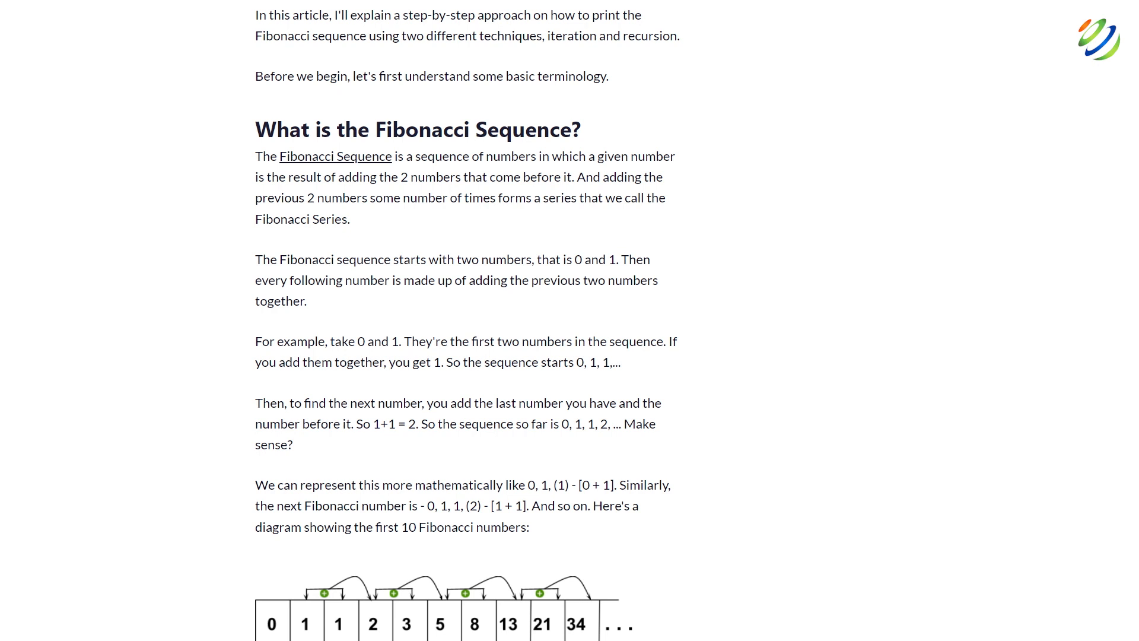
scroll("down", 3)
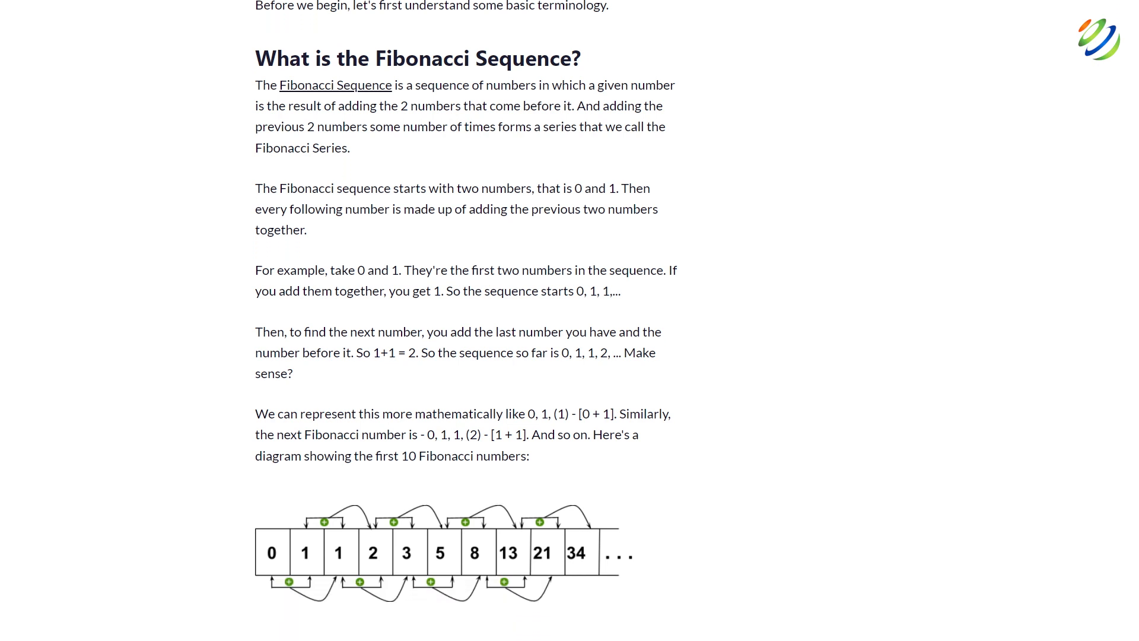
scroll("down", 3)
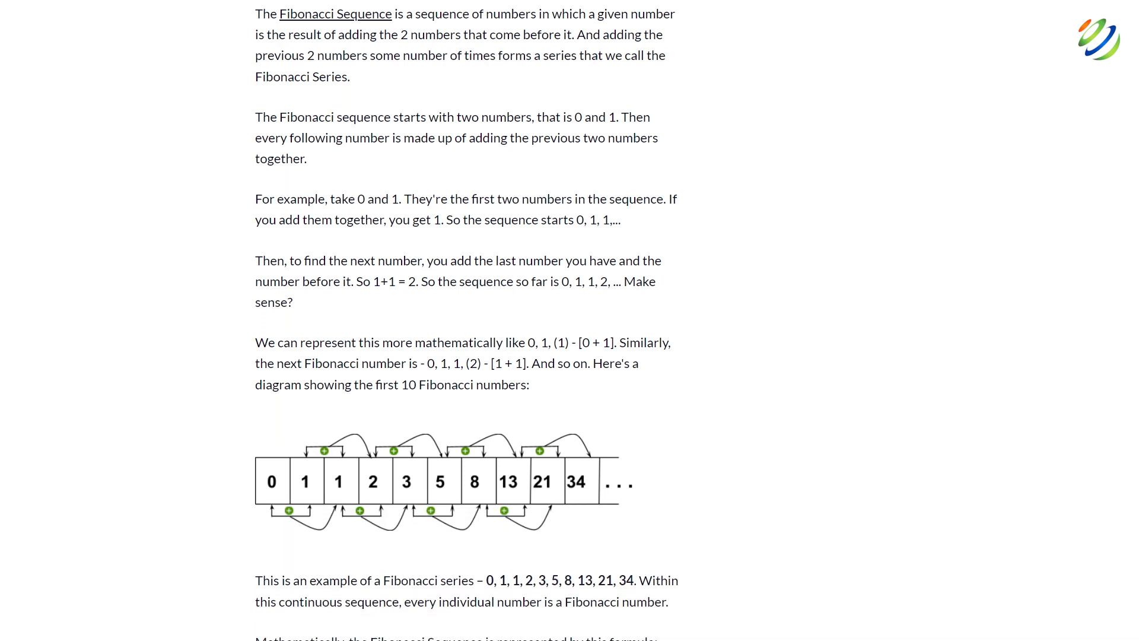
scroll("down", 3)
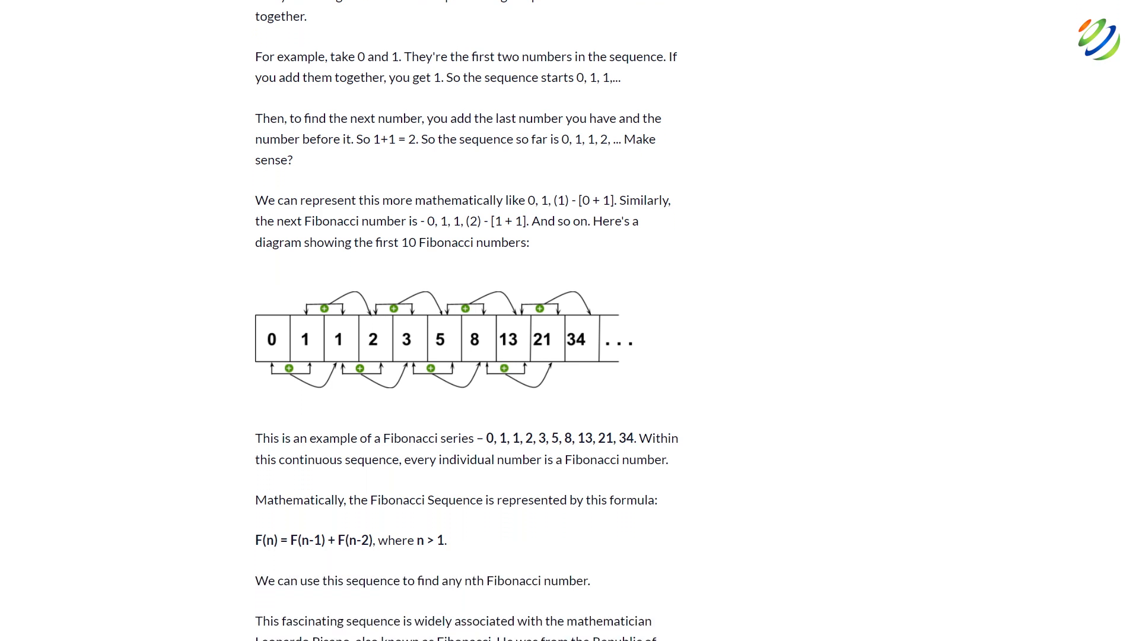
scroll("down", 3)
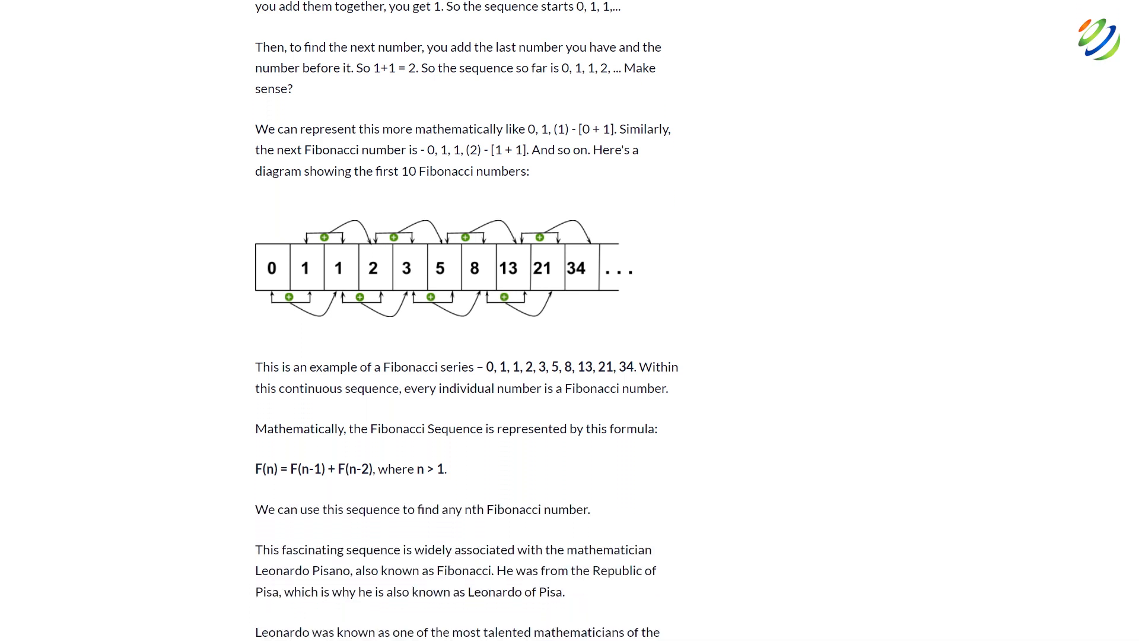
scroll("down", 3)
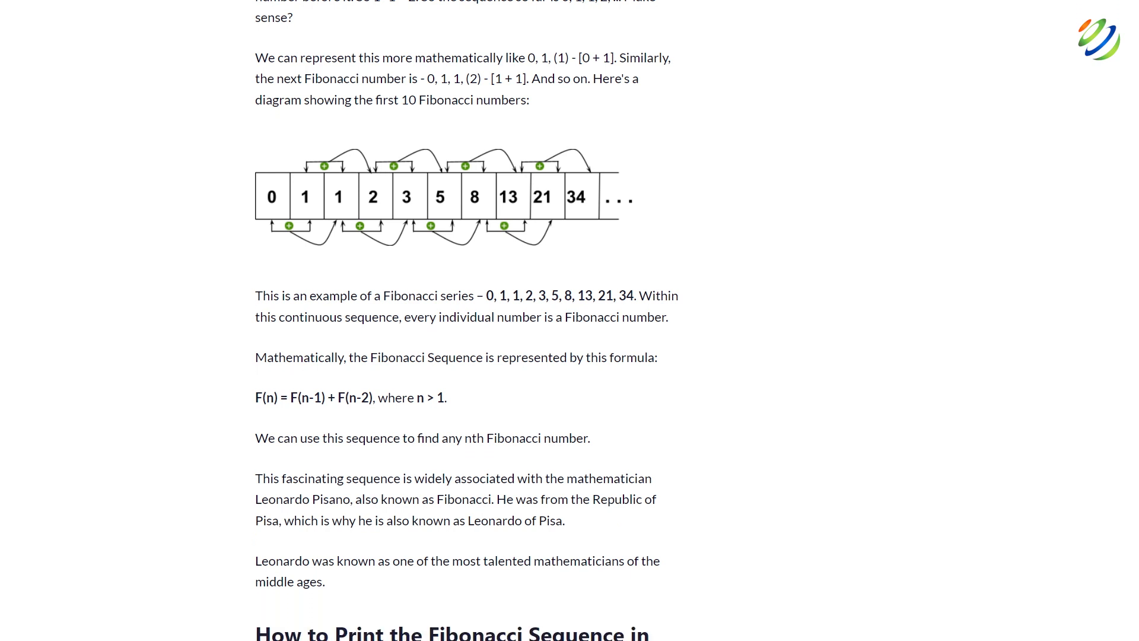
Continue down to the iterative algorithm table and its Python code heading
scroll("down", 3)
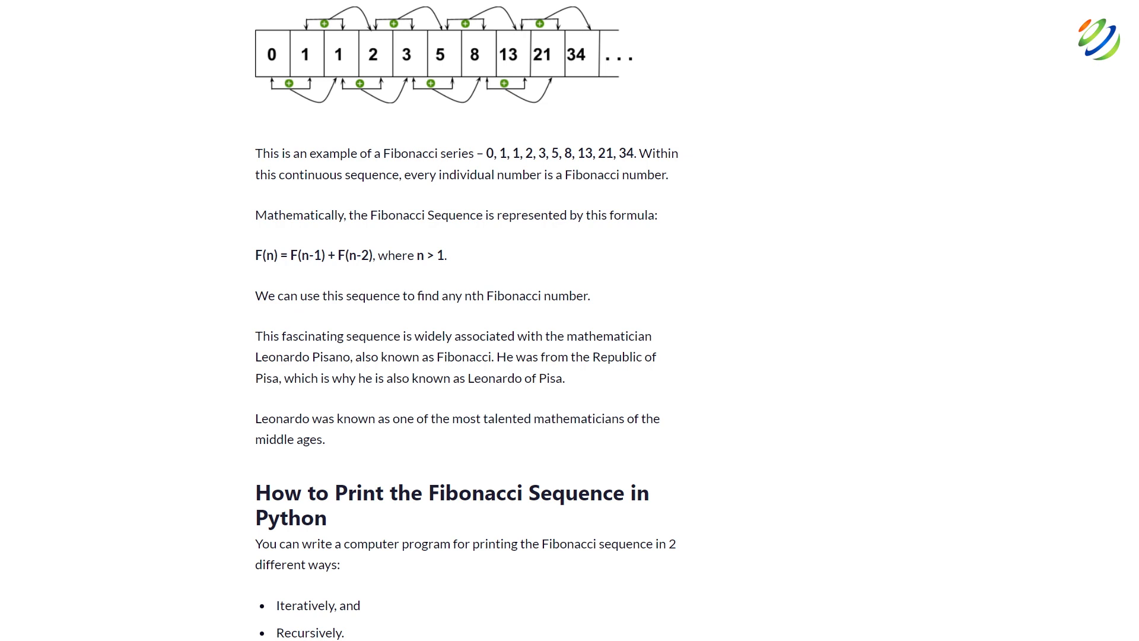
scroll("down", 3)
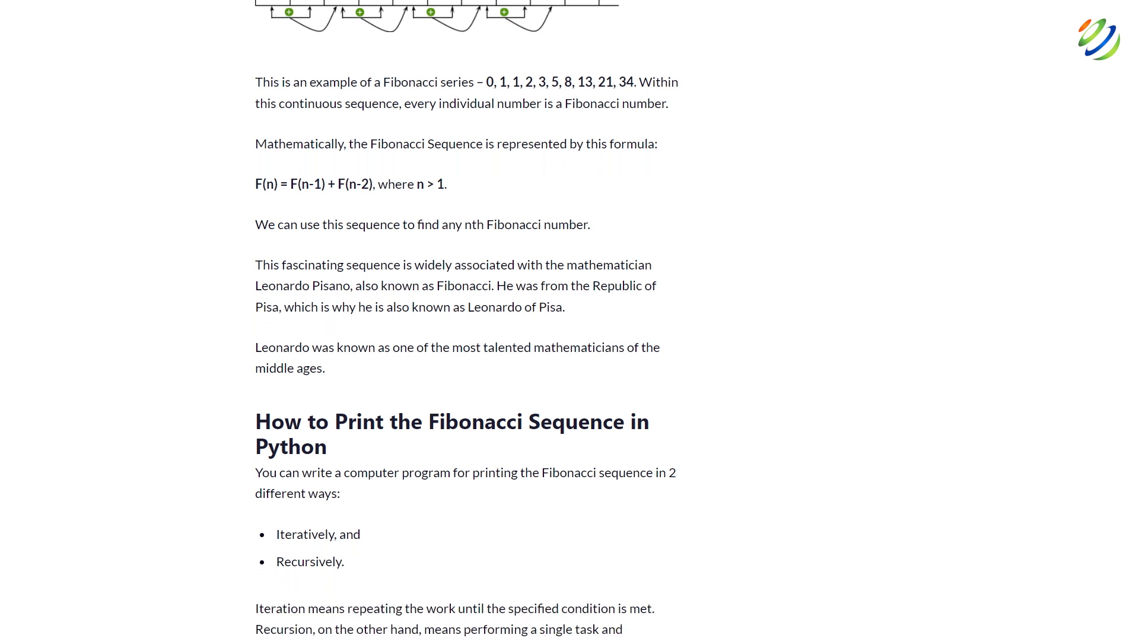
scroll("down", 3)
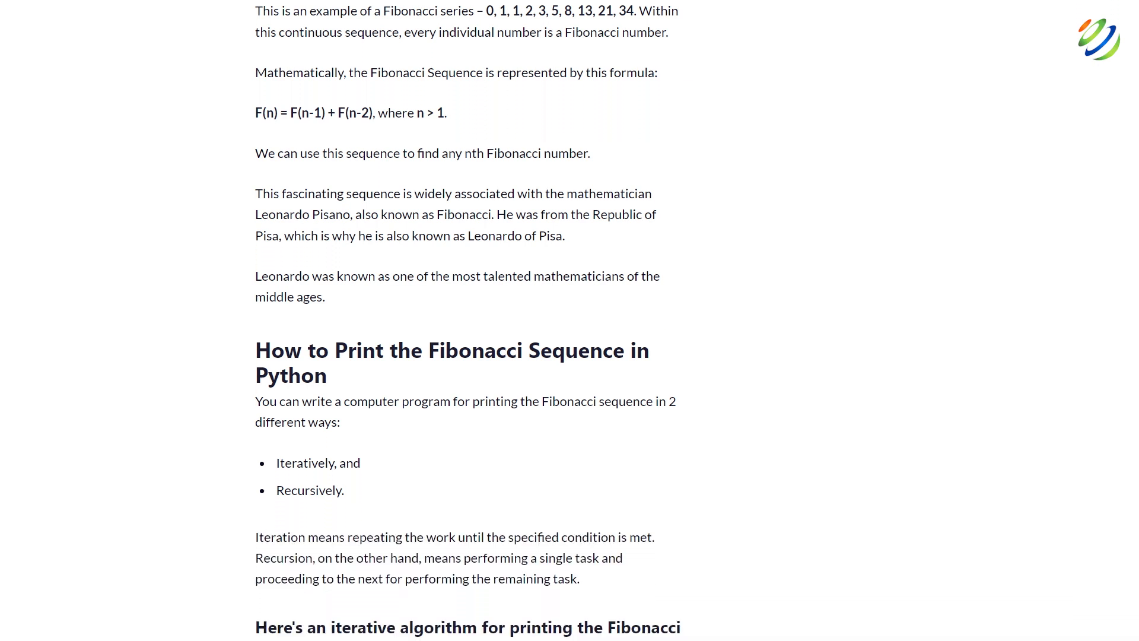
scroll("down", 3)
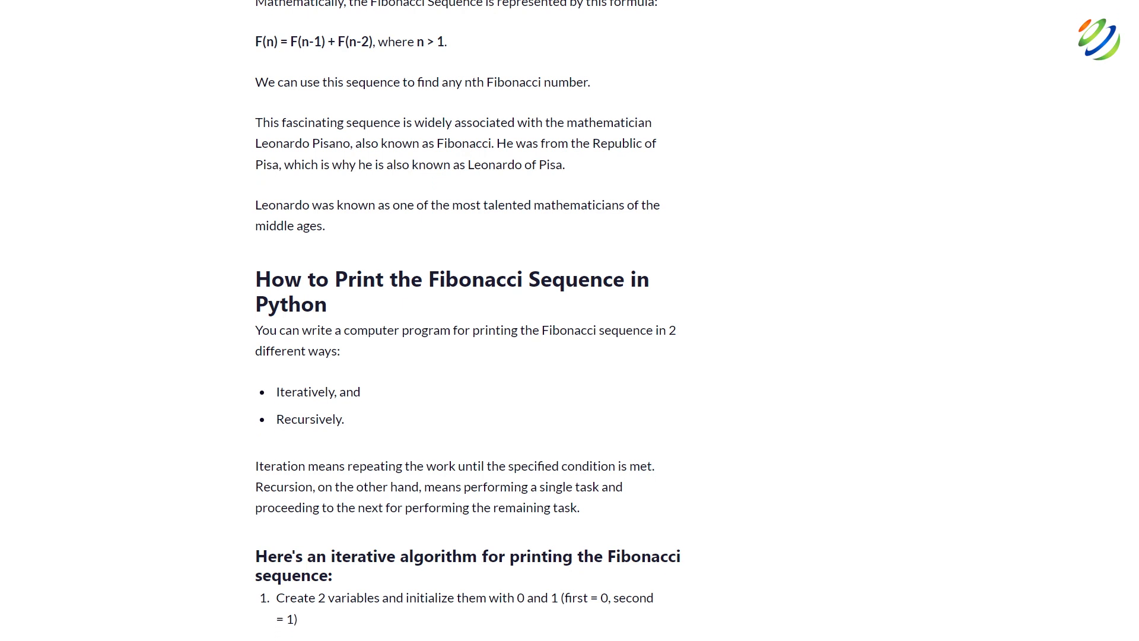
scroll("down", 3)
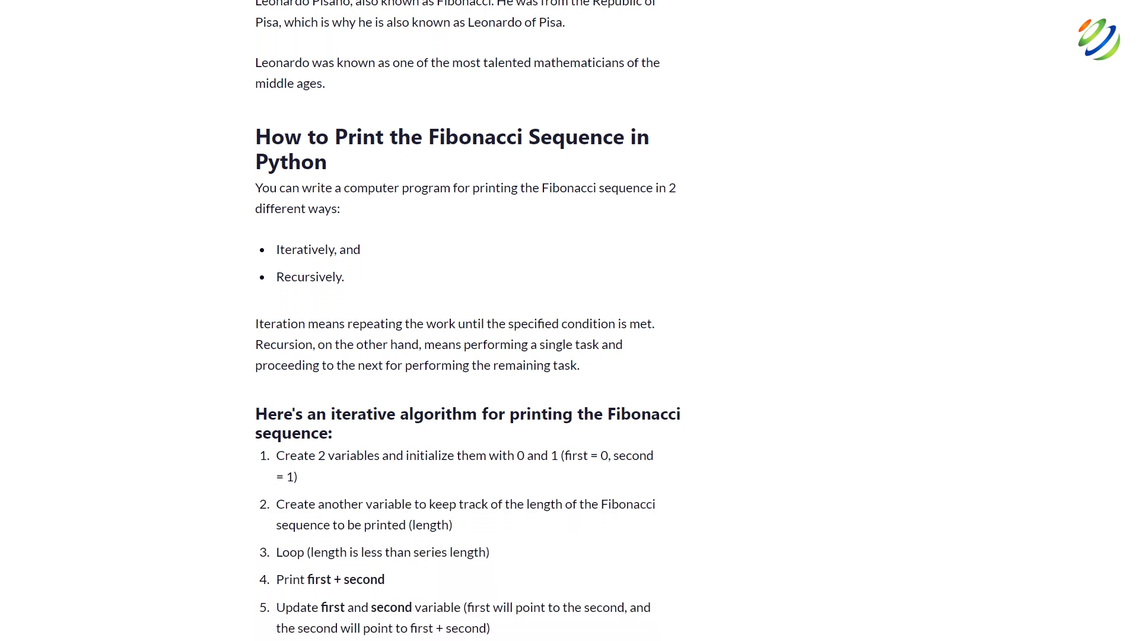
scroll("down", 3)
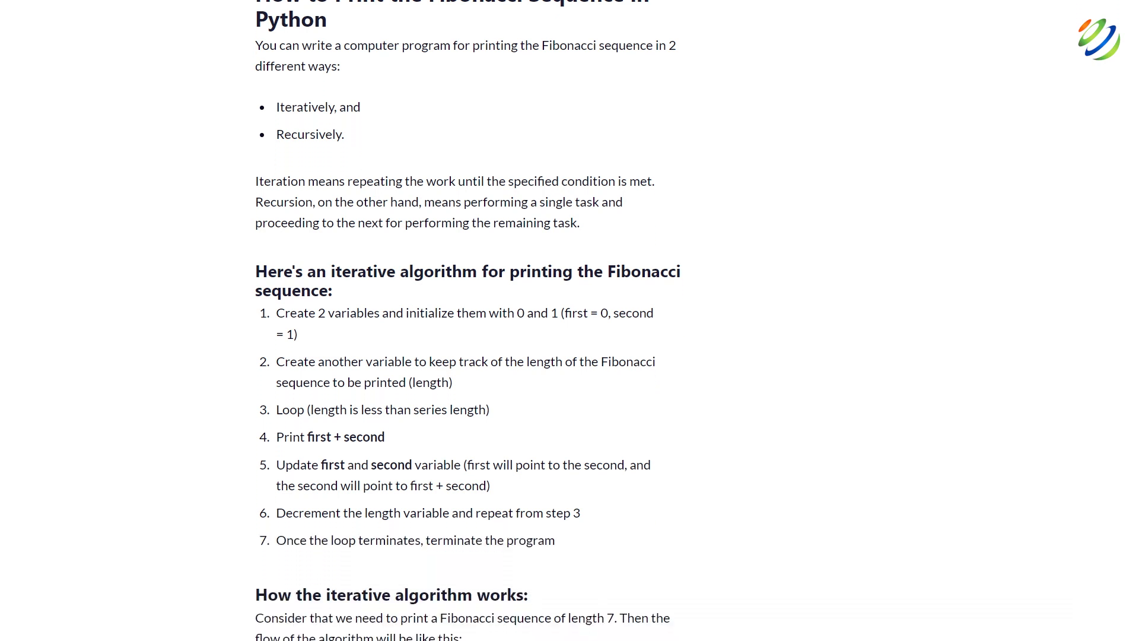
scroll("down", 3)
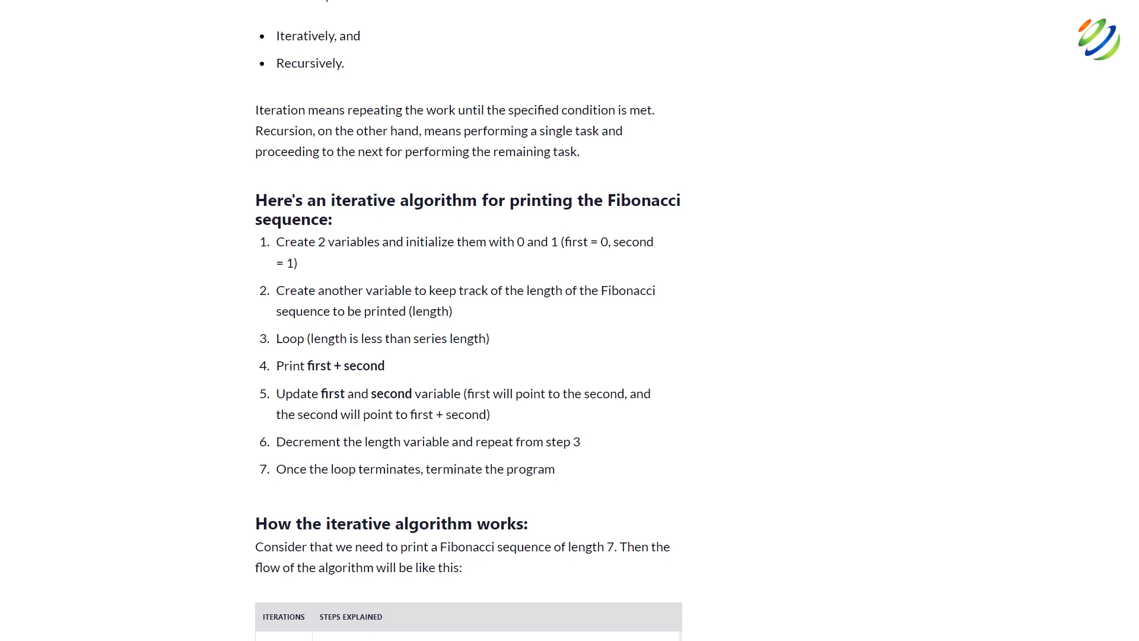
scroll("down", 3)
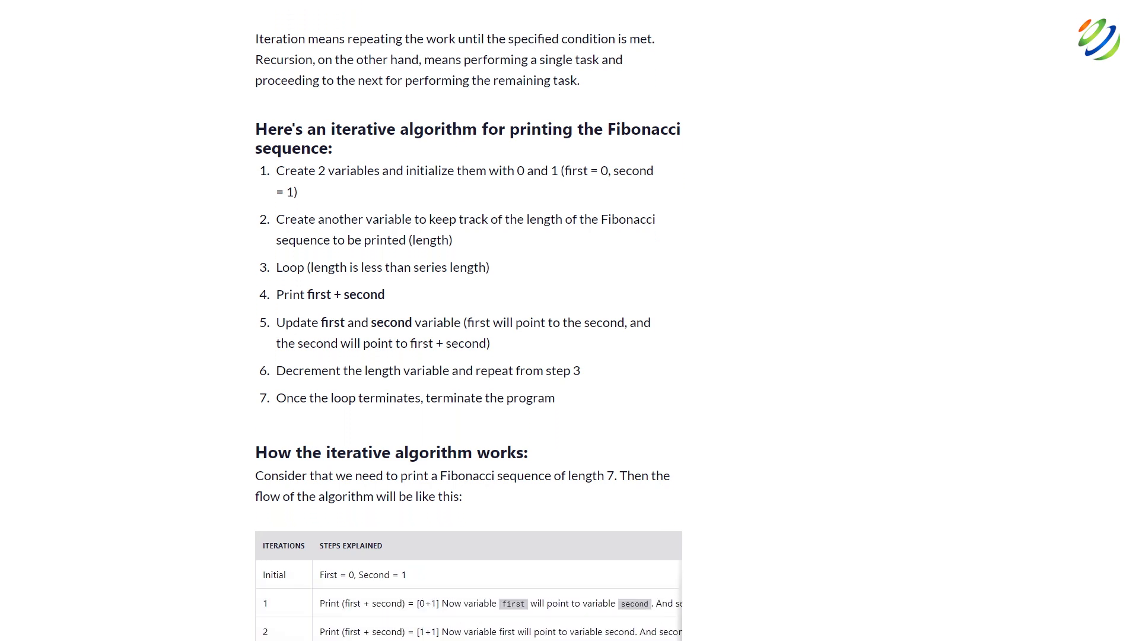
scroll("down", 3)
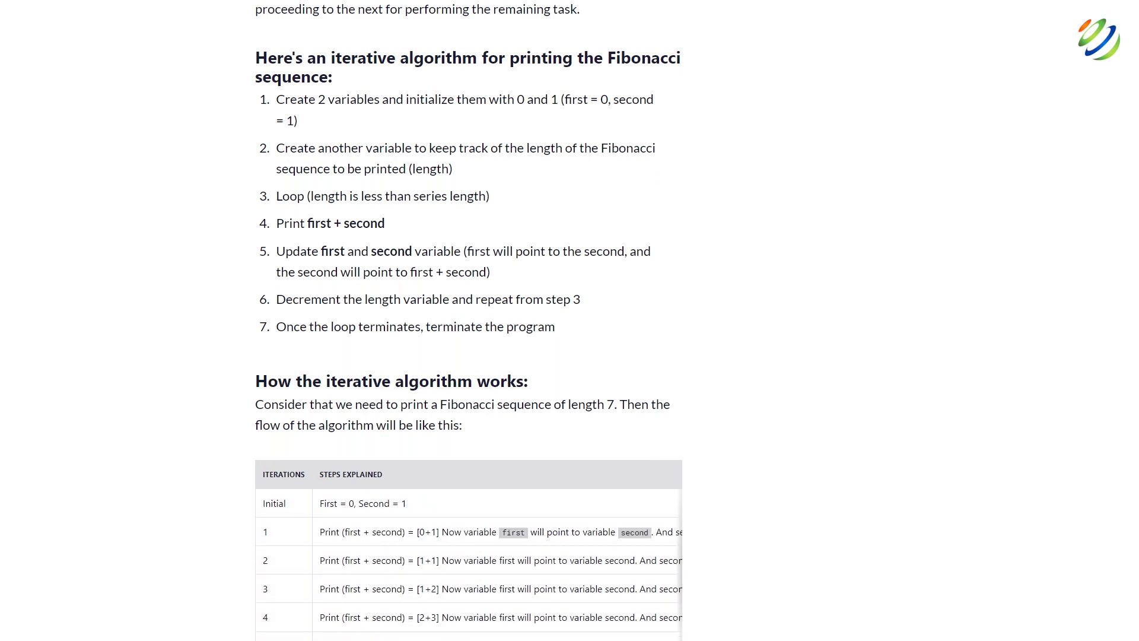
scroll("down", 3)
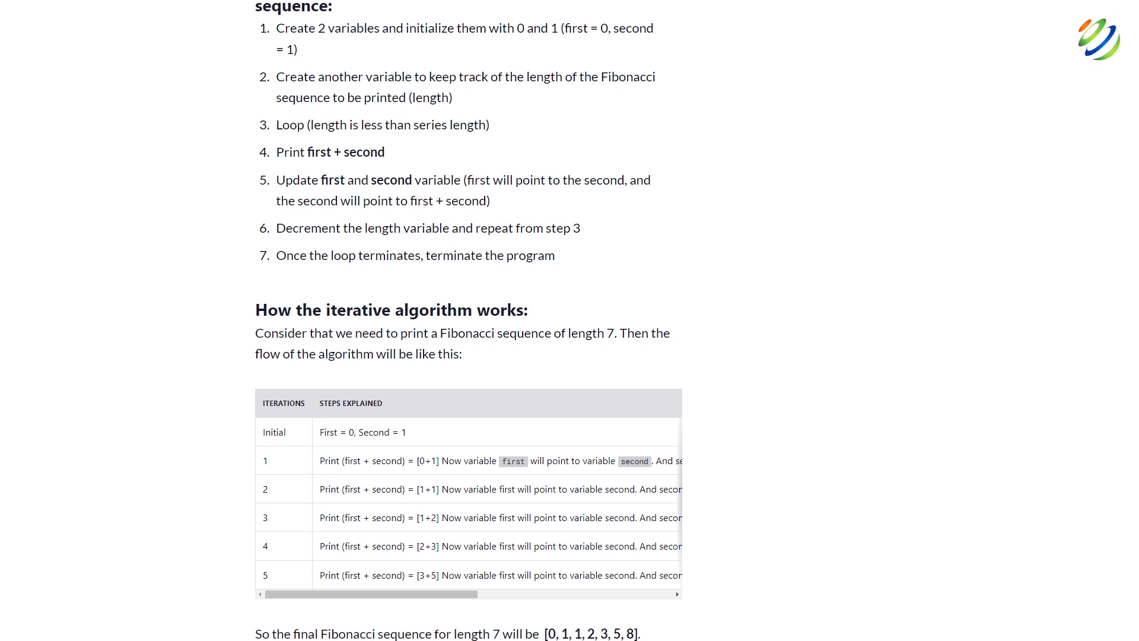
scroll("down", 3)
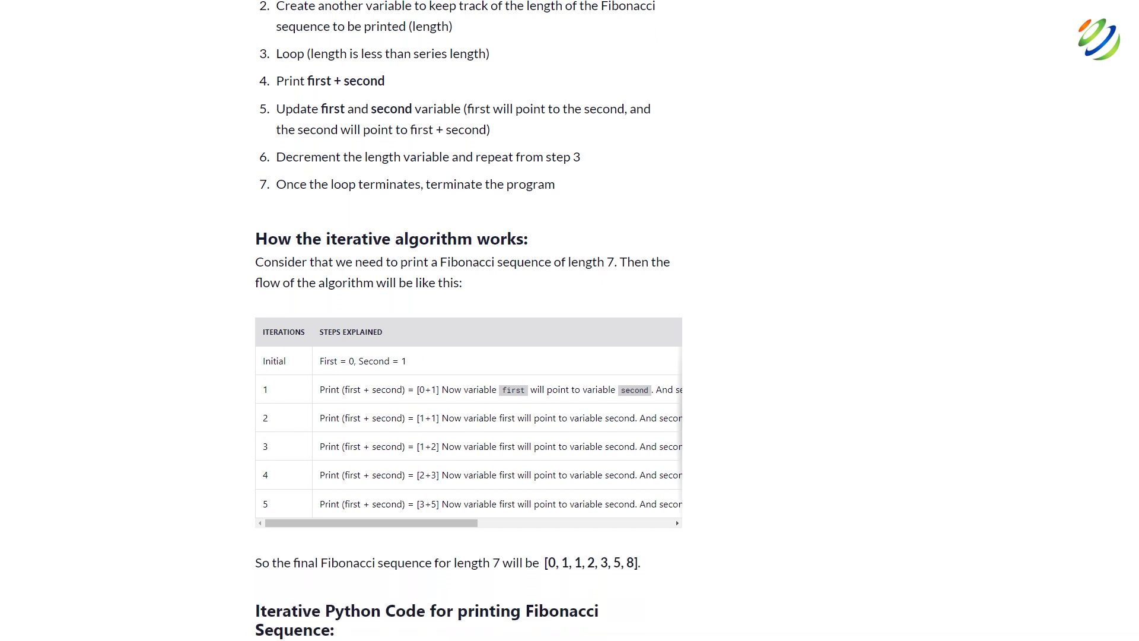
scroll("down", 3)
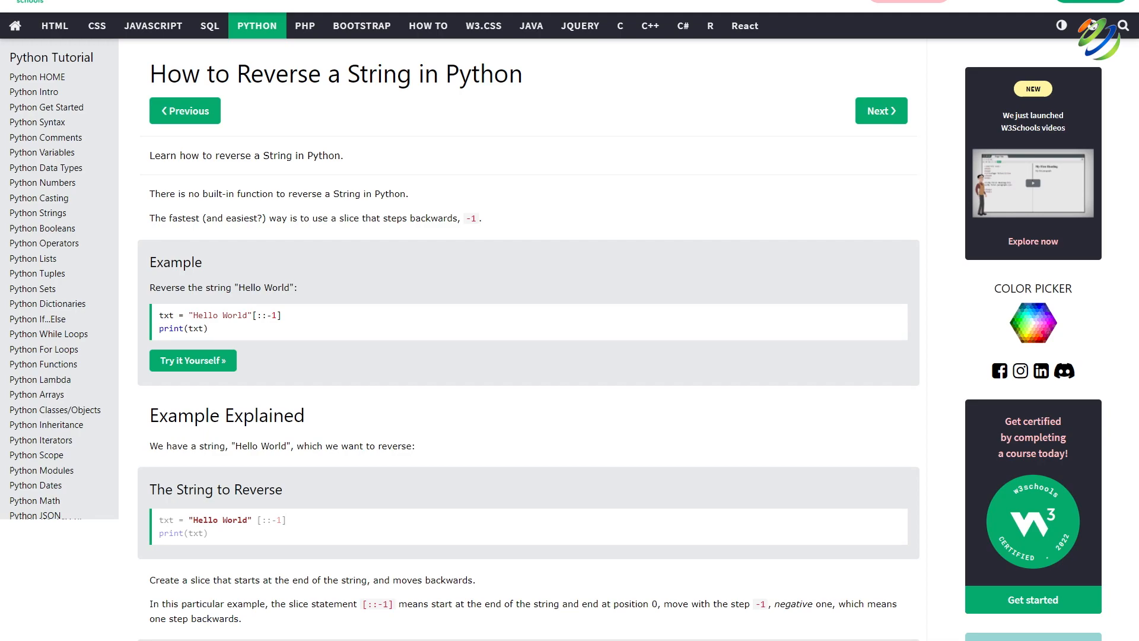
Scroll the W3Schools string-reversal guide through the slice and function examples to 'Call the Function'
scroll("down", 3)
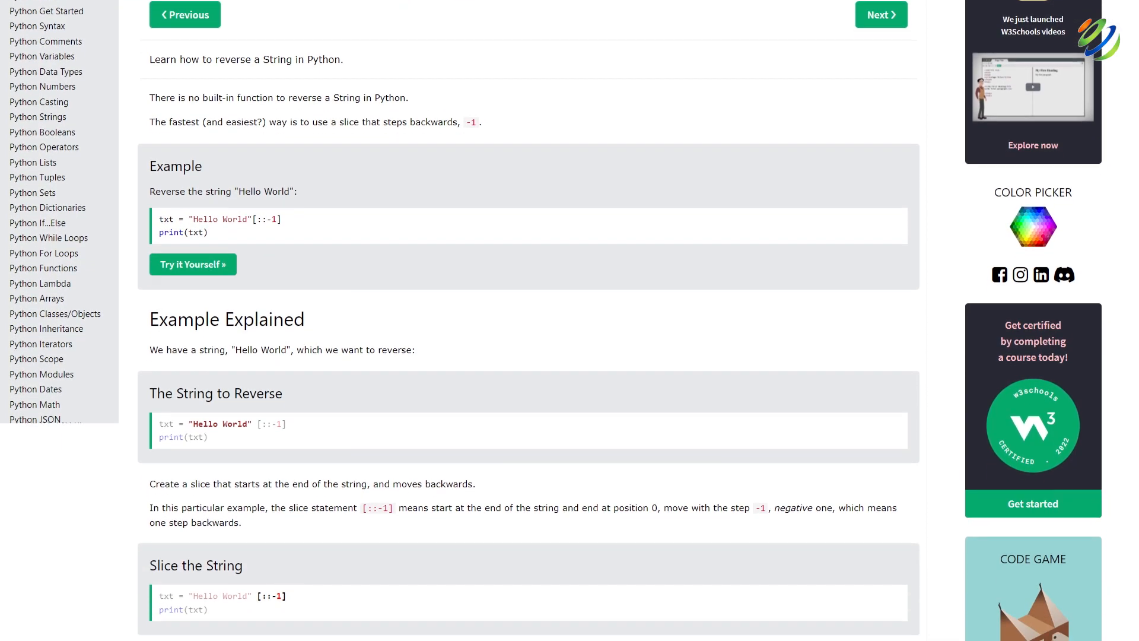
scroll("down", 3)
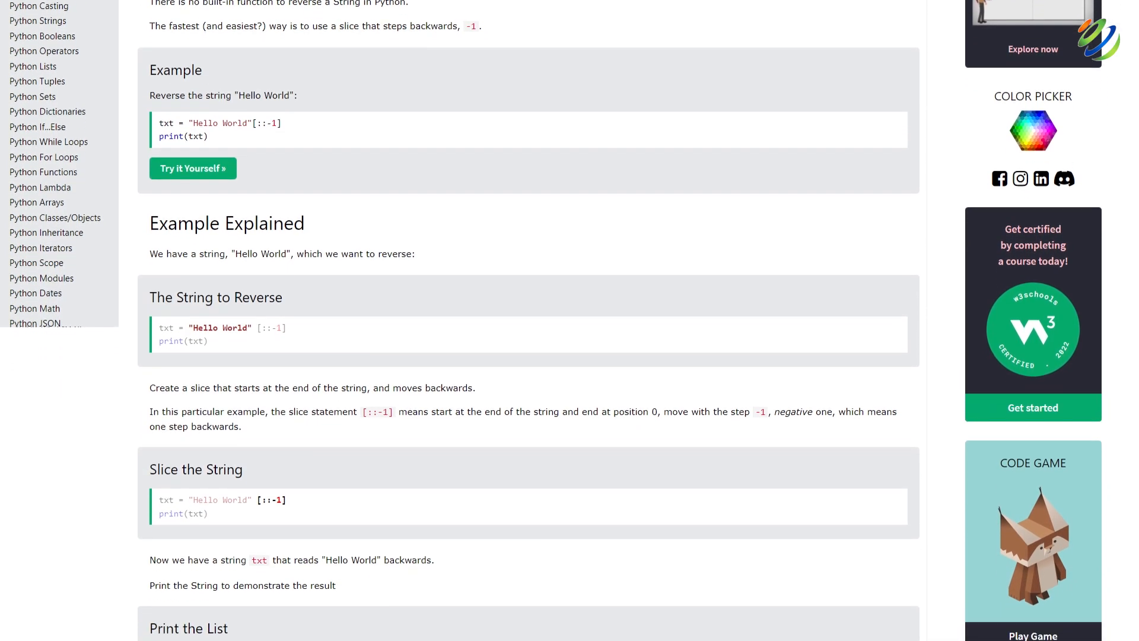
scroll("down", 3)
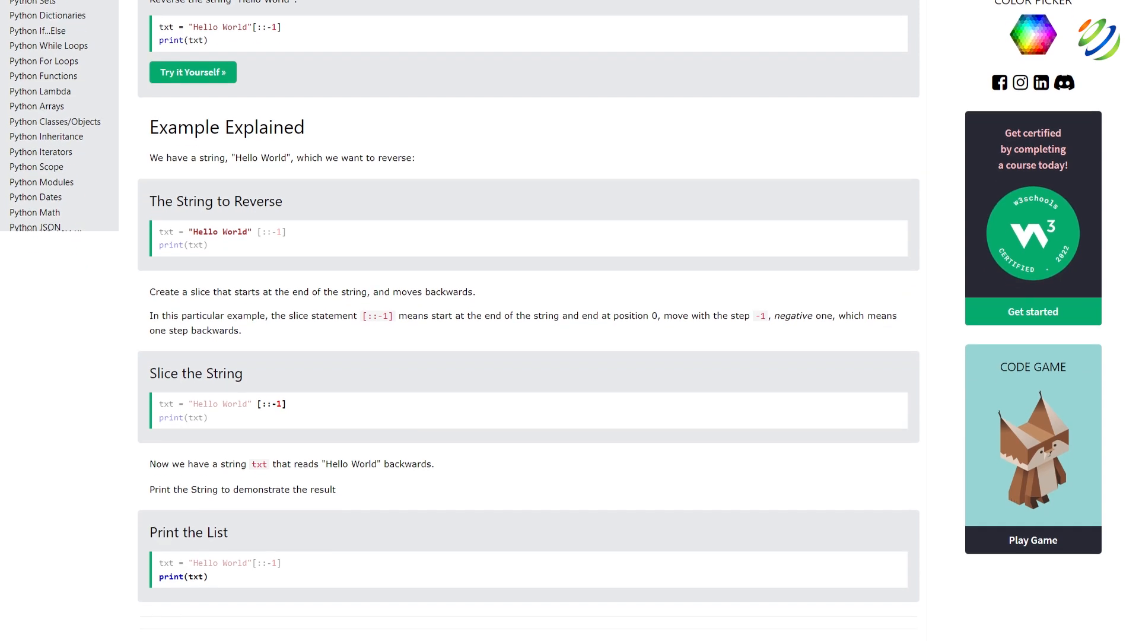
scroll("down", 3)
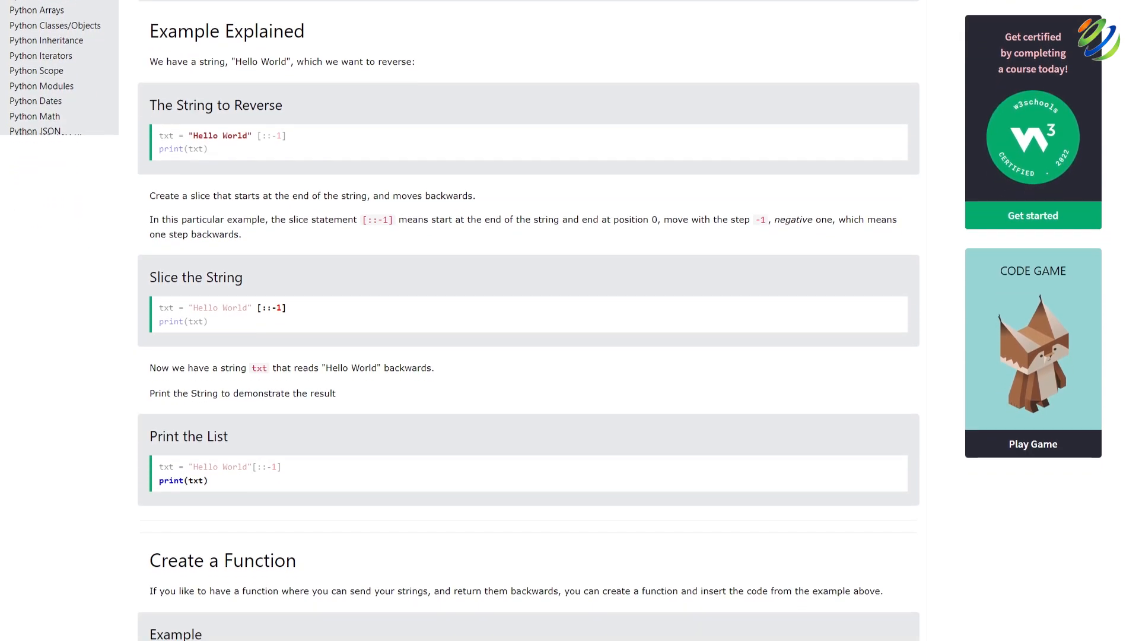
scroll("down", 3)
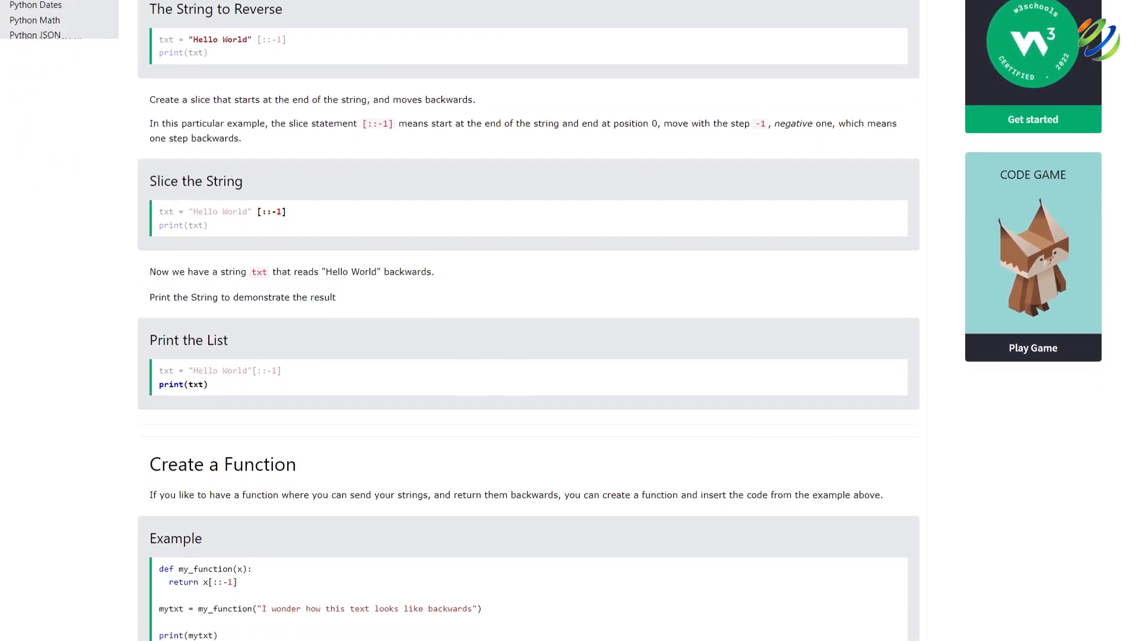
scroll("down", 3)
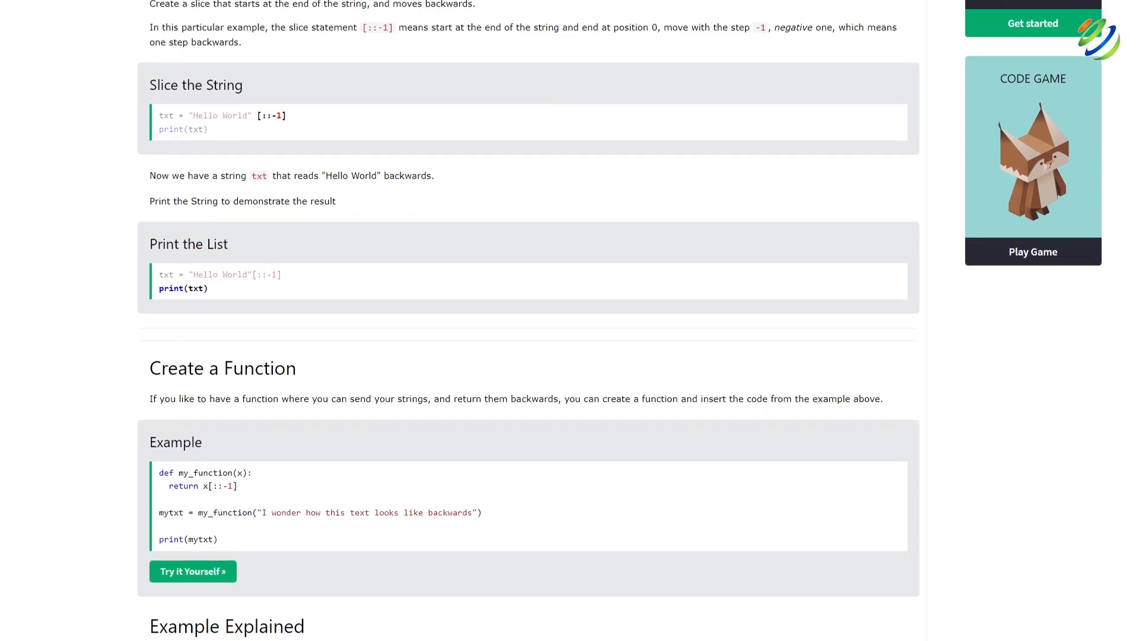
scroll("down", 3)
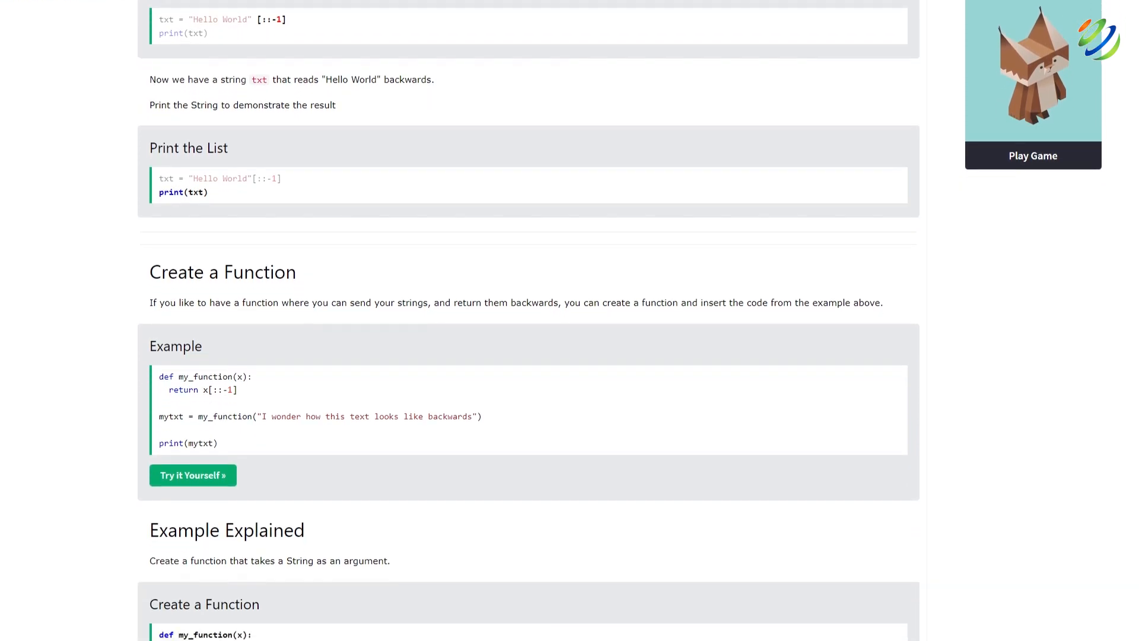
scroll("down", 3)
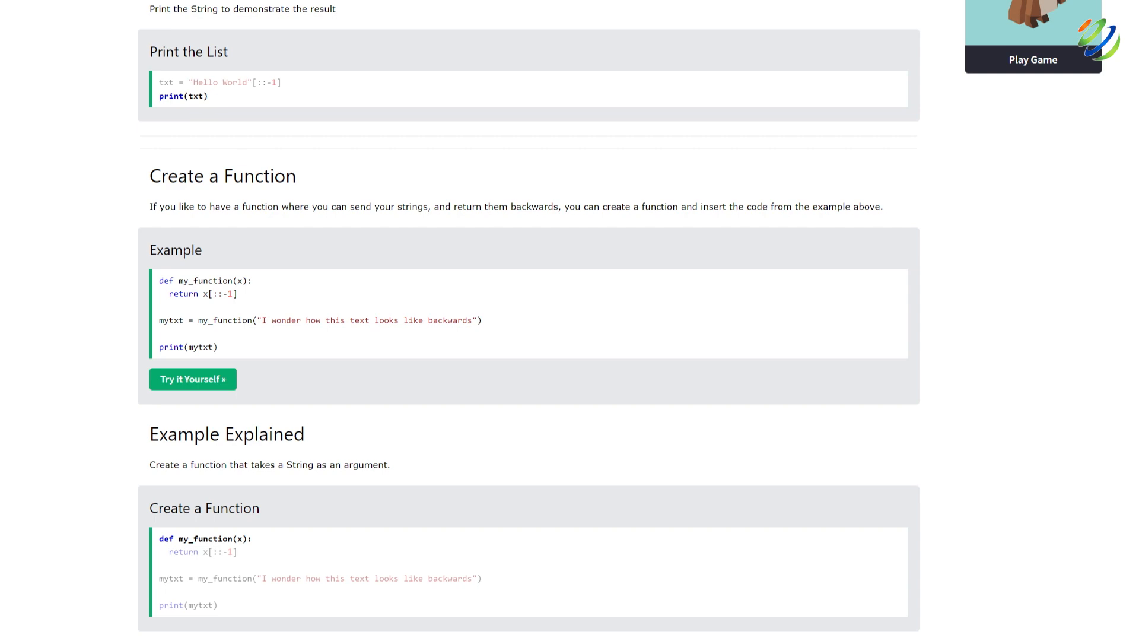
scroll("down", 3)
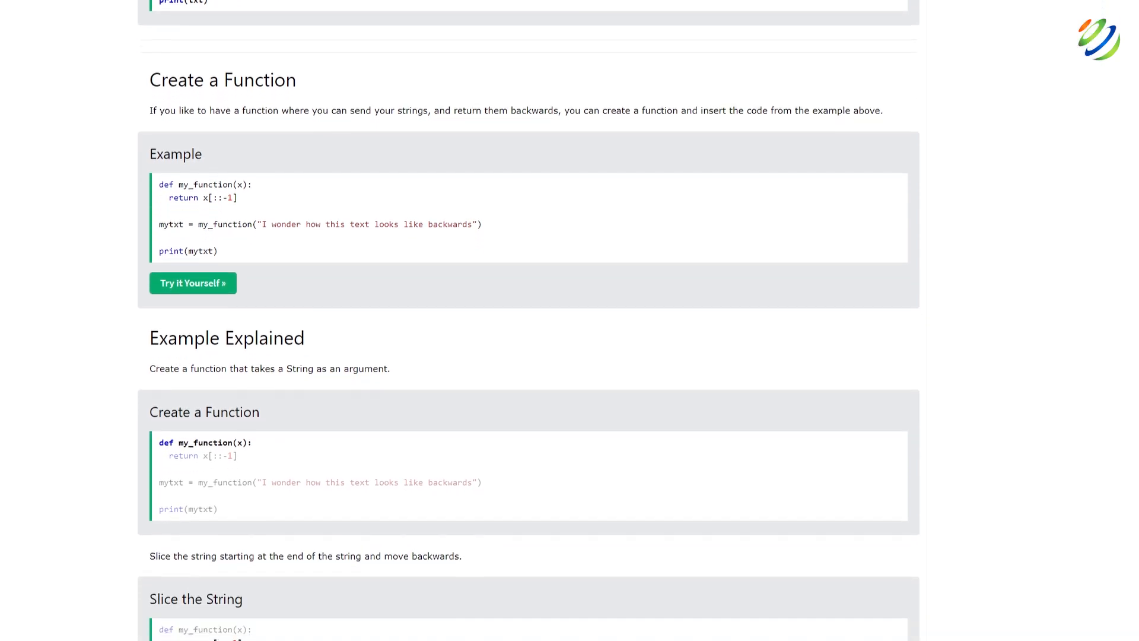
scroll("down", 3)
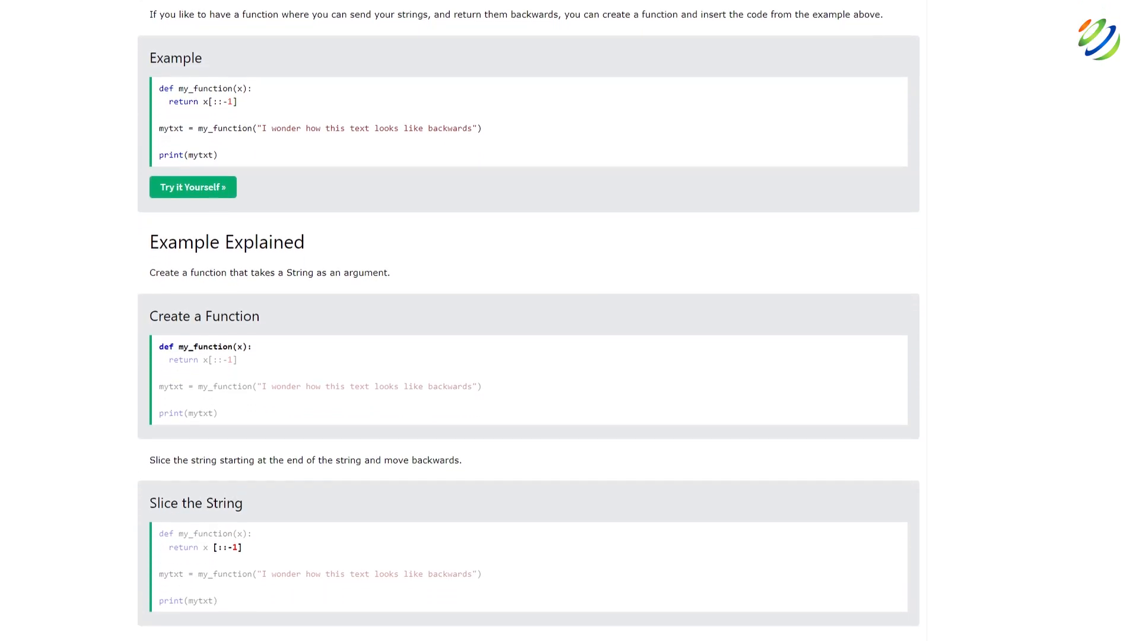
scroll("down", 3)
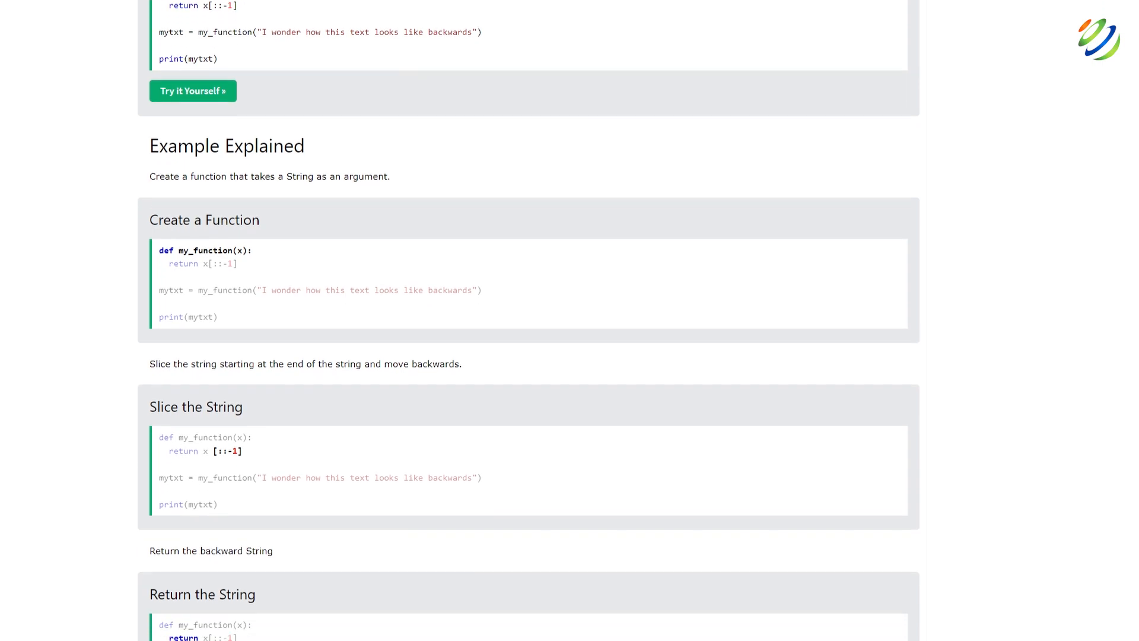
scroll("down", 3)
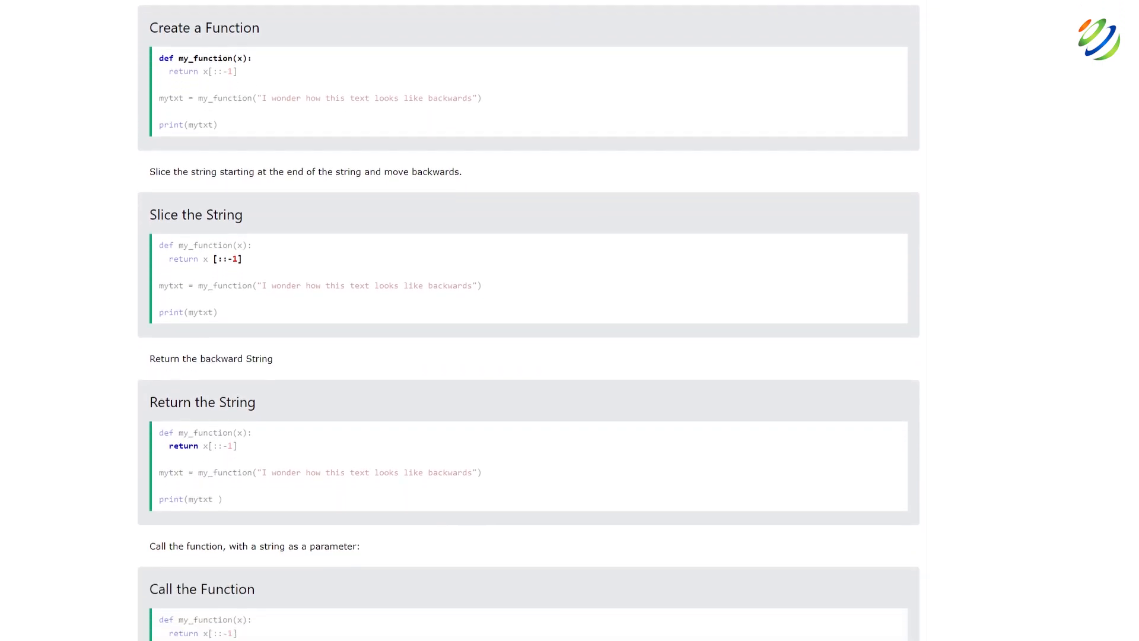
scroll("down", 3)
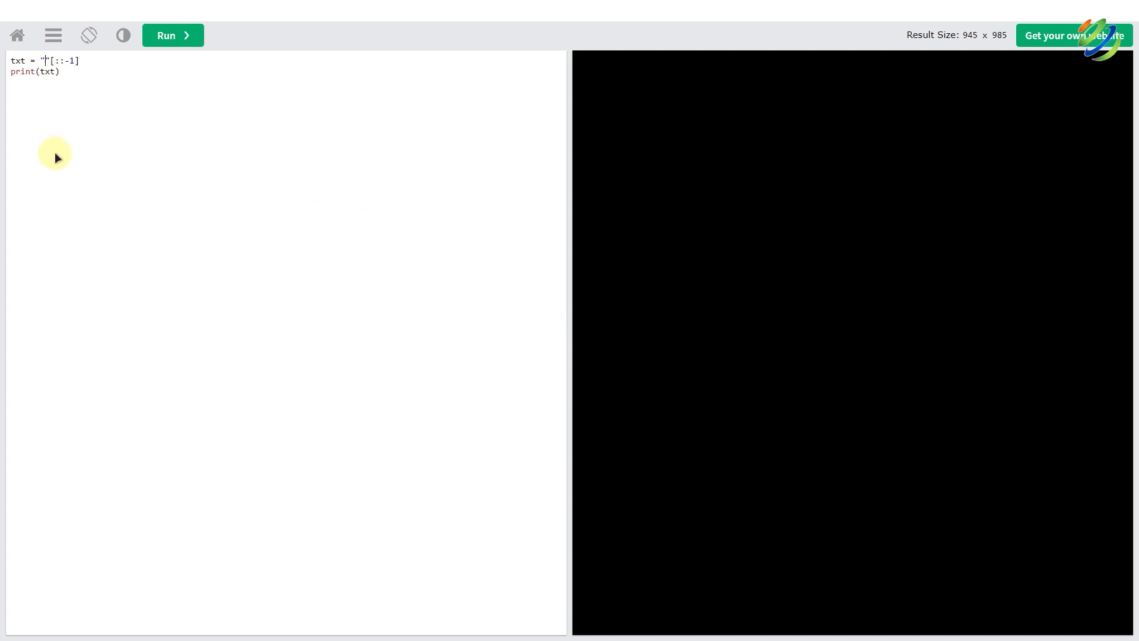
Reverse the strings 'SkillsBu' and 'Like Share and Subscribe' in the Tryit Editor
type("SkillsBuild Trainin")
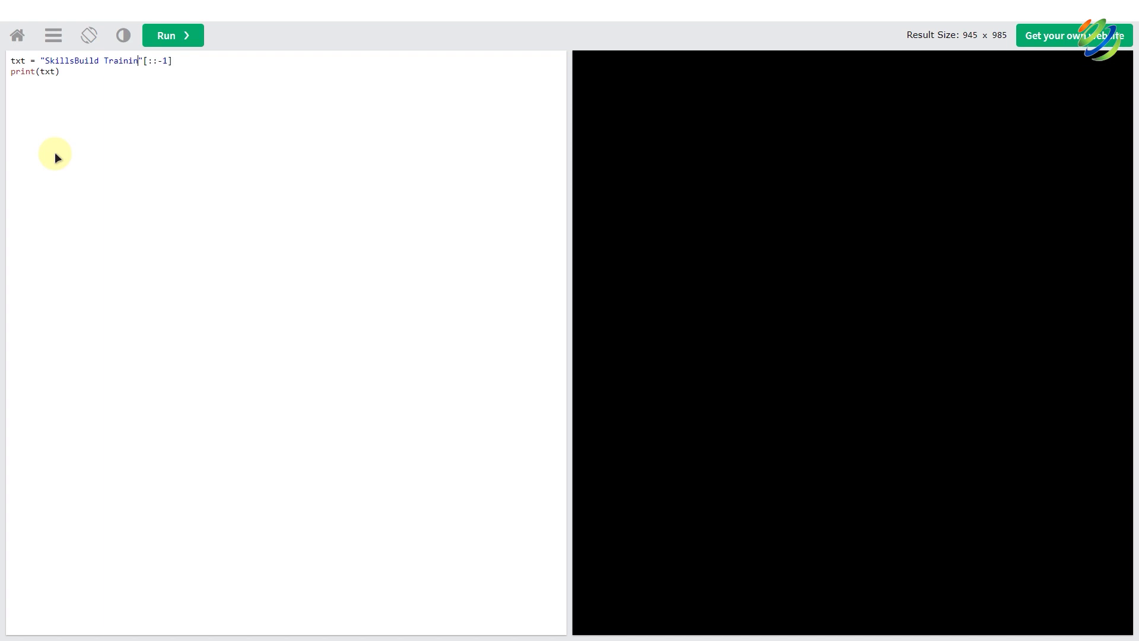
left_click(172, 34)
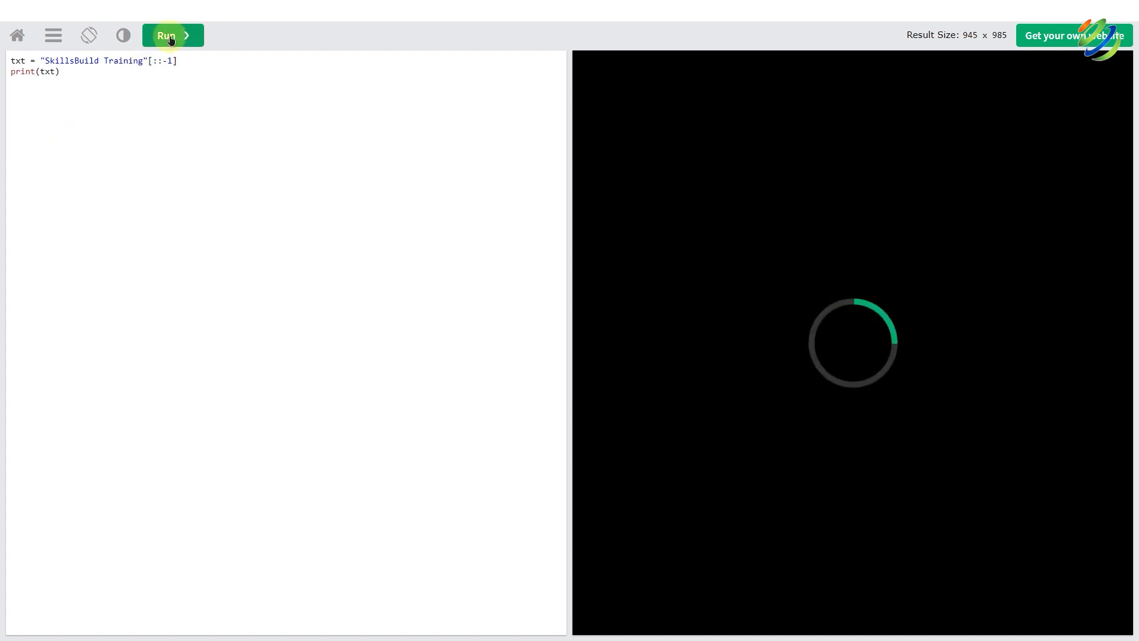
left_click(166, 35)
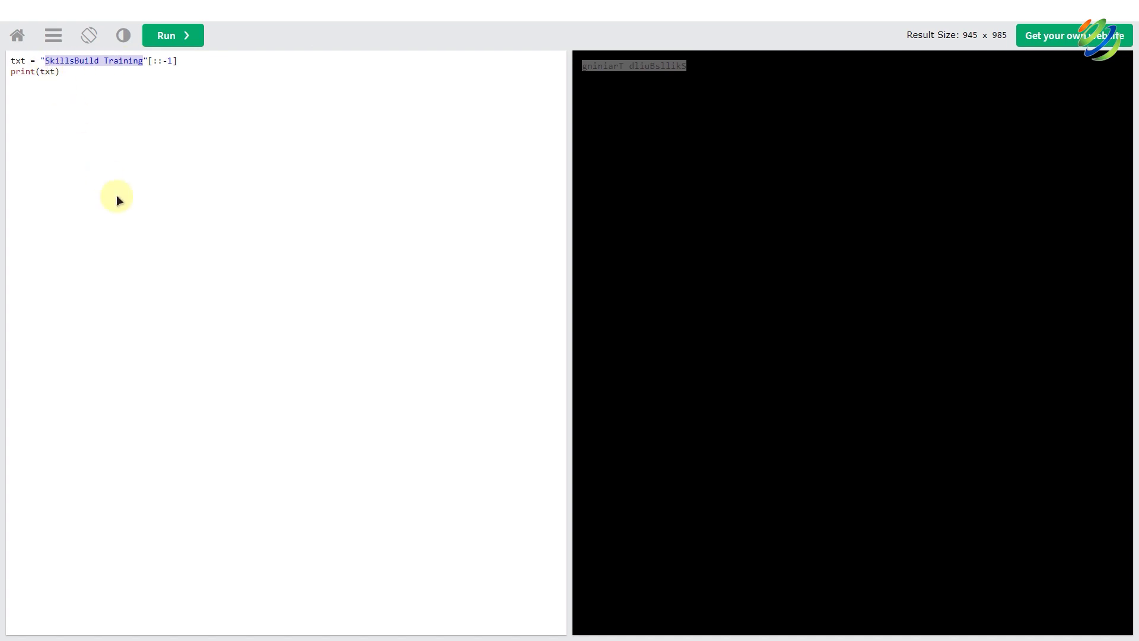
type("Like Share an")
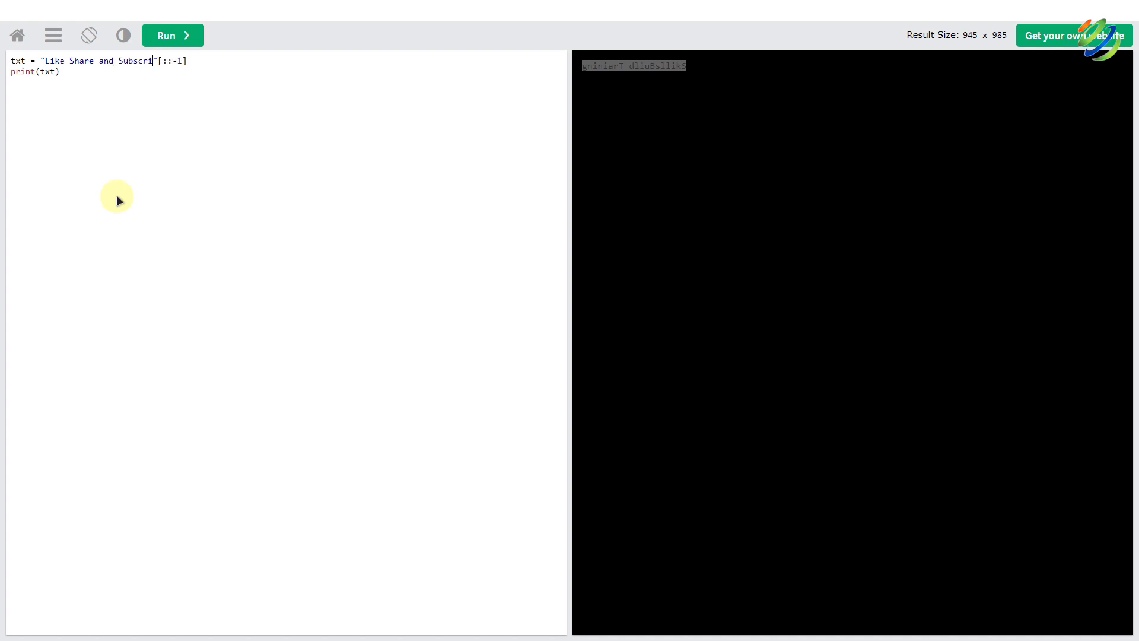
left_click(167, 34)
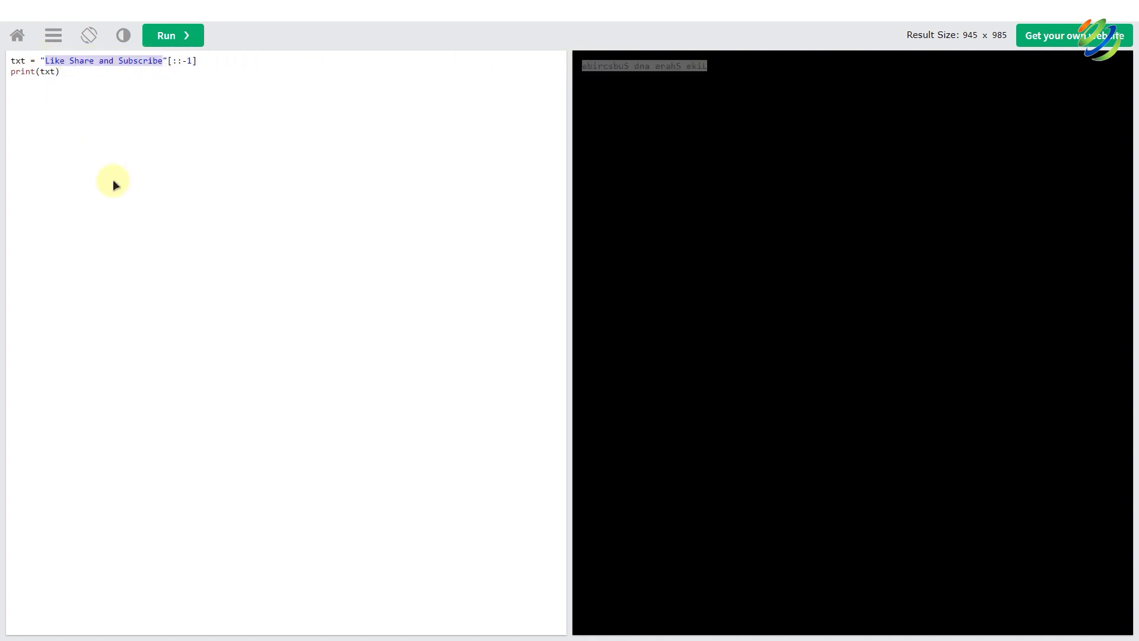
Reverse 'Learn Python Programming' to get 'gnimmargorP nohtyP nraeL' and highlight the output
type("Learn")
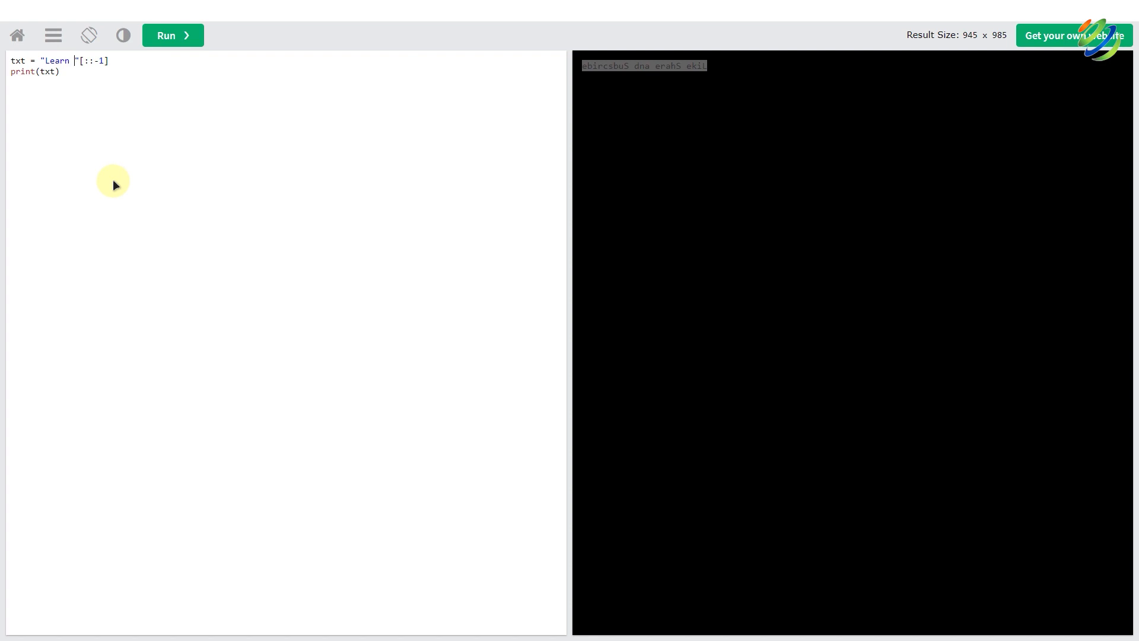
type("Python P")
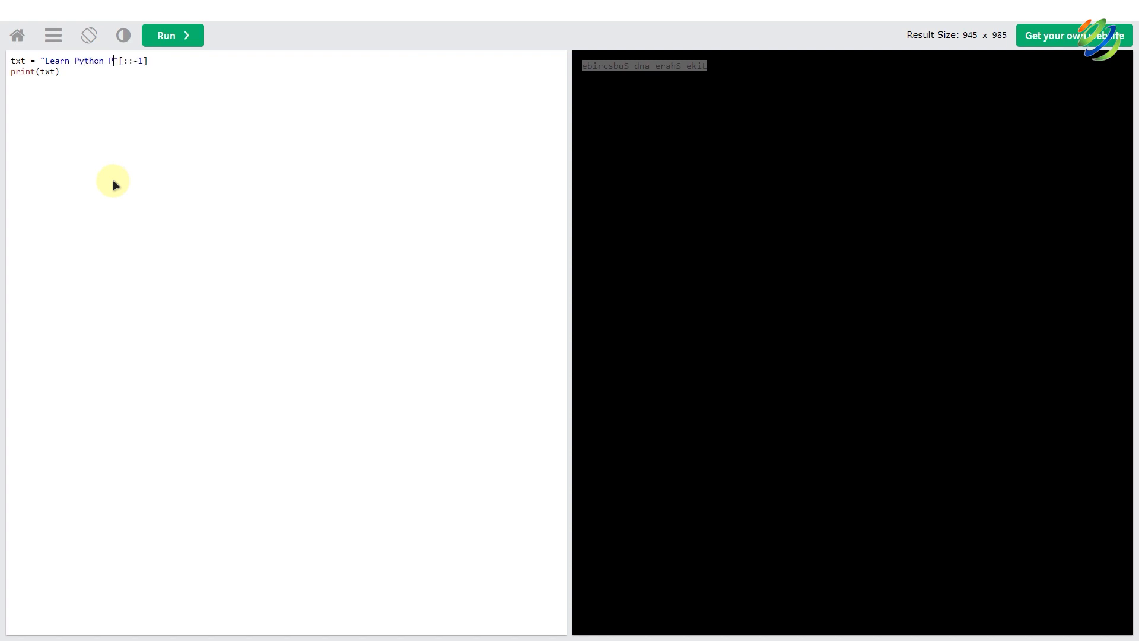
type("rogramming")
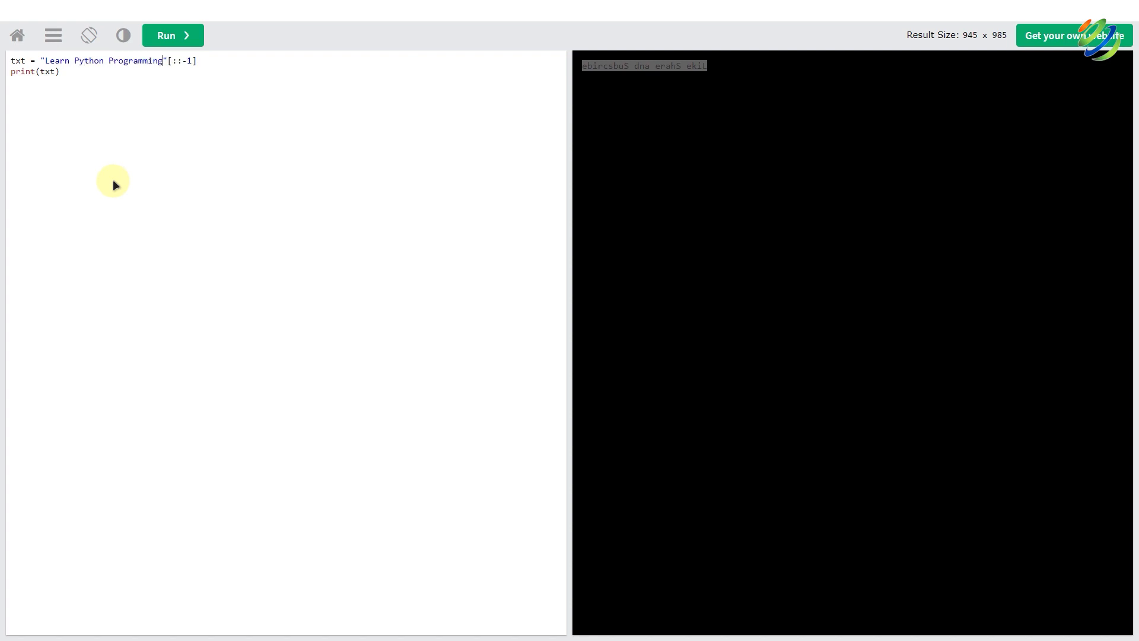
left_click(172, 34)
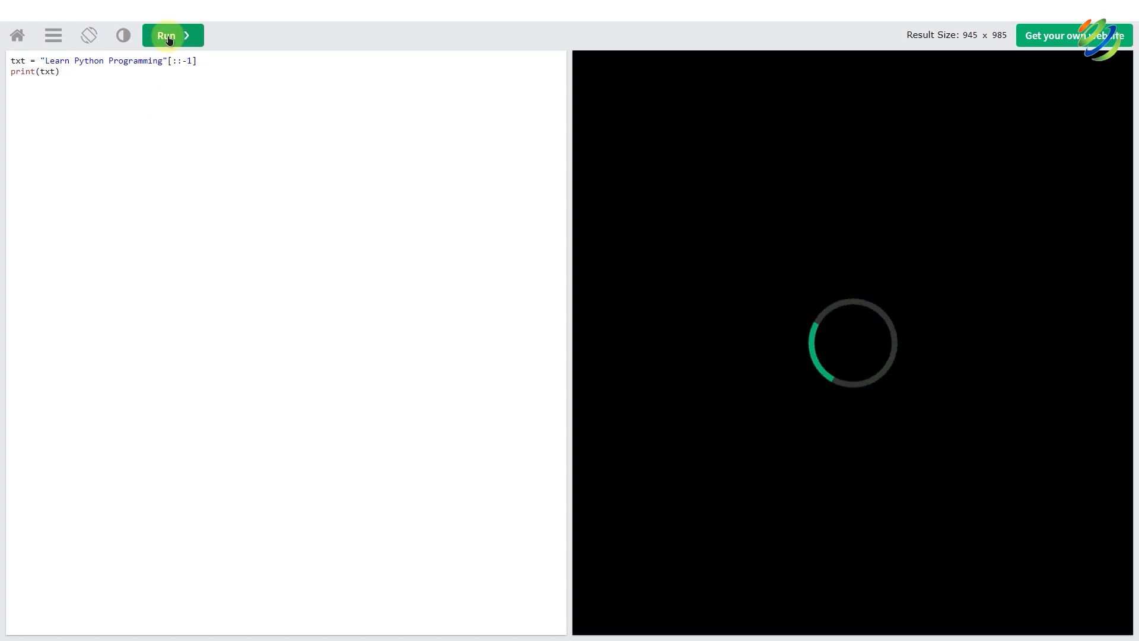
left_click(166, 35)
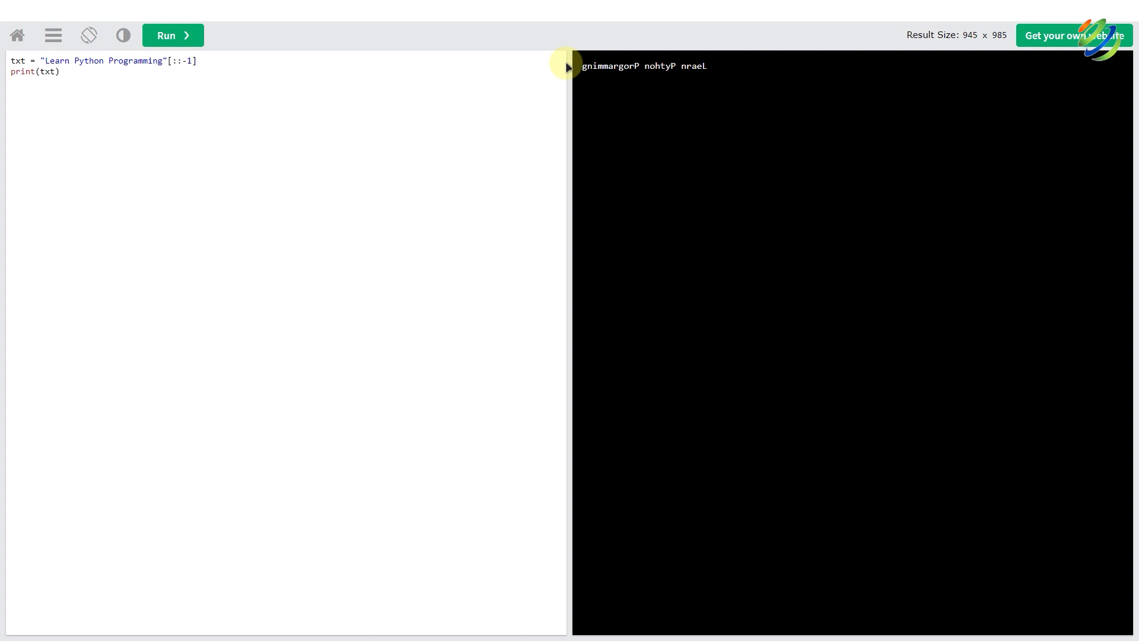
double_click(643, 65)
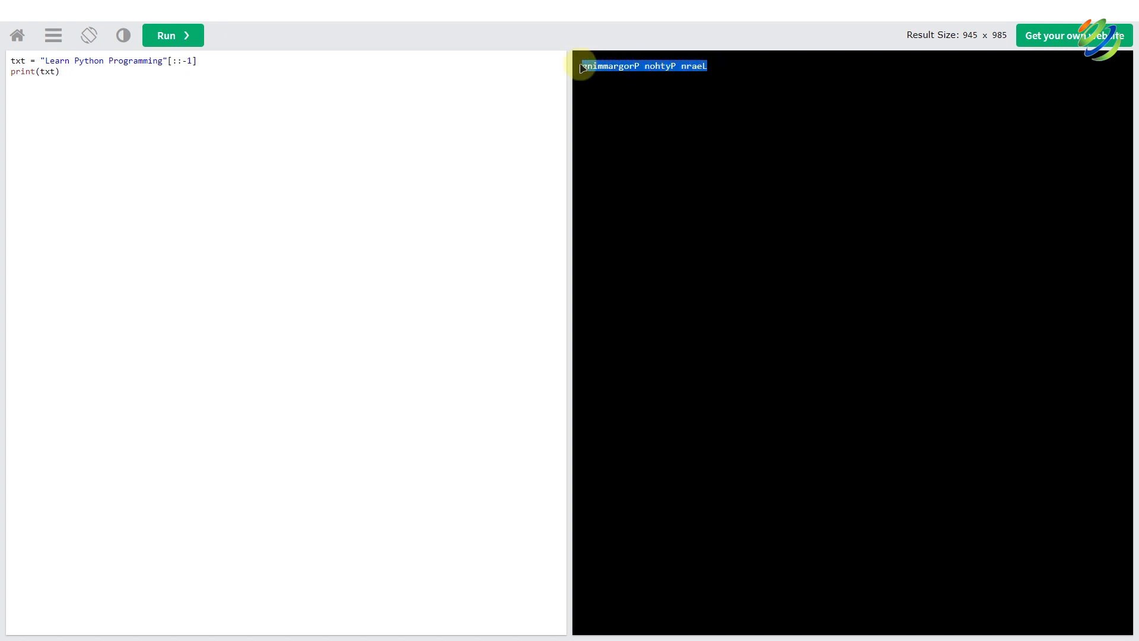
mouse_move(716, 72)
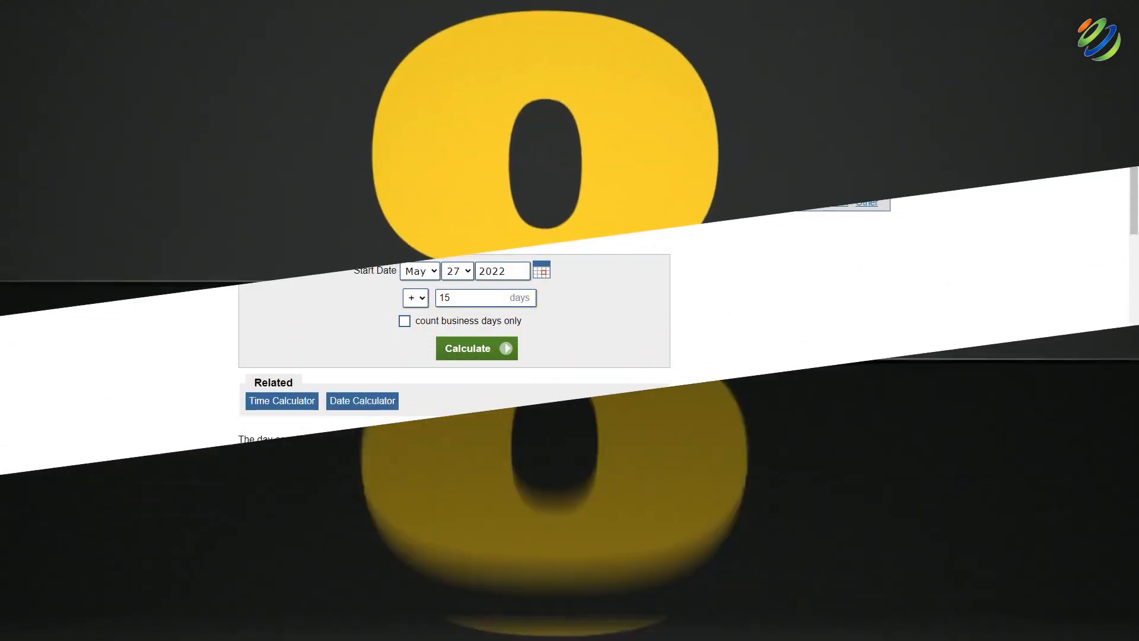
Count the days from Jan 1, 2022 to Dec 31, 2022 in Day Counter and highlight the 365 days result
left_click(355, 185)
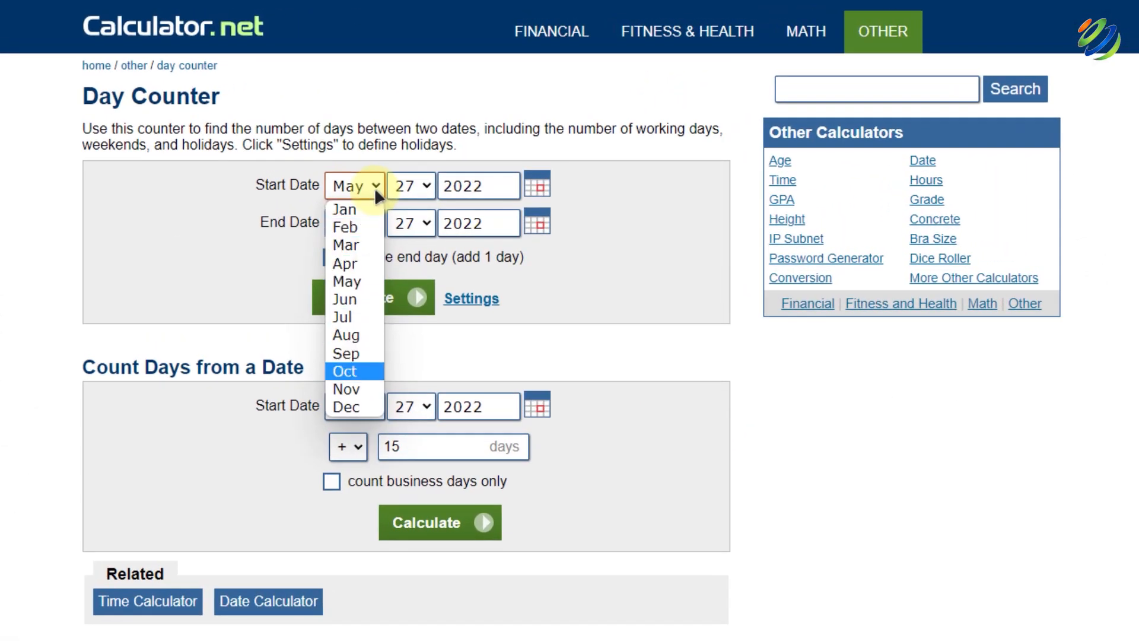
mouse_move(351, 209)
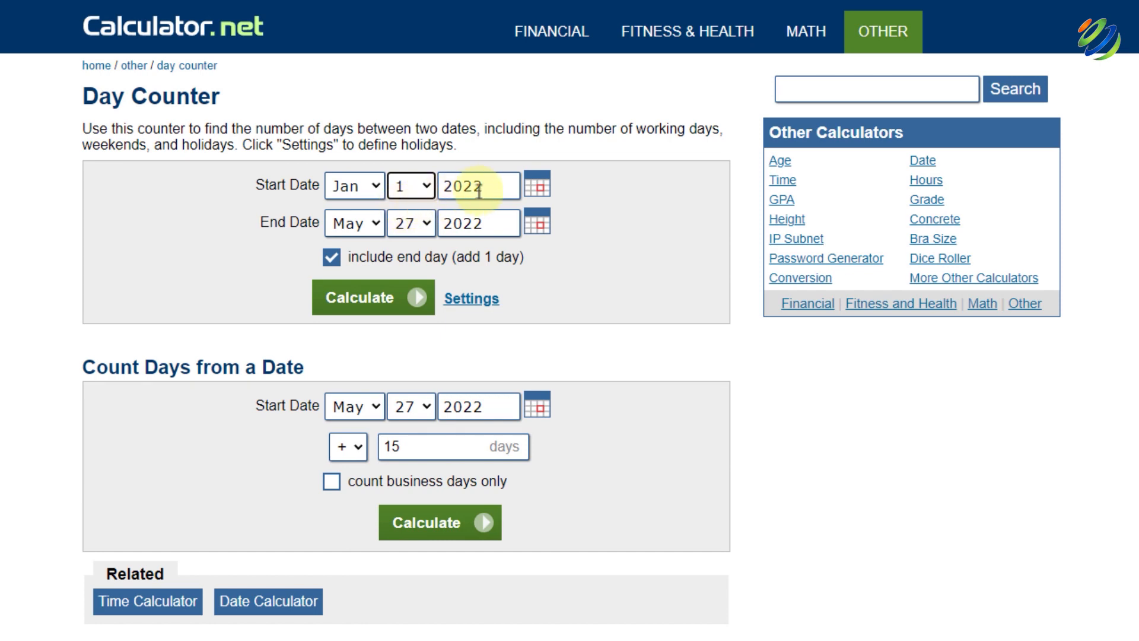
left_click(536, 185)
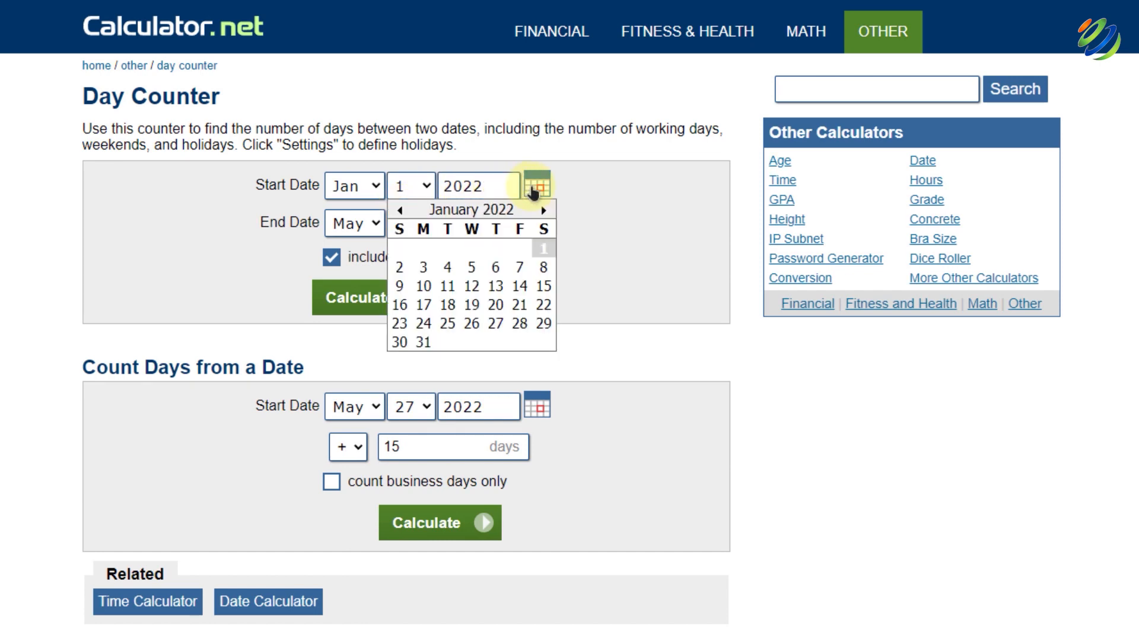
left_click(535, 185)
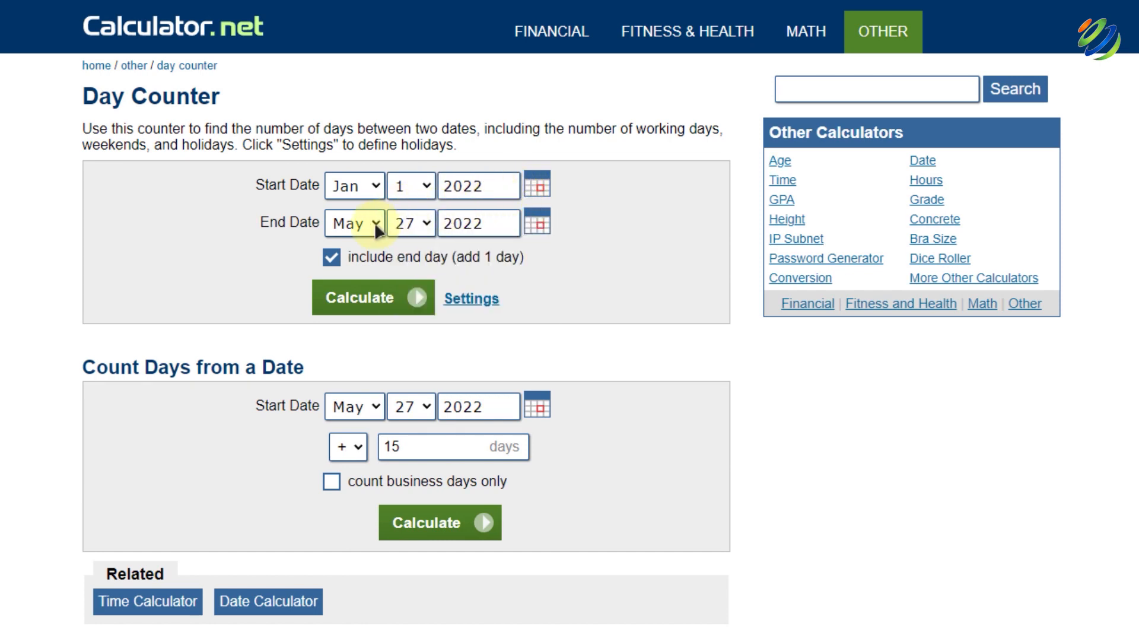
left_click(353, 222)
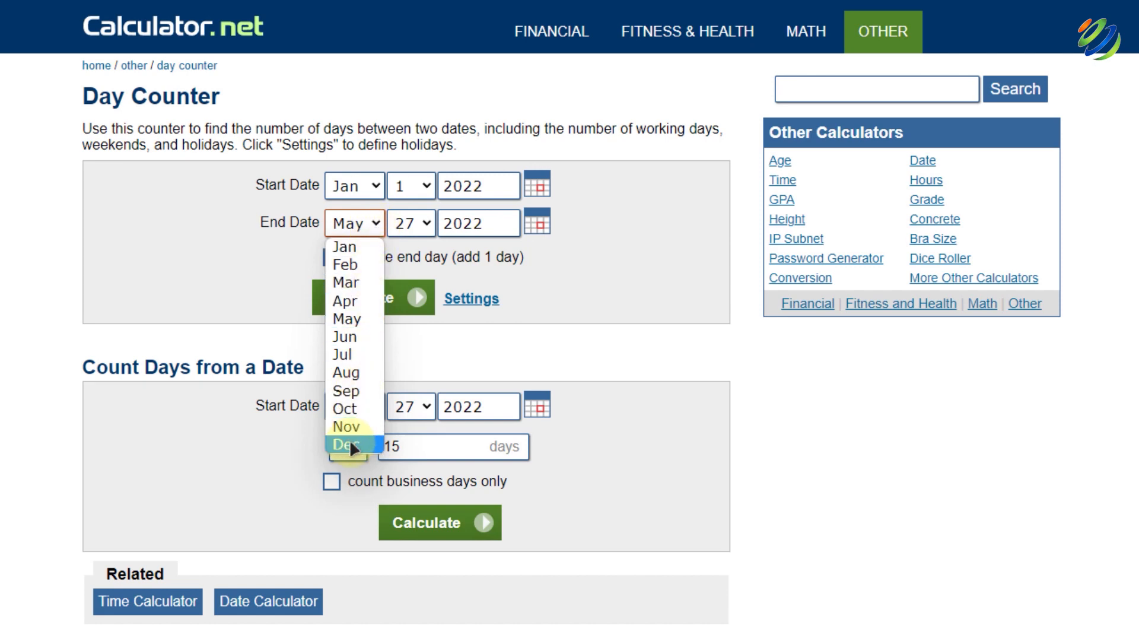
left_click(349, 443)
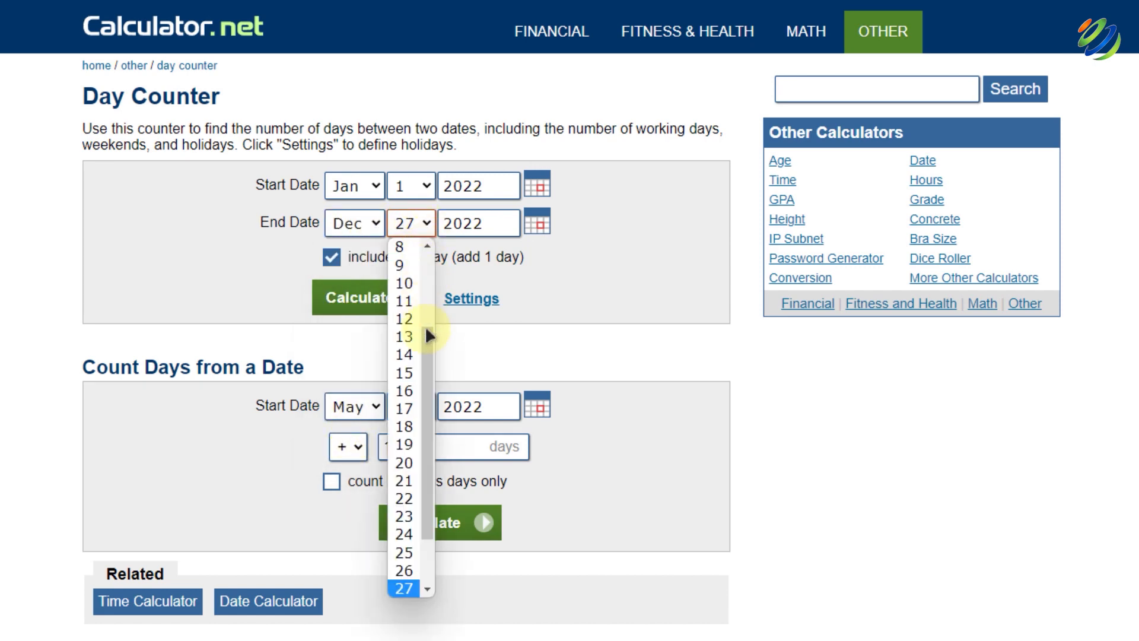
scroll("down", 3)
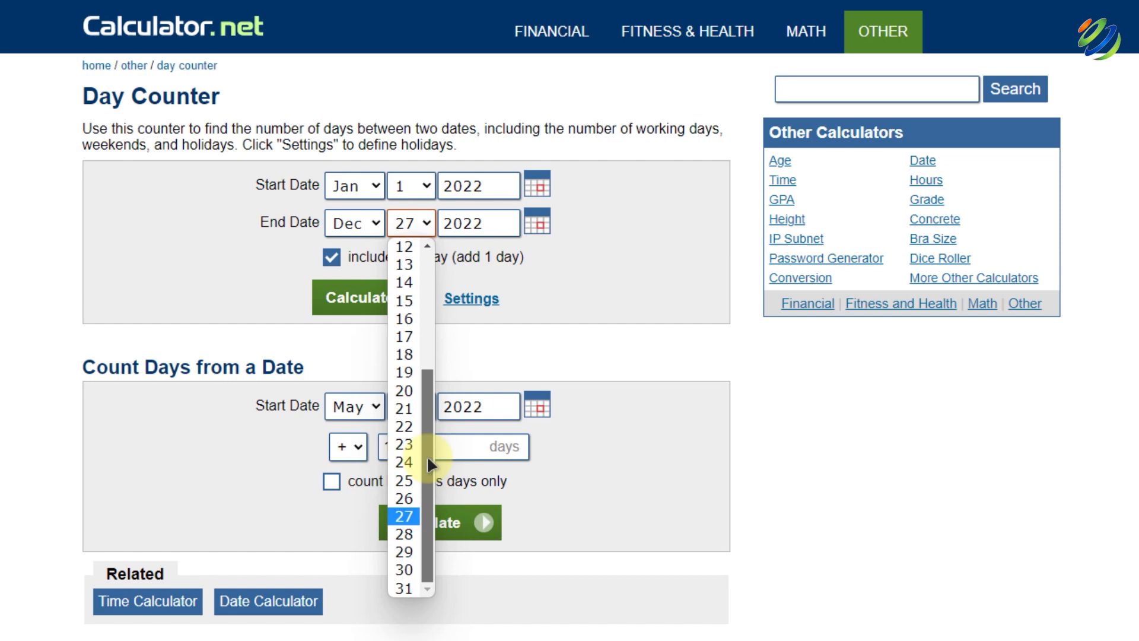
left_click(403, 590)
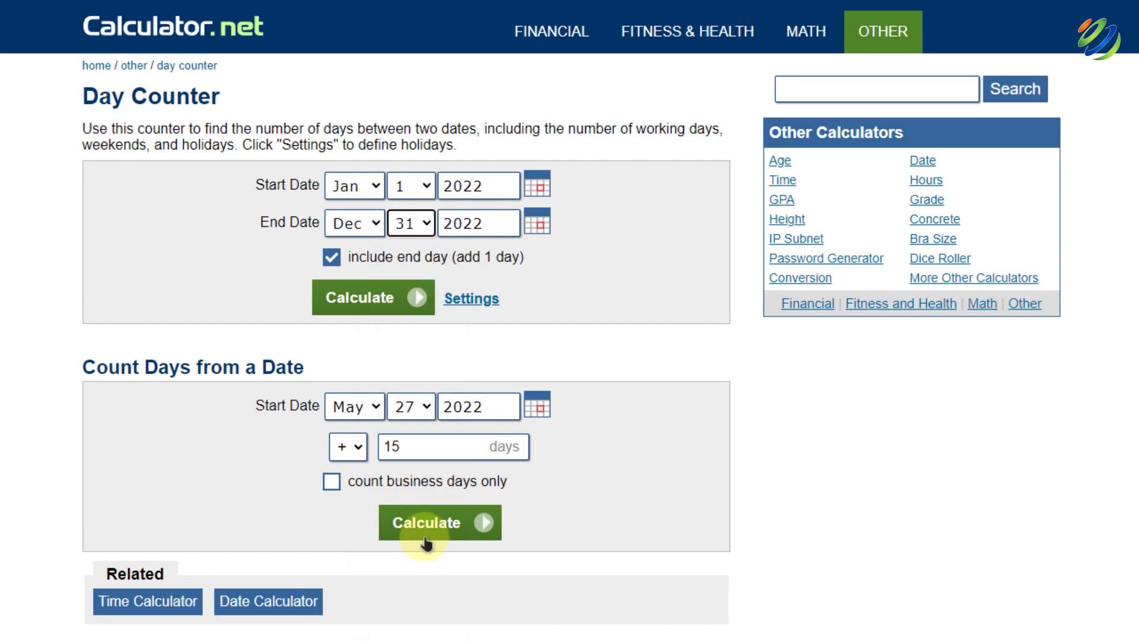
left_click(536, 222)
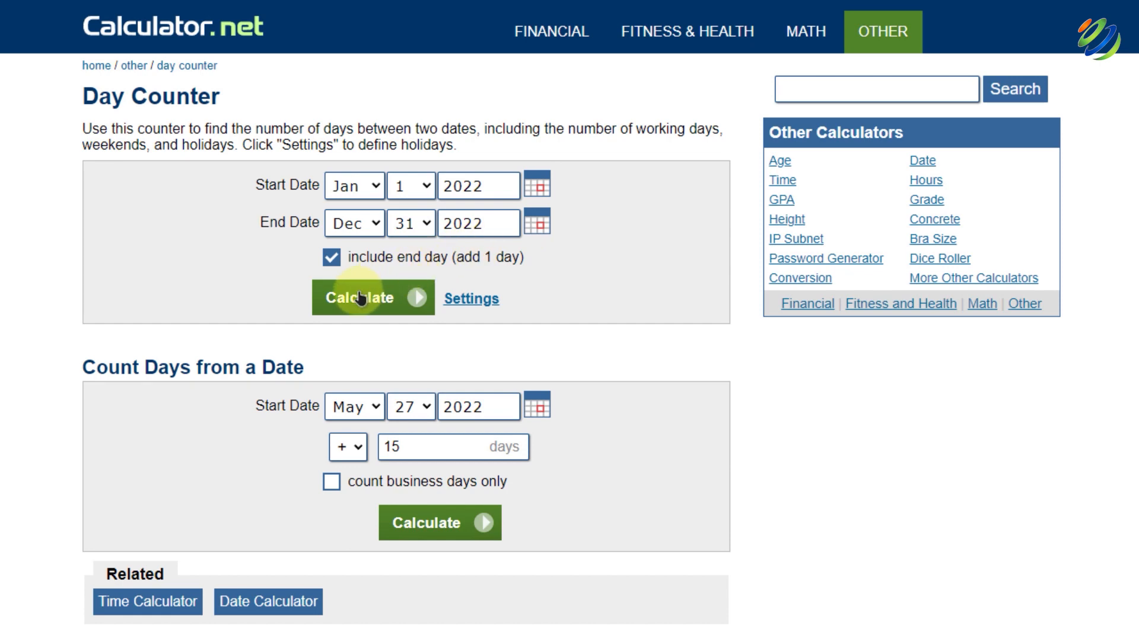
left_click(360, 298)
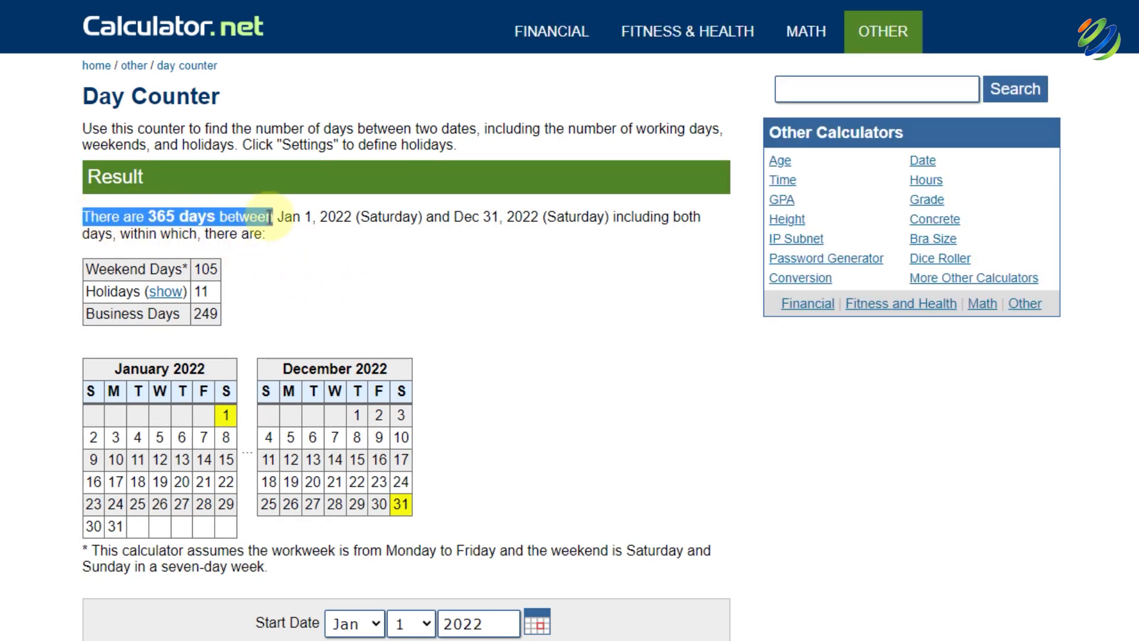
left_click_drag(269, 215, 610, 216)
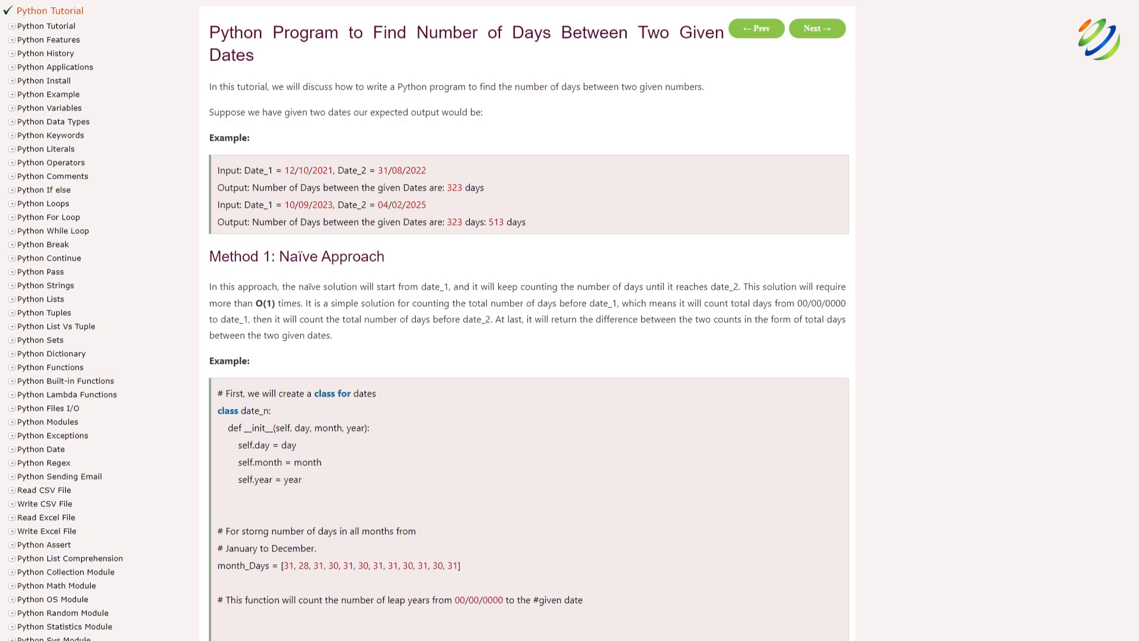
Scroll past the 322 days output to the Method 2 datetime-module example
scroll("down", 3)
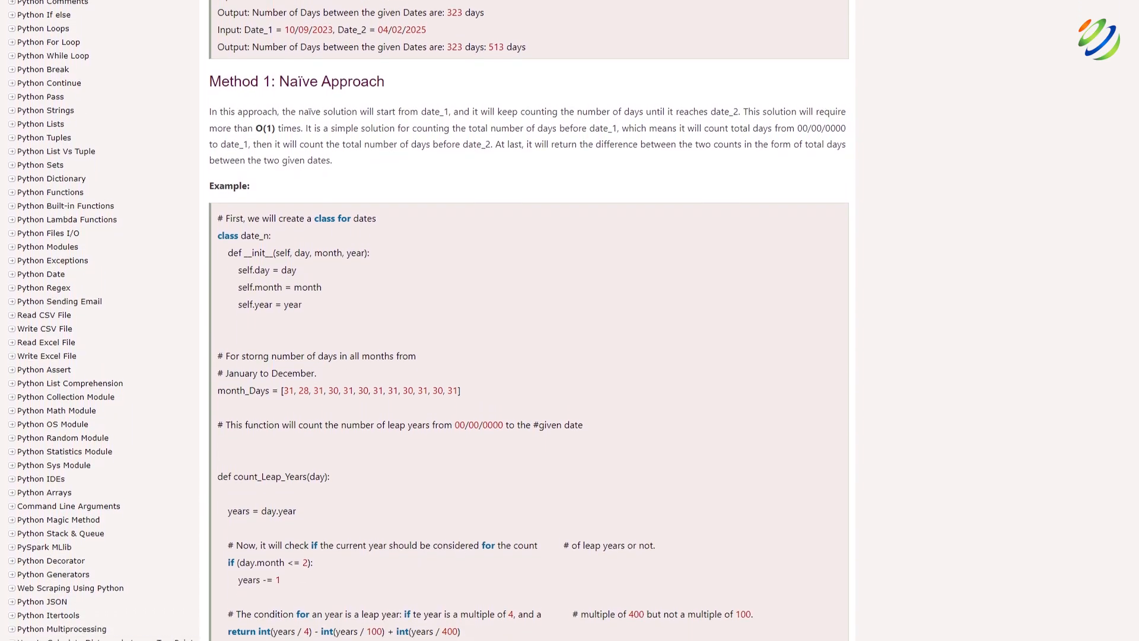
scroll("down", 3)
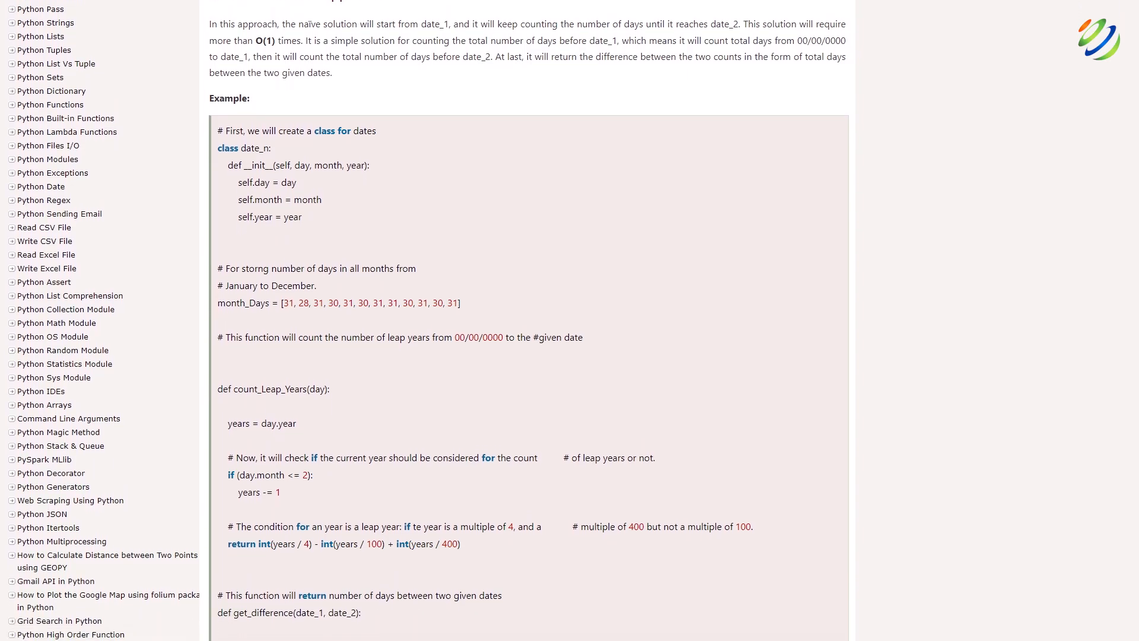
scroll("down", 3)
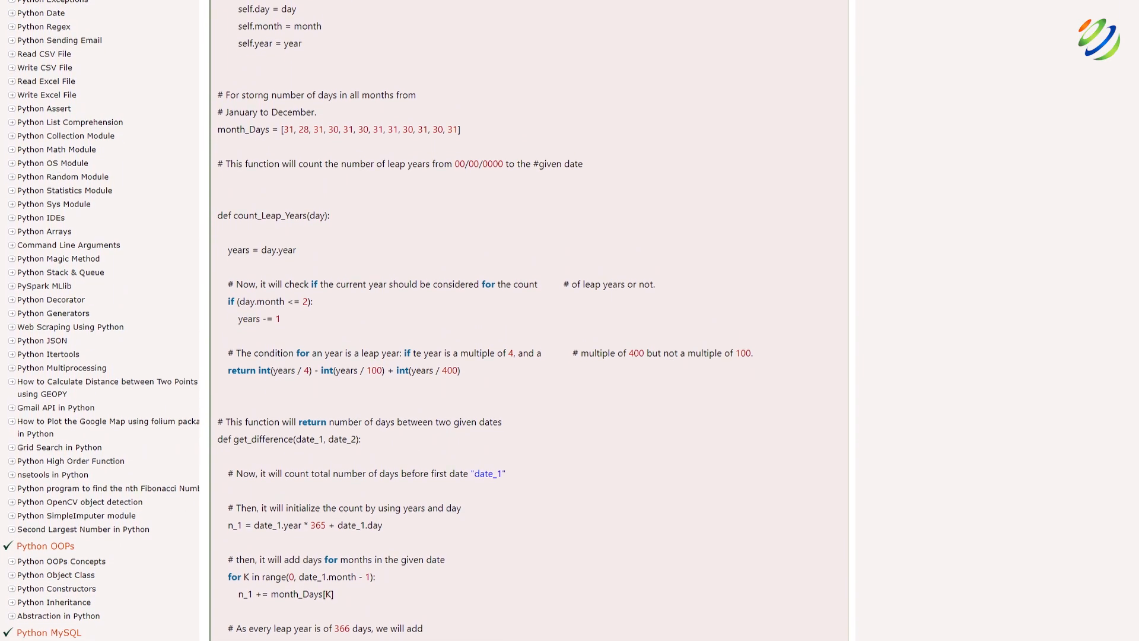
scroll("down", 3)
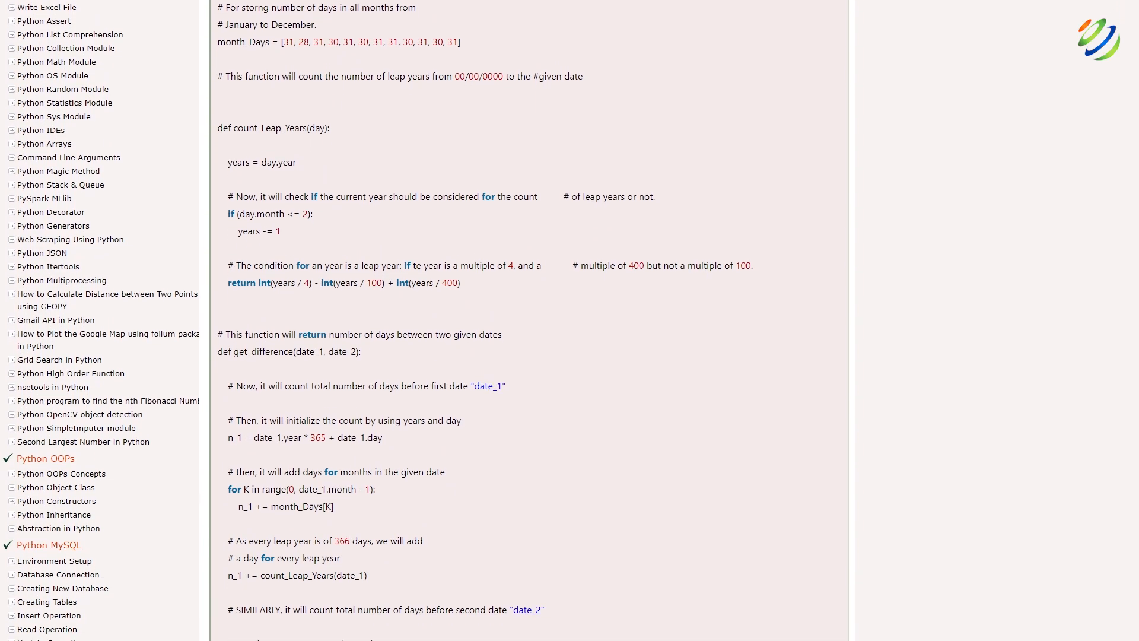
scroll("down", 3)
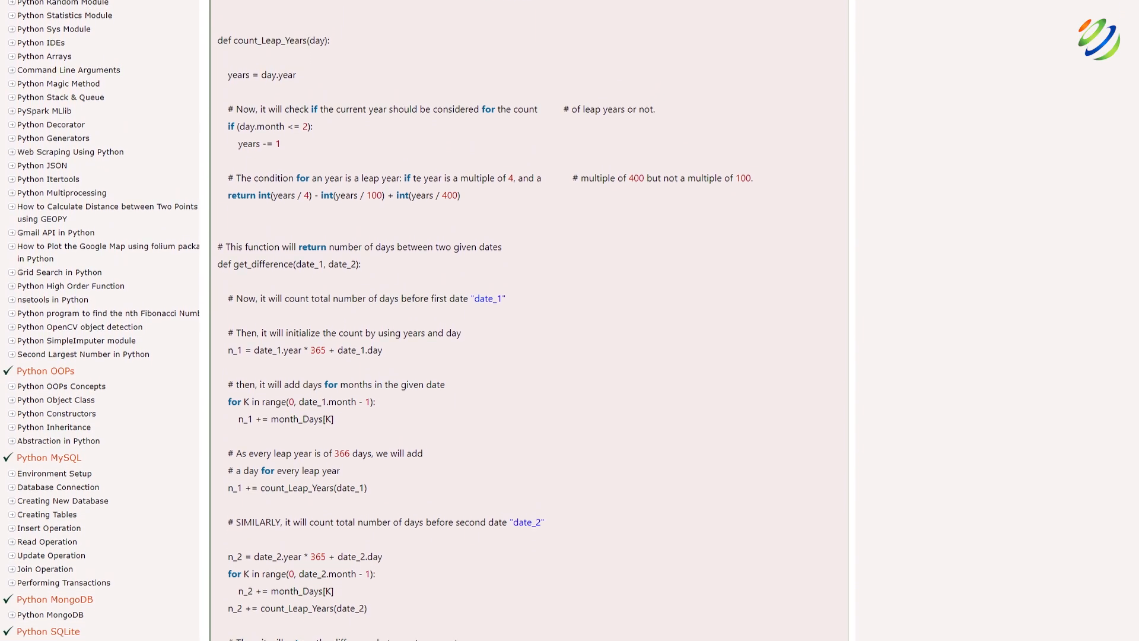
scroll("down", 3)
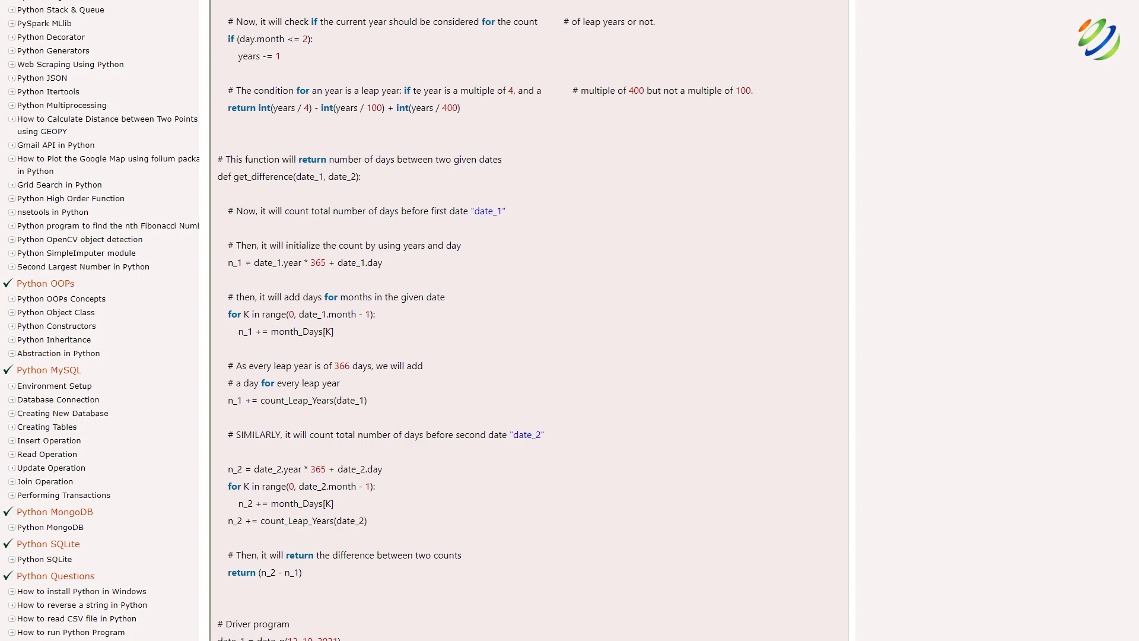
scroll("down", 3)
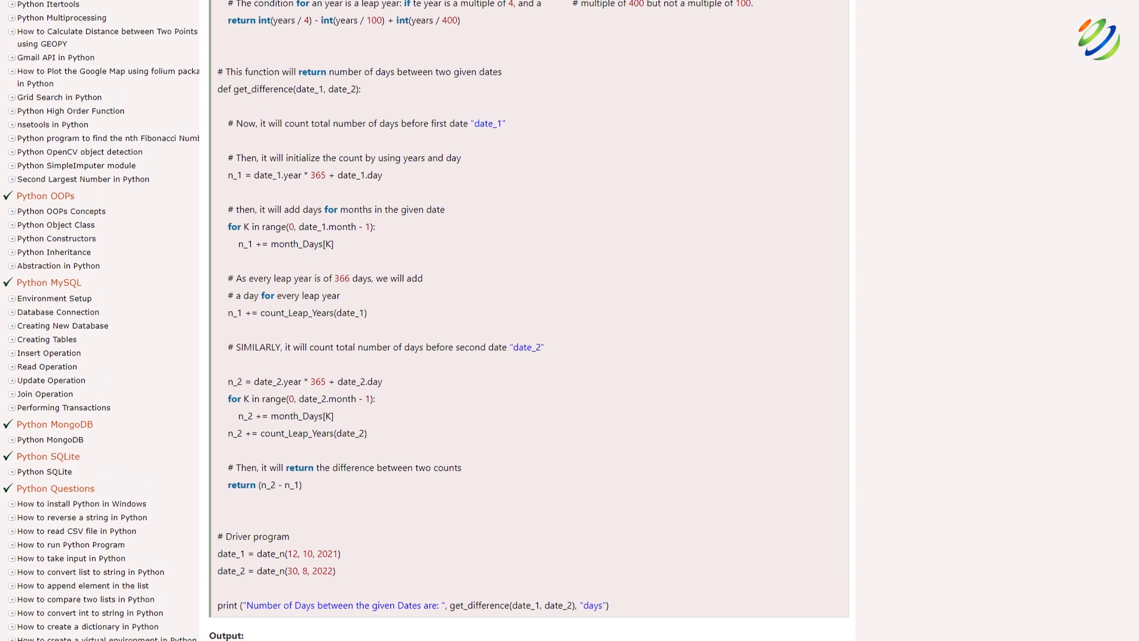
scroll("down", 3)
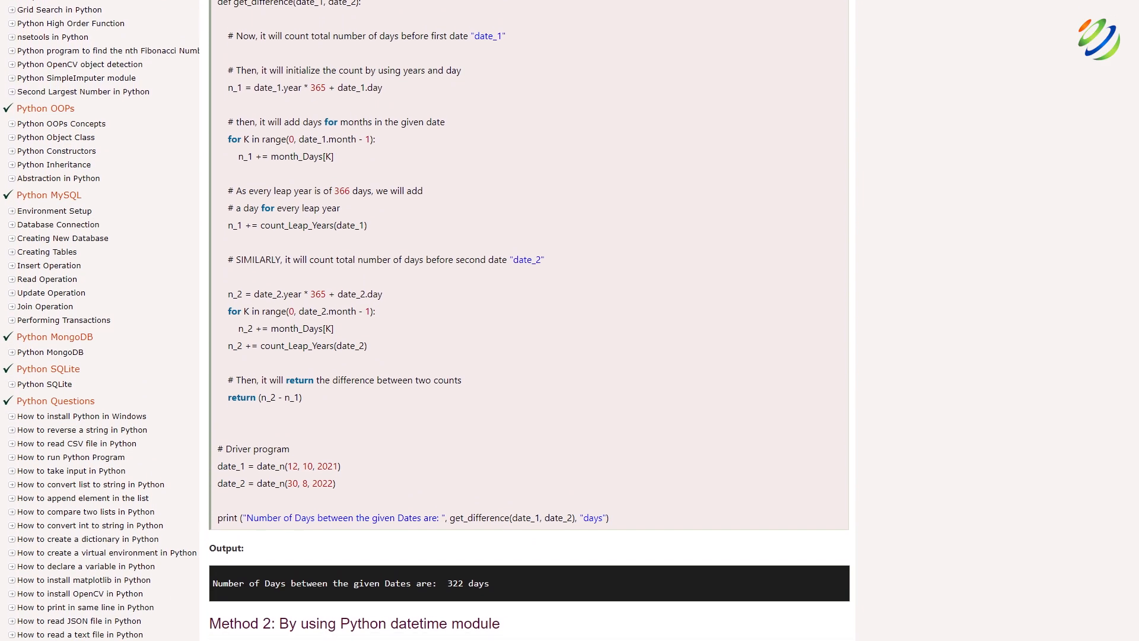
scroll("down", 3)
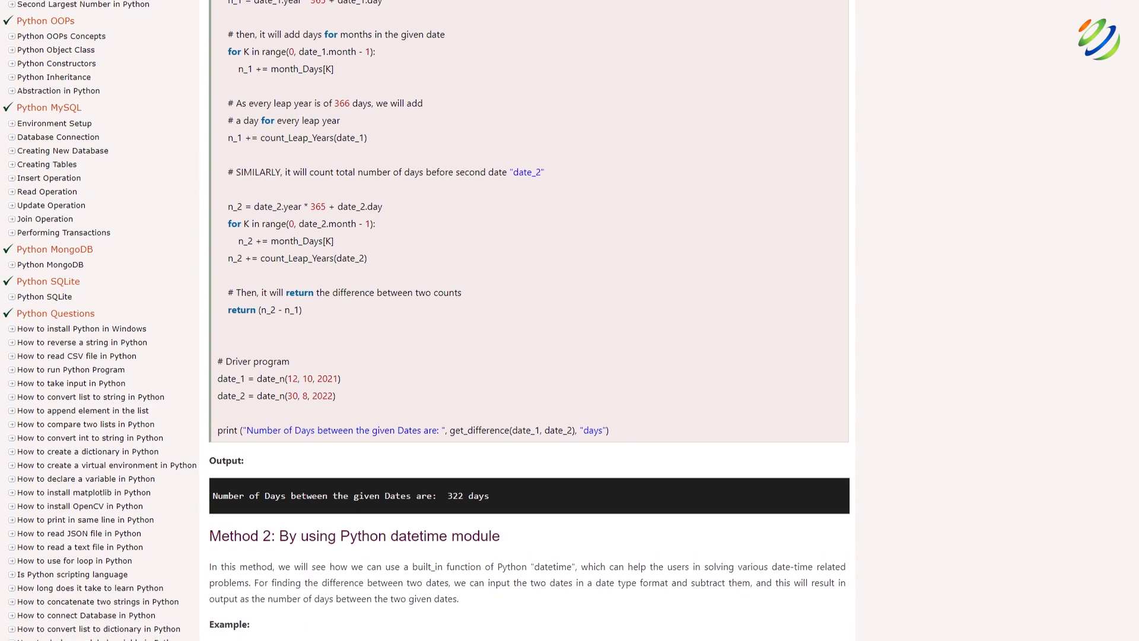
scroll("down", 3)
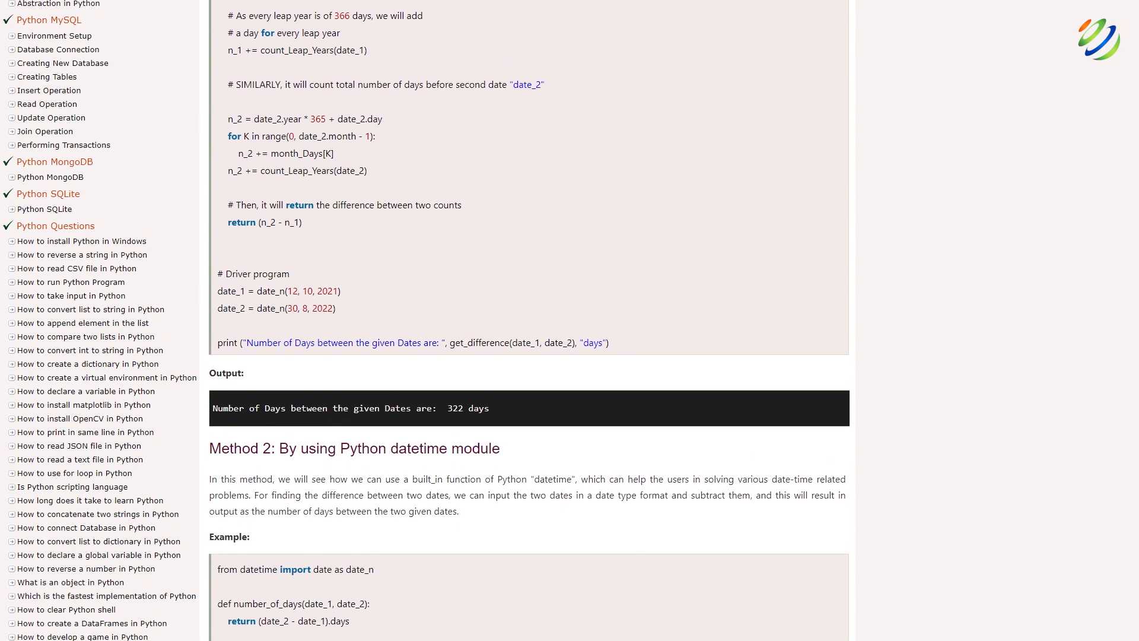
scroll("down", 3)
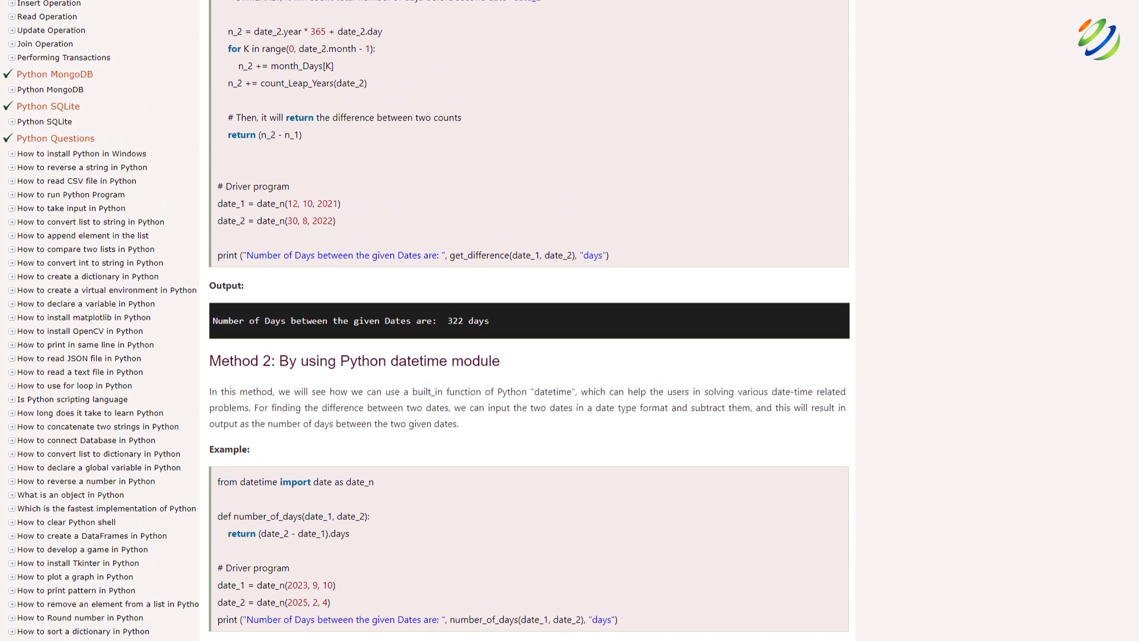
scroll("down", 3)
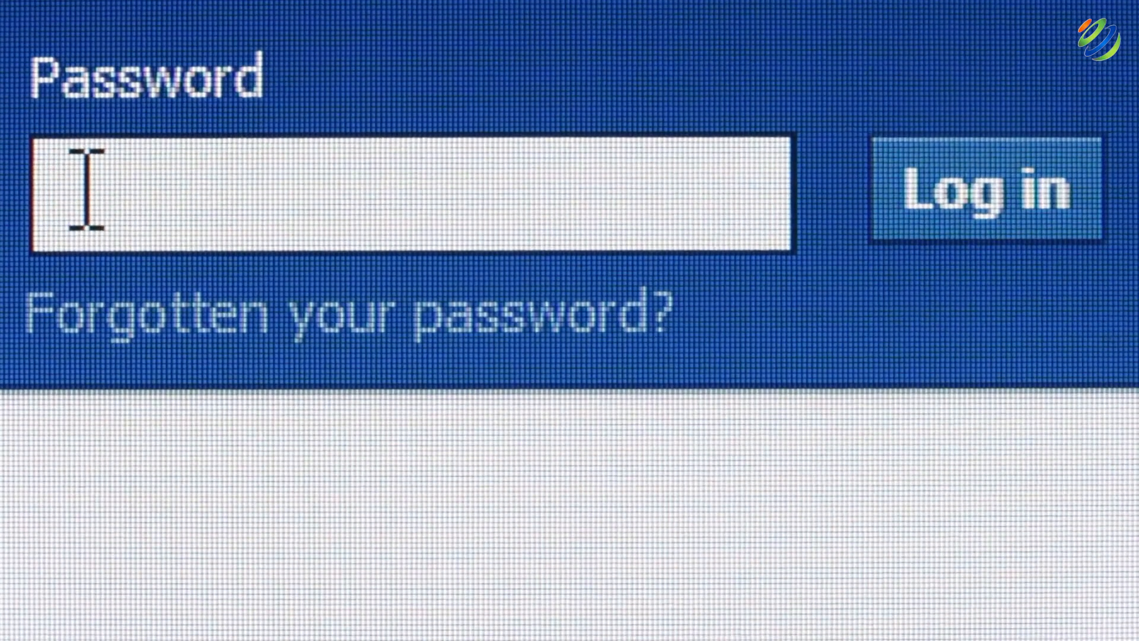
type("••")
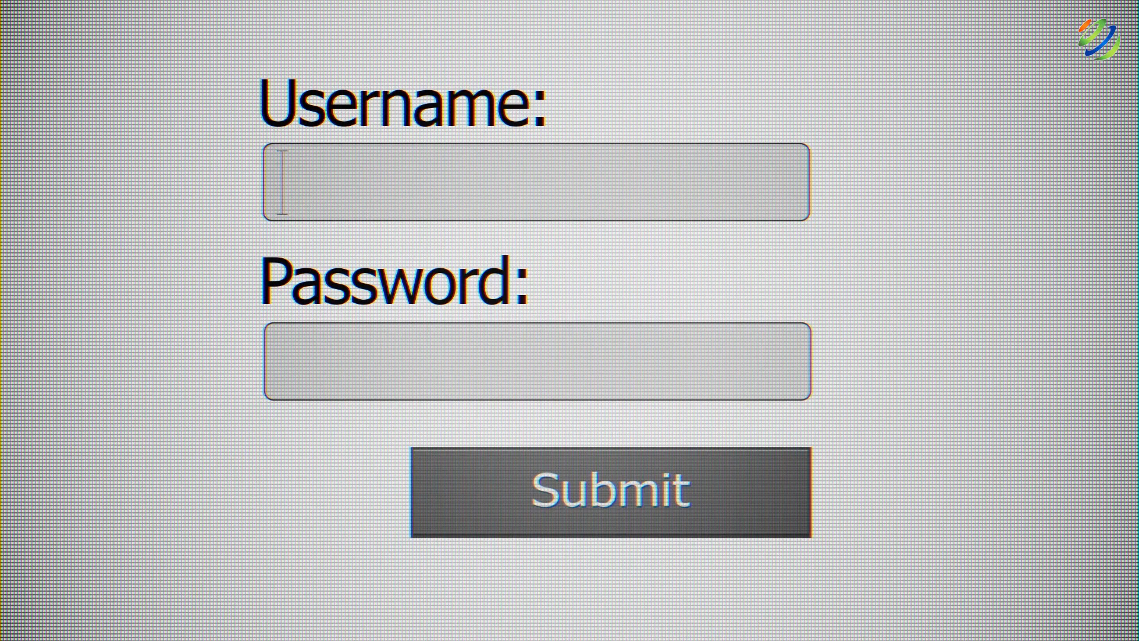
type("j.smith")
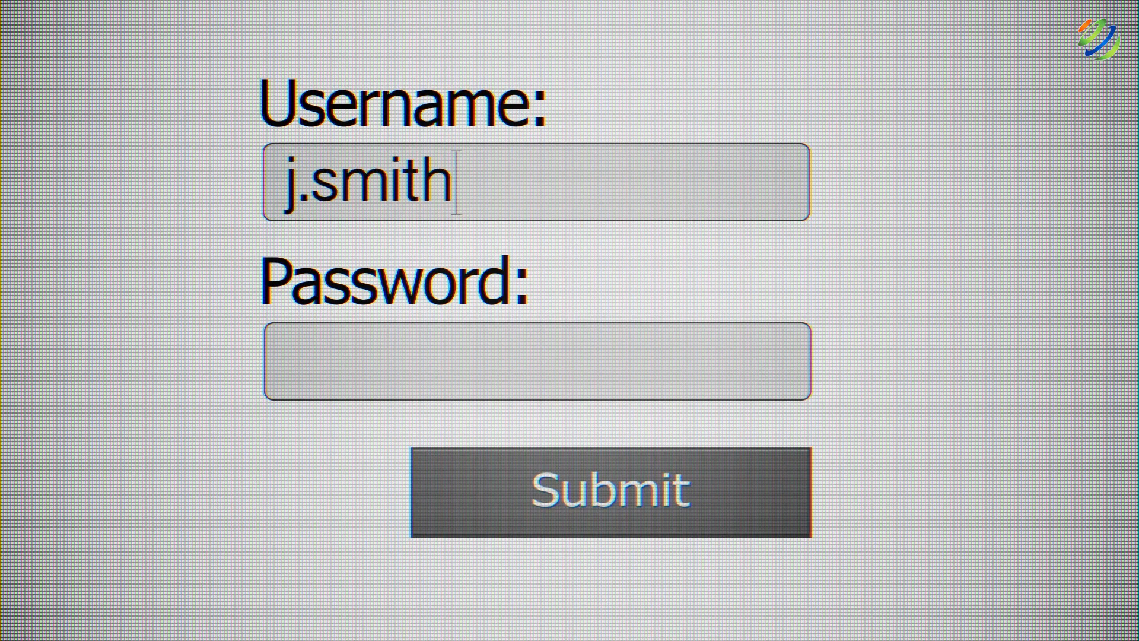
type("password")
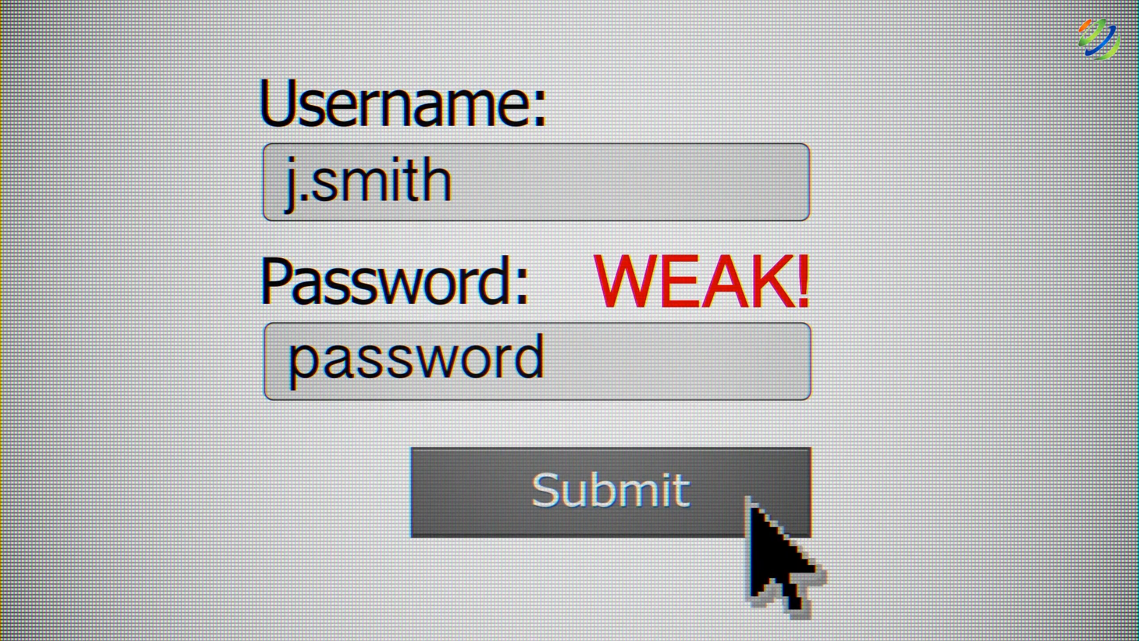
left_click(607, 489)
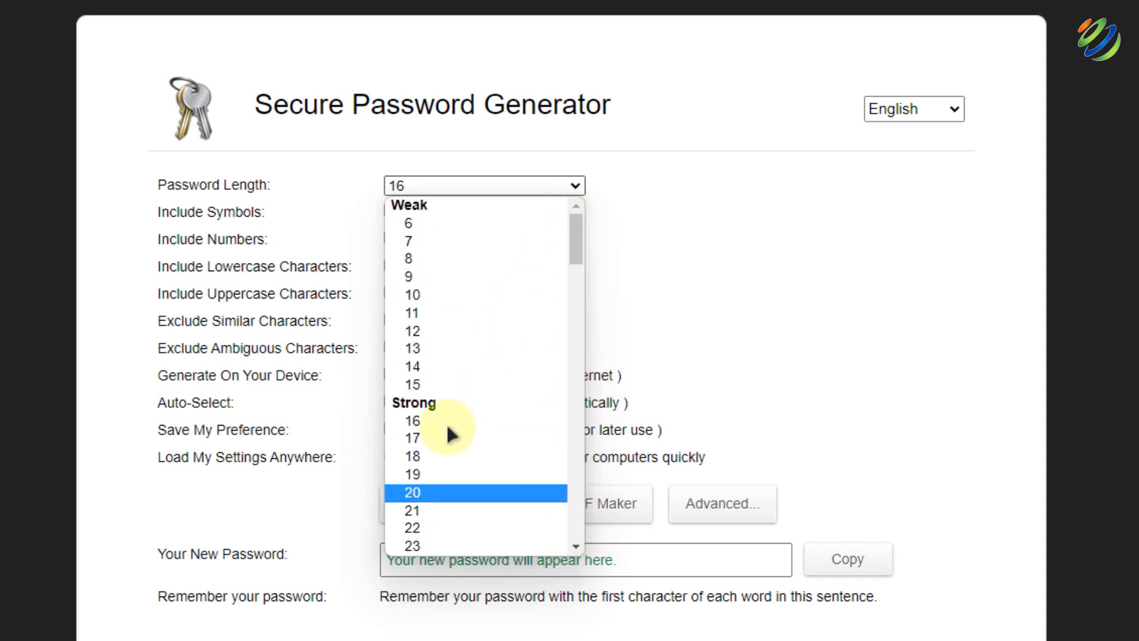
Generate 20-character passwords with symbols only, then with numbers added
left_click(411, 492)
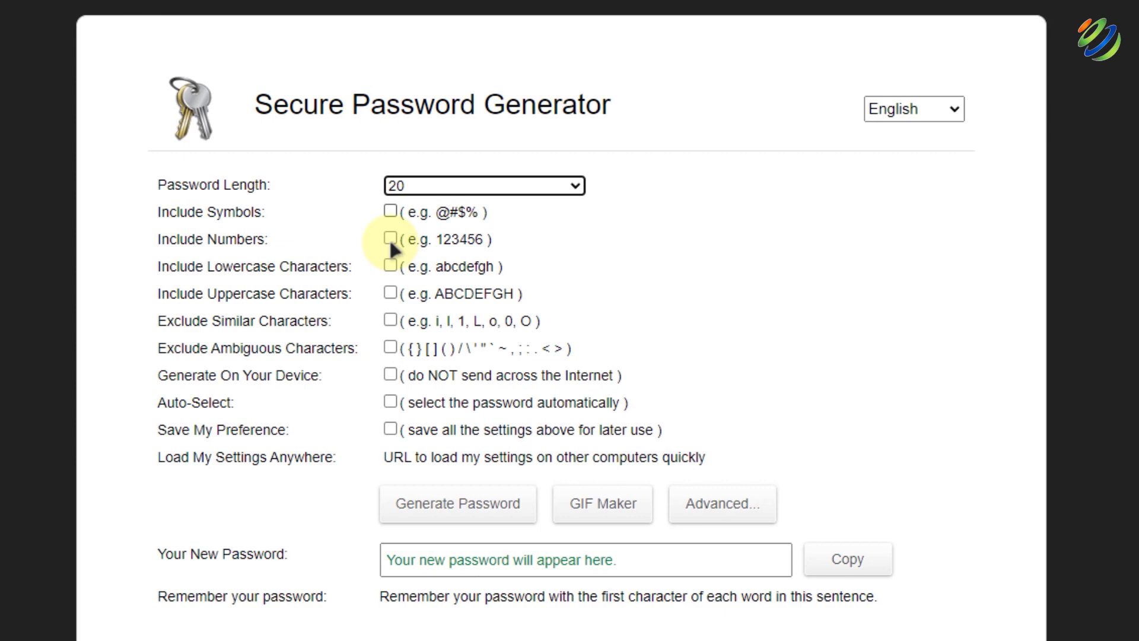
left_click(390, 211)
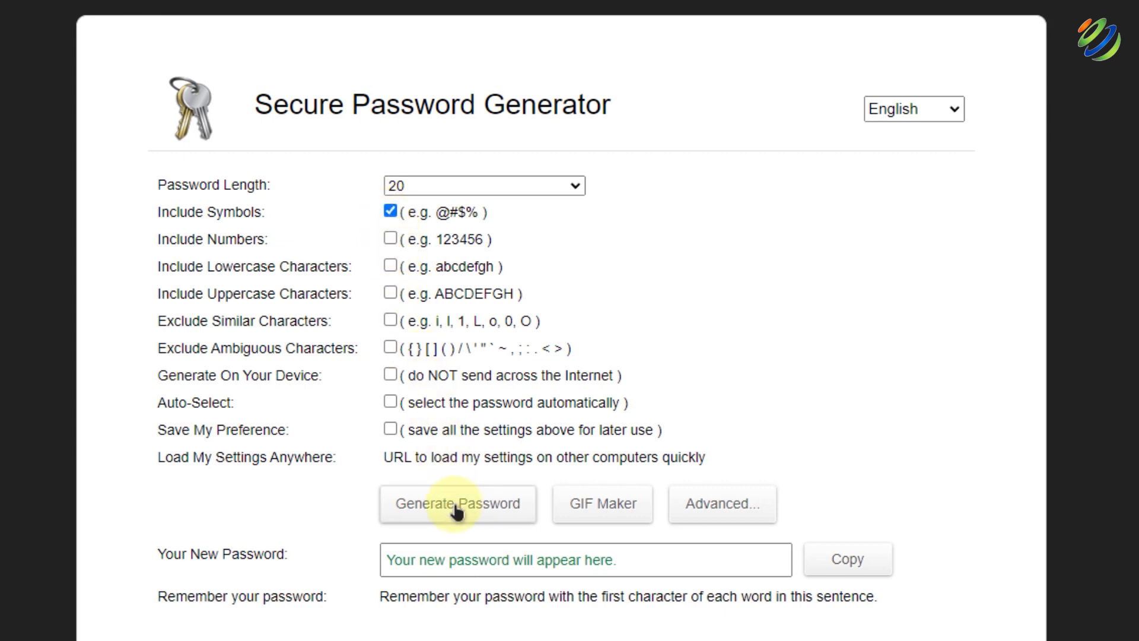
left_click(457, 503)
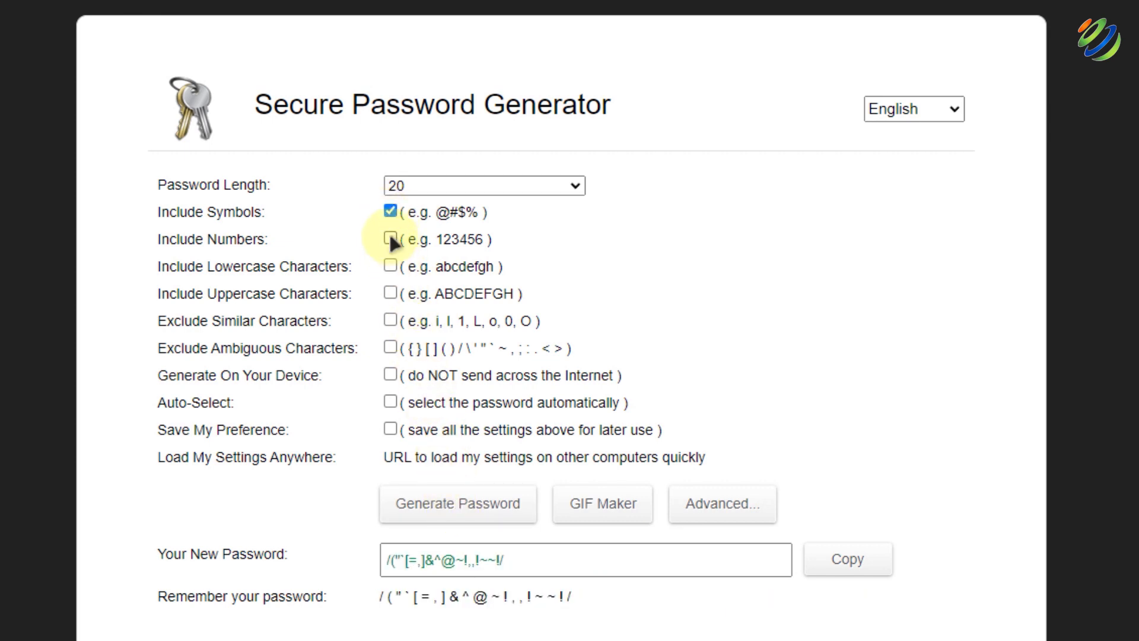
left_click(390, 238)
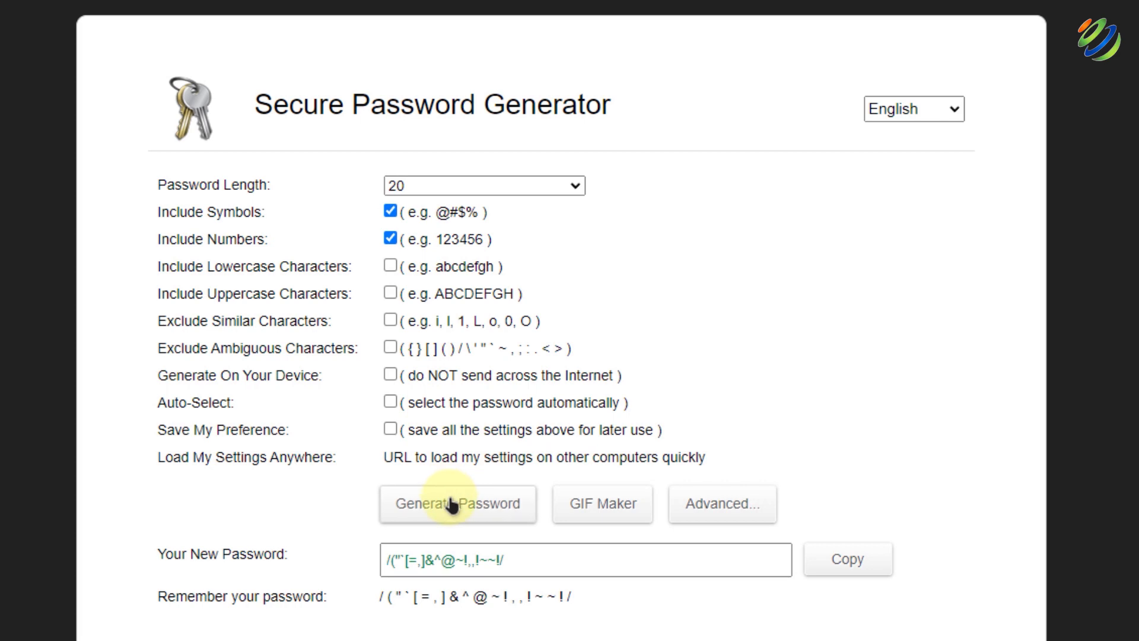
left_click(457, 503)
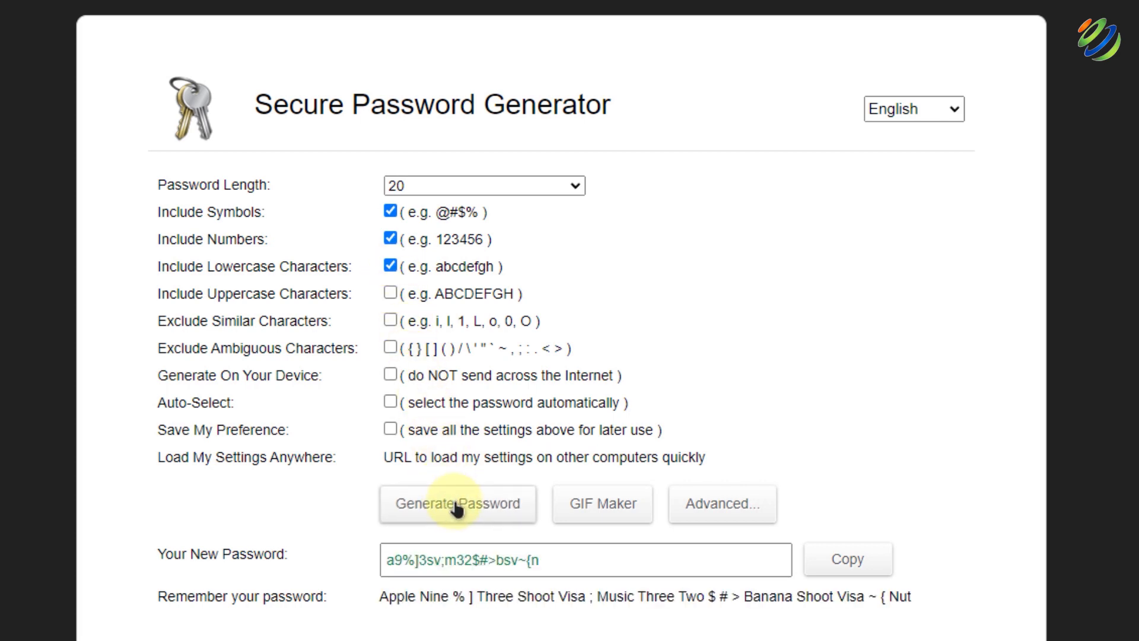
Regenerate with uppercase added, ambiguous characters excluded, then symbols left out
left_click(389, 293)
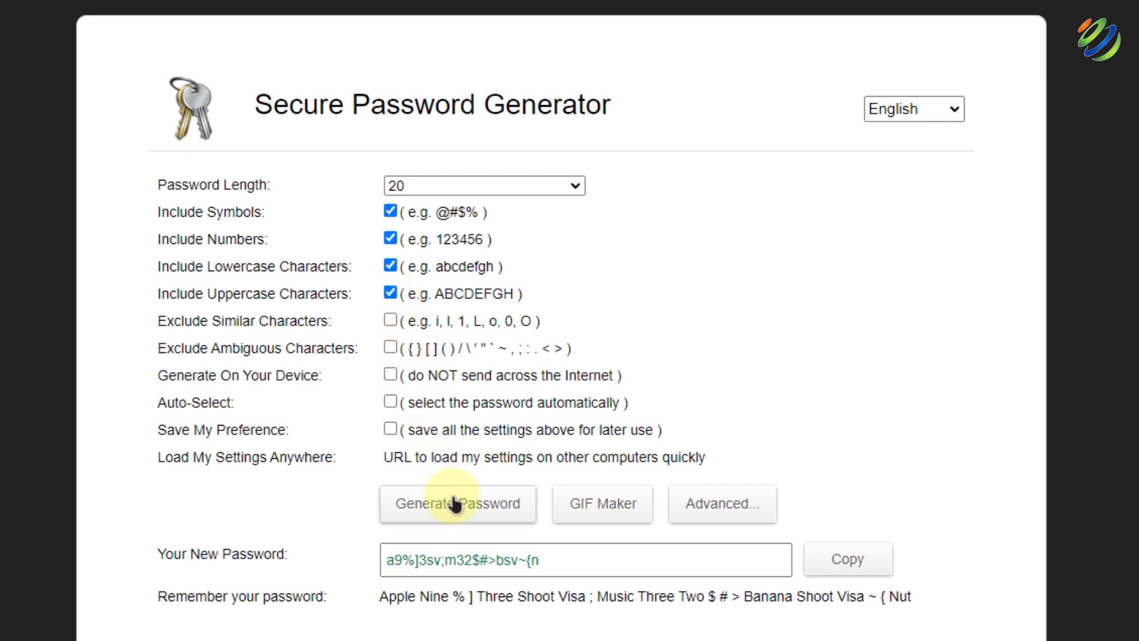
left_click(456, 503)
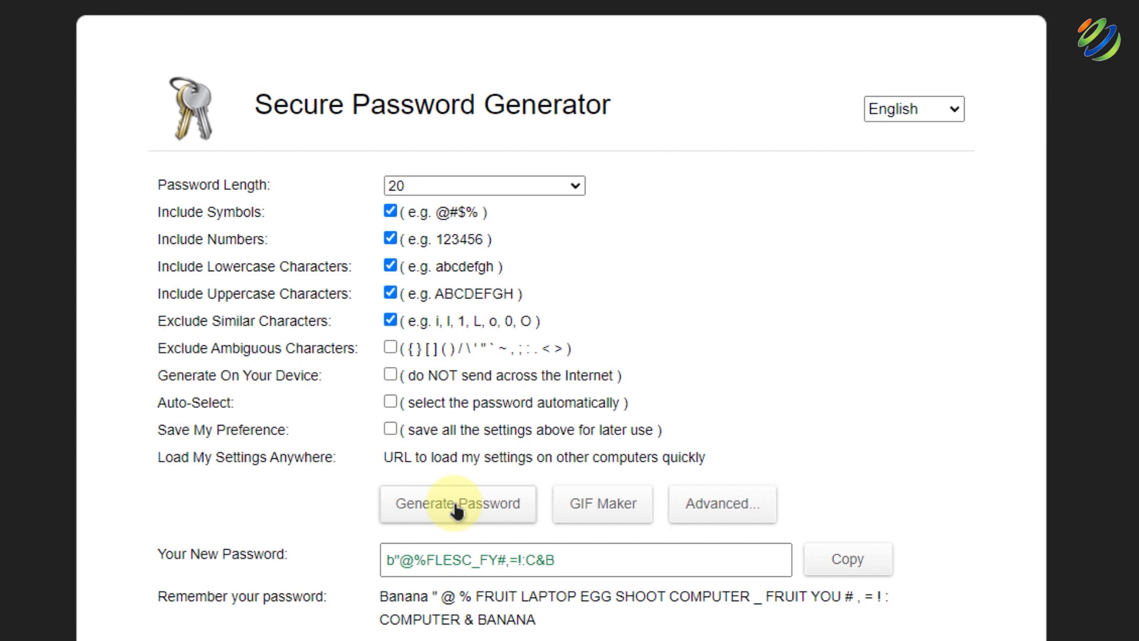
left_click(390, 348)
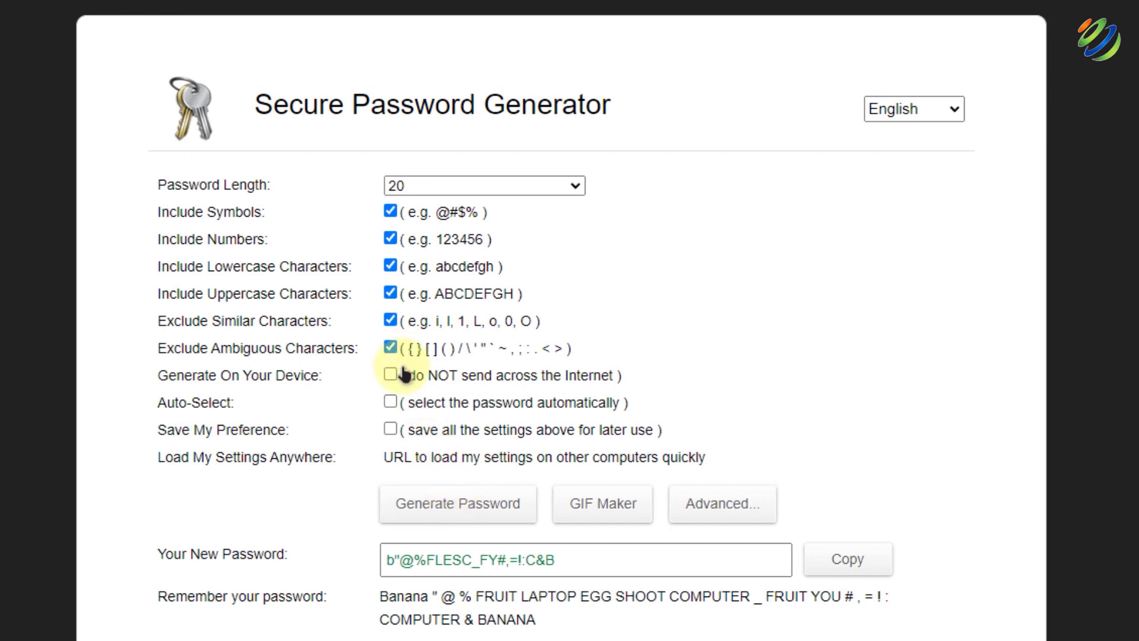
left_click(457, 503)
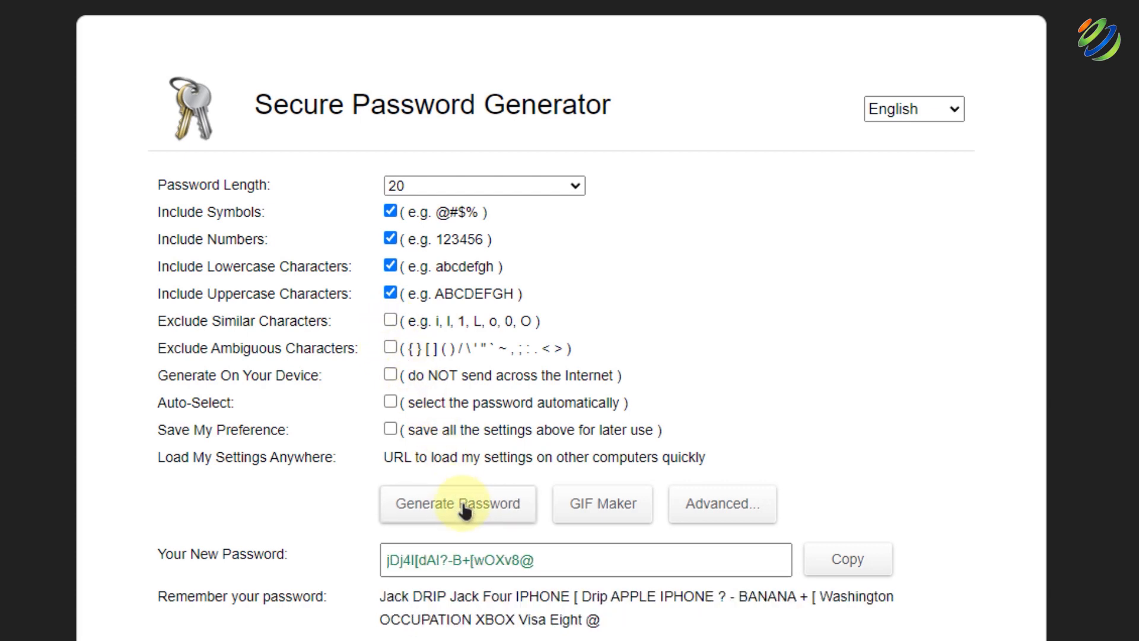
left_click(391, 211)
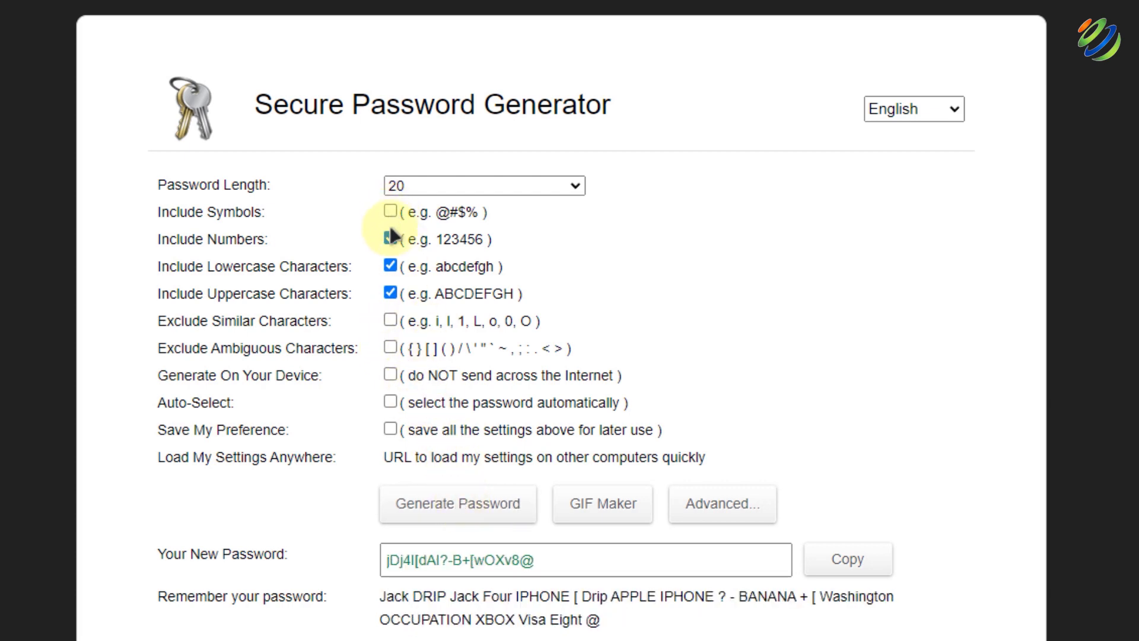
left_click(458, 503)
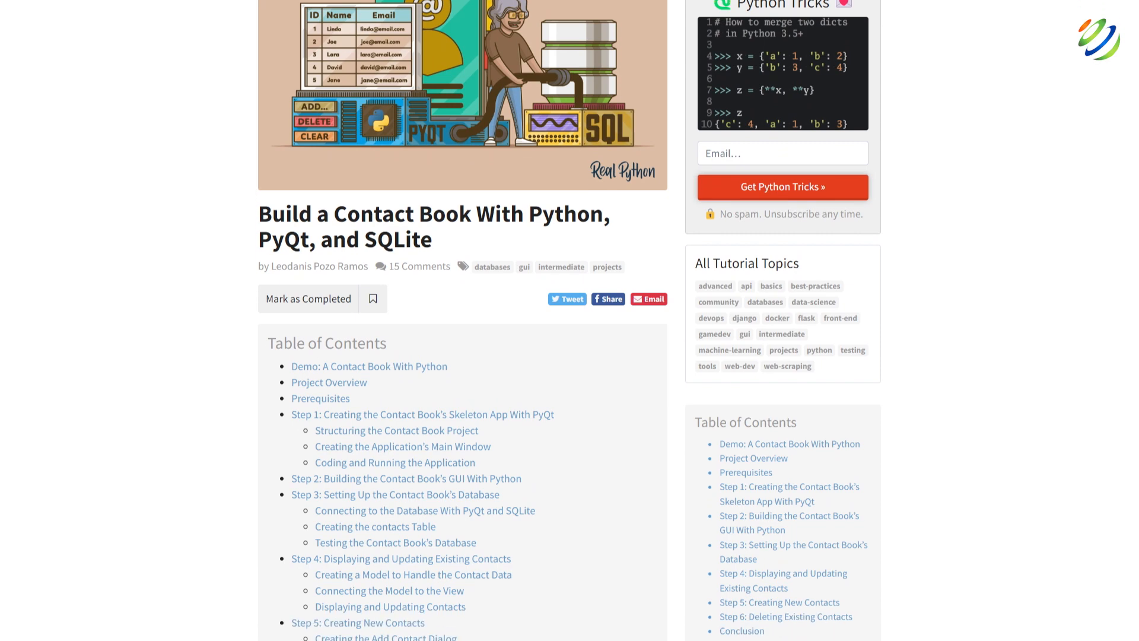
scroll("down", 3)
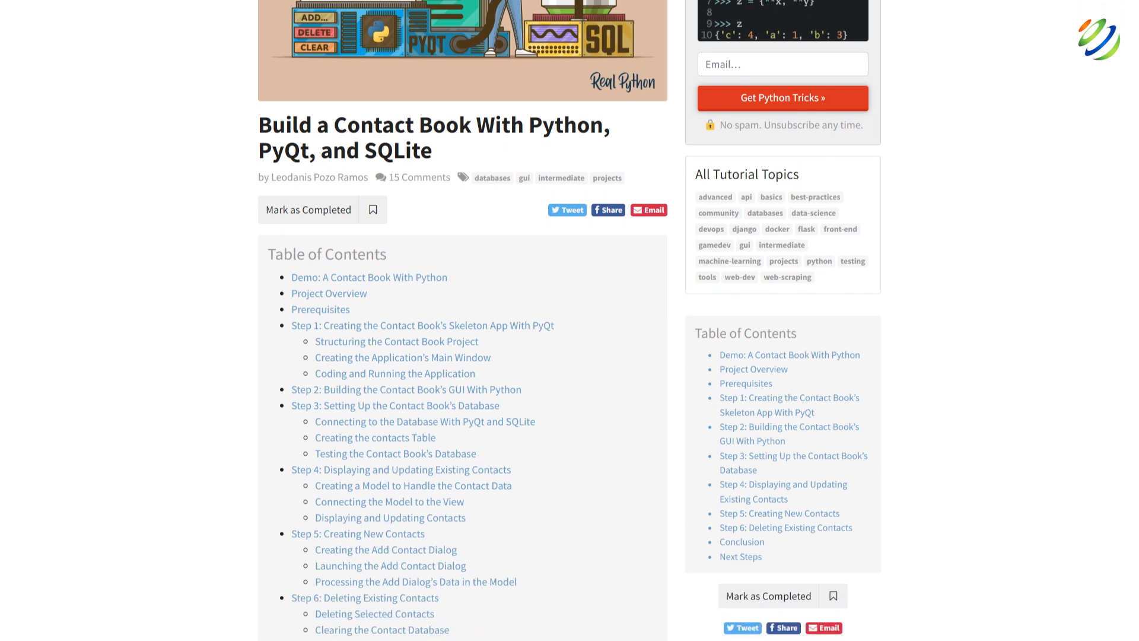
scroll("down", 3)
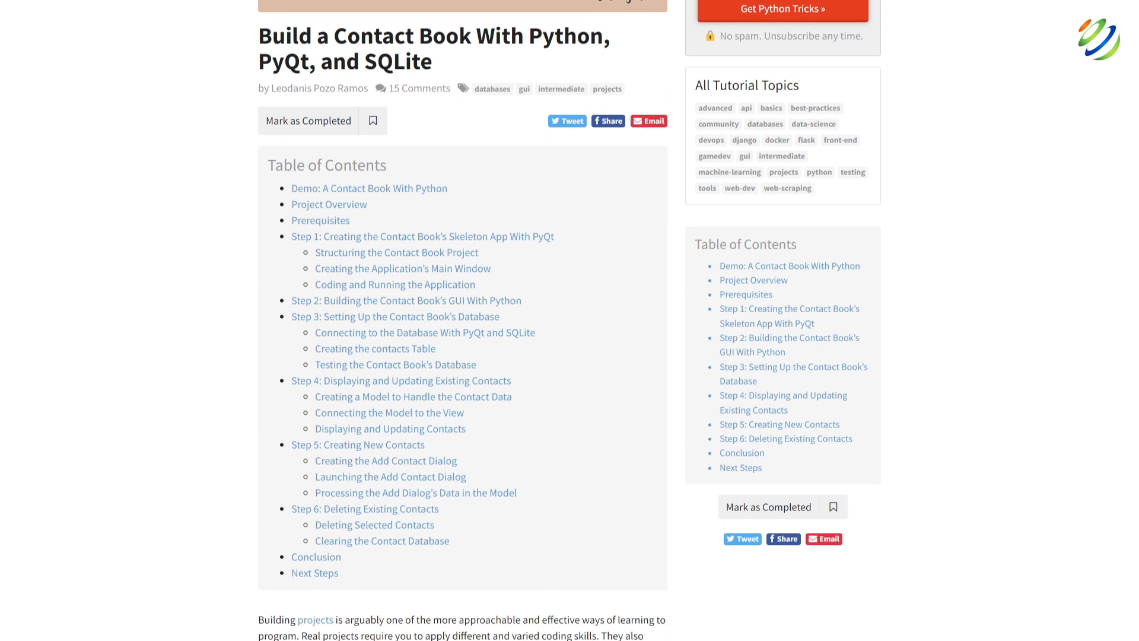
scroll("down", 3)
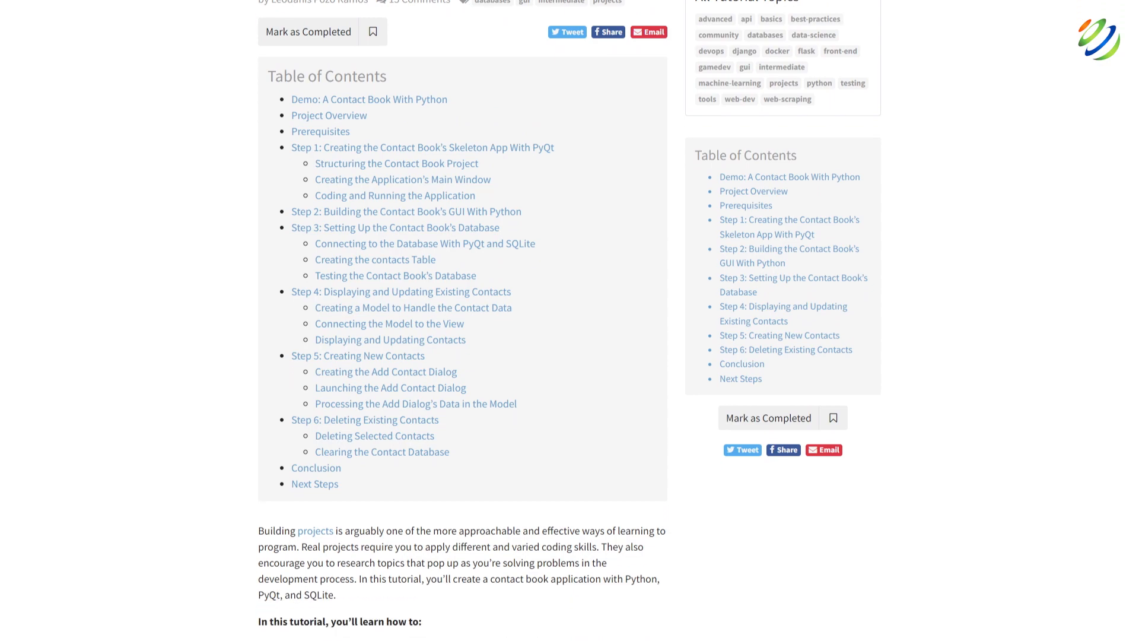
scroll("down", 3)
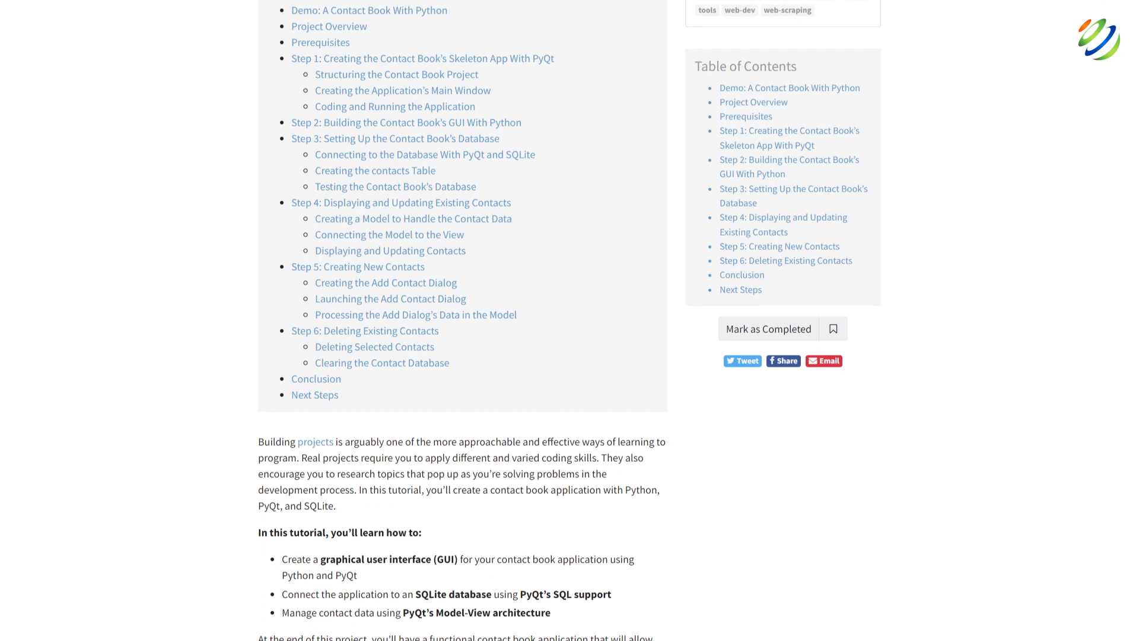
scroll("down", 3)
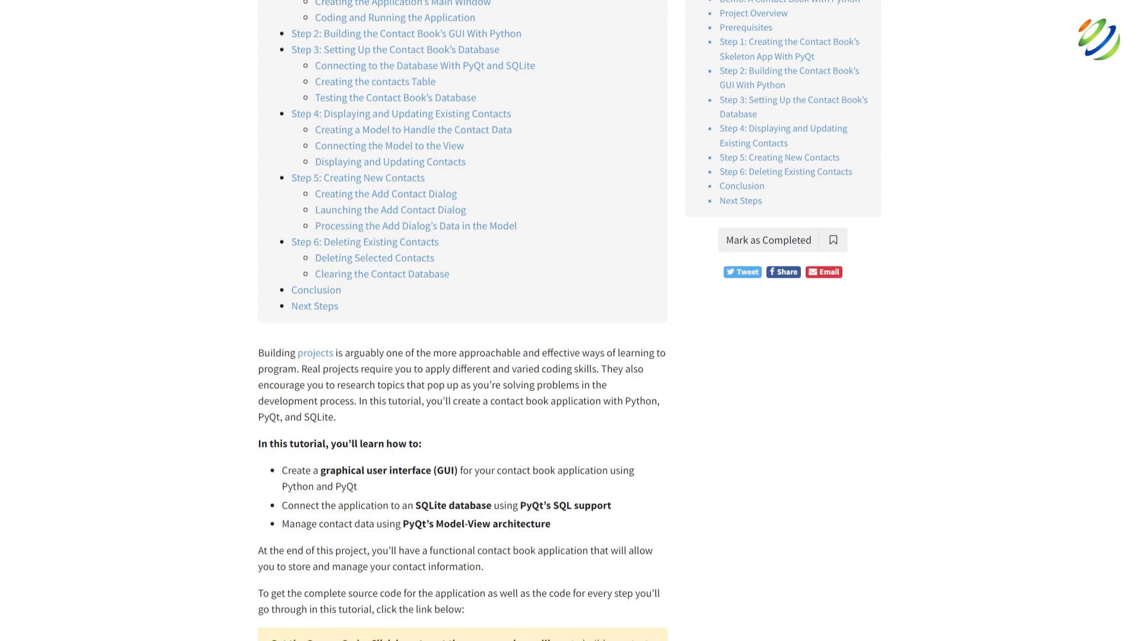
scroll("down", 3)
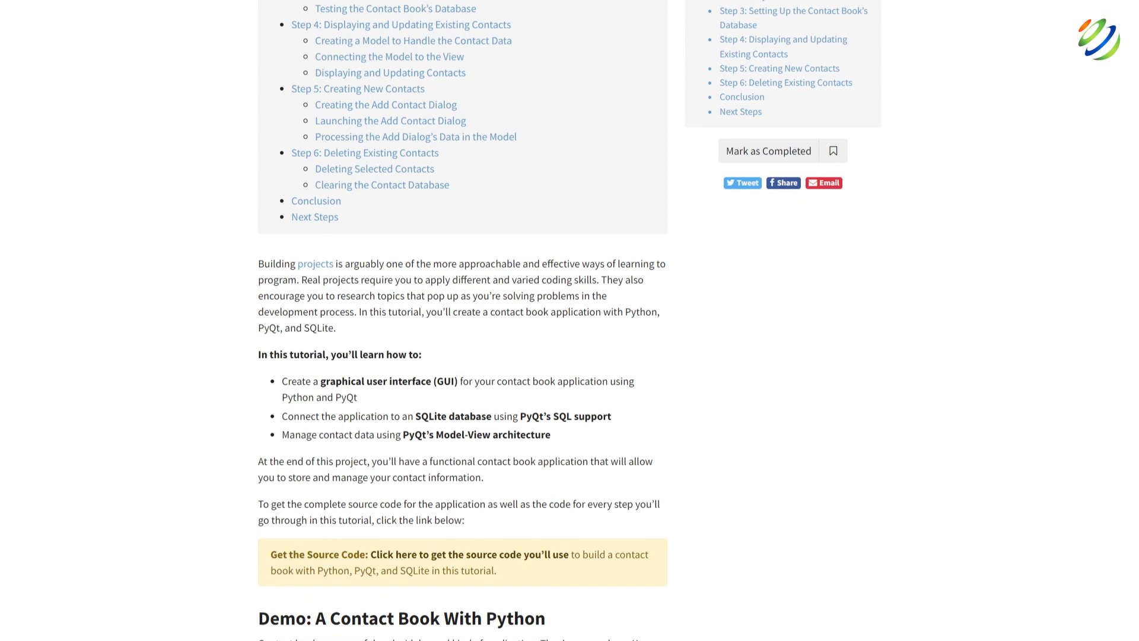
scroll("down", 3)
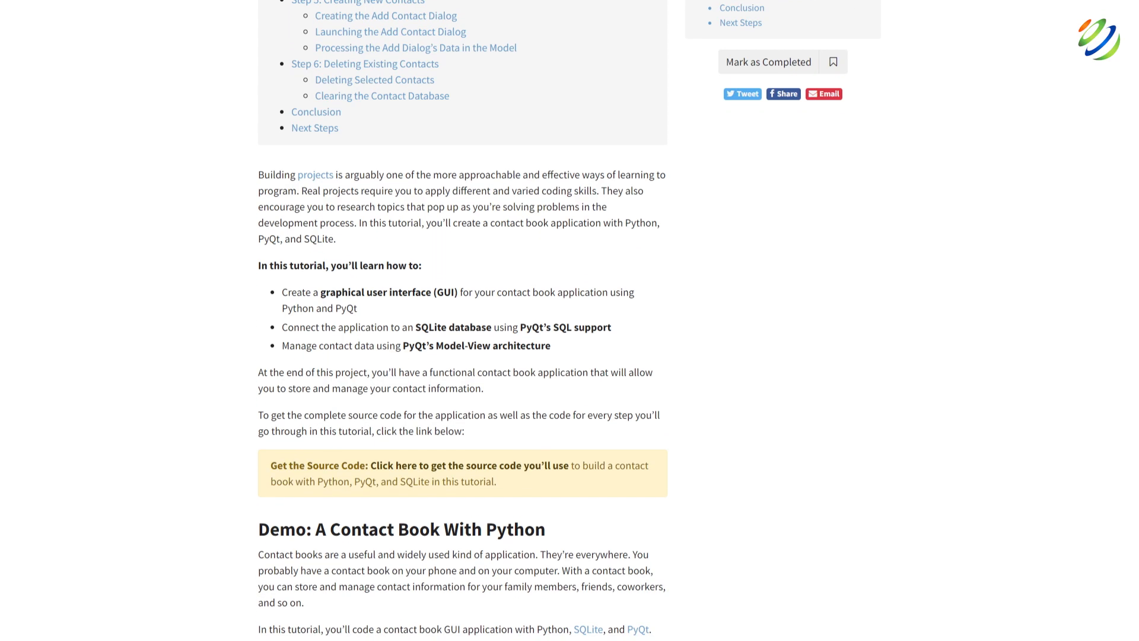
scroll("down", 3)
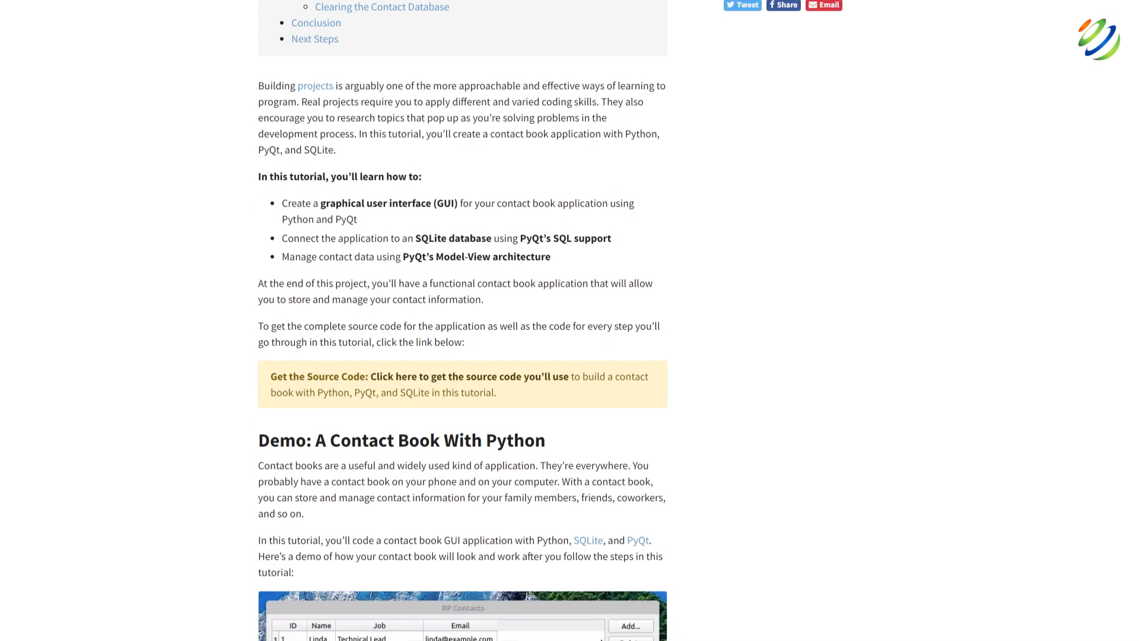
scroll("down", 3)
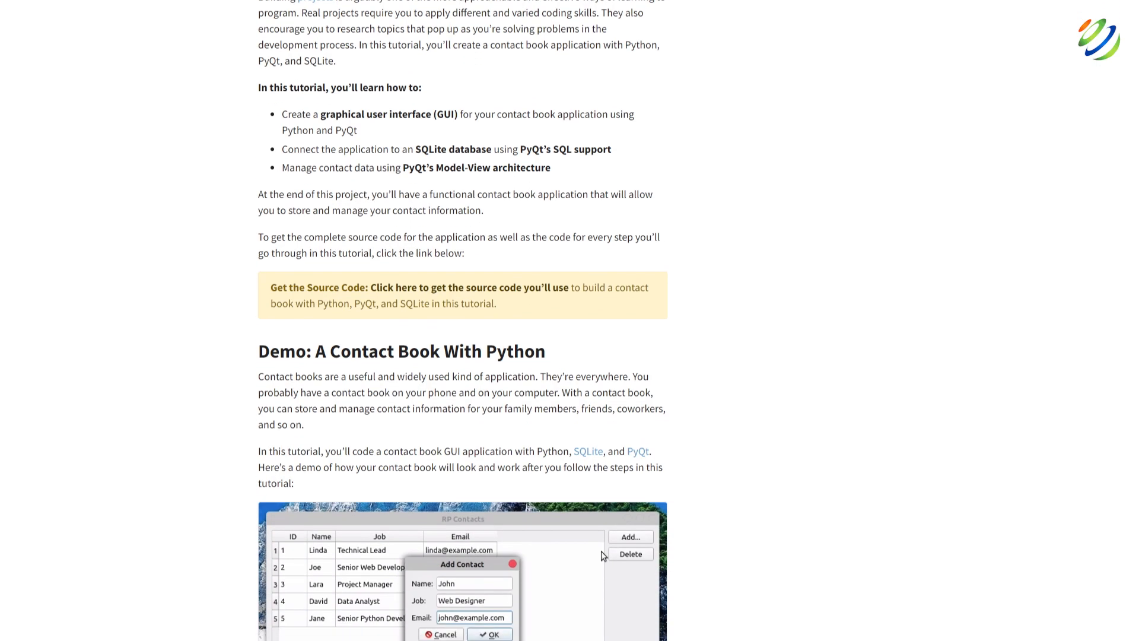
scroll("down", 3)
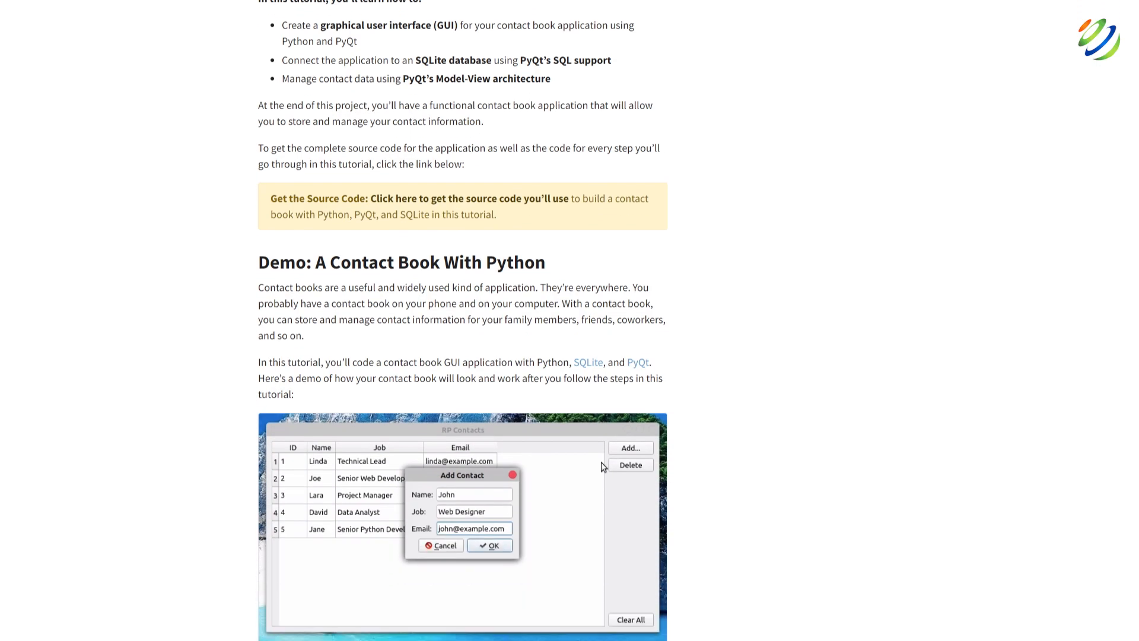
scroll("down", 3)
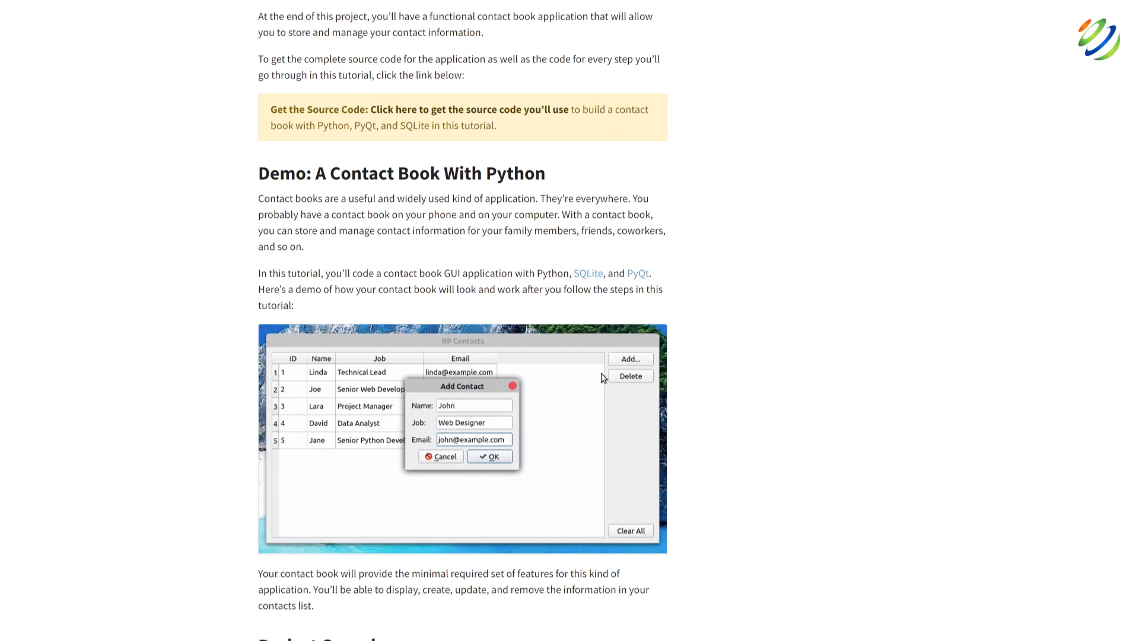
scroll("down", 3)
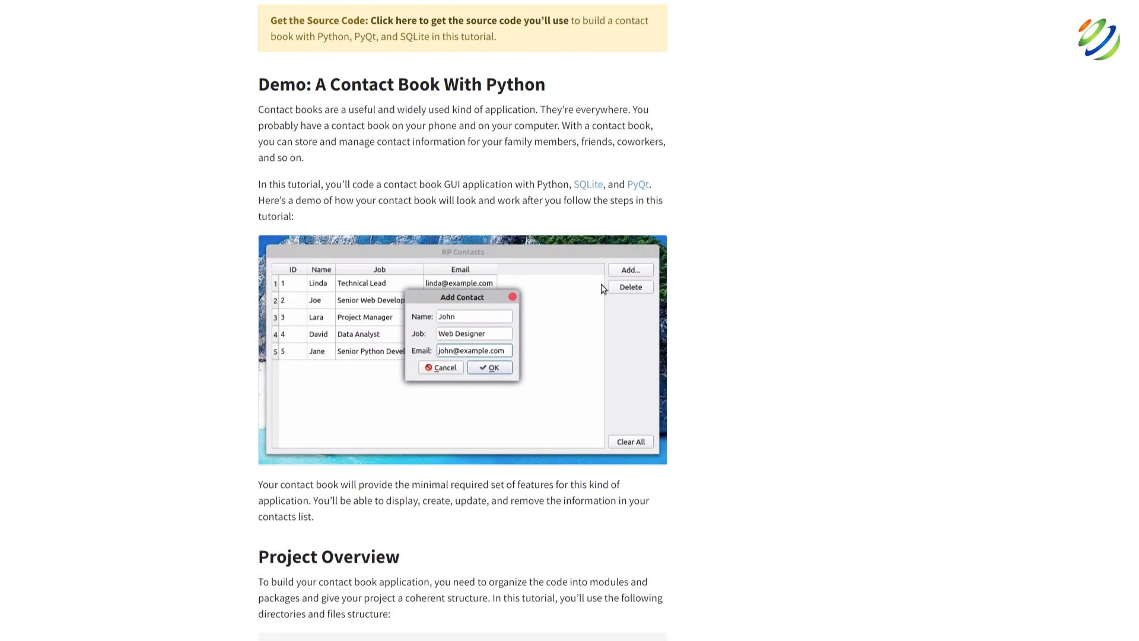
scroll("down", 3)
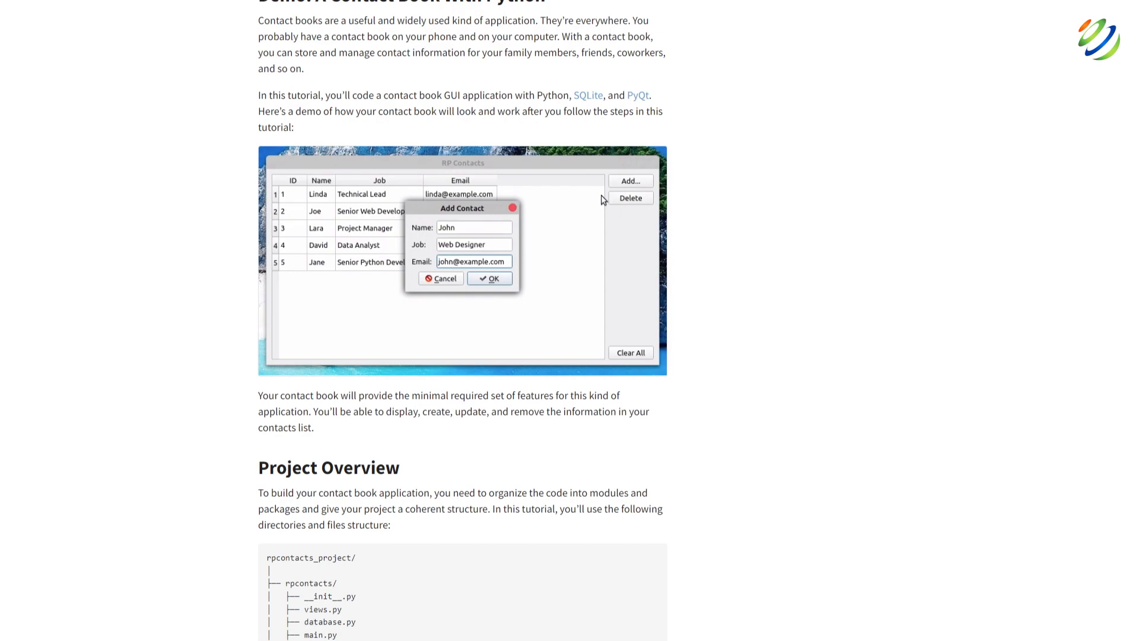
scroll("down", 3)
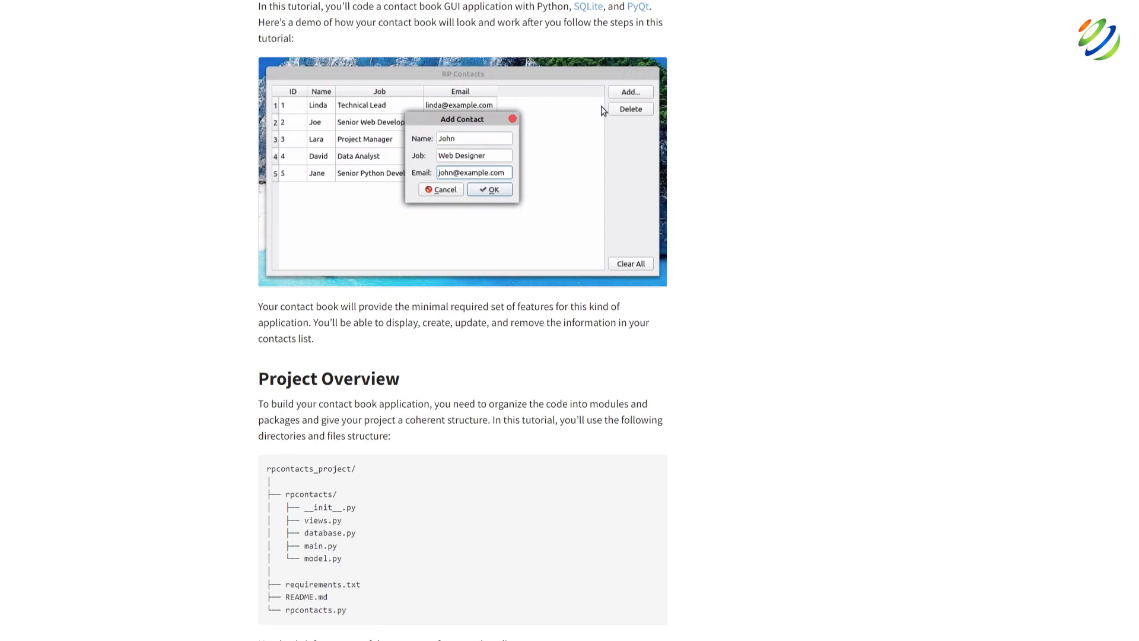
scroll("down", 3)
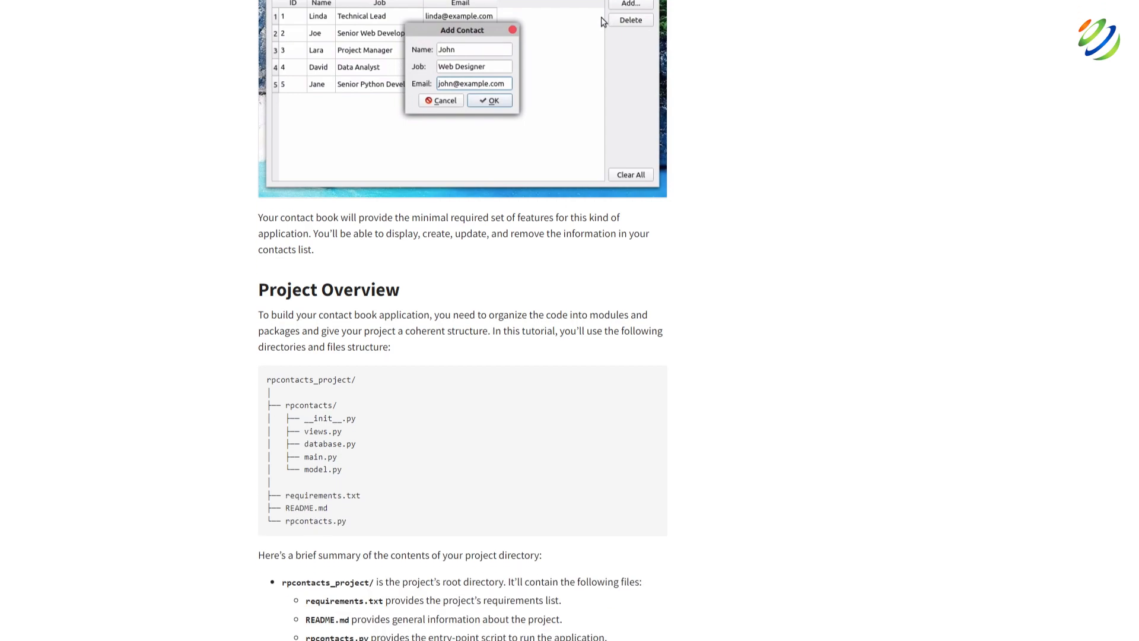
scroll("down", 3)
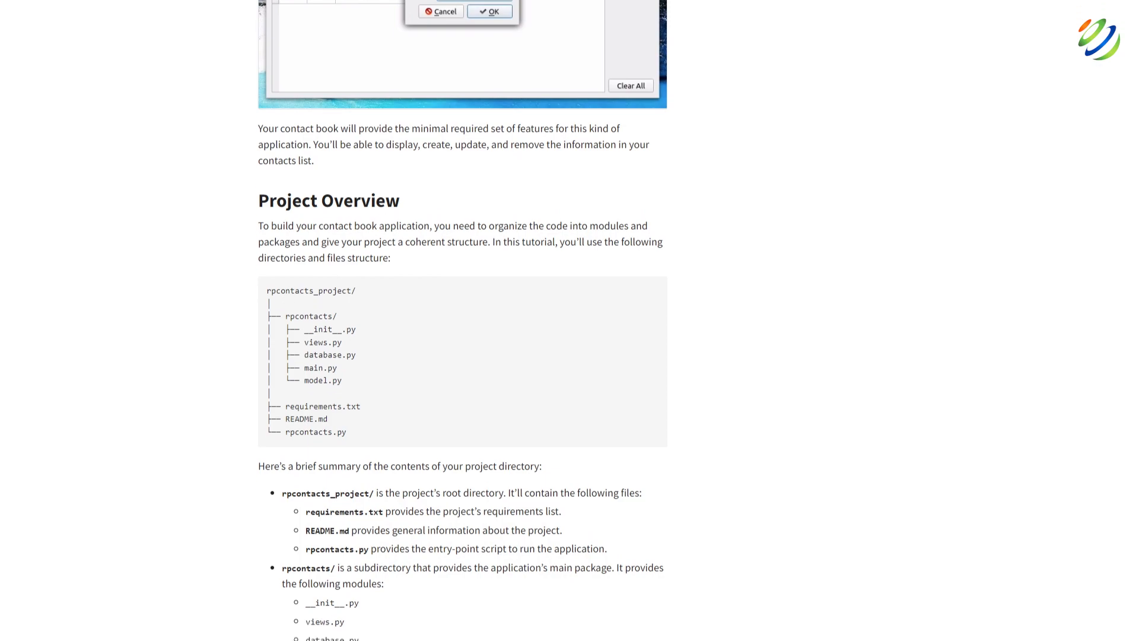
scroll("down", 3)
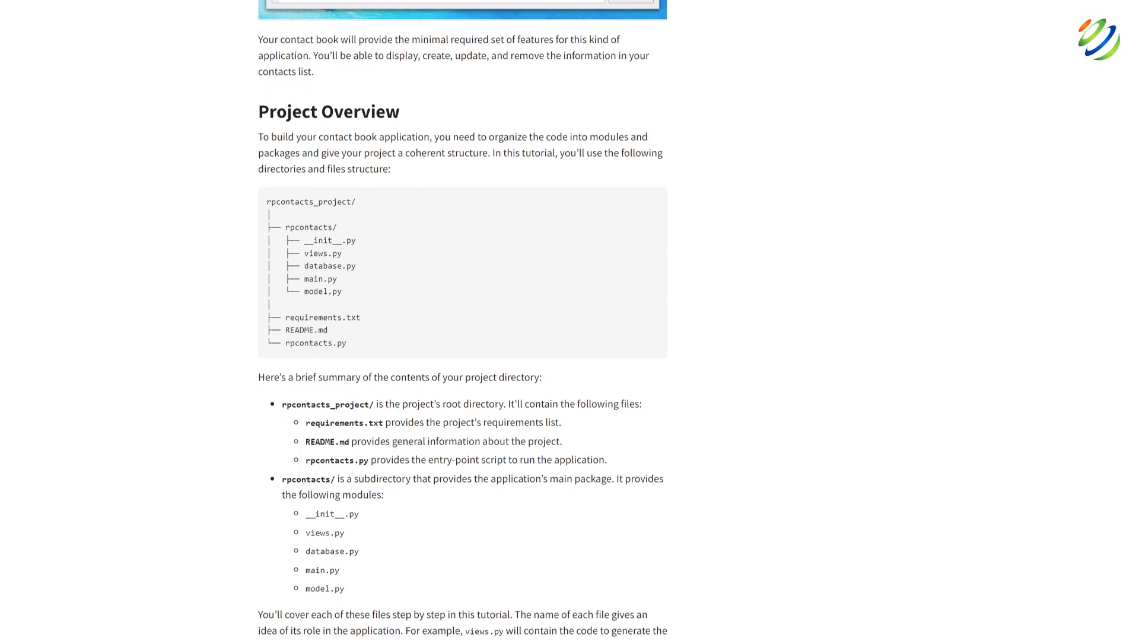
scroll("down", 3)
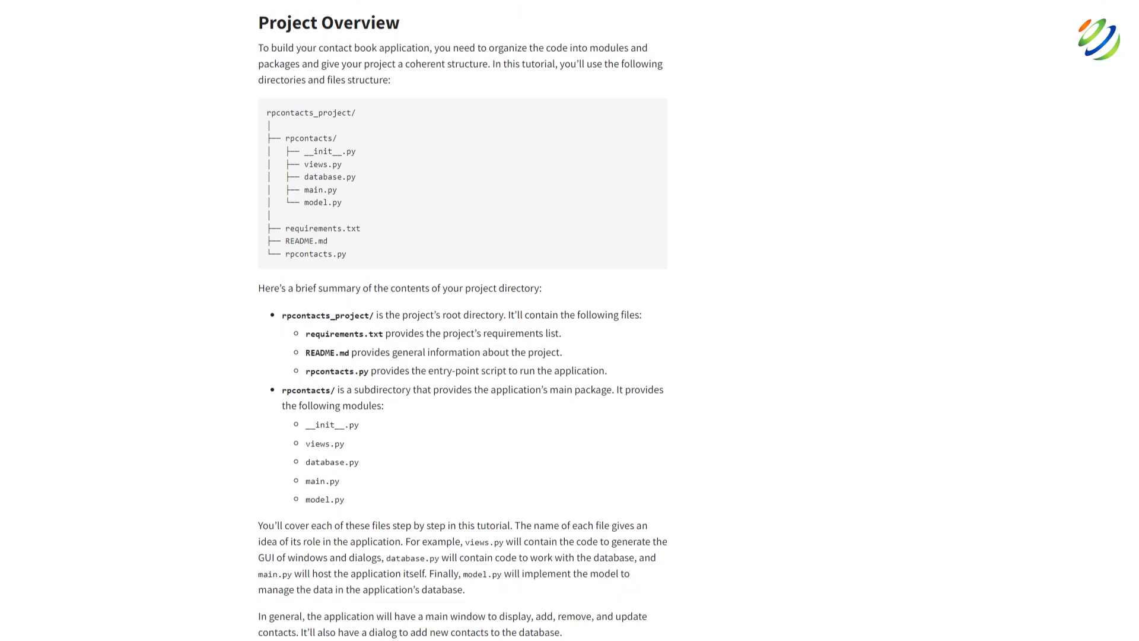
scroll("down", 3)
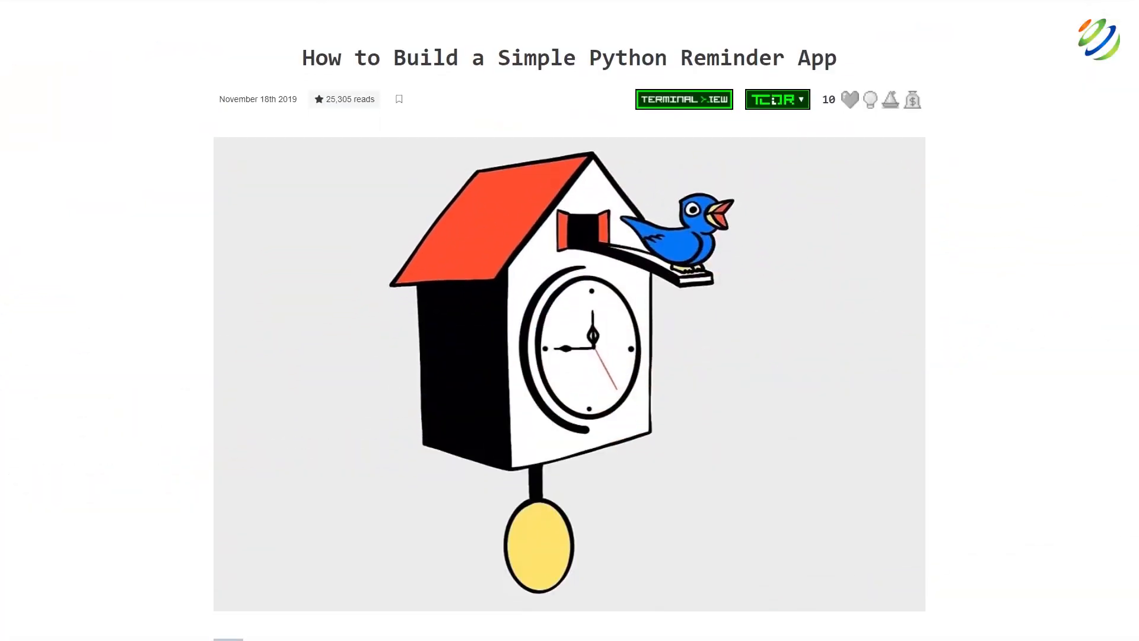
Scroll down the reminder app tutorial through Step 4's wait logic
scroll("down", 3)
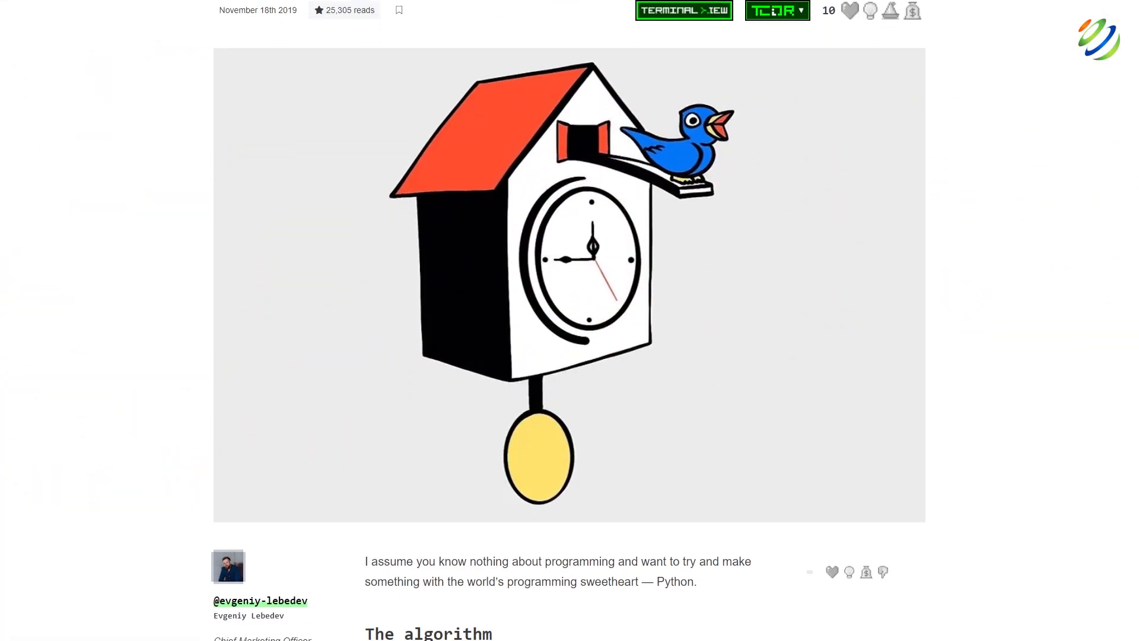
scroll("down", 3)
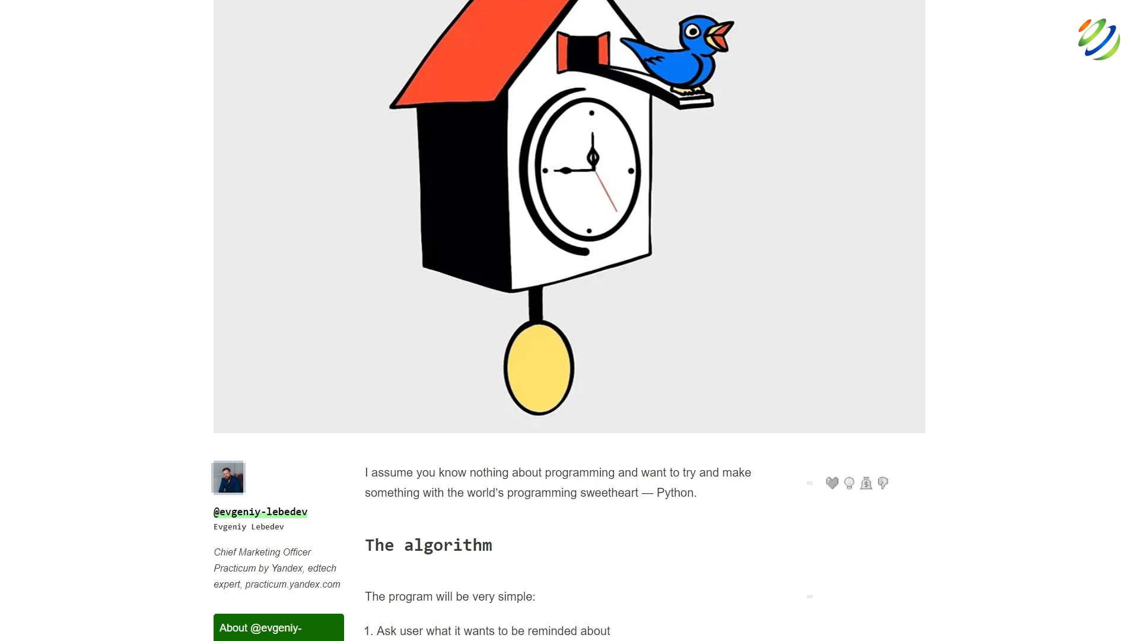
scroll("down", 3)
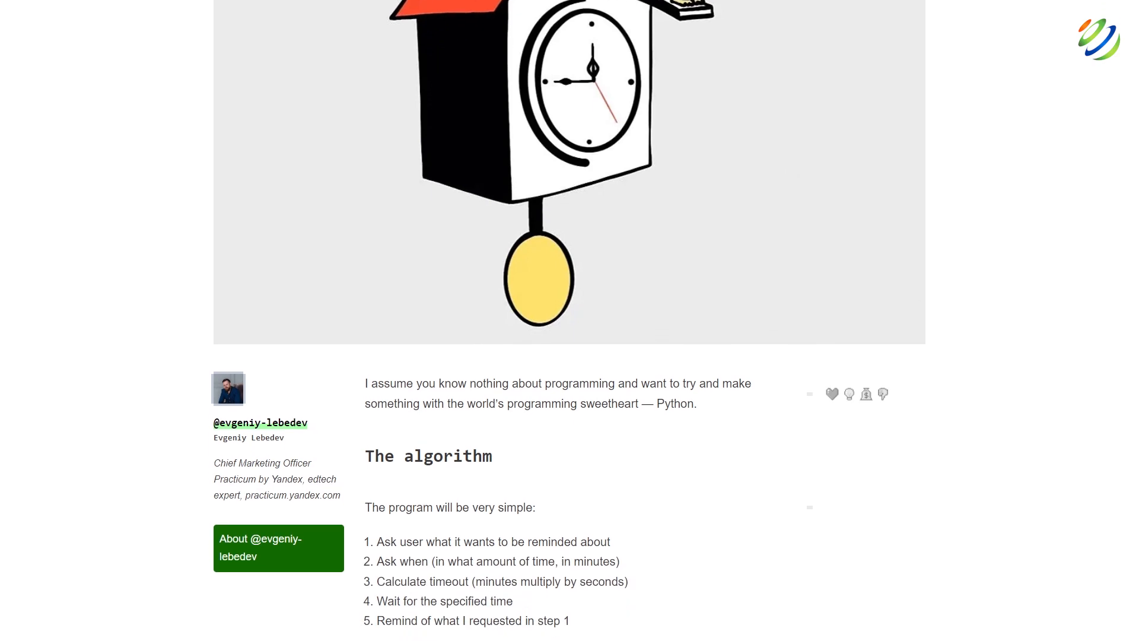
scroll("down", 3)
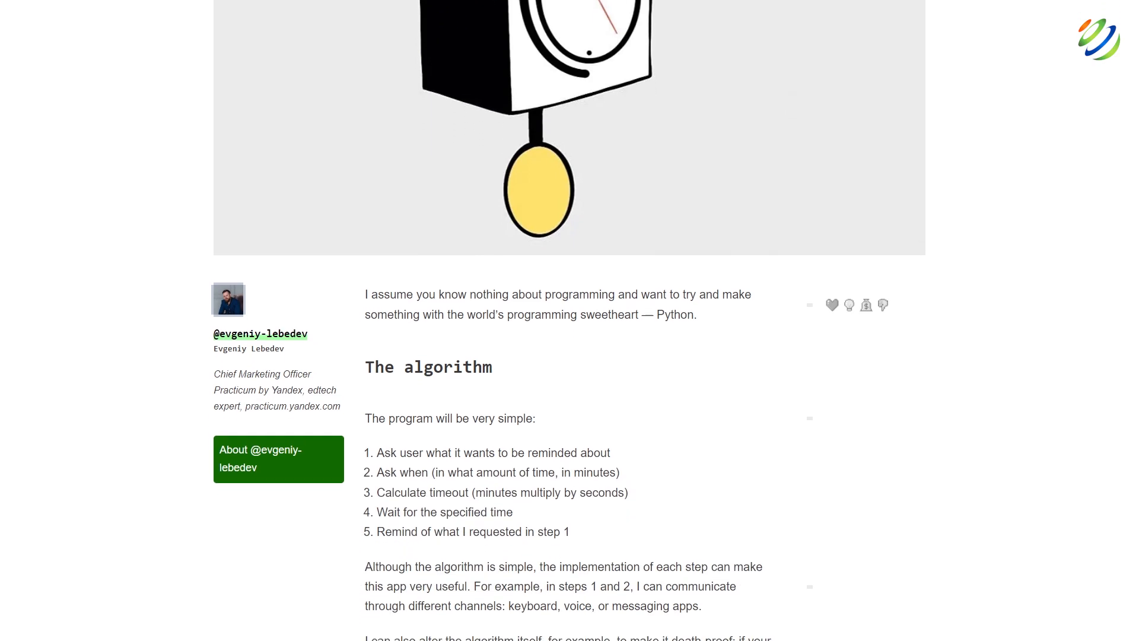
scroll("down", 3)
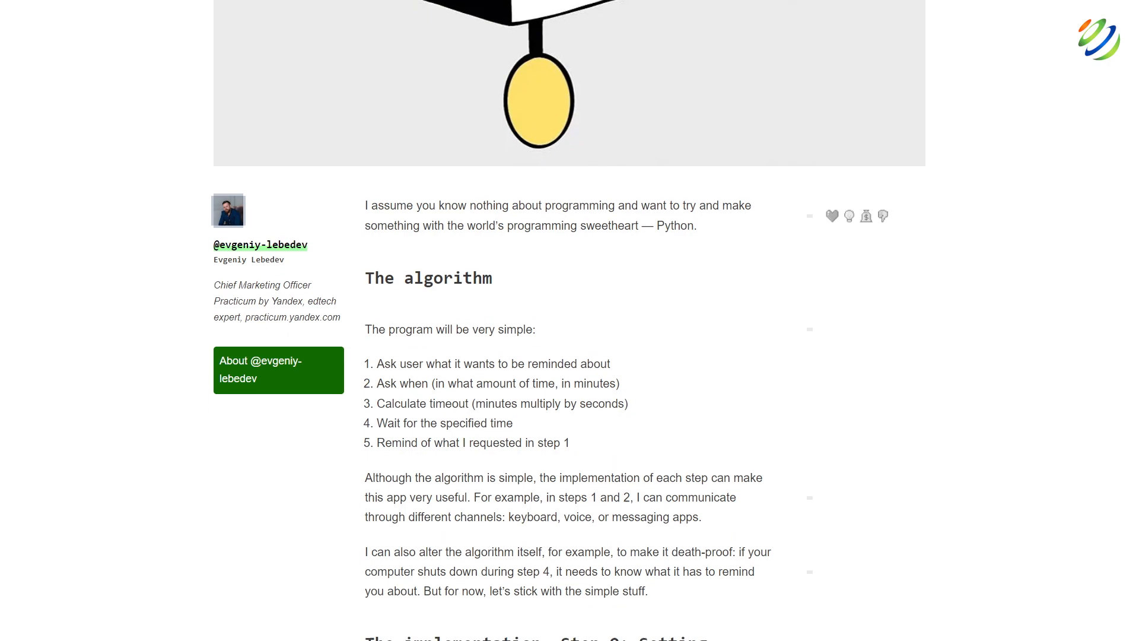
scroll("down", 3)
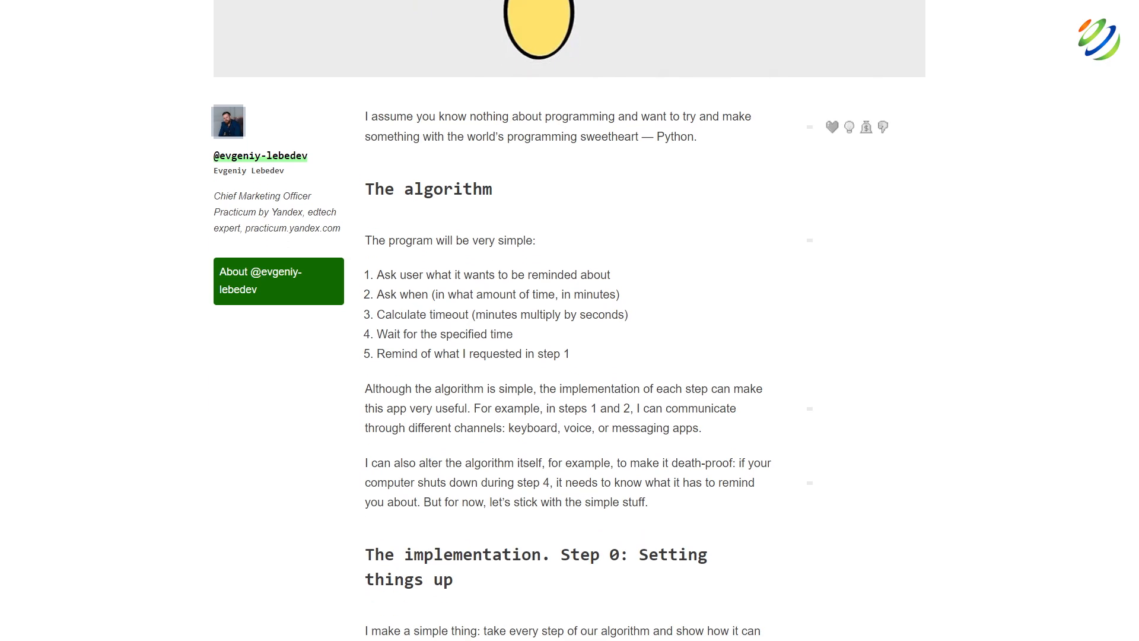
scroll("down", 3)
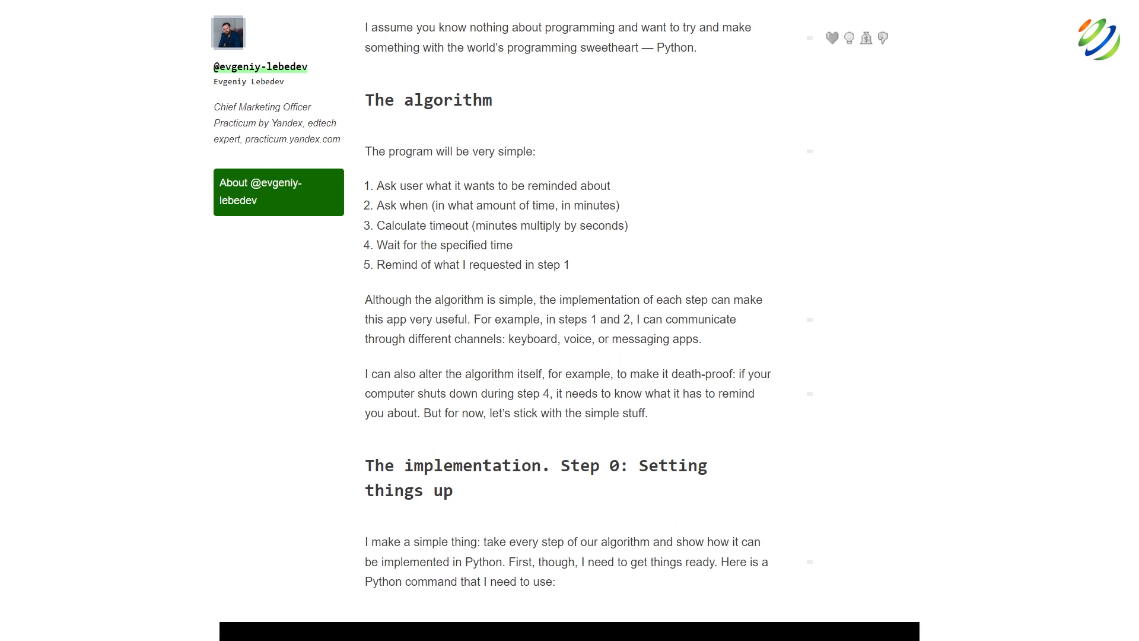
scroll("down", 3)
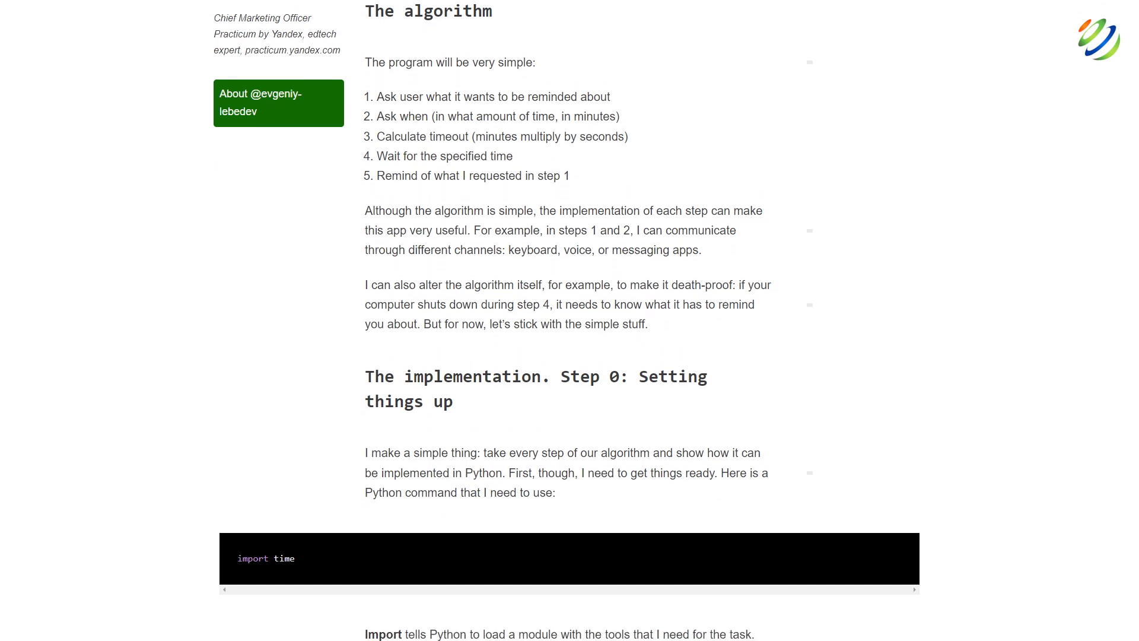
scroll("down", 3)
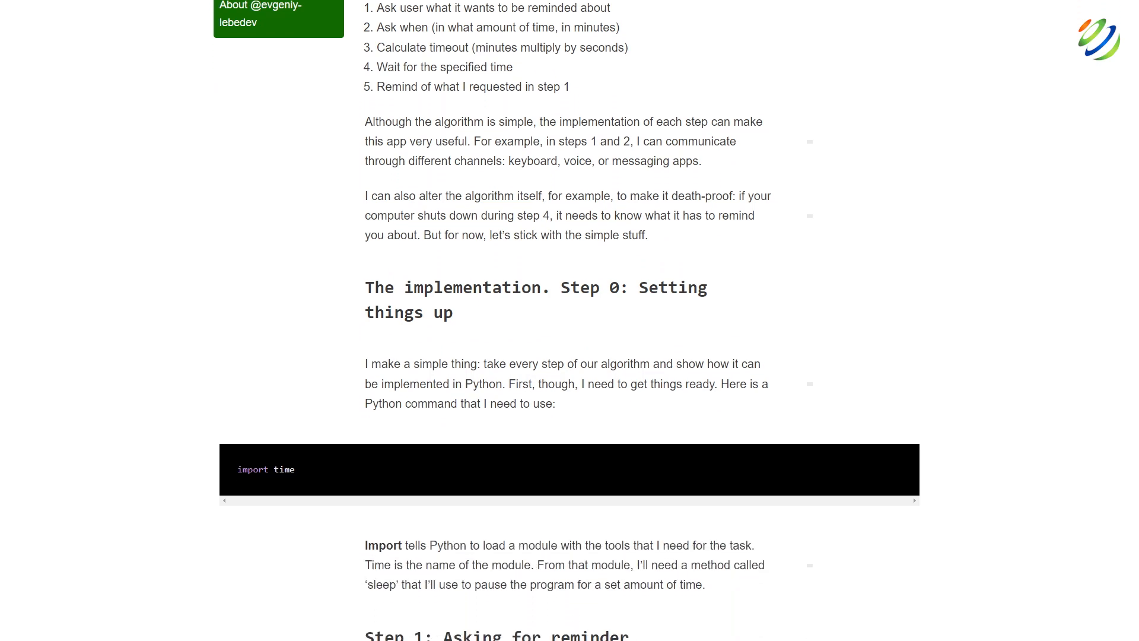
scroll("down", 3)
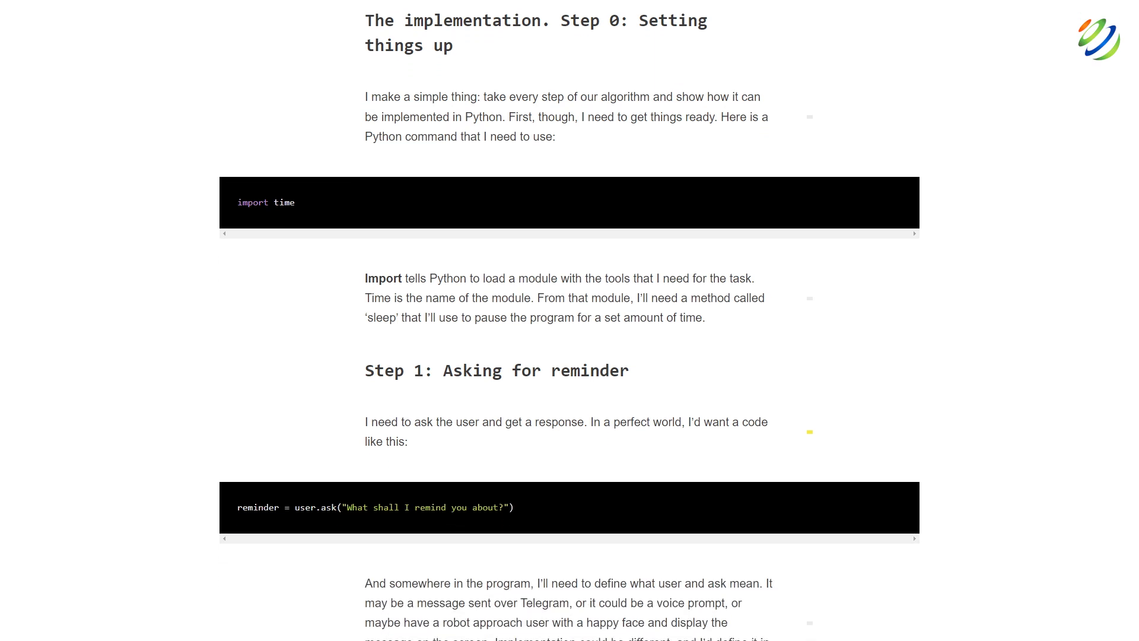
scroll("down", 3)
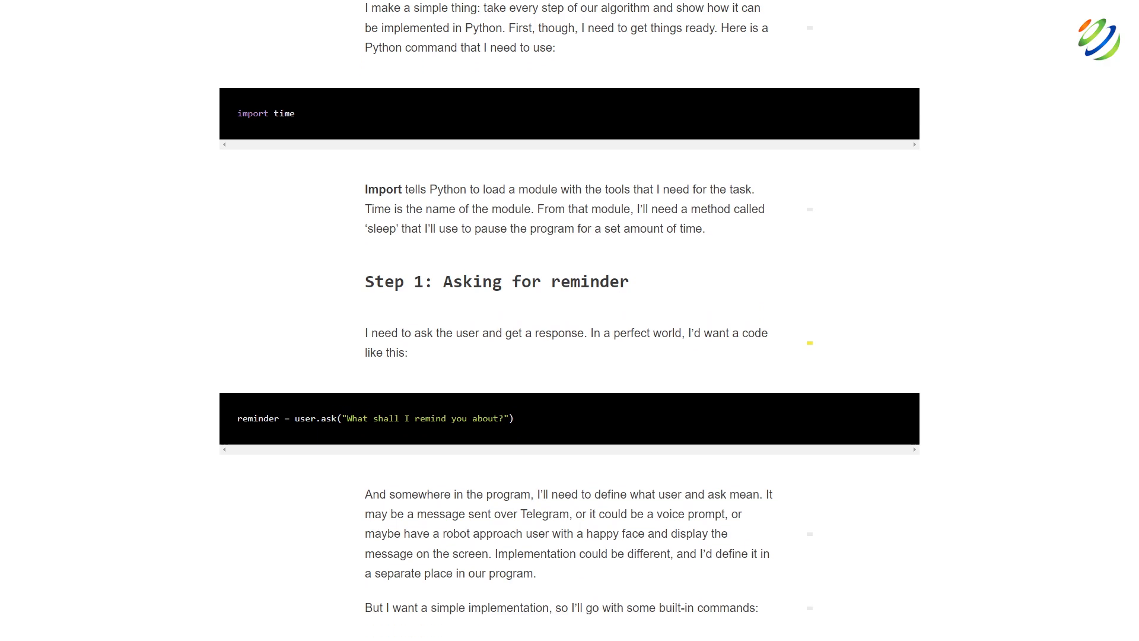
scroll("down", 3)
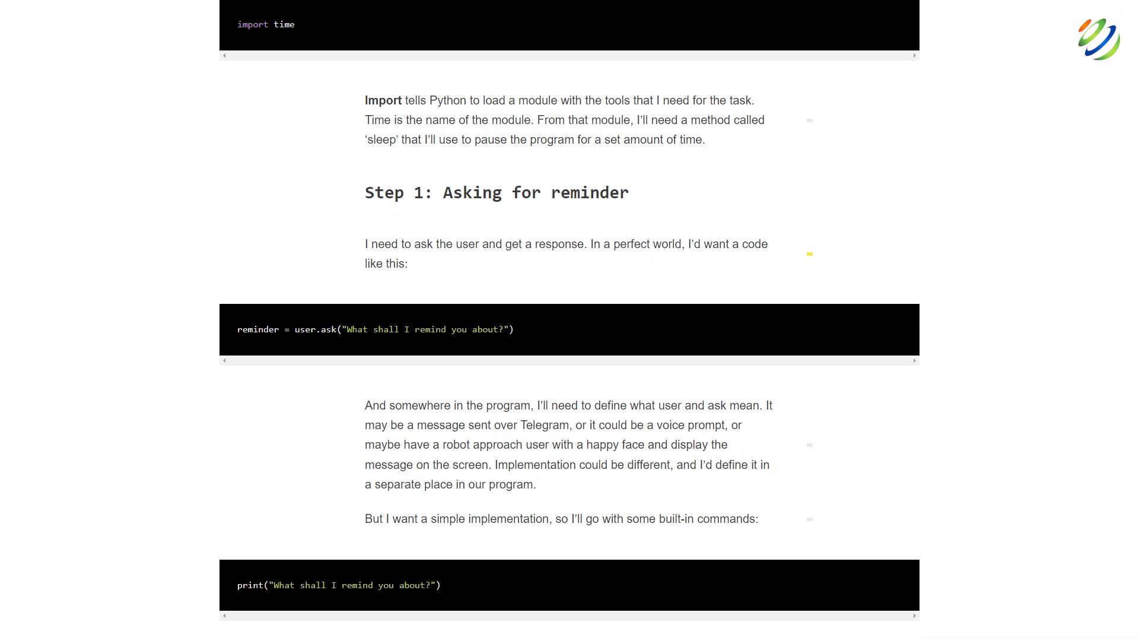
scroll("down", 3)
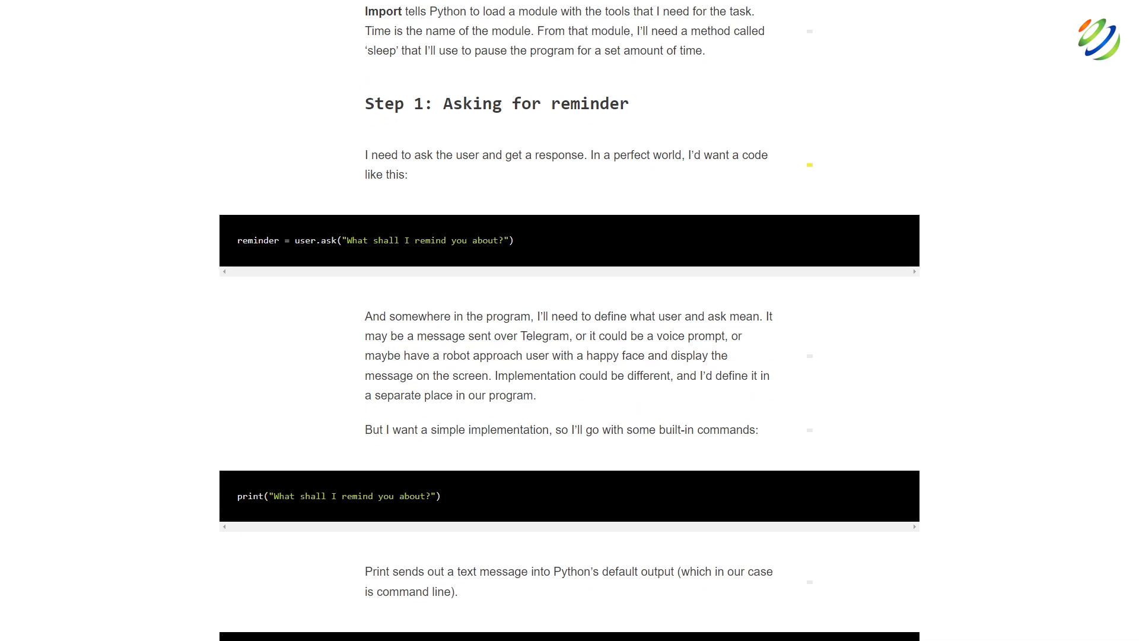
scroll("down", 3)
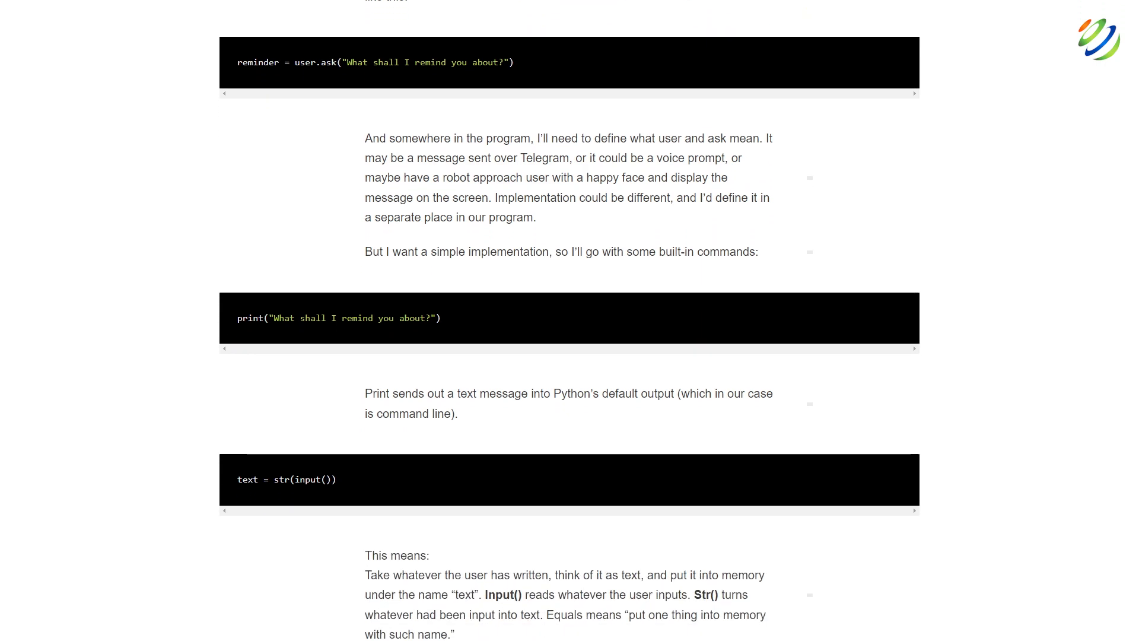
Continue through Step 5's remind step until the Final code heading appears
scroll("down", 3)
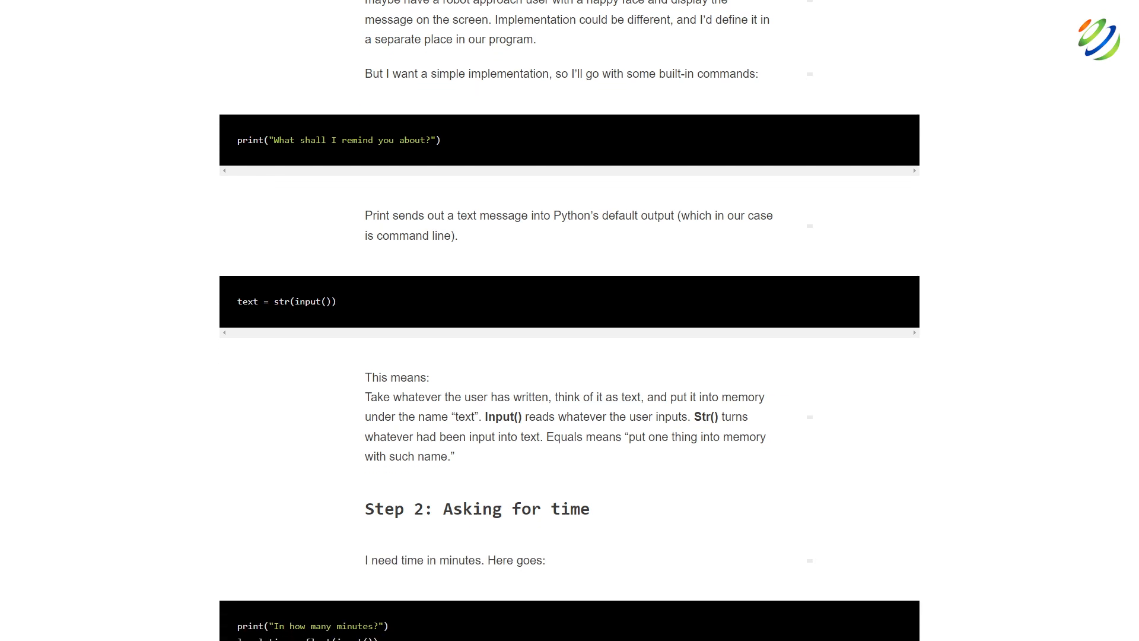
scroll("down", 3)
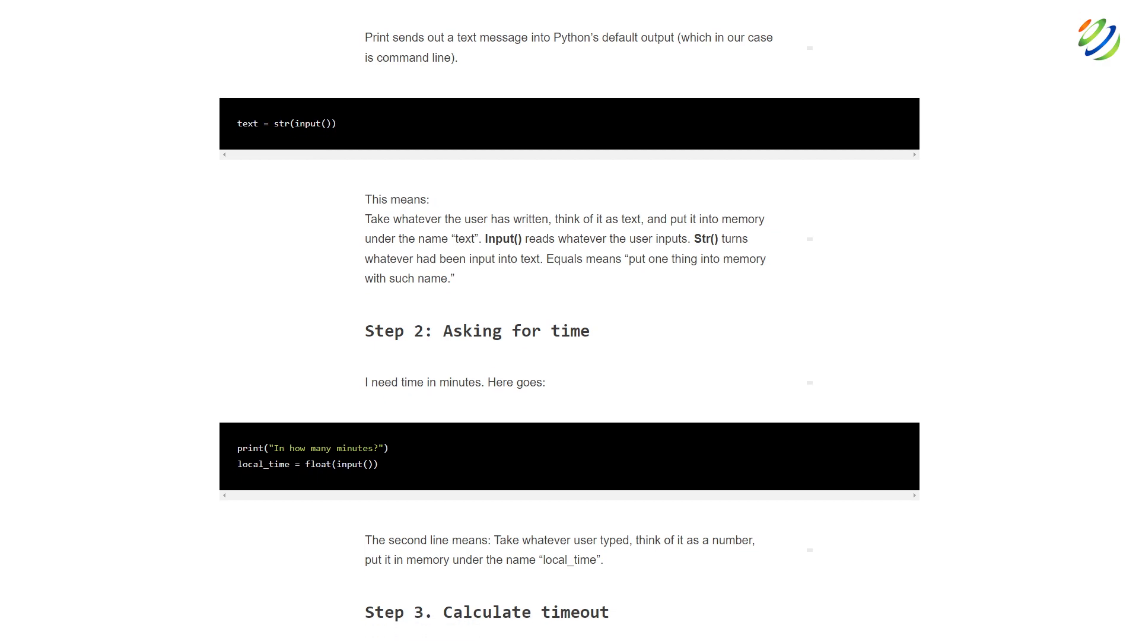
scroll("down", 3)
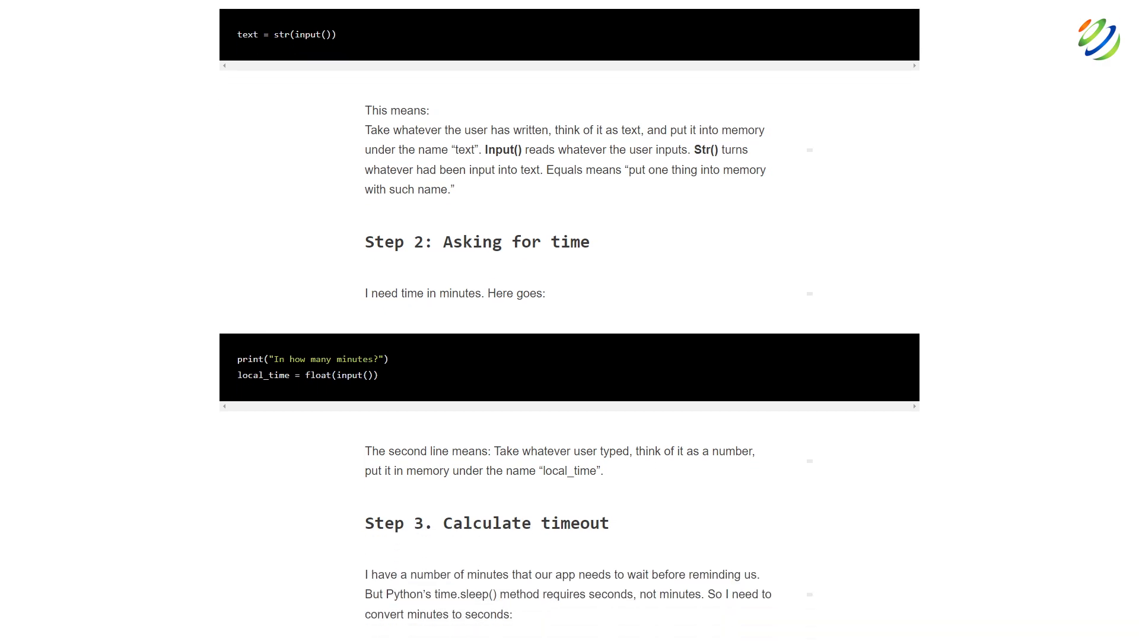
scroll("down", 3)
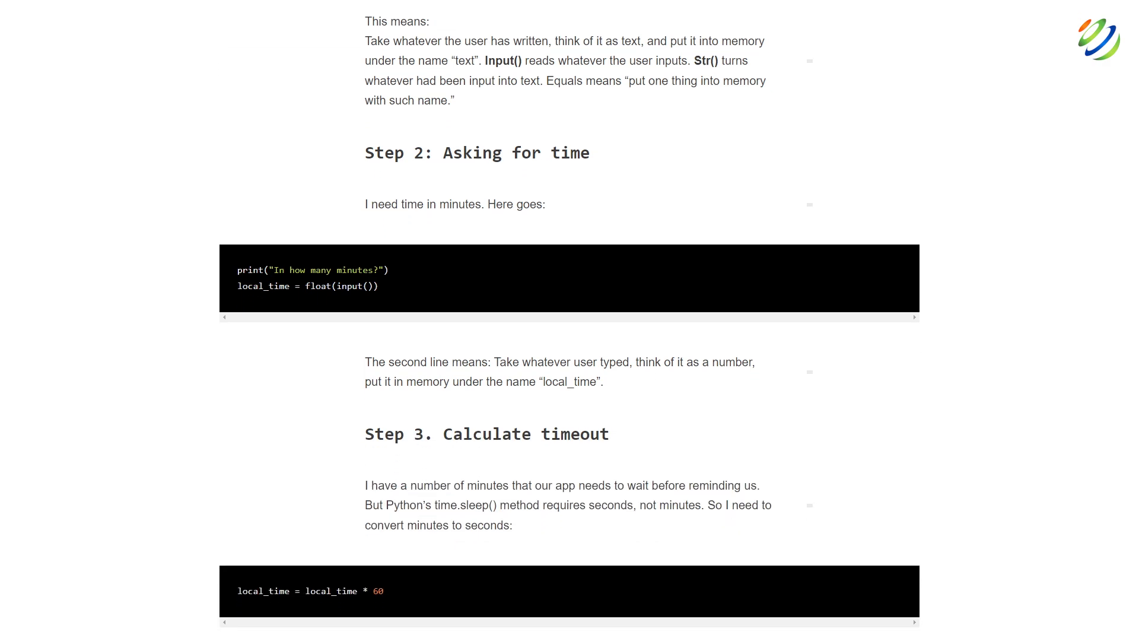
scroll("down", 3)
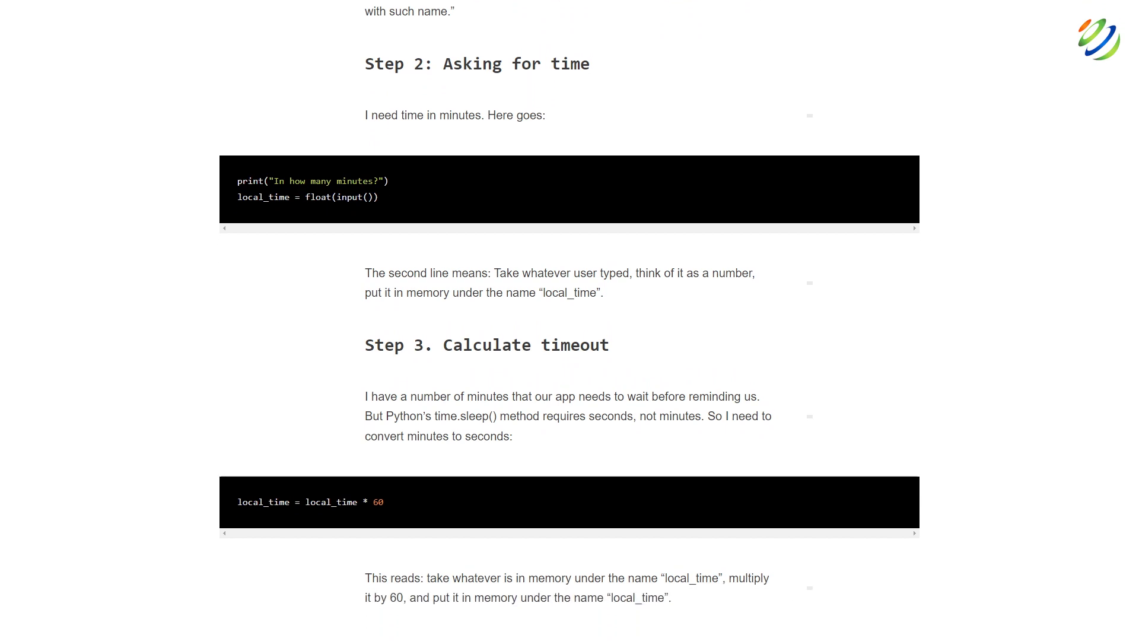
scroll("down", 3)
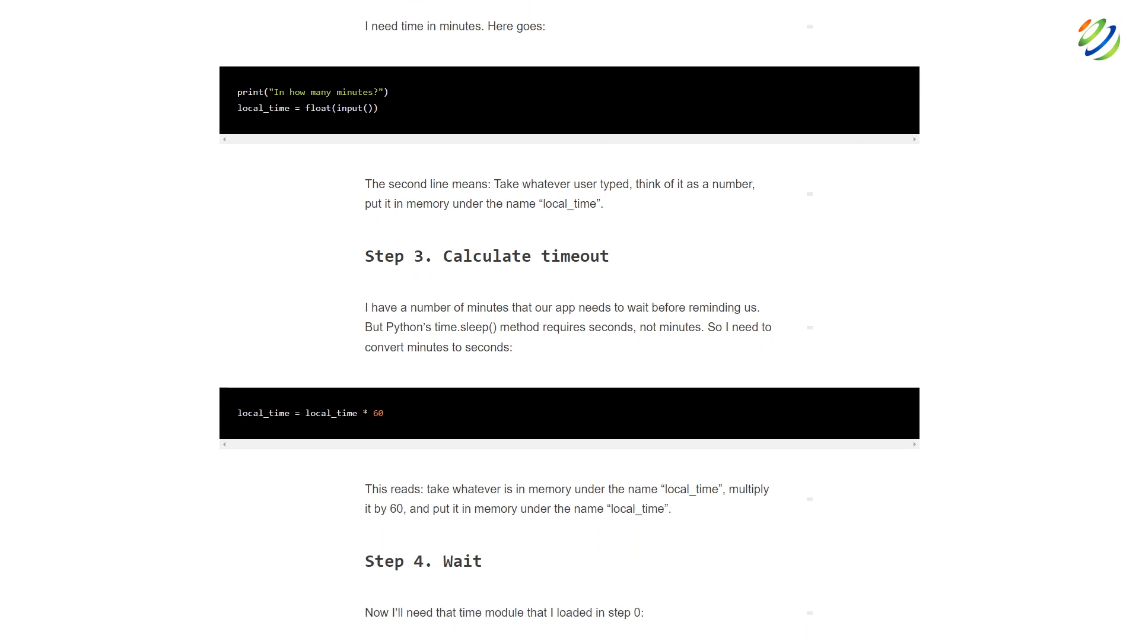
scroll("down", 3)
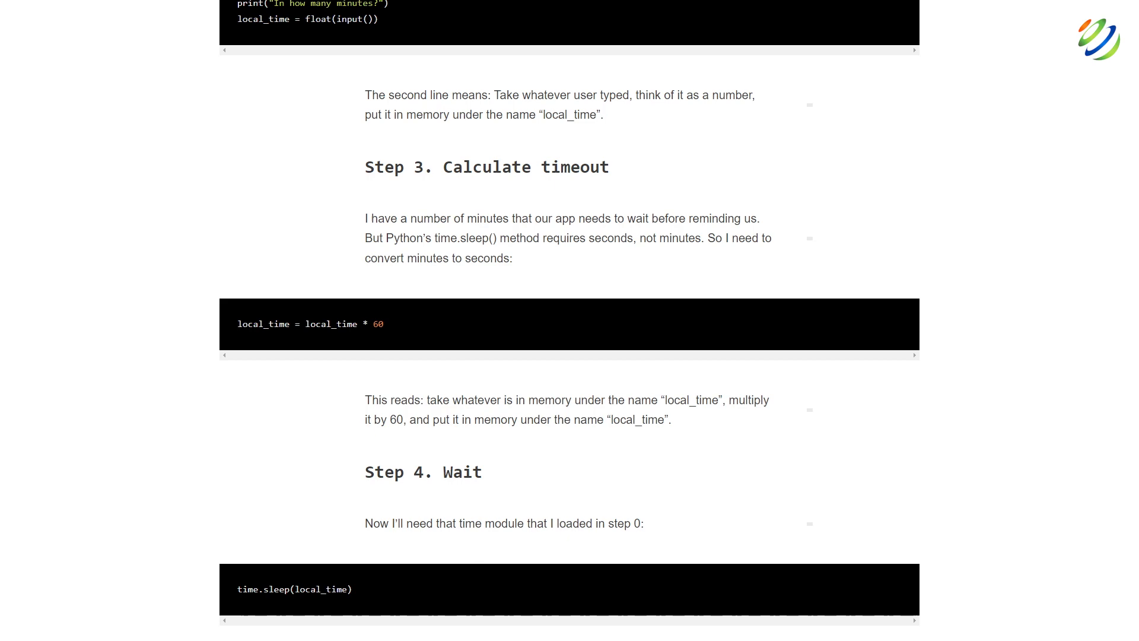
scroll("down", 3)
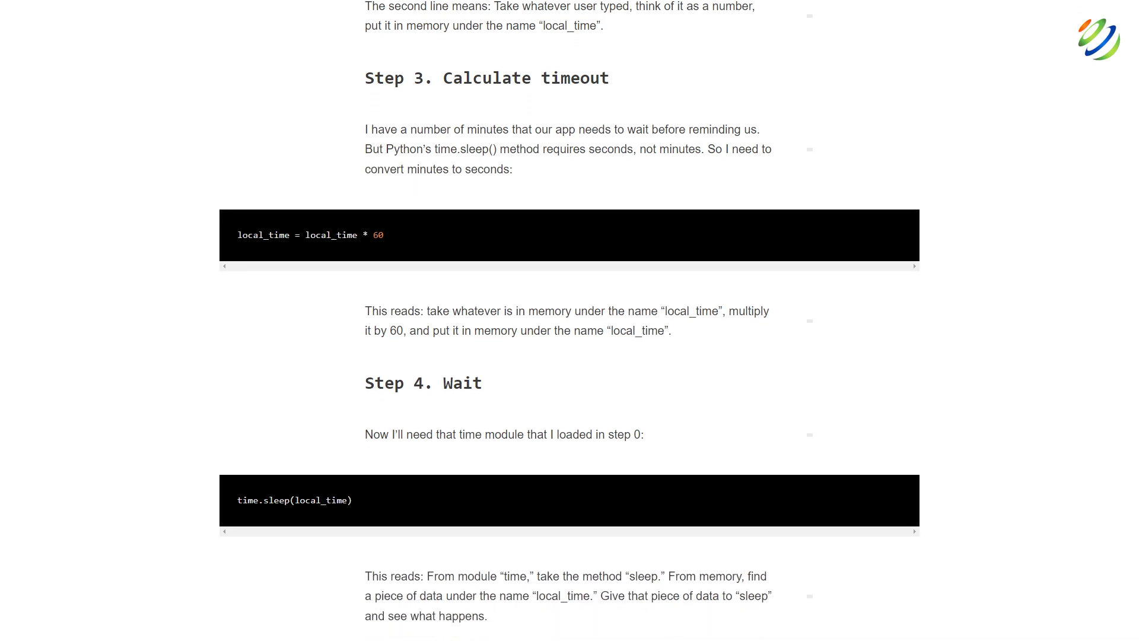
scroll("down", 3)
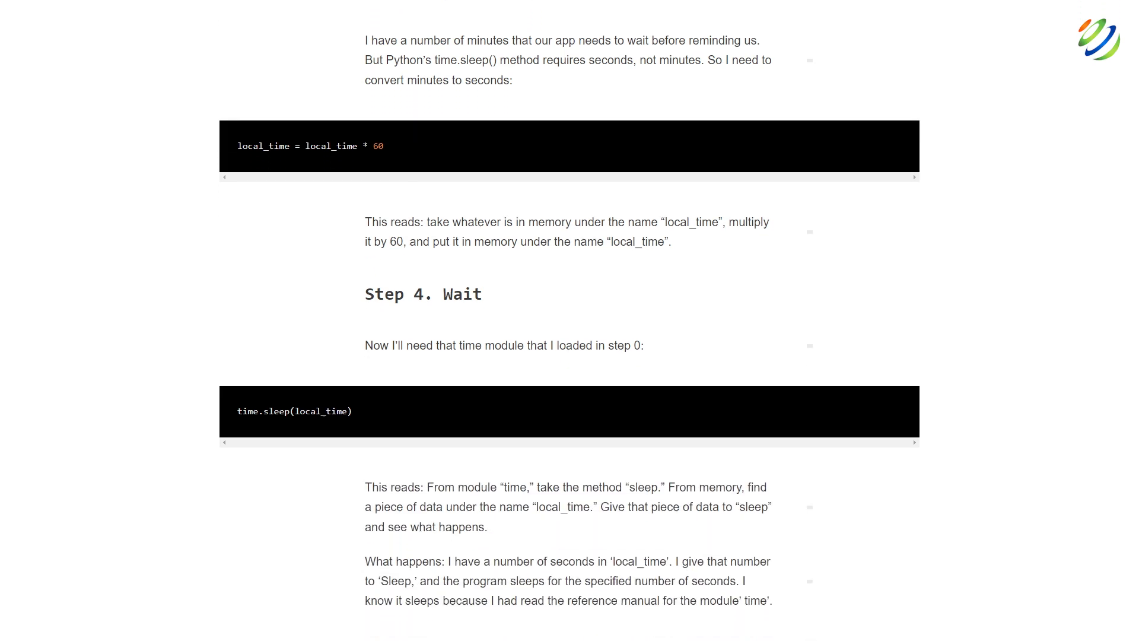
scroll("down", 3)
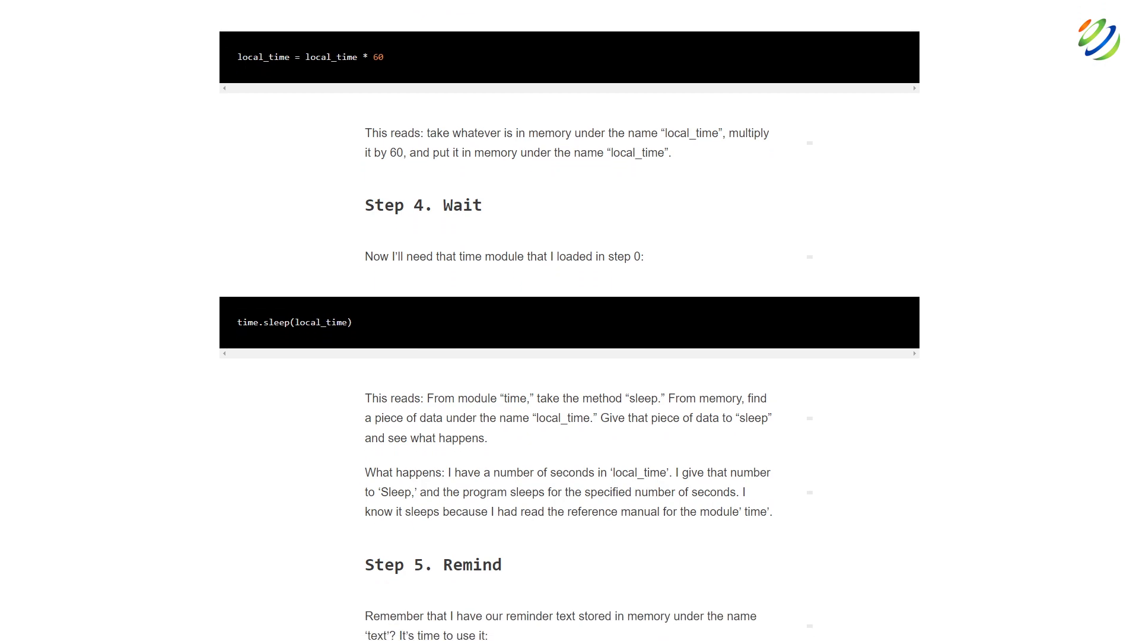
scroll("down", 3)
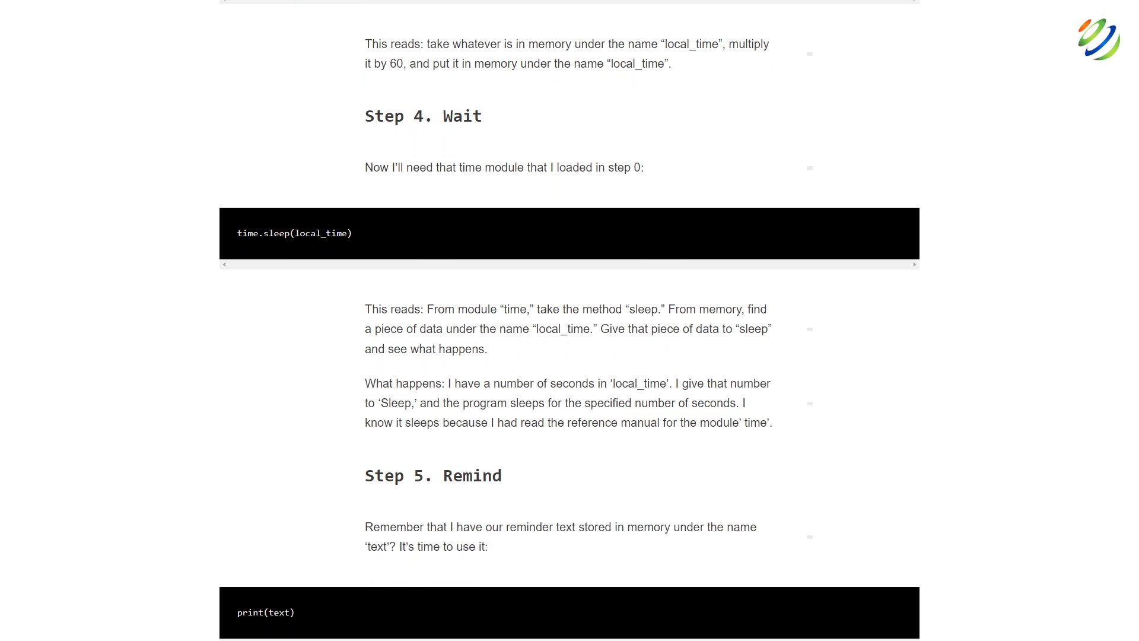
scroll("down", 3)
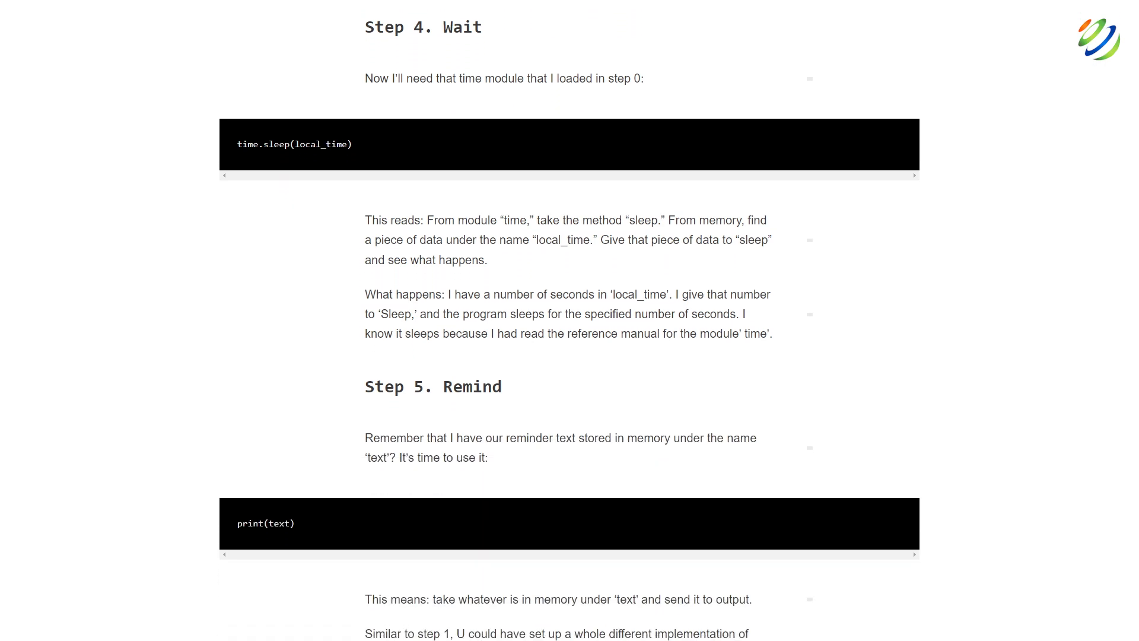
scroll("down", 3)
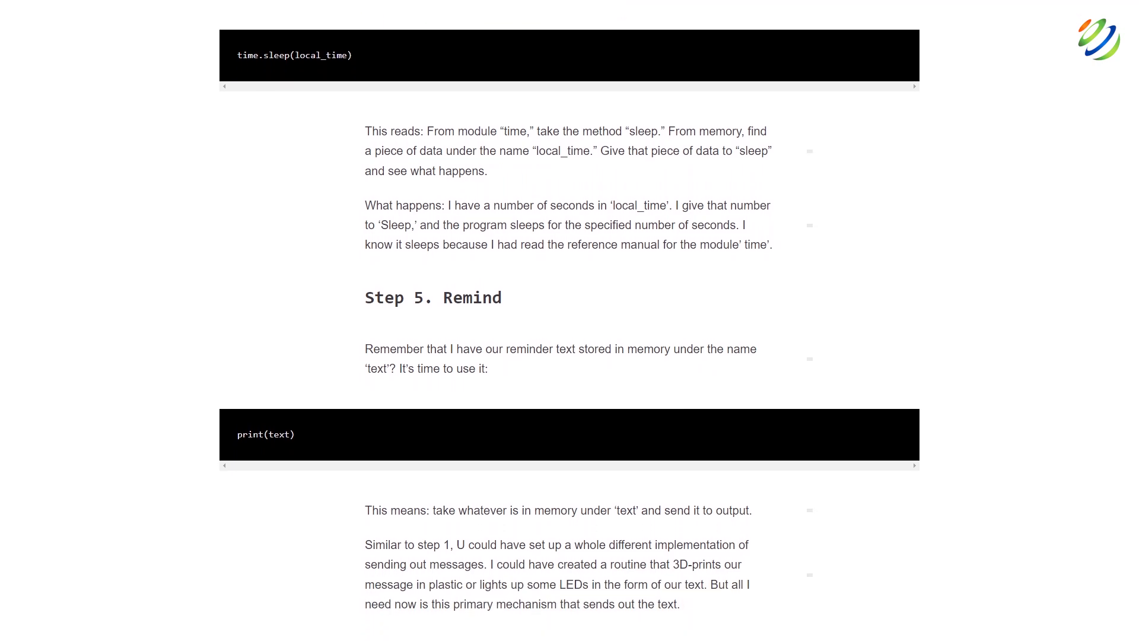
scroll("down", 3)
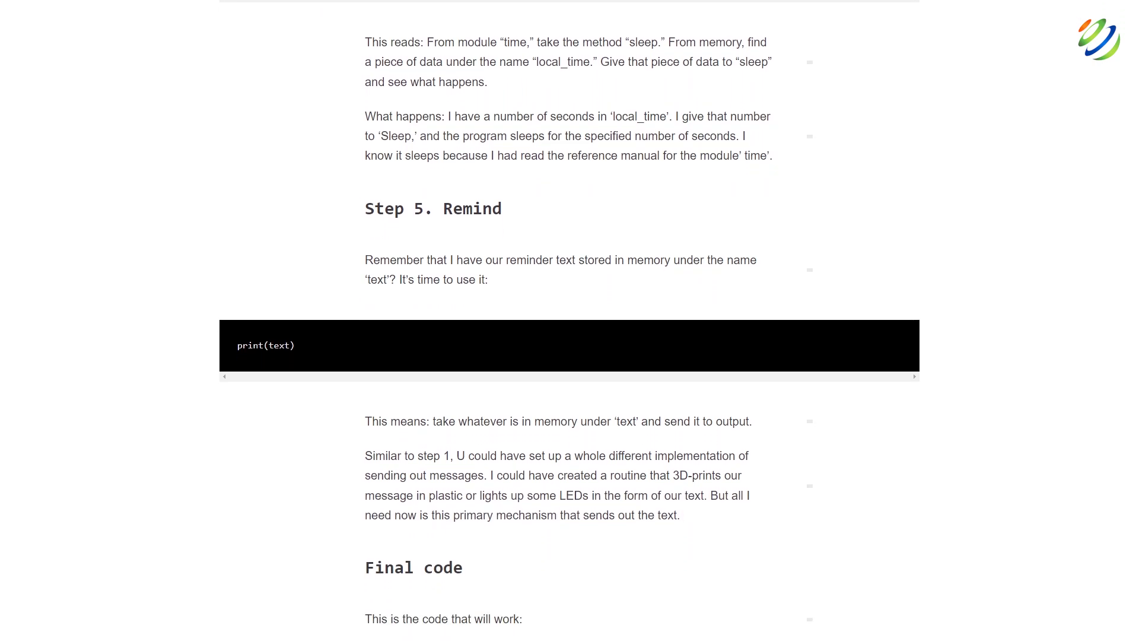
left_click(304, 523)
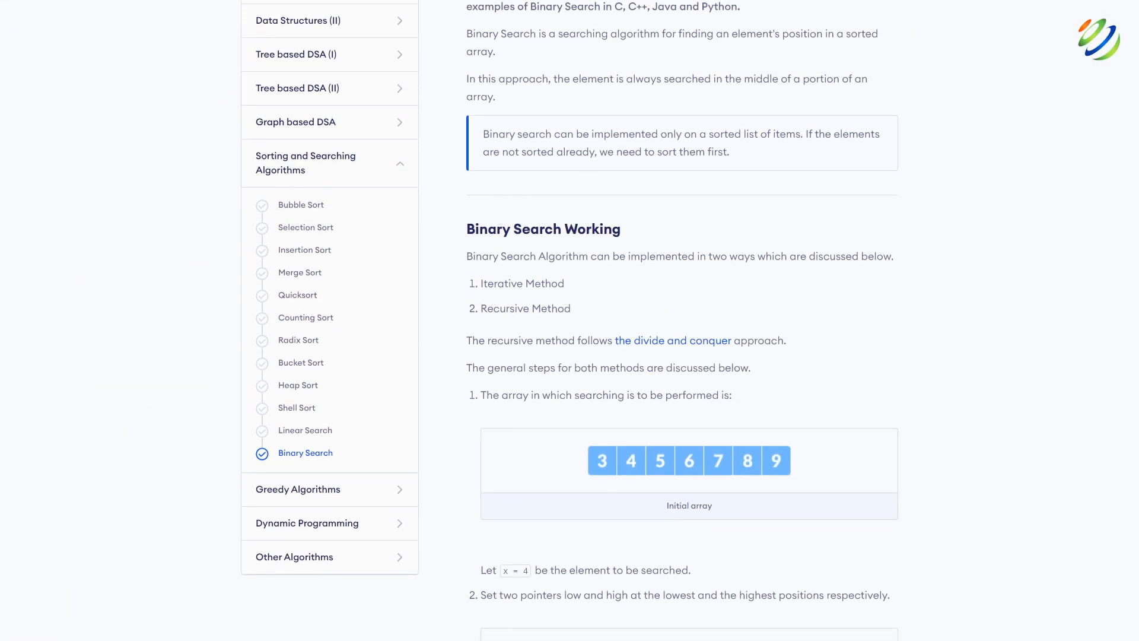
Scroll the Programiz binary search page down through the algorithm explanation toward the code examples
scroll("down", 3)
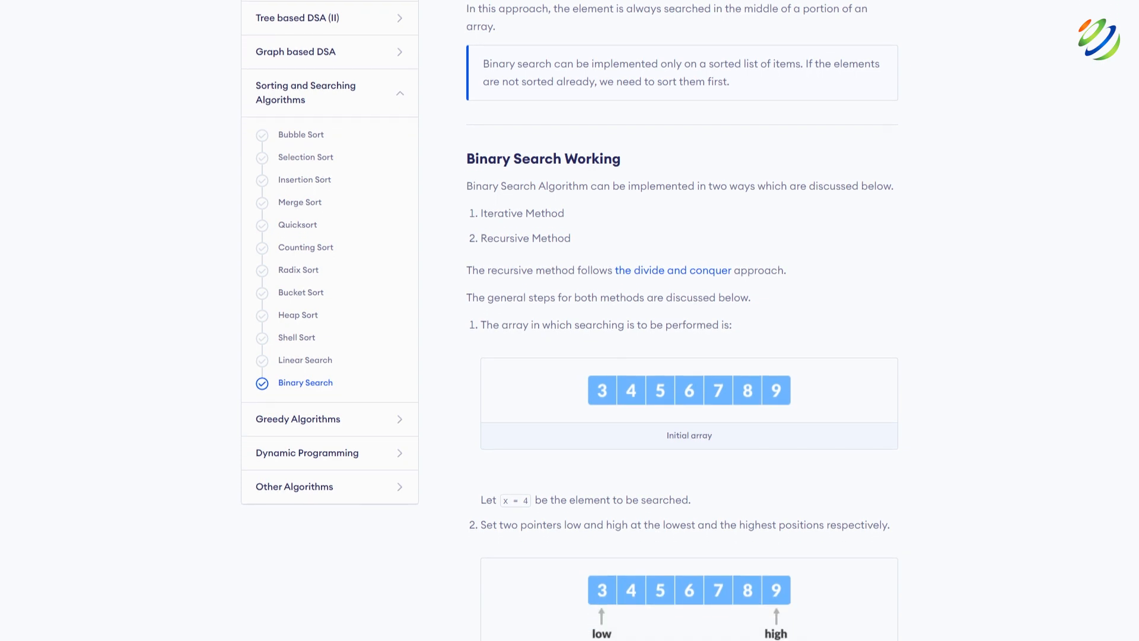
scroll("down", 3)
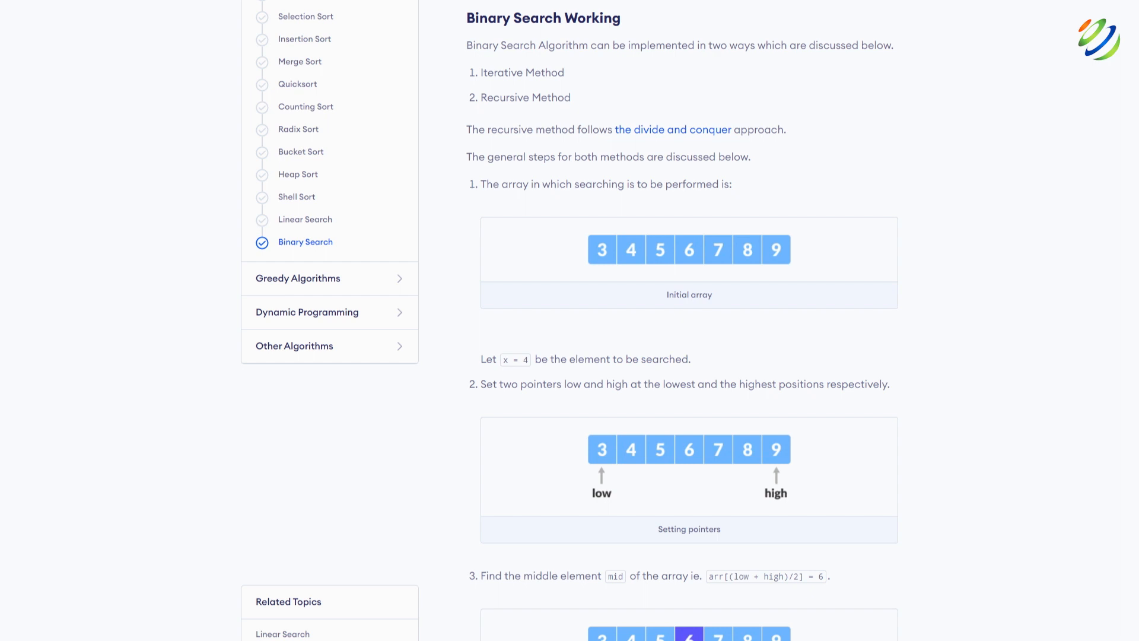
scroll("down", 3)
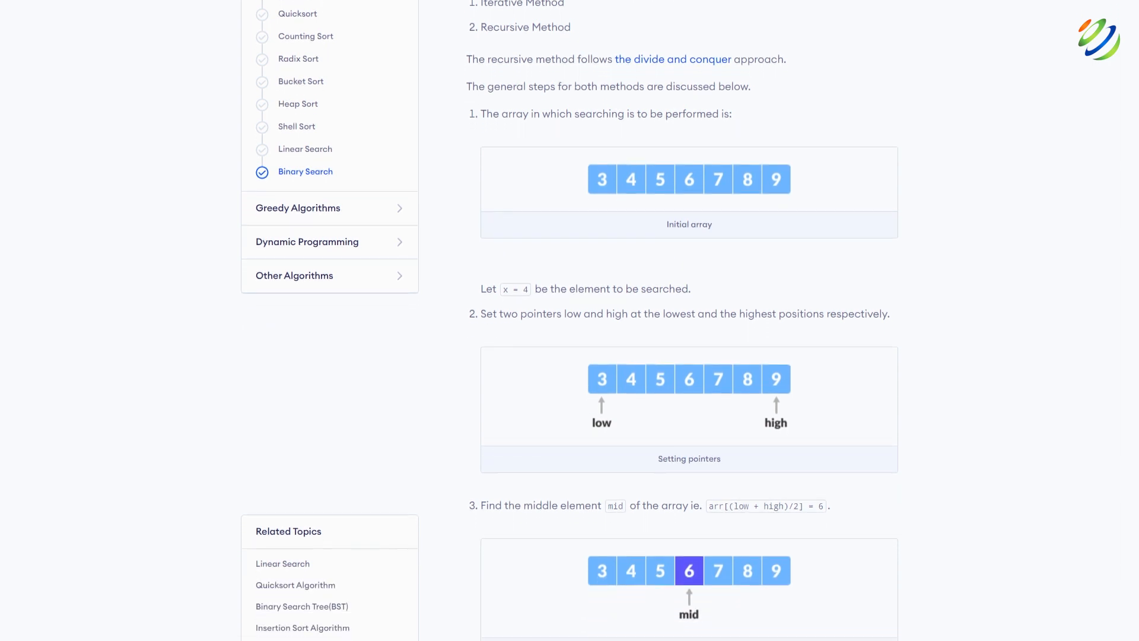
scroll("down", 3)
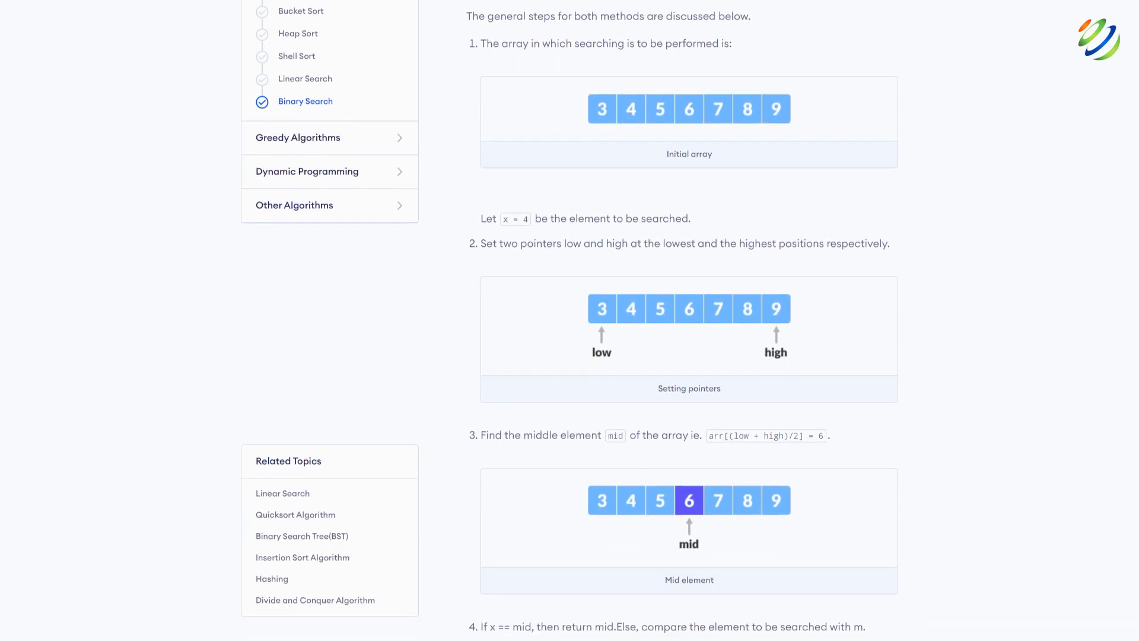
scroll("down", 3)
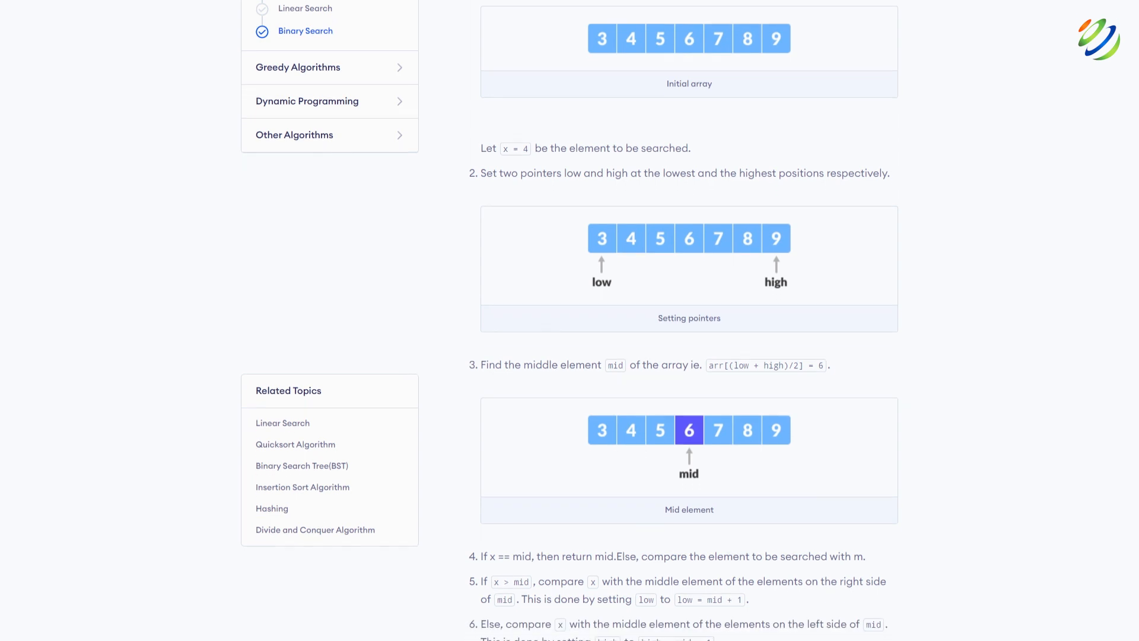
scroll("down", 3)
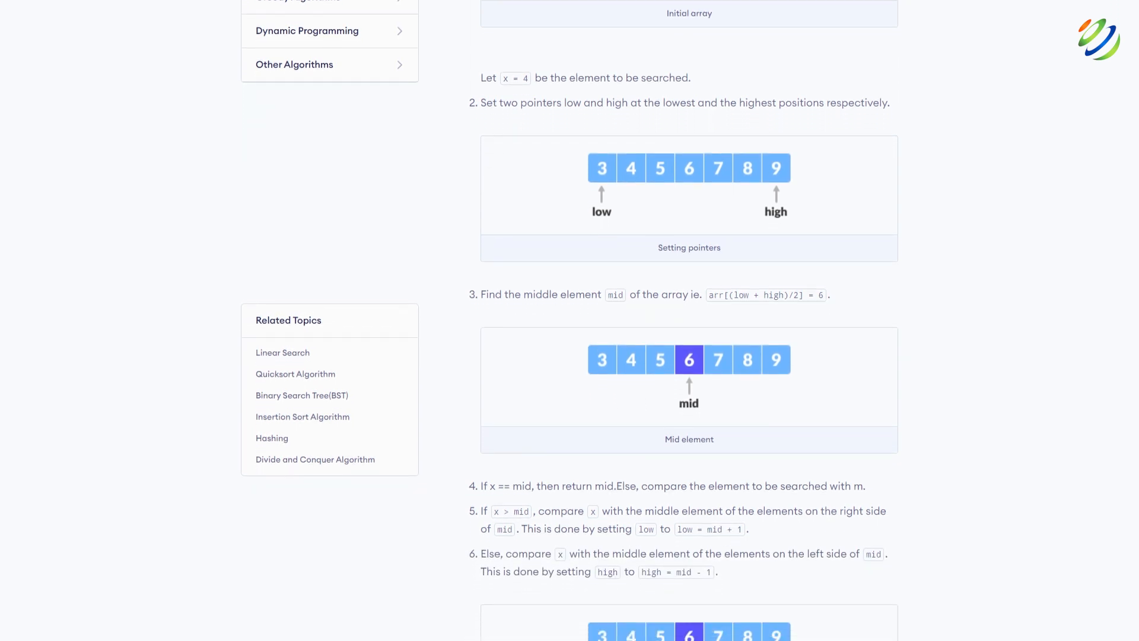
scroll("down", 3)
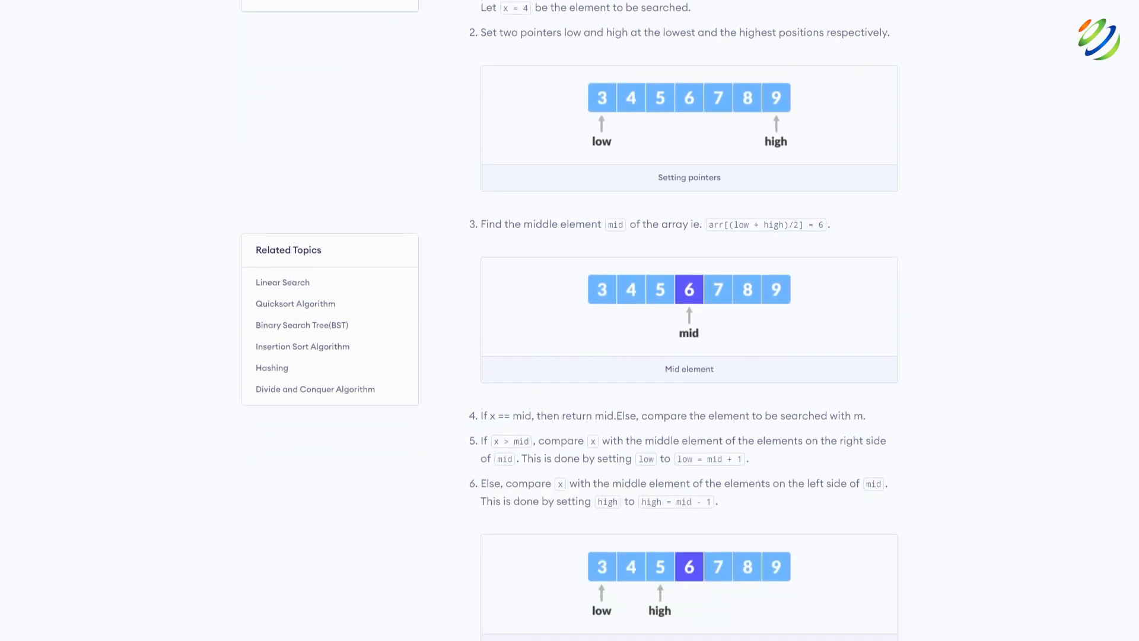
scroll("down", 3)
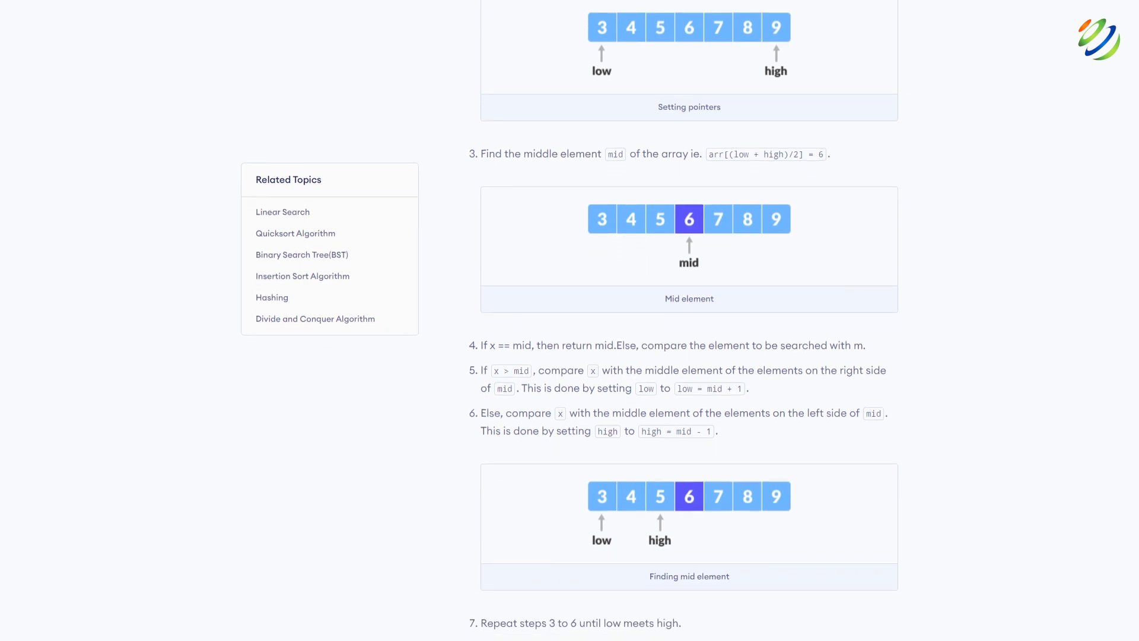
scroll("down", 3)
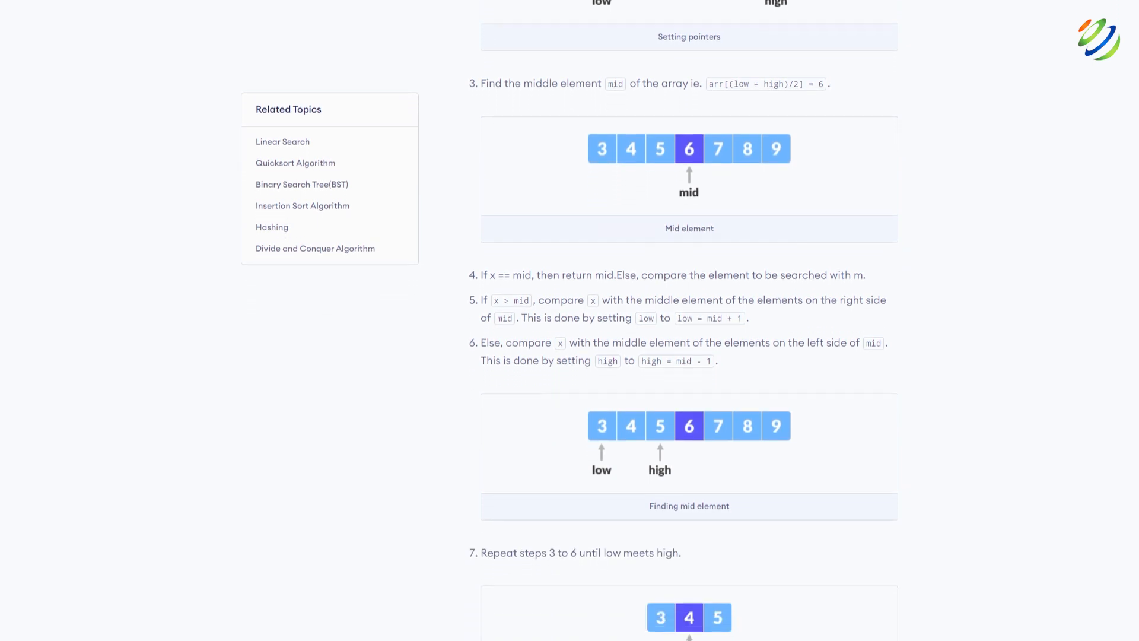
scroll("down", 3)
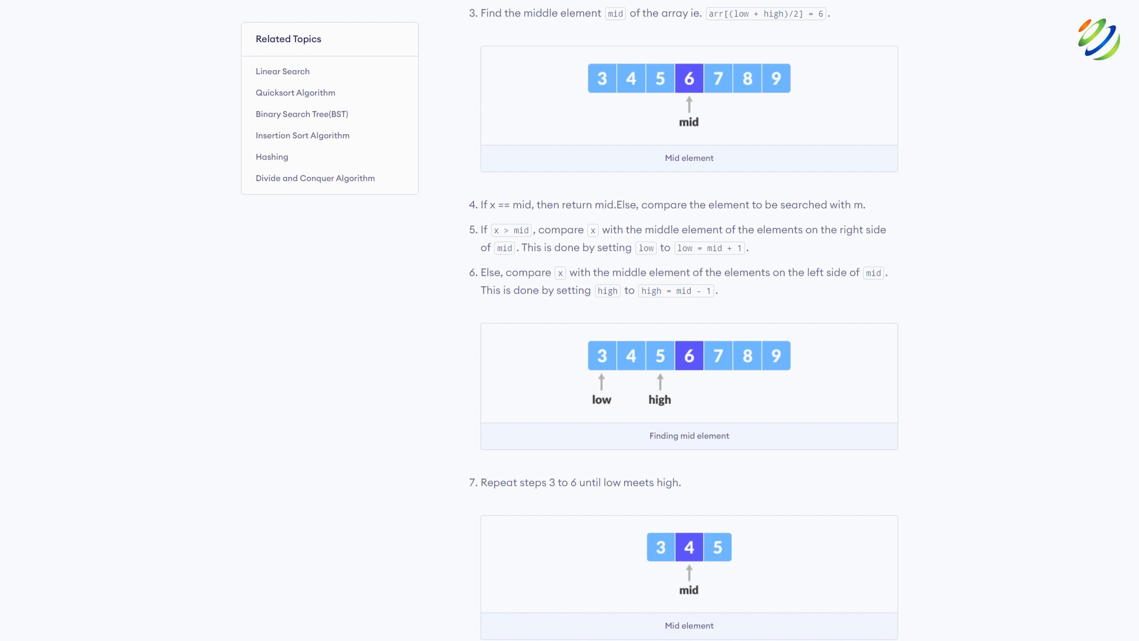
scroll("down", 3)
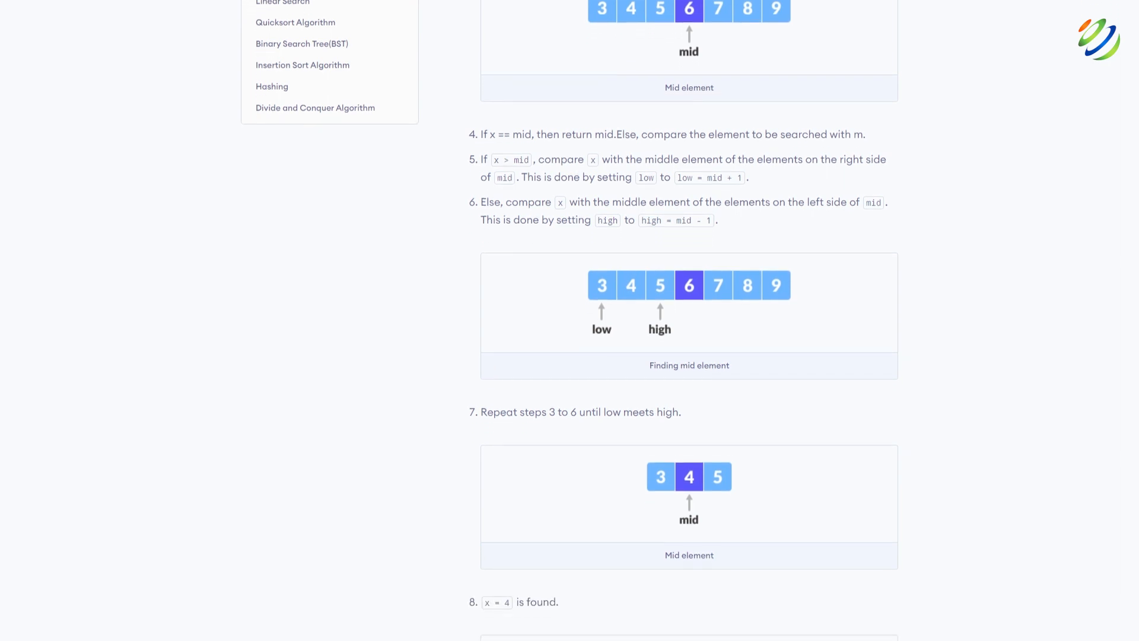
scroll("down", 3)
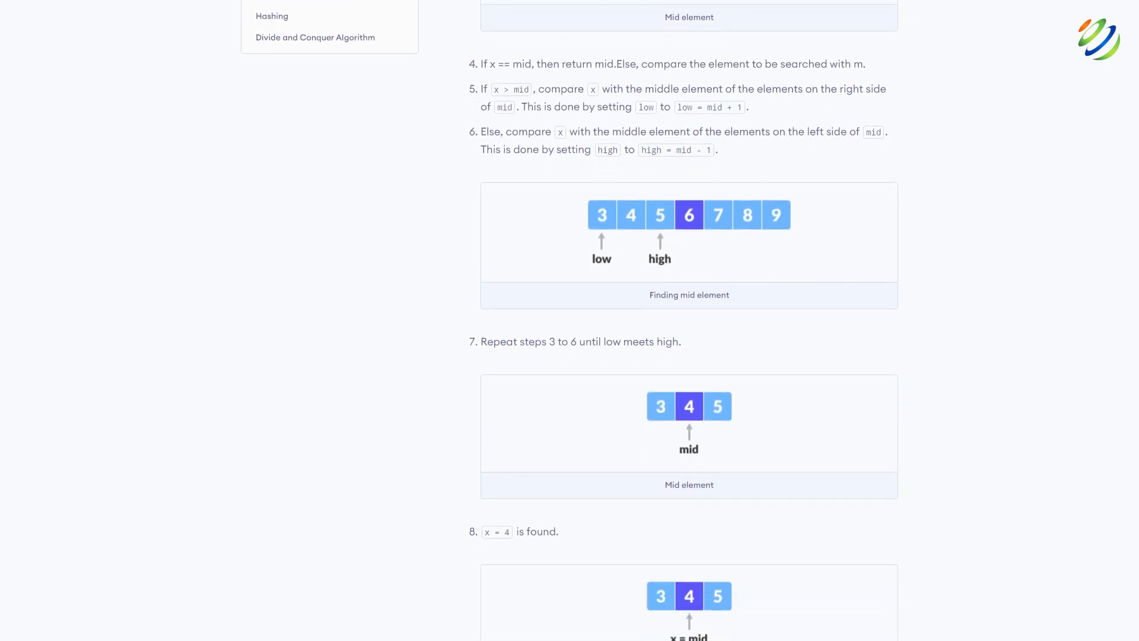
scroll("down", 3)
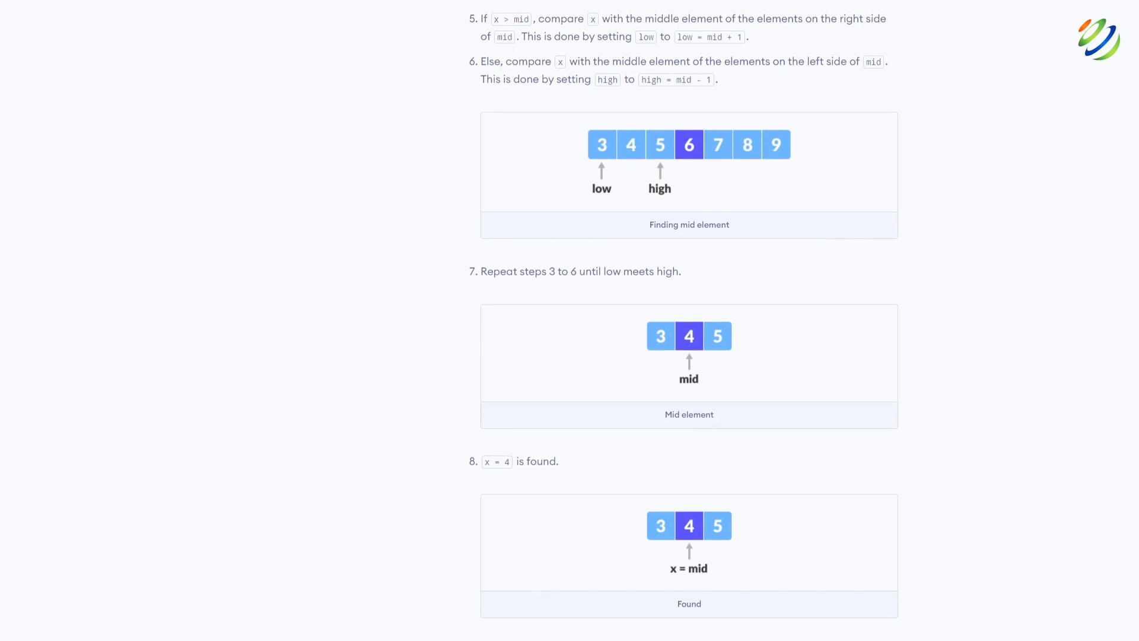
scroll("down", 3)
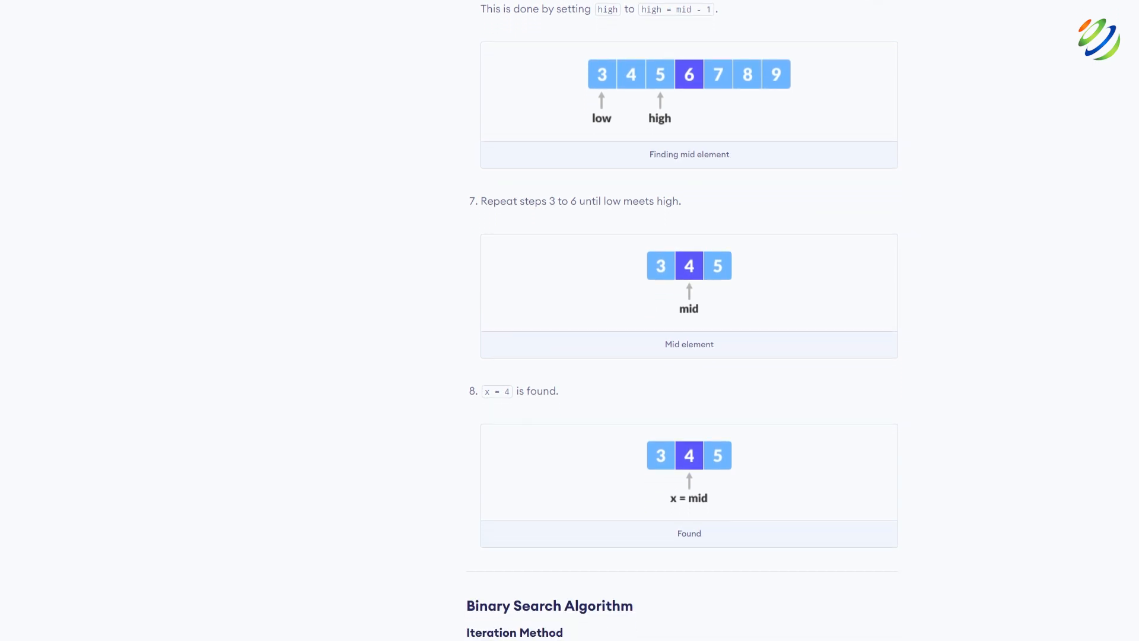
scroll("down", 3)
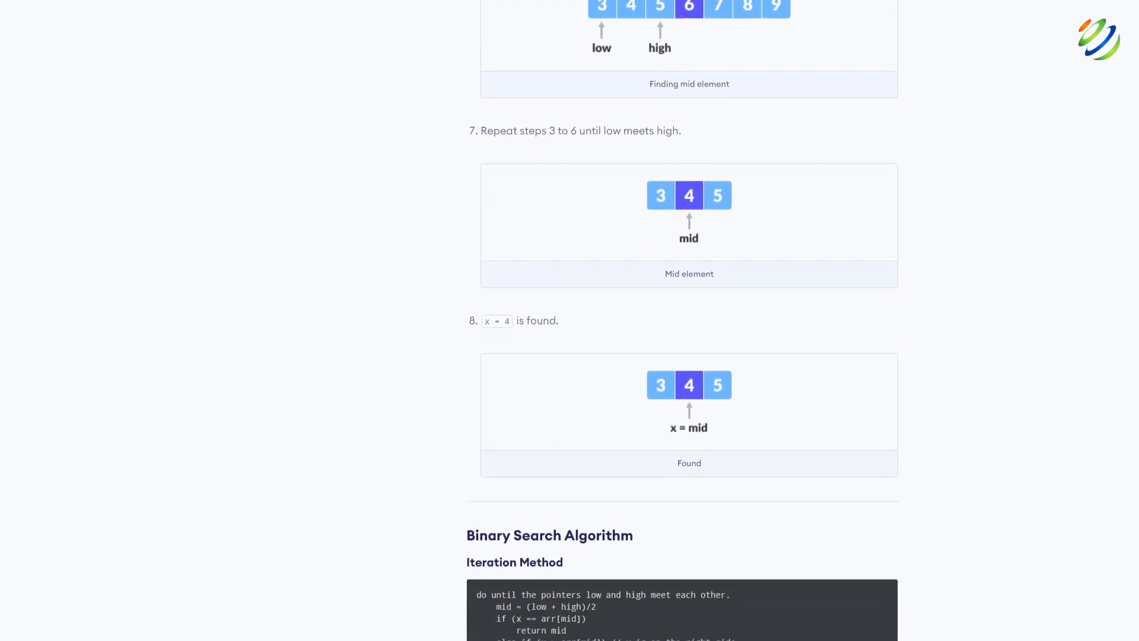
Continue down to the Python iterative and recursive binary search example code
scroll("down", 3)
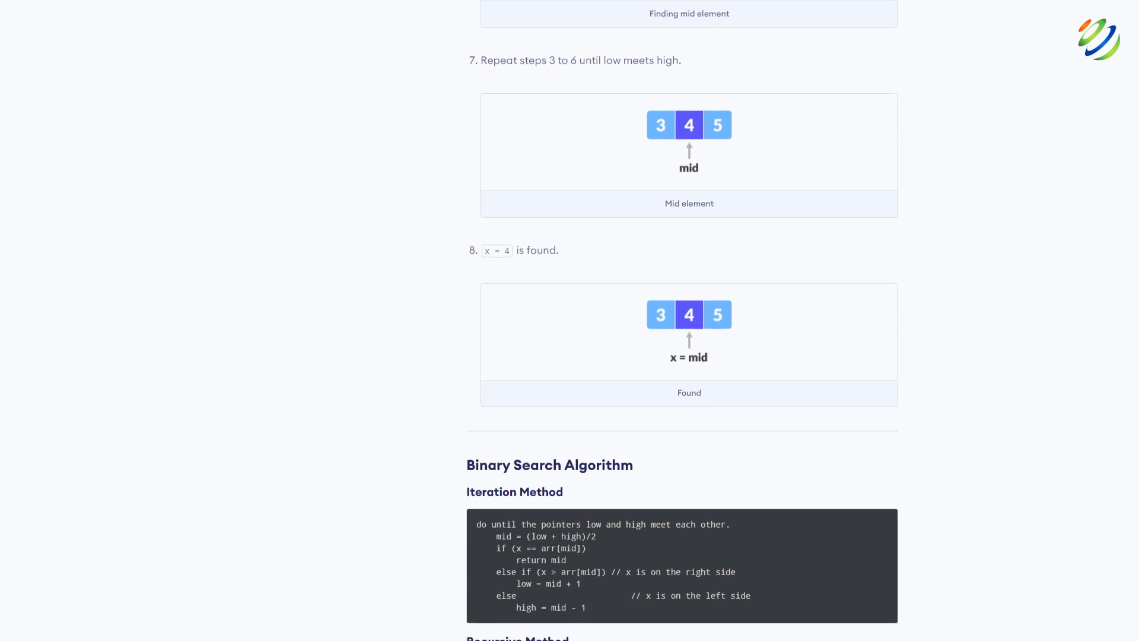
scroll("down", 3)
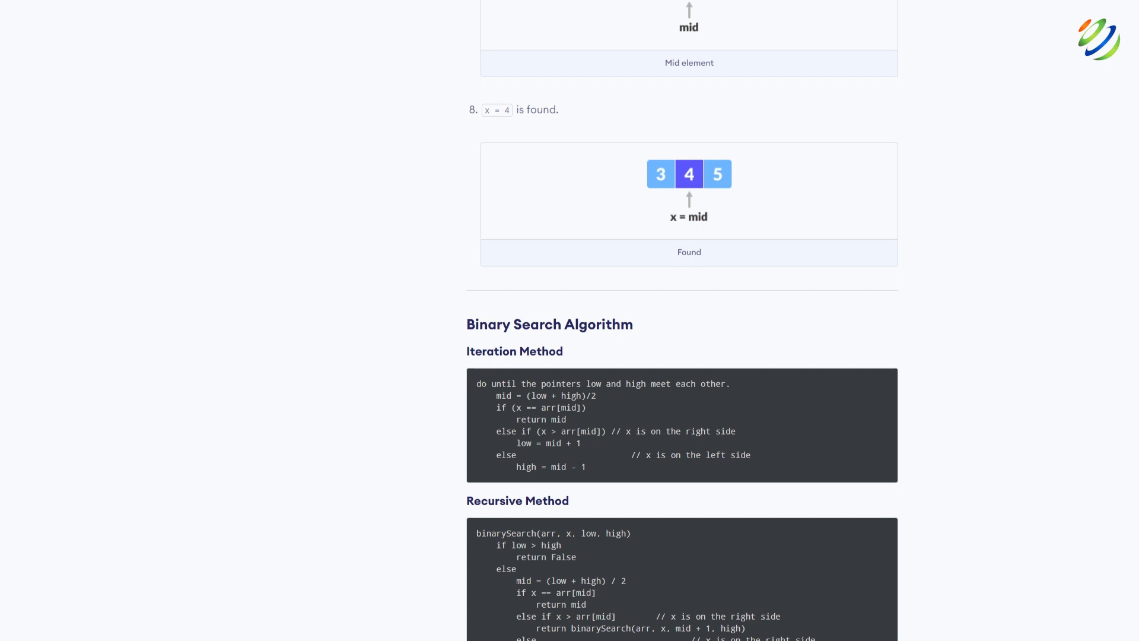
scroll("down", 3)
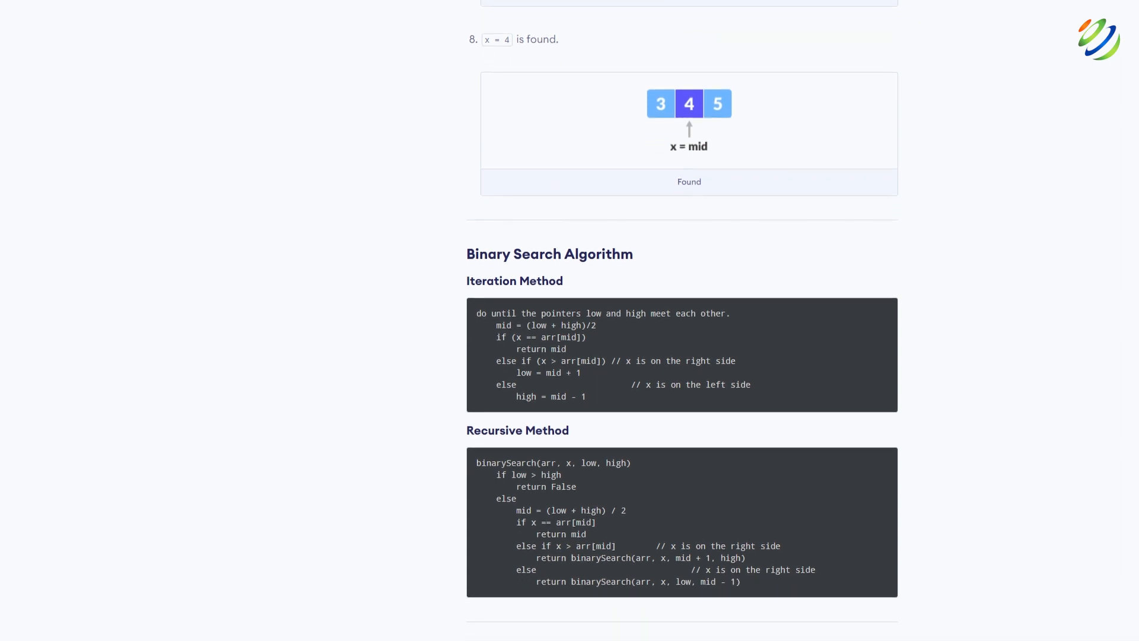
scroll("down", 3)
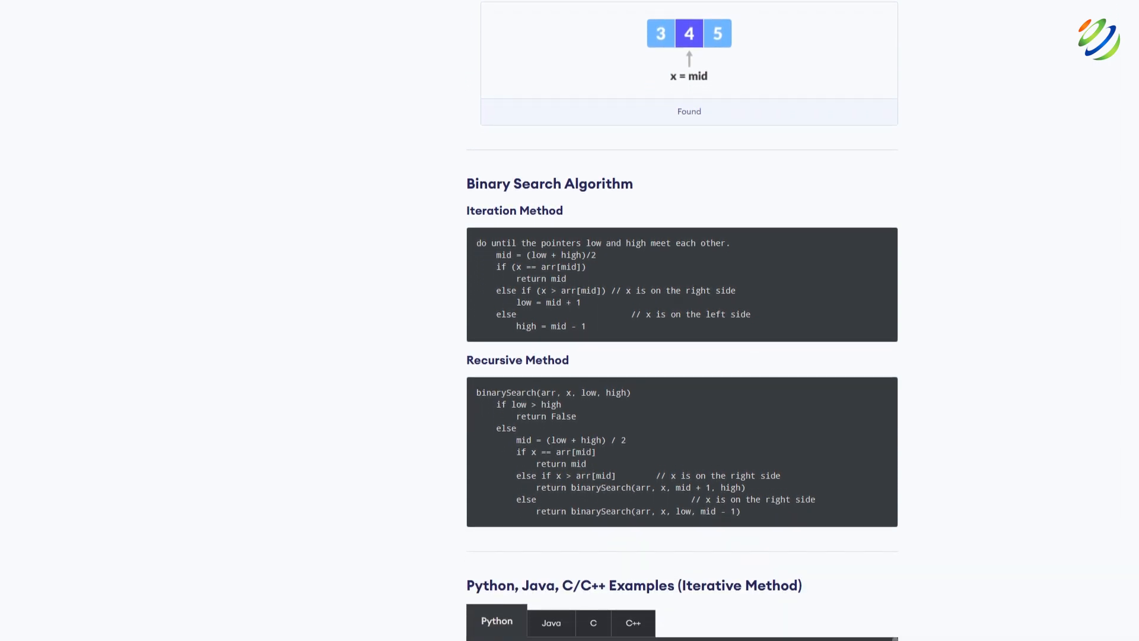
scroll("down", 3)
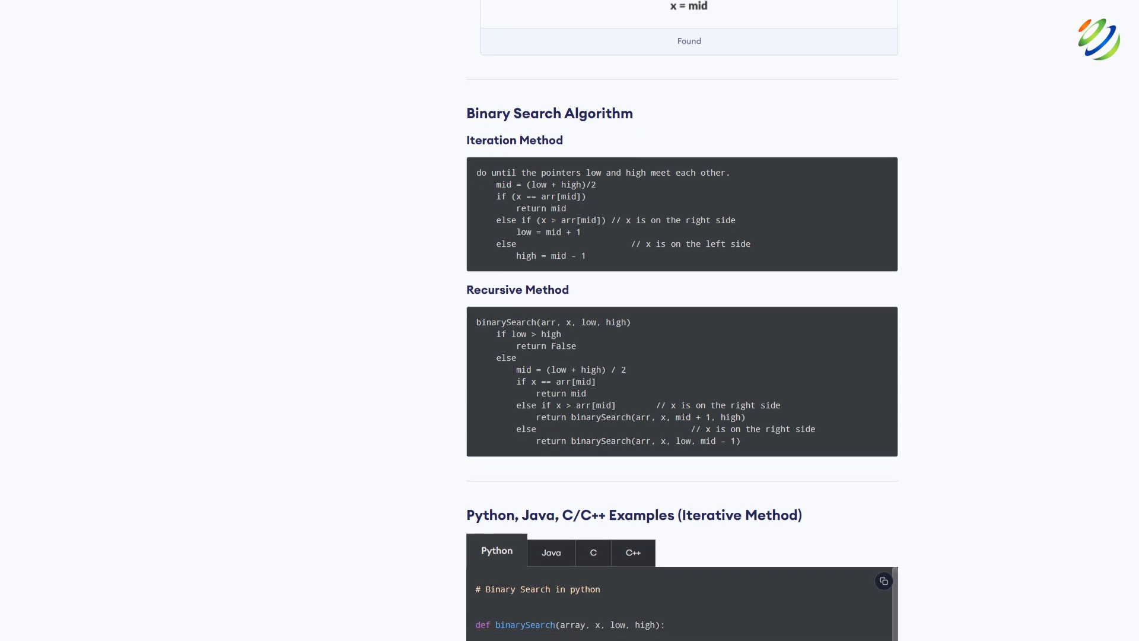
scroll("down", 3)
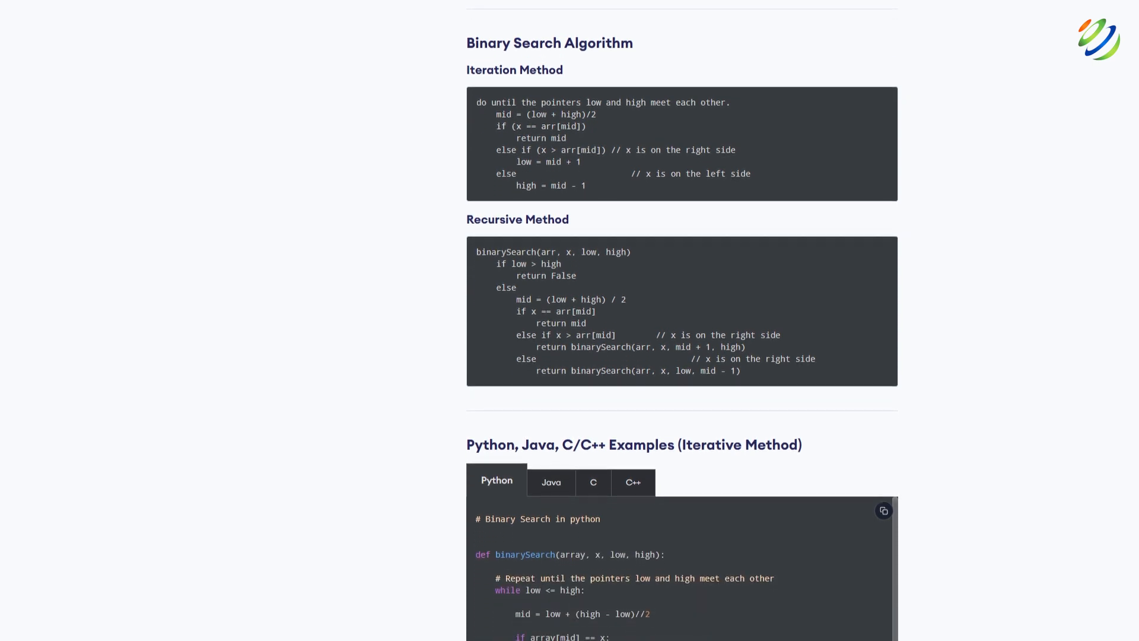
scroll("down", 3)
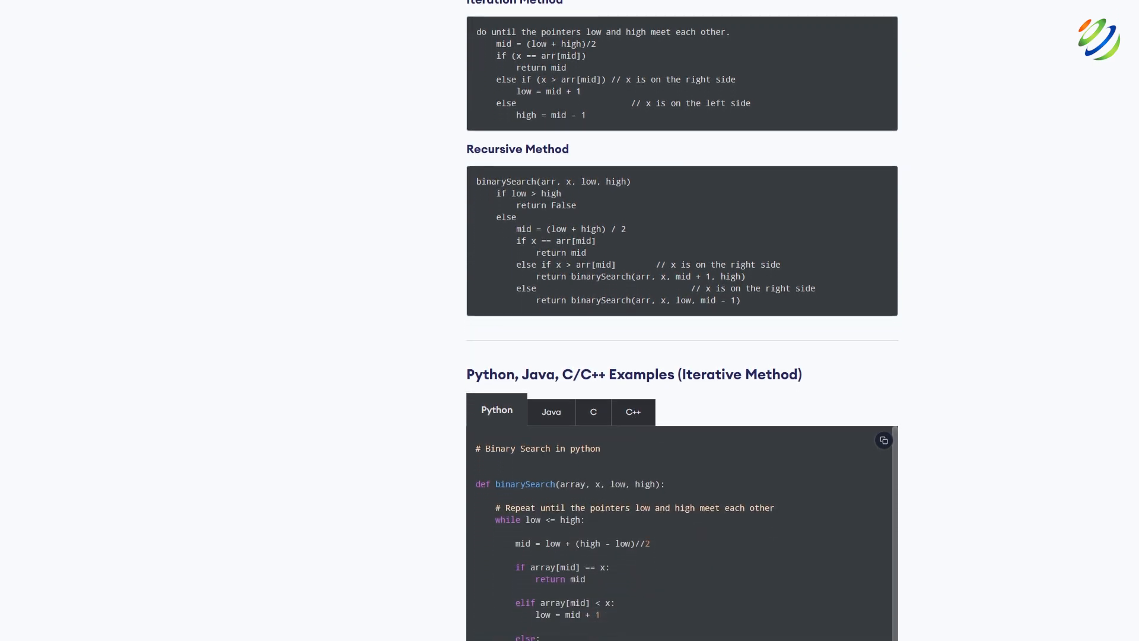
scroll("down", 3)
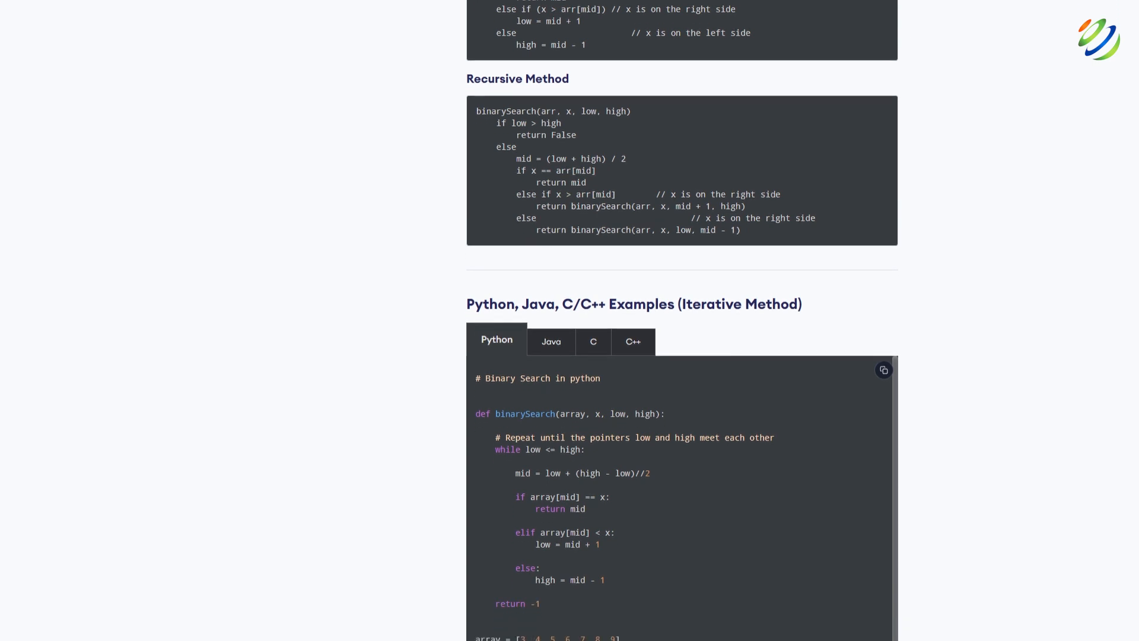
scroll("down", 3)
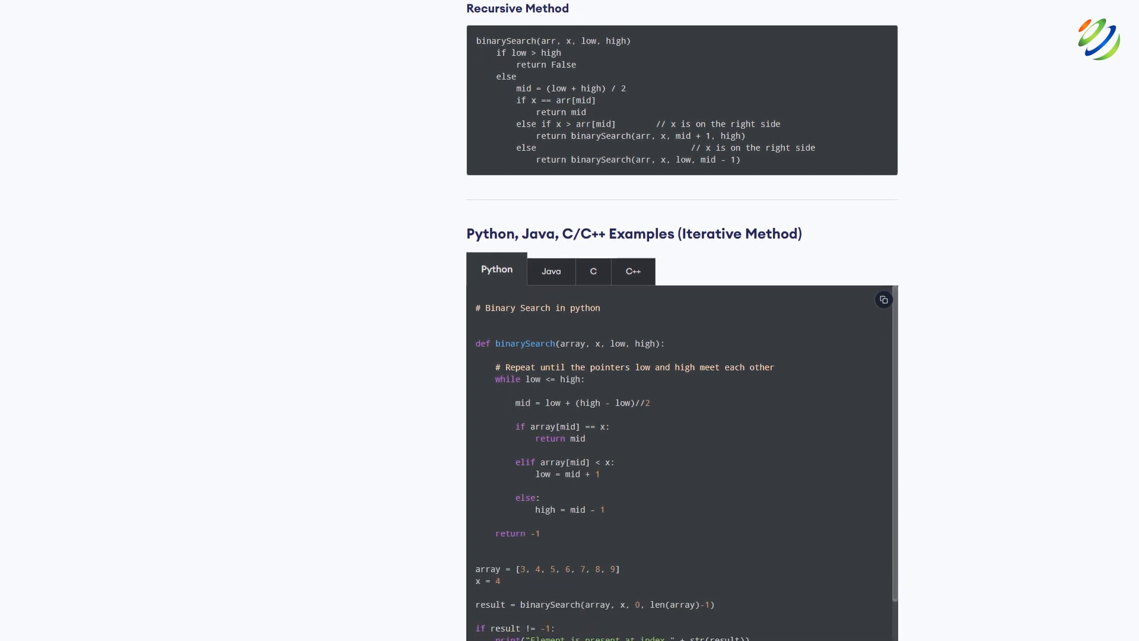
scroll("down", 3)
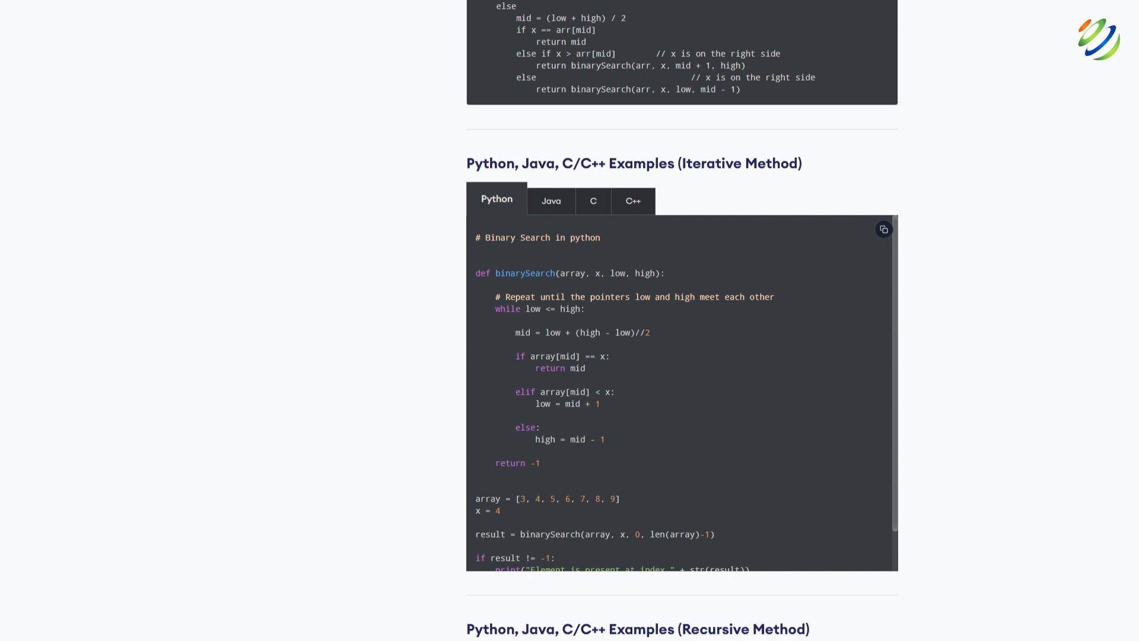
scroll("down", 3)
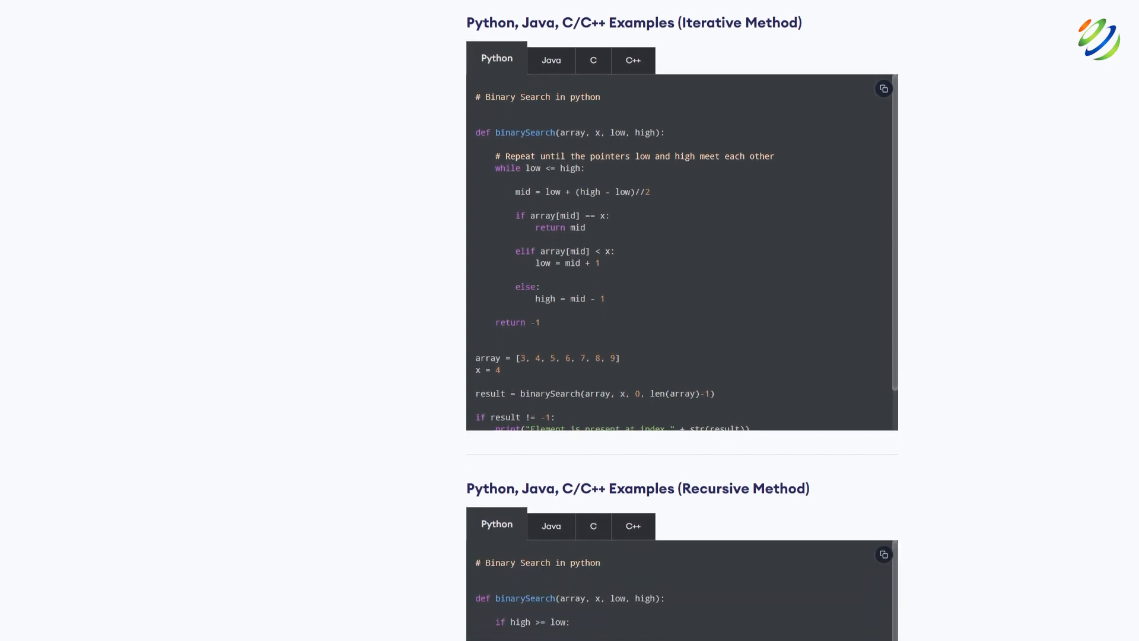
scroll("down", 3)
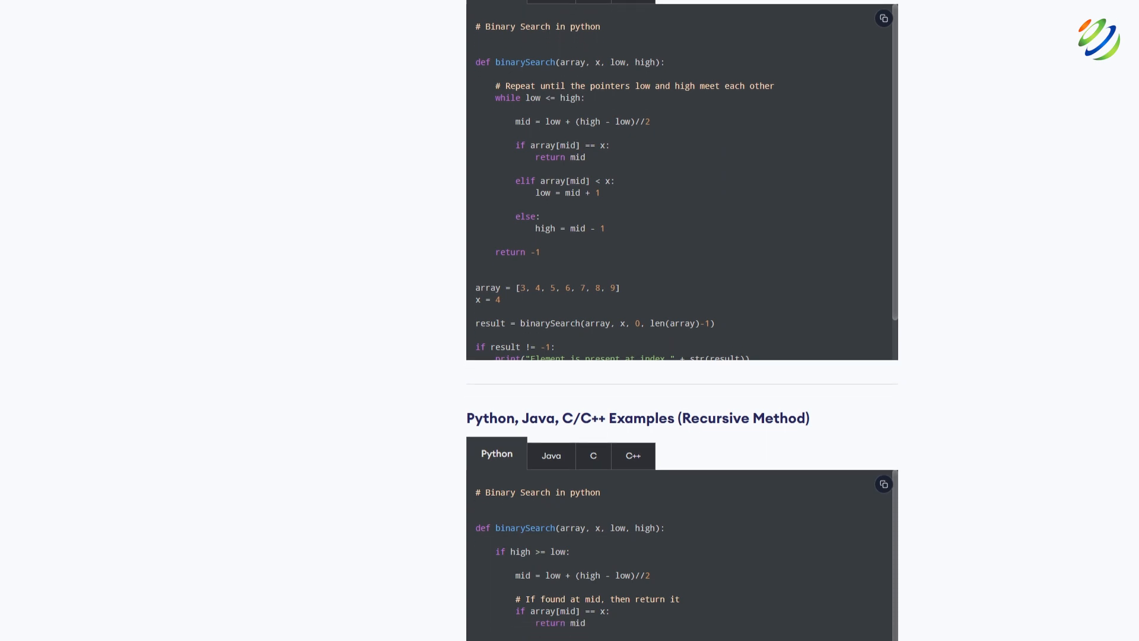
scroll("down", 3)
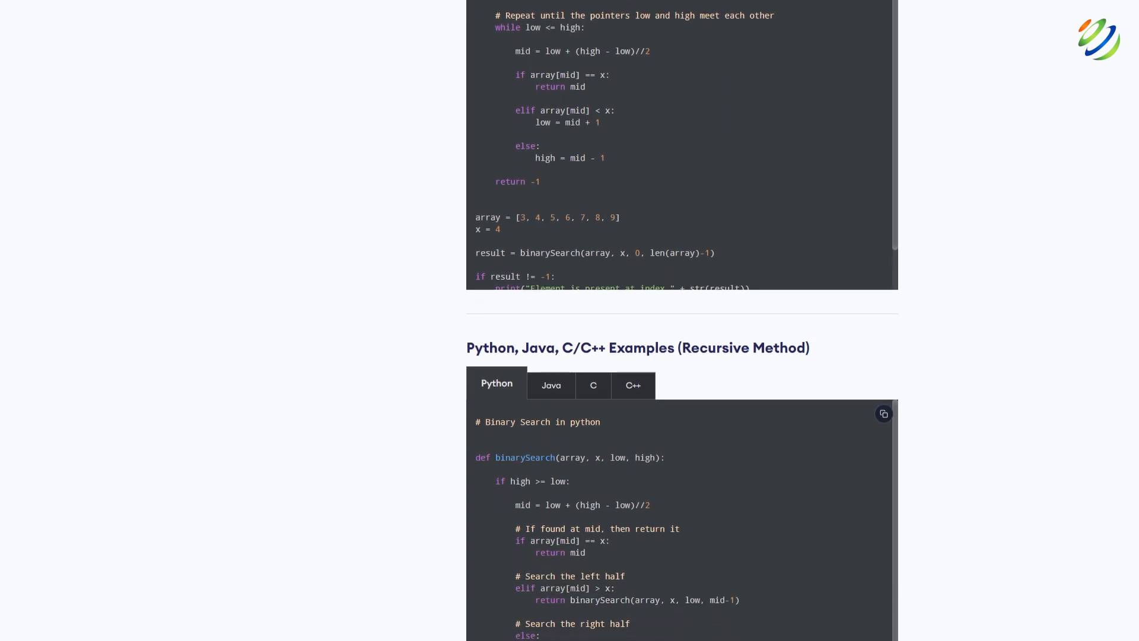
scroll("down", 3)
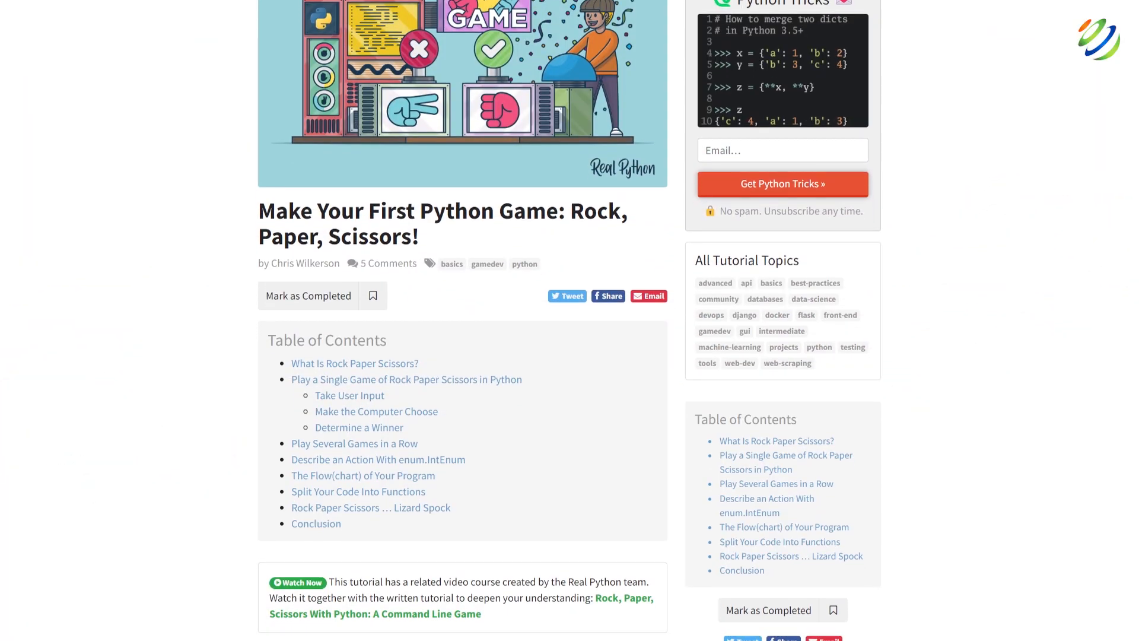
Scroll the Real Python article through the Take User Input and Determine a Winner sections
scroll("down", 3)
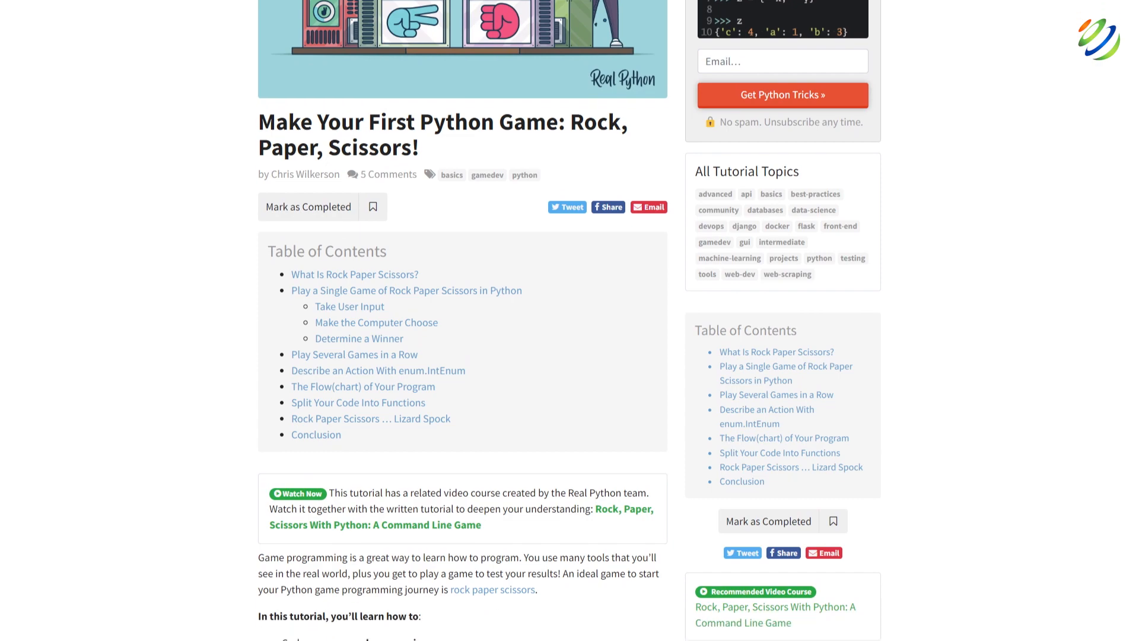
scroll("down", 3)
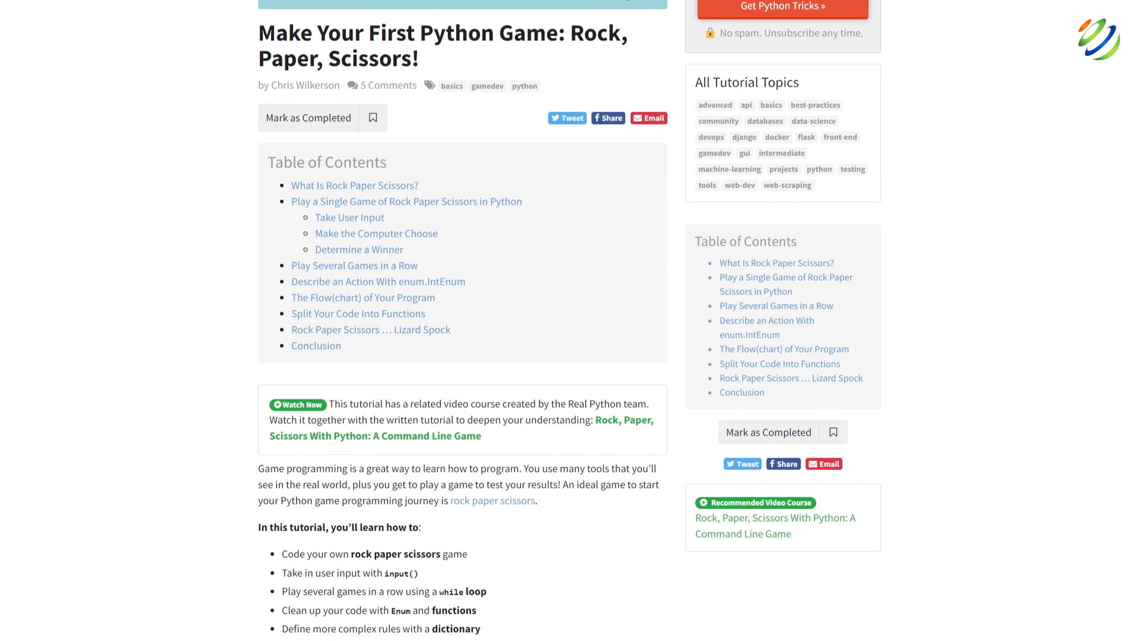
scroll("down", 3)
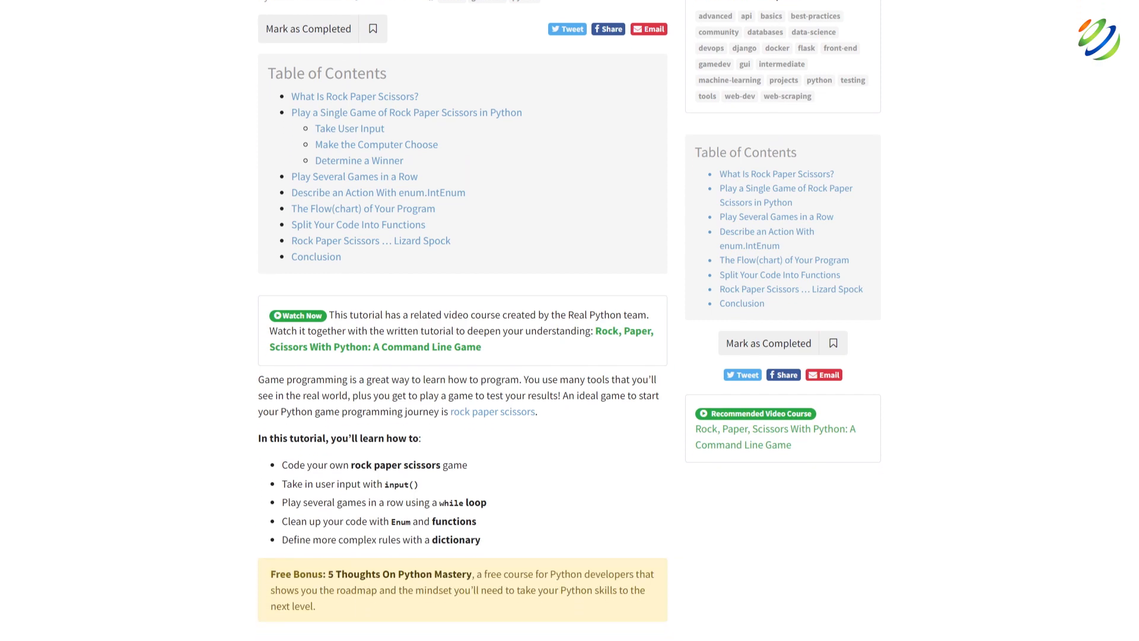
scroll("down", 3)
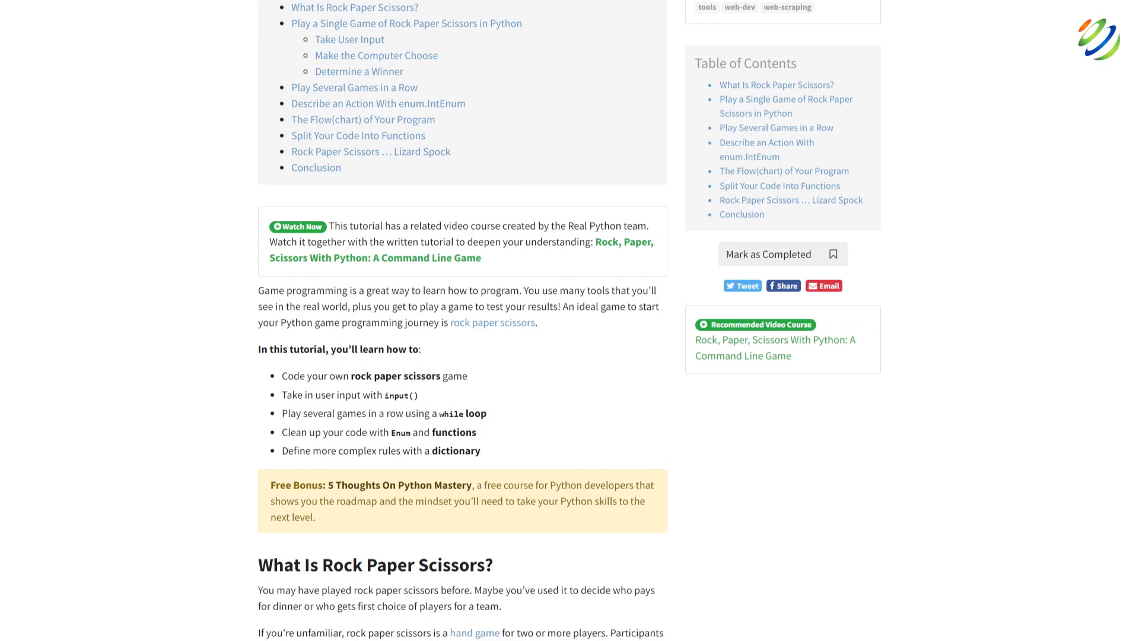
scroll("down", 3)
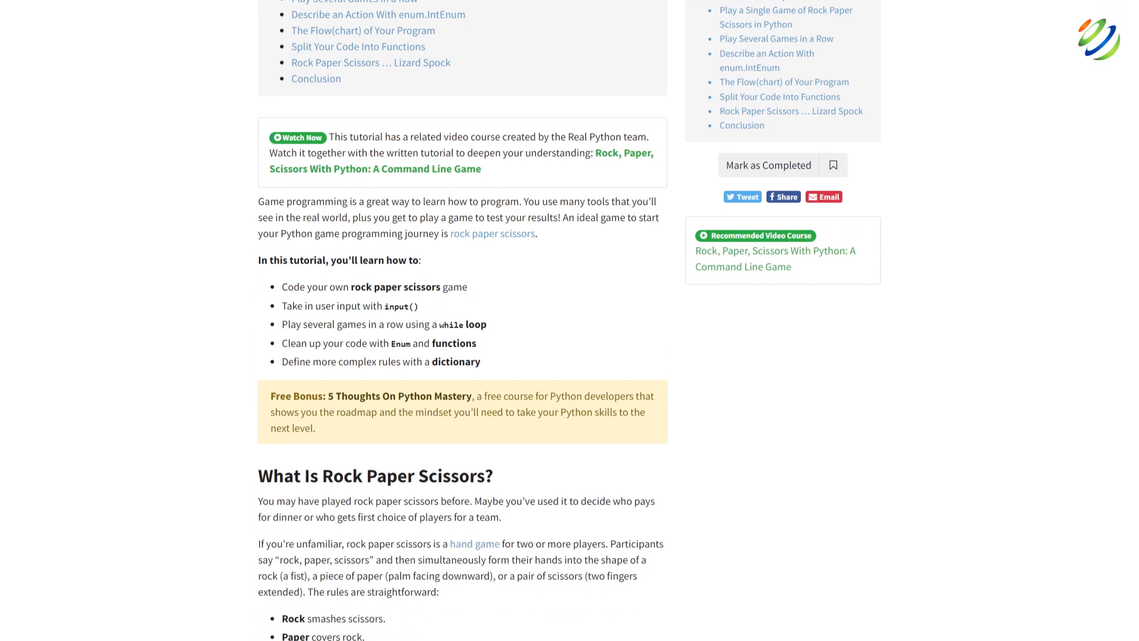
scroll("down", 3)
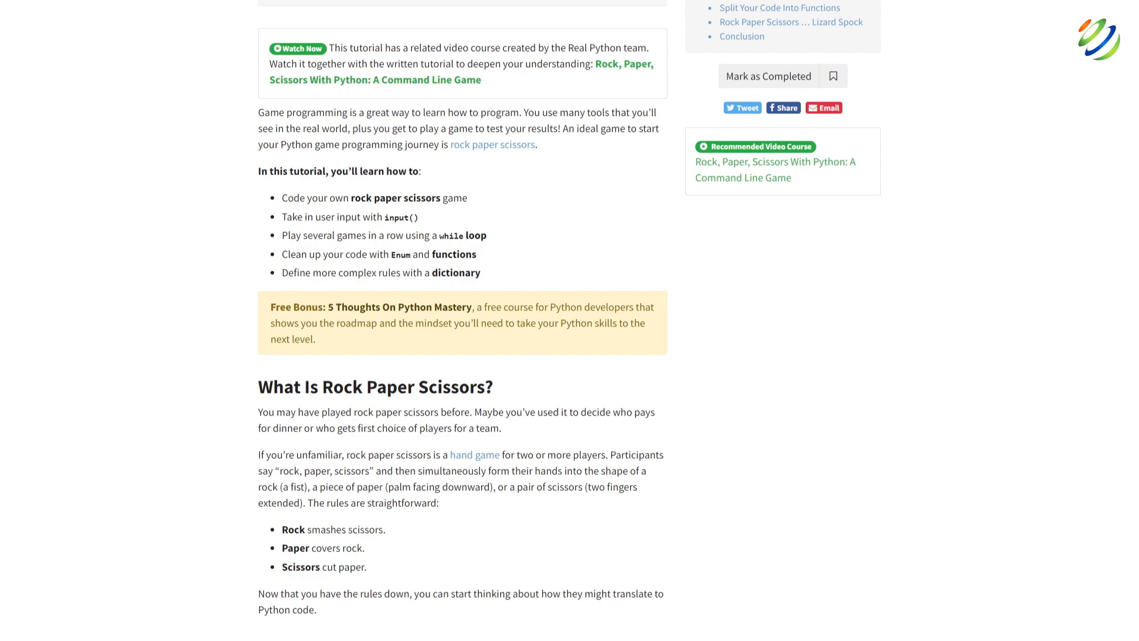
scroll("down", 3)
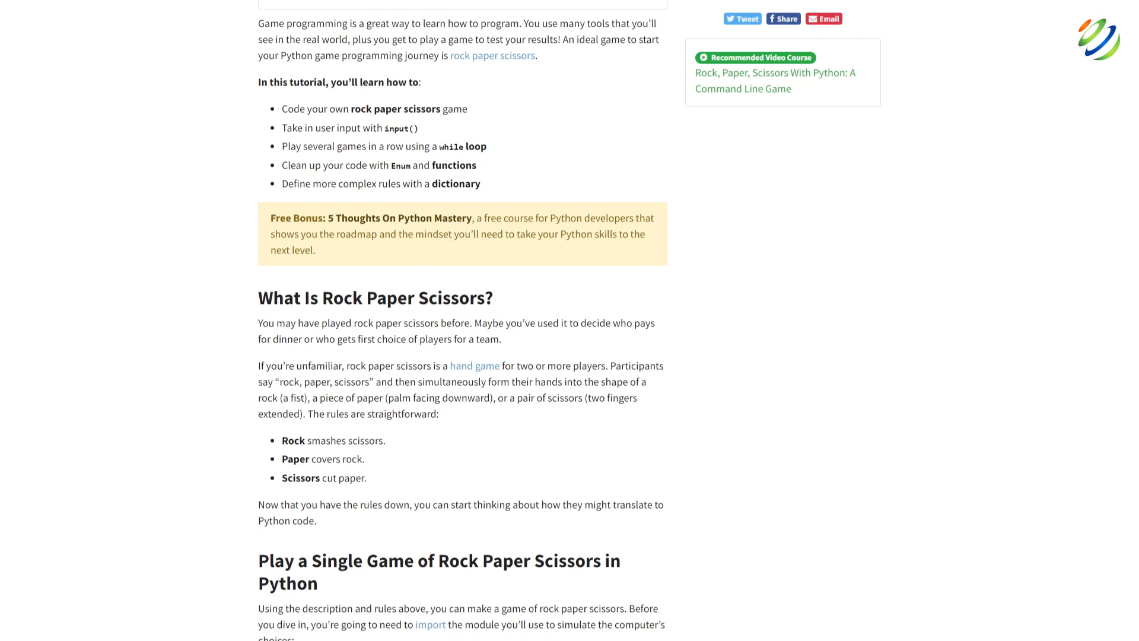
scroll("down", 3)
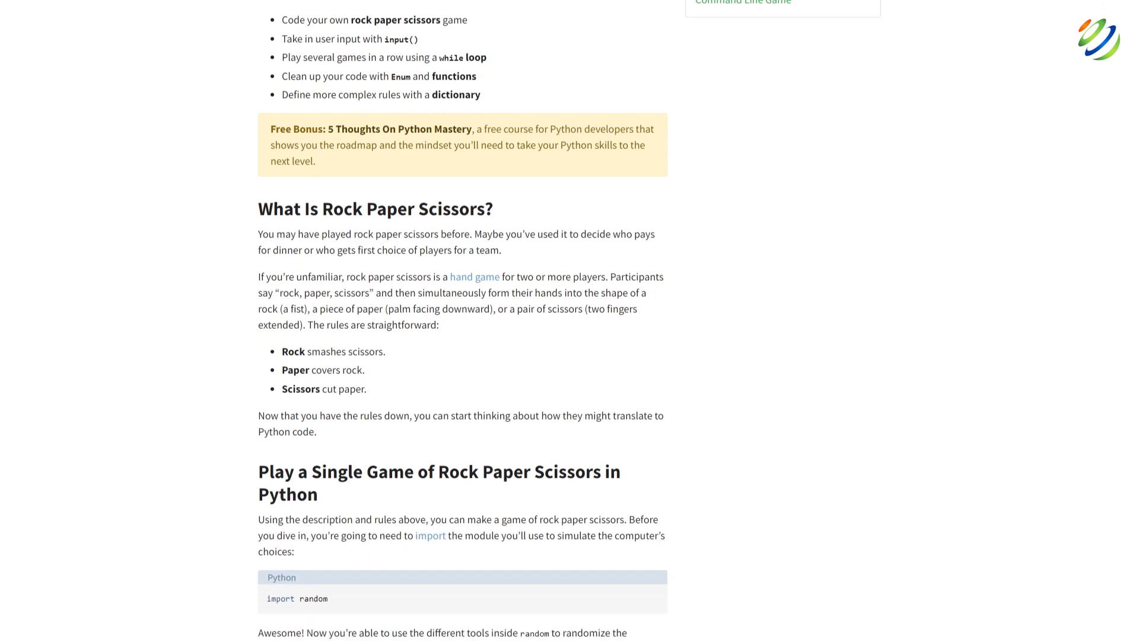
scroll("down", 3)
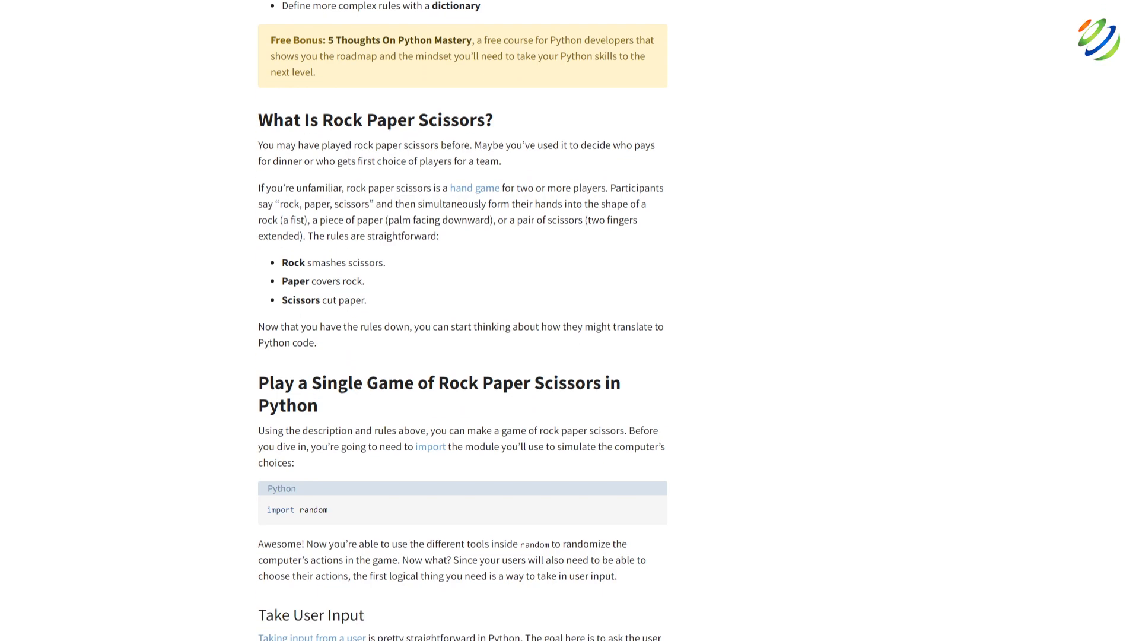
scroll("down", 3)
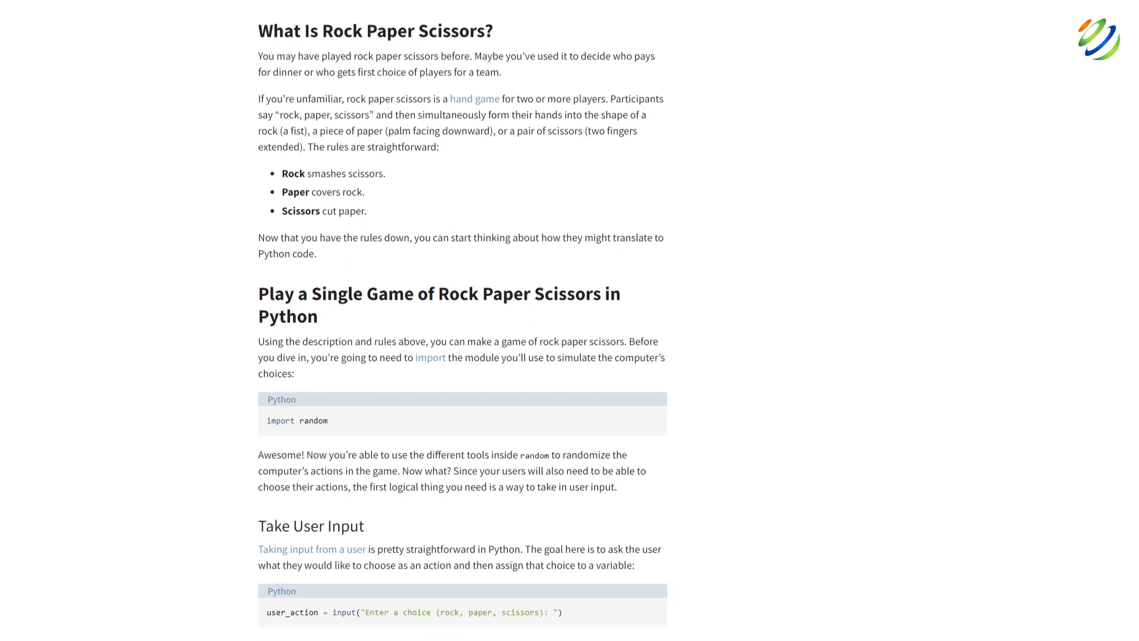
scroll("down", 3)
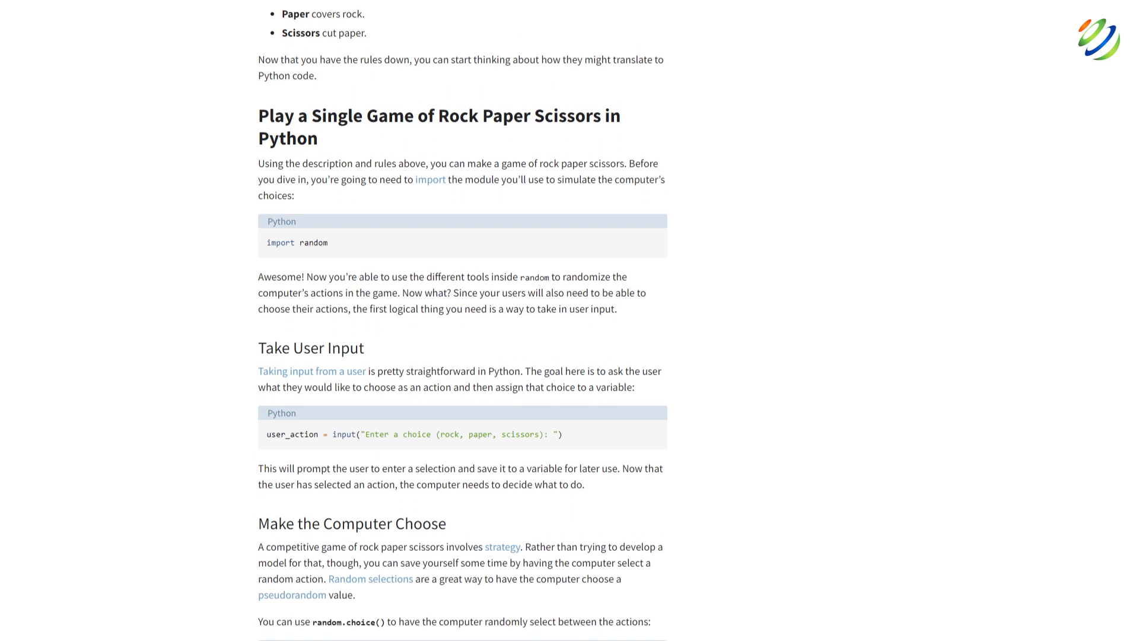
scroll("down", 3)
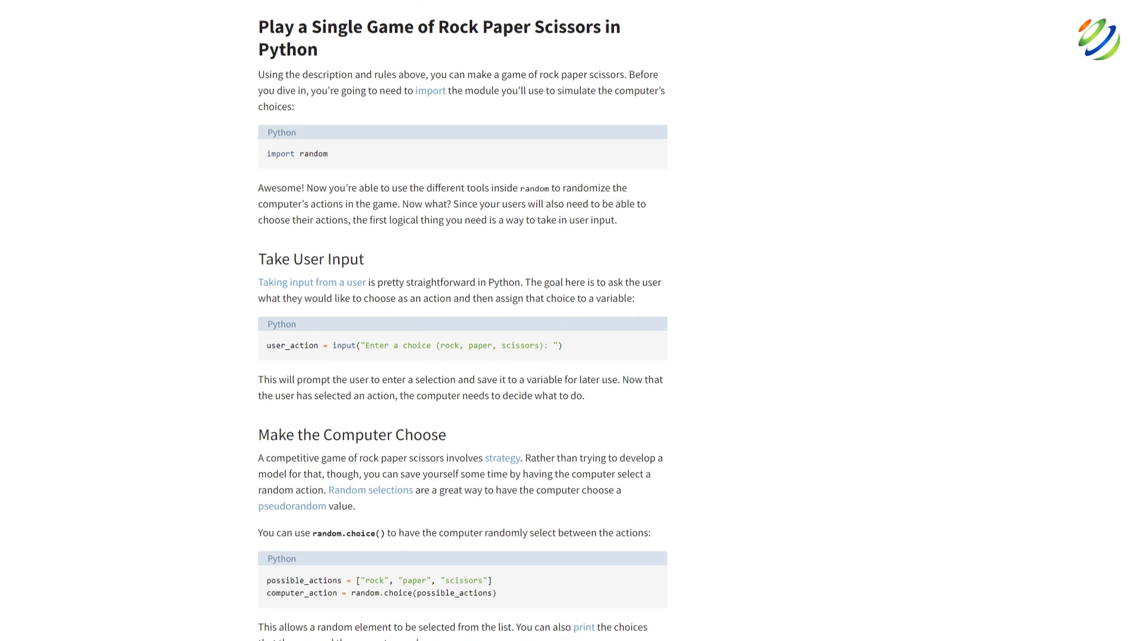
Continue down to the combined single-game rock paper scissors code listing
scroll("down", 3)
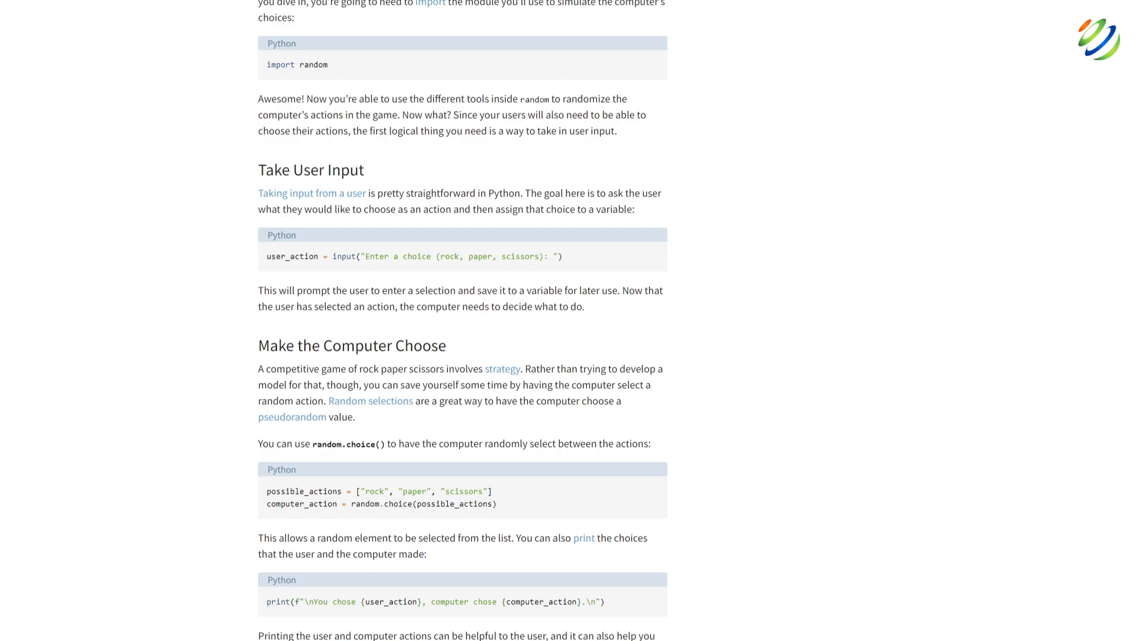
scroll("down", 3)
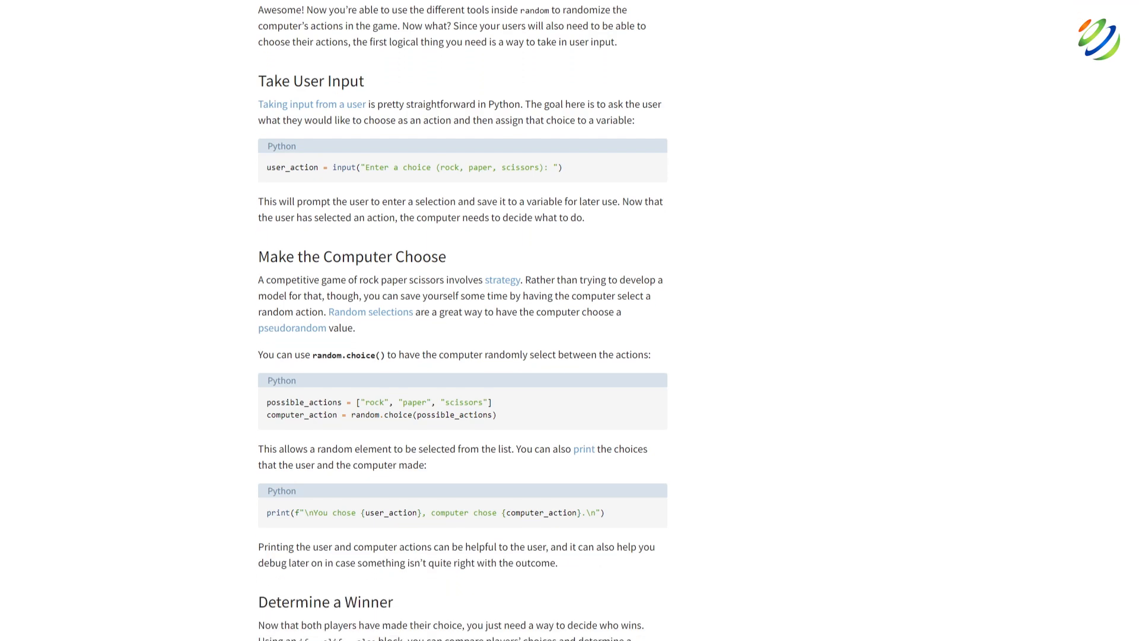
scroll("down", 3)
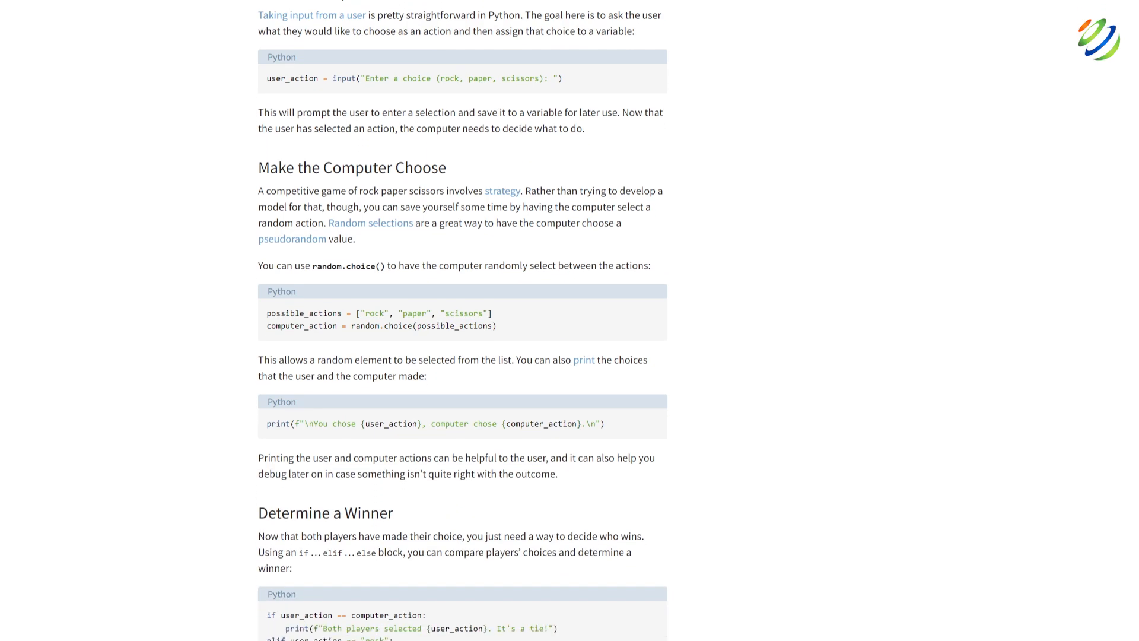
scroll("down", 3)
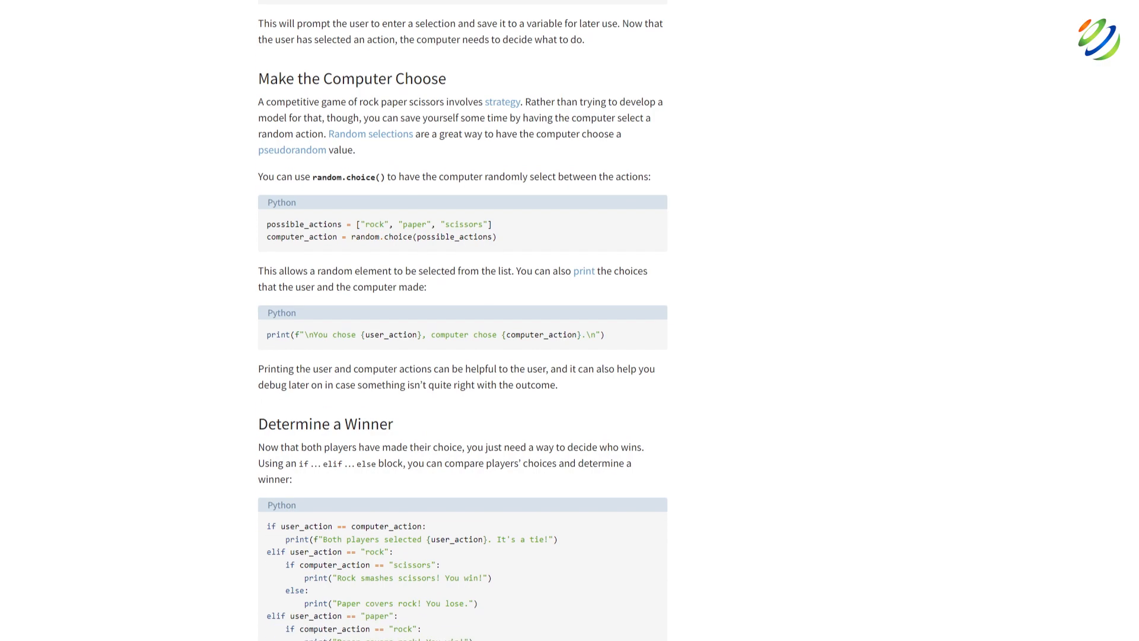
scroll("down", 3)
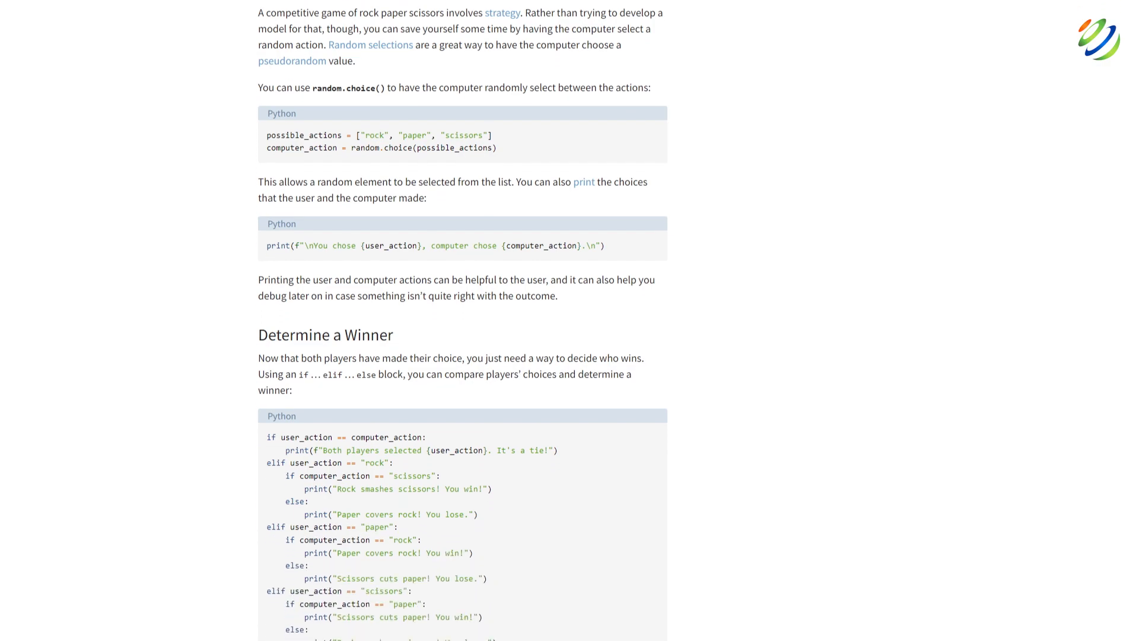
scroll("down", 3)
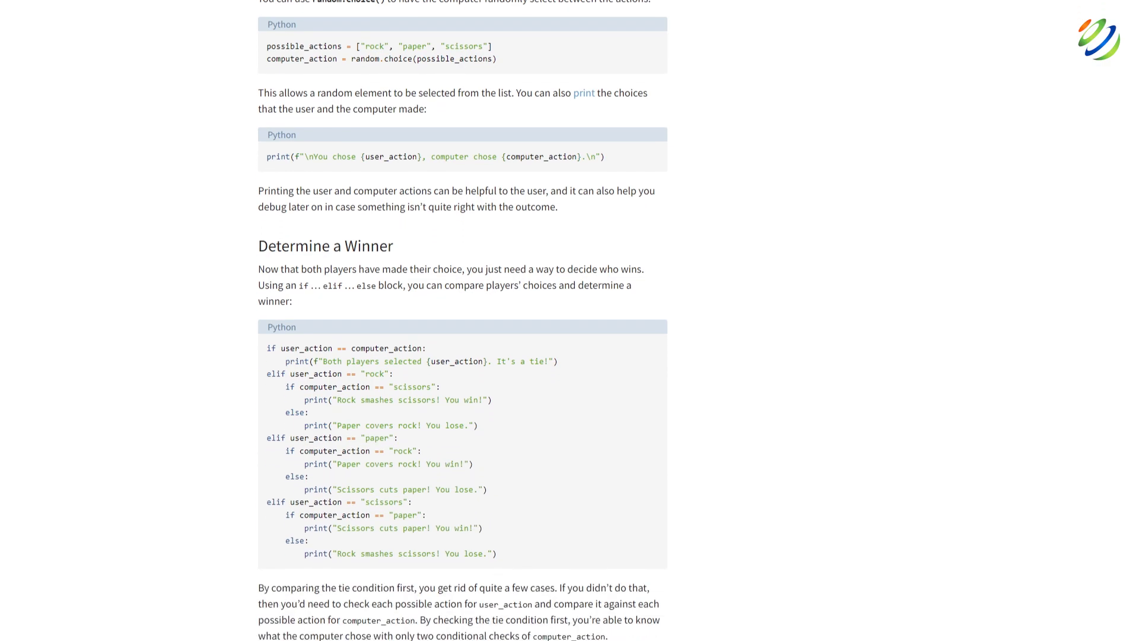
scroll("down", 3)
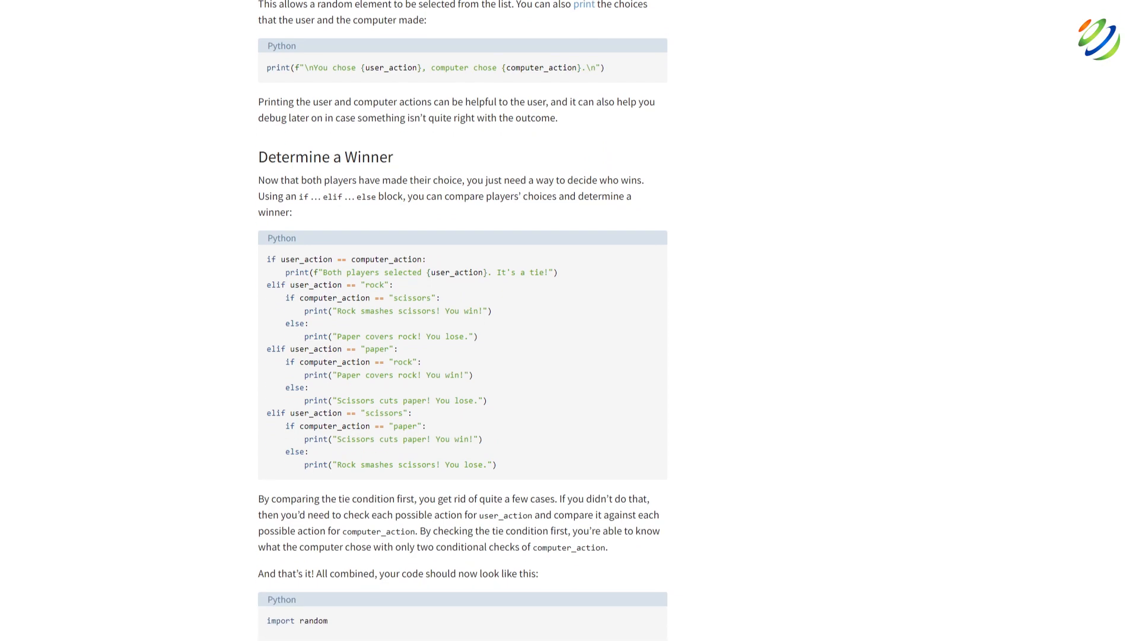
scroll("down", 3)
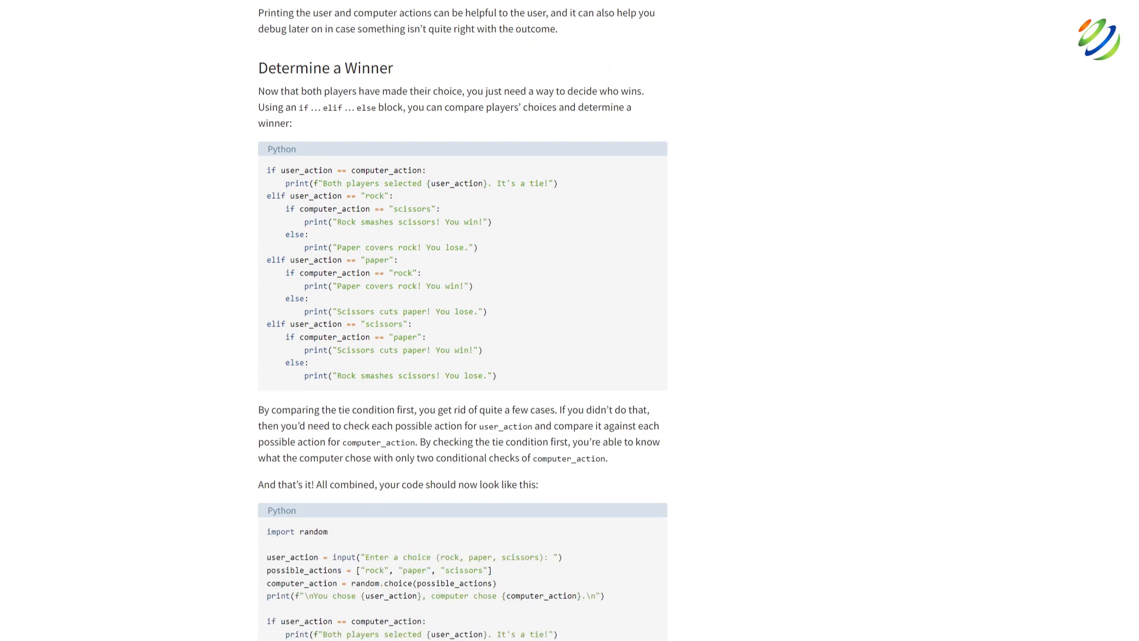
scroll("down", 3)
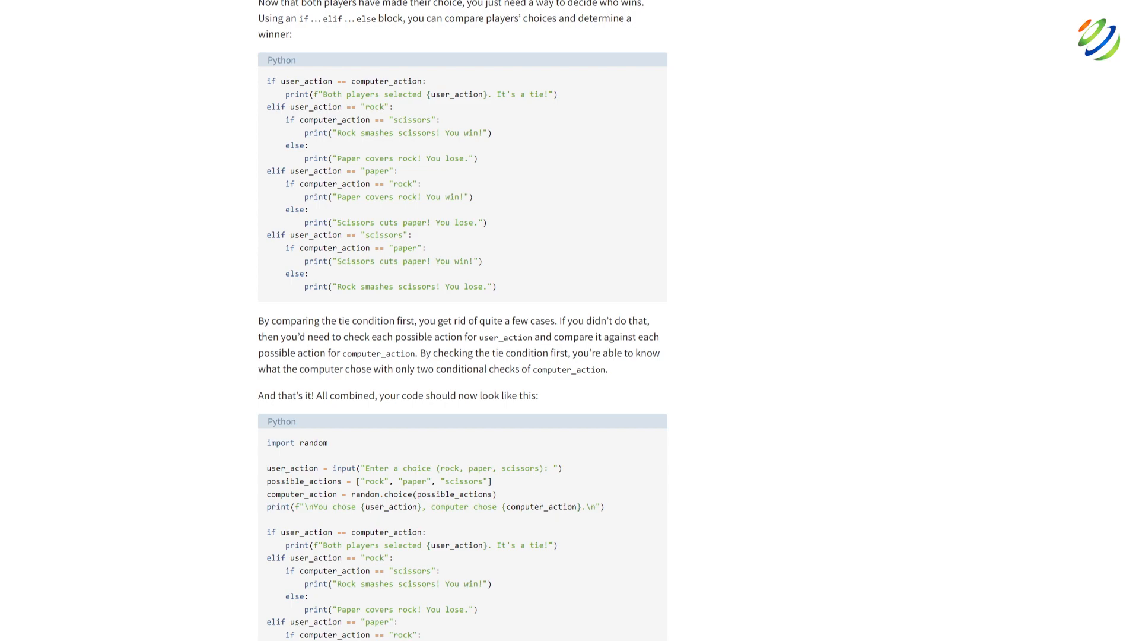
scroll("down", 3)
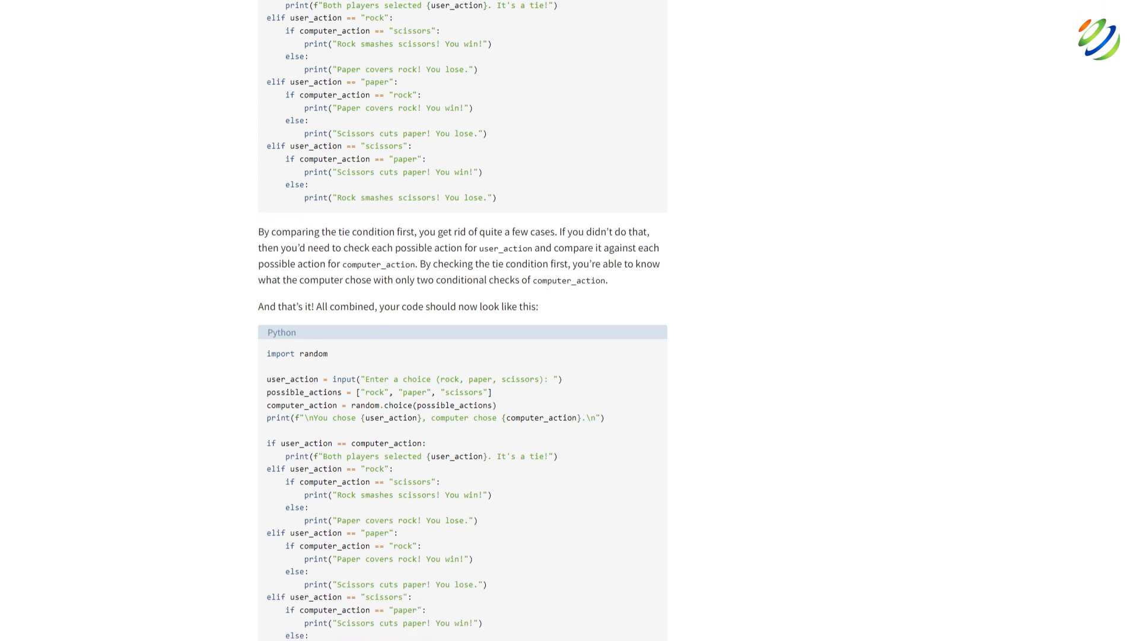
scroll("down", 3)
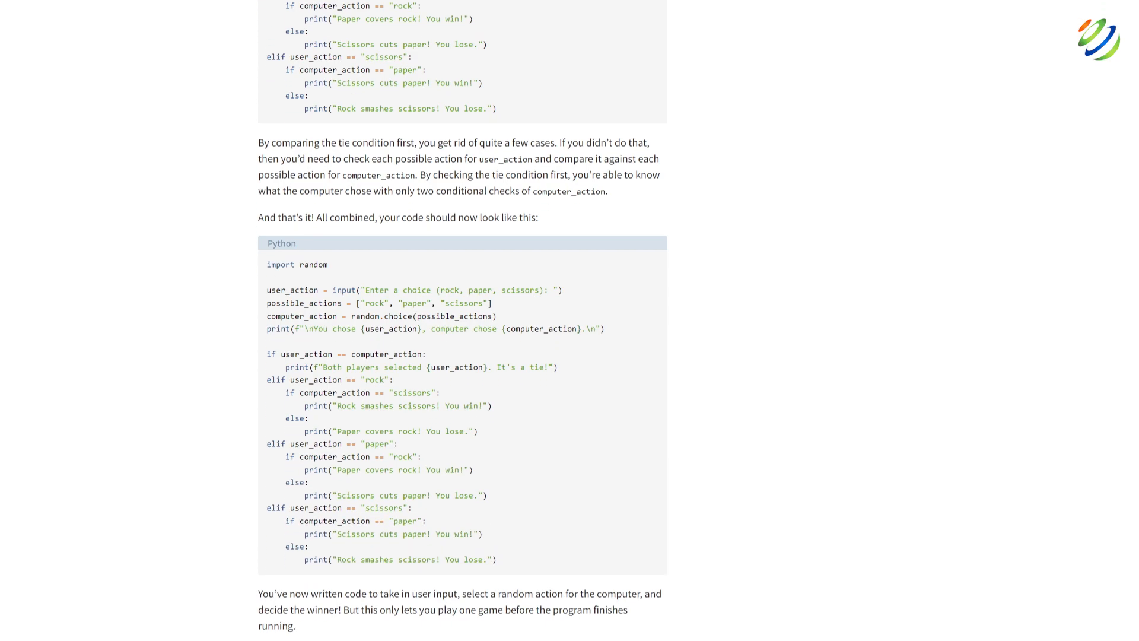
scroll("down", 3)
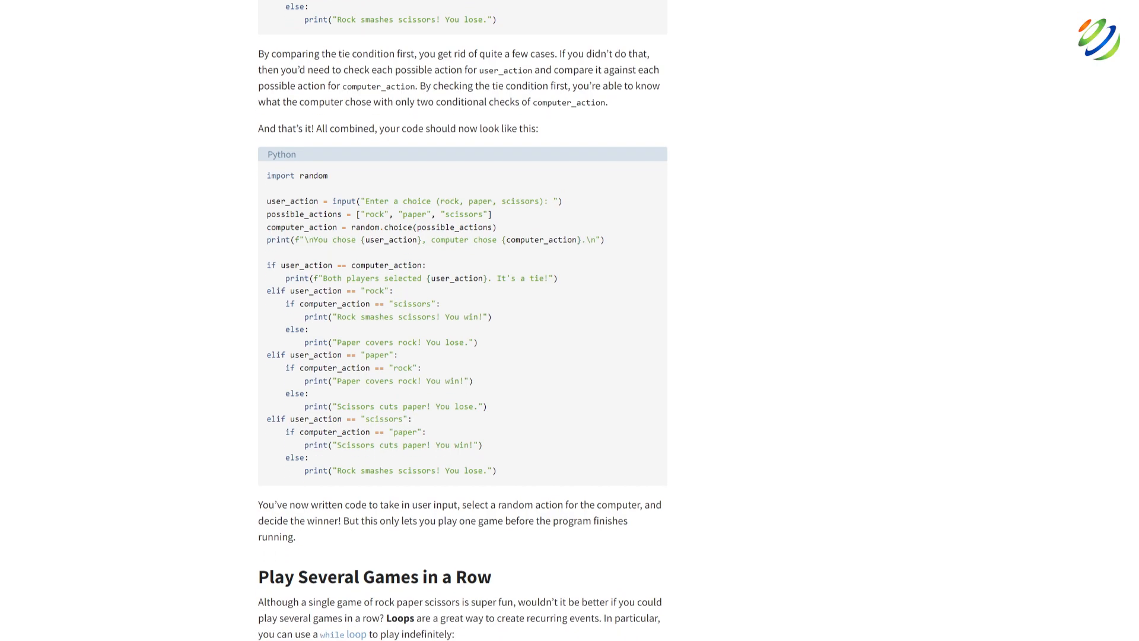
scroll("down", 3)
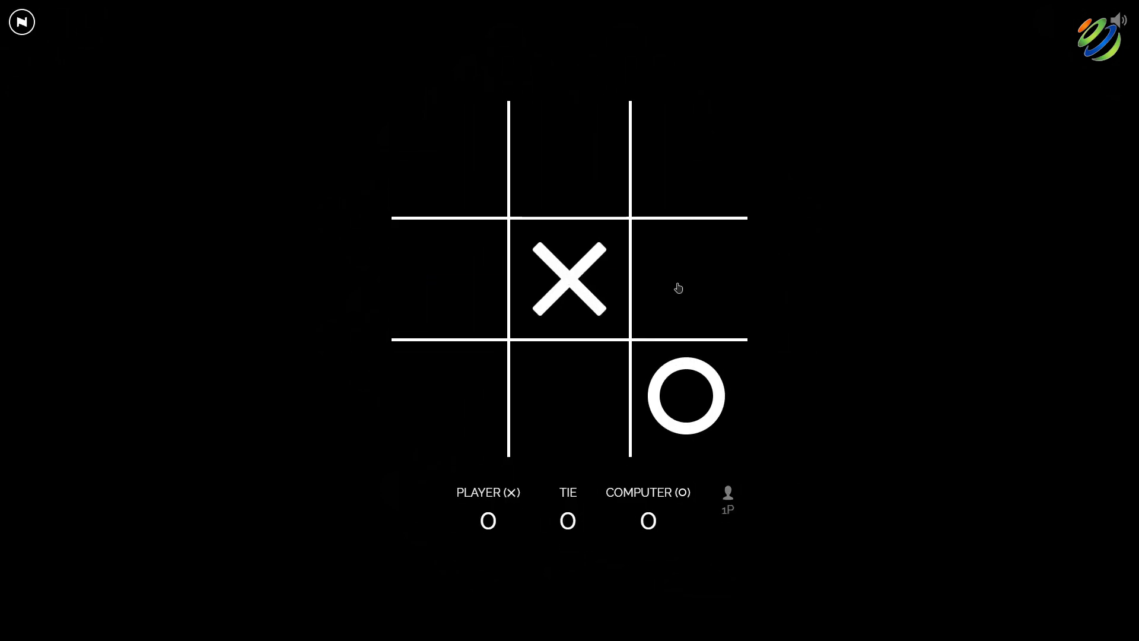
Place an X in the middle-right square and let the computer answer with O
left_click(686, 278)
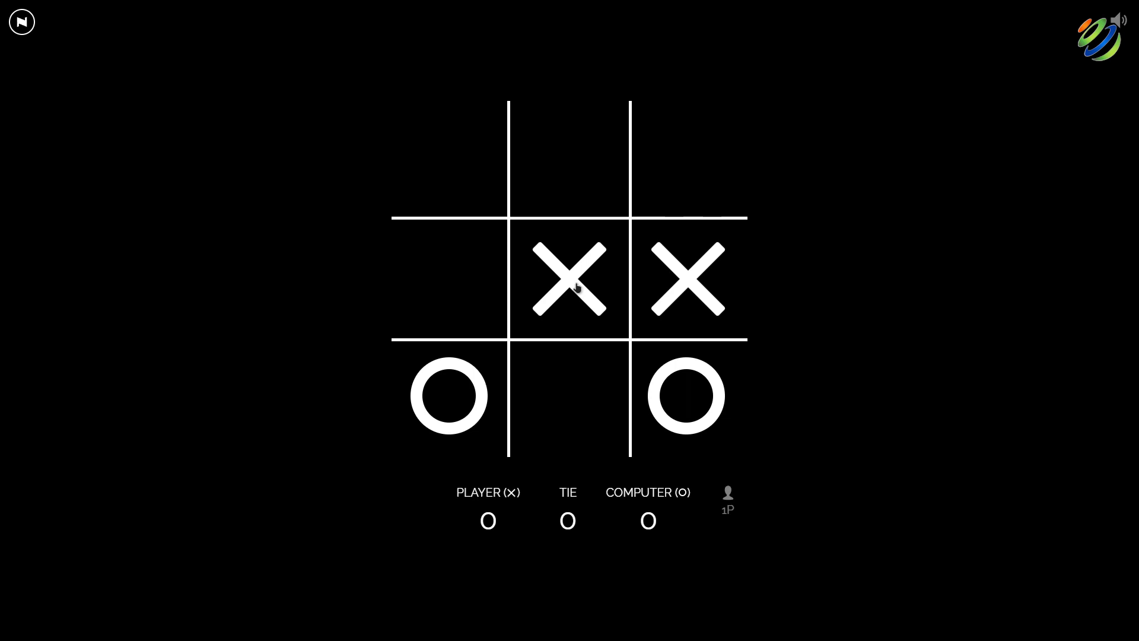
left_click(449, 278)
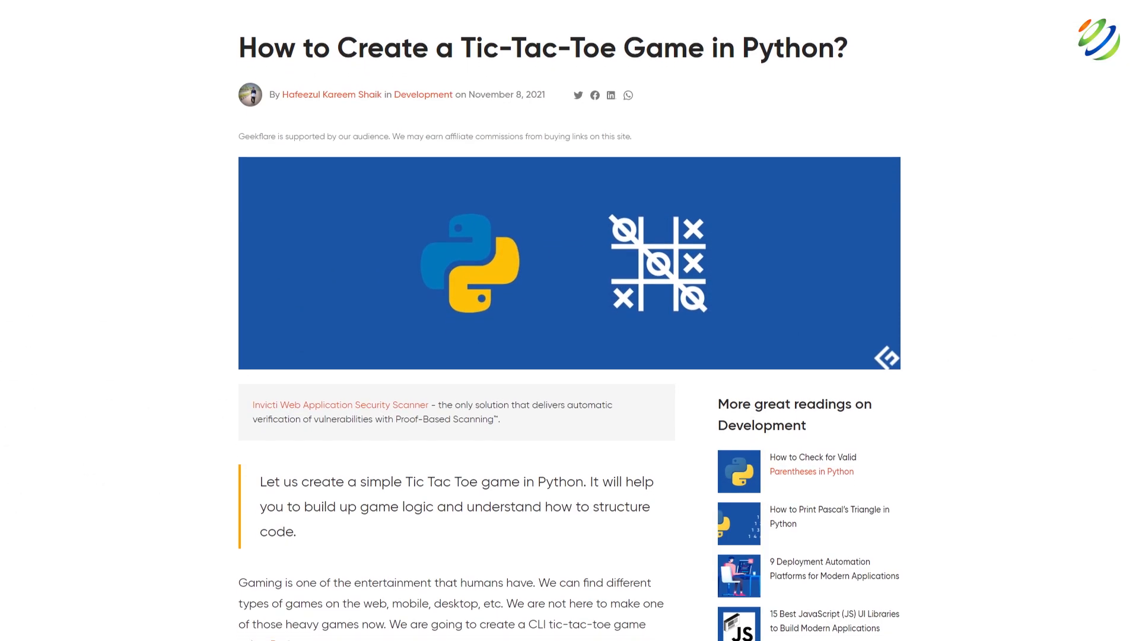
Scroll the Geekflare tic-tac-toe article down past the gameplay illustration
scroll("down", 3)
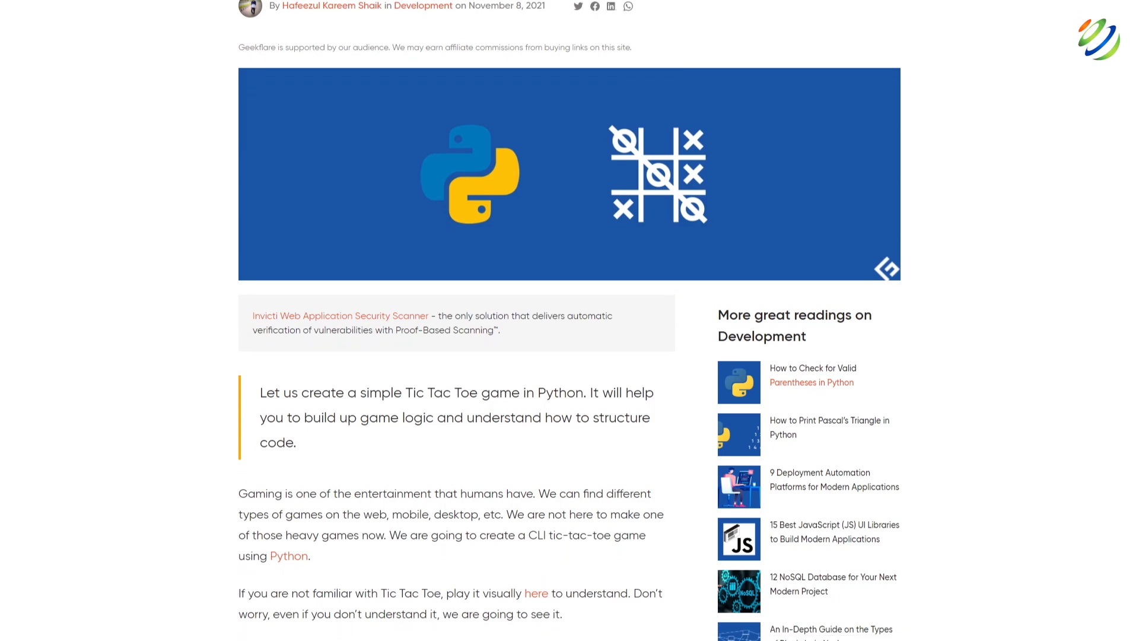
scroll("down", 3)
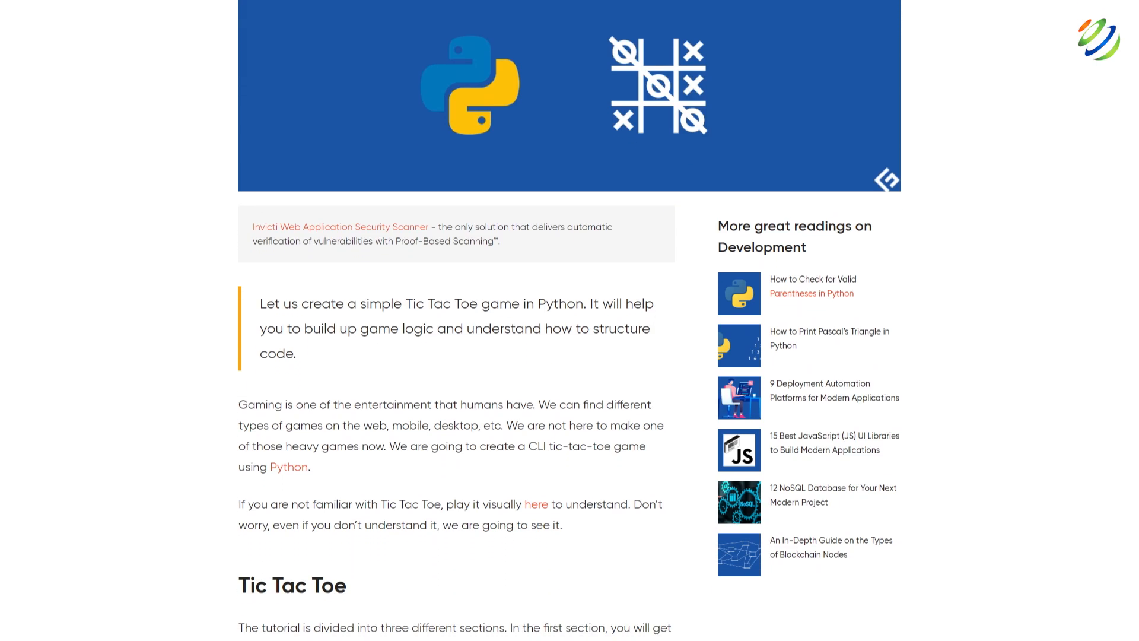
scroll("down", 3)
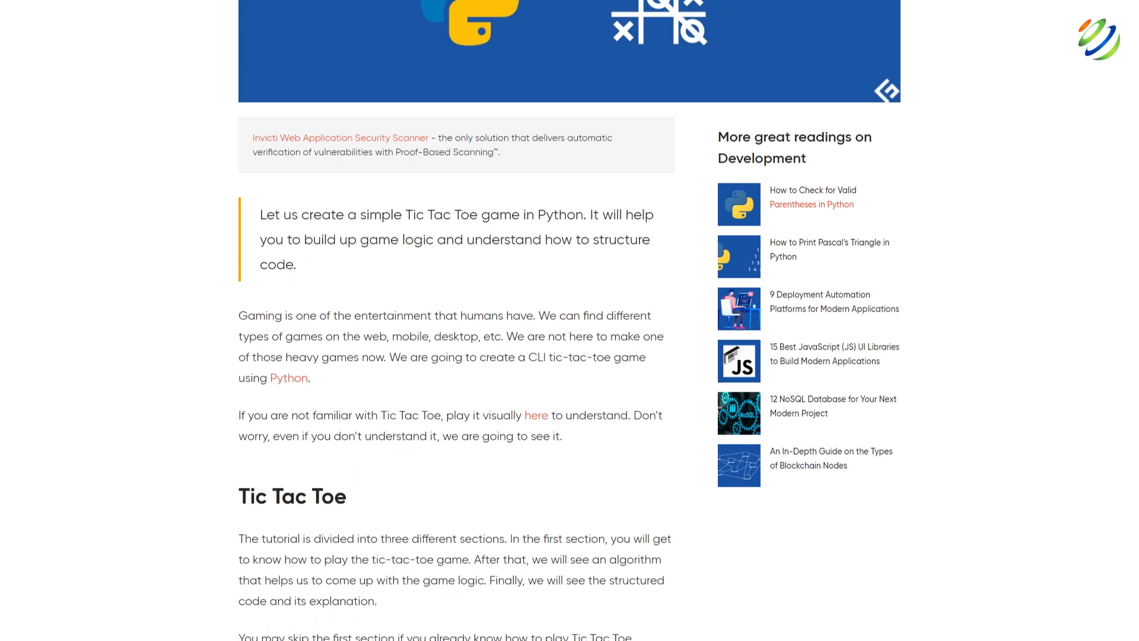
scroll("down", 3)
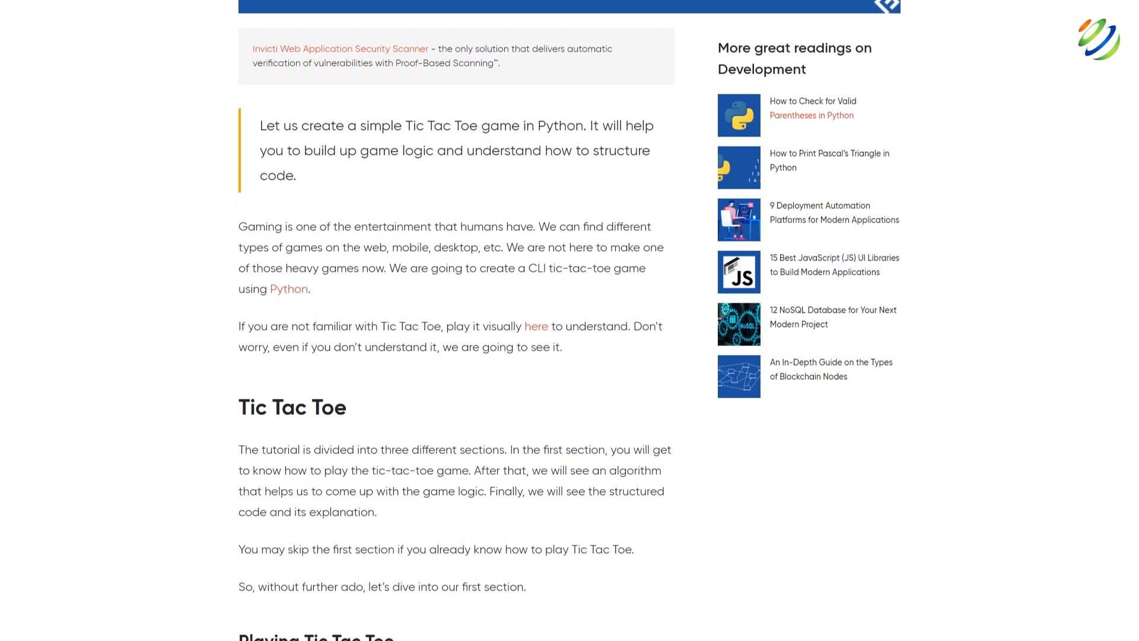
scroll("down", 3)
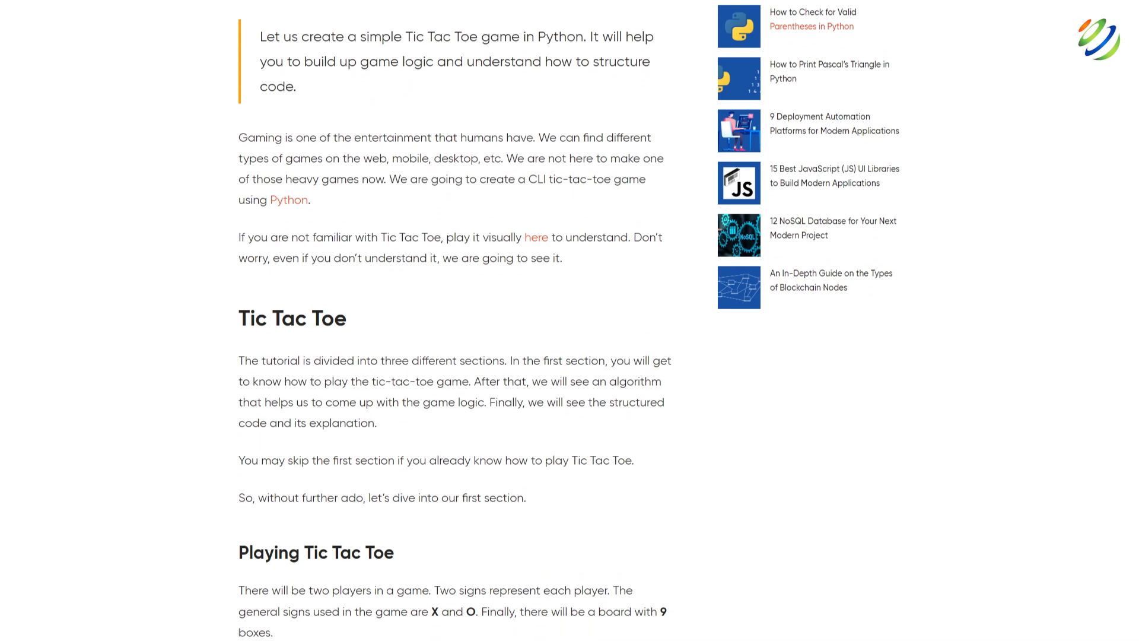
scroll("down", 3)
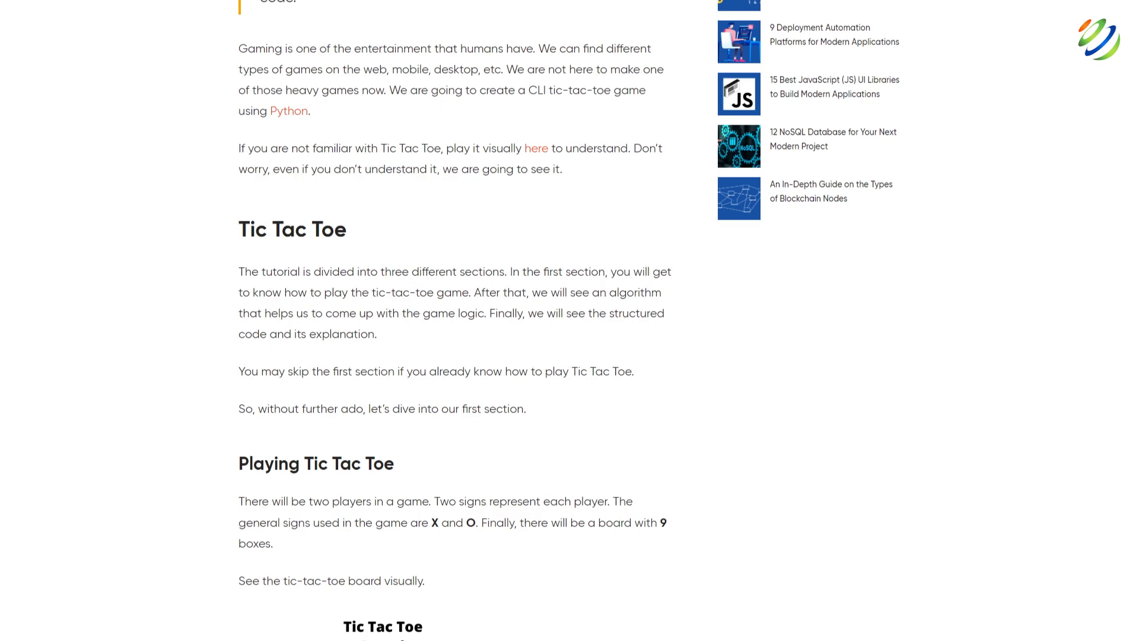
scroll("down", 3)
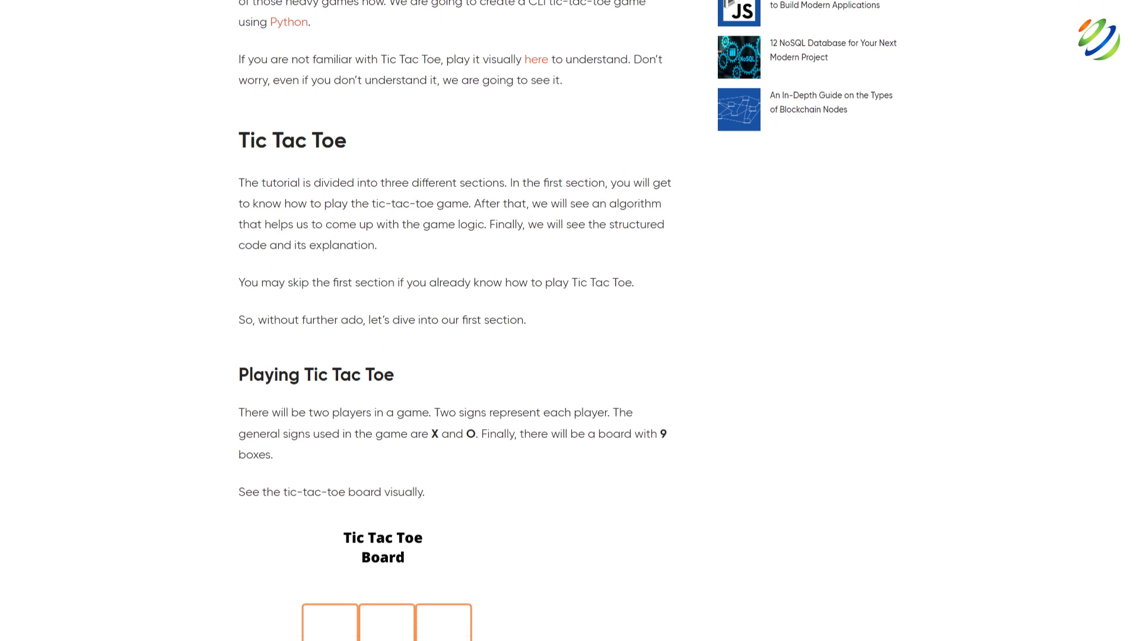
scroll("down", 3)
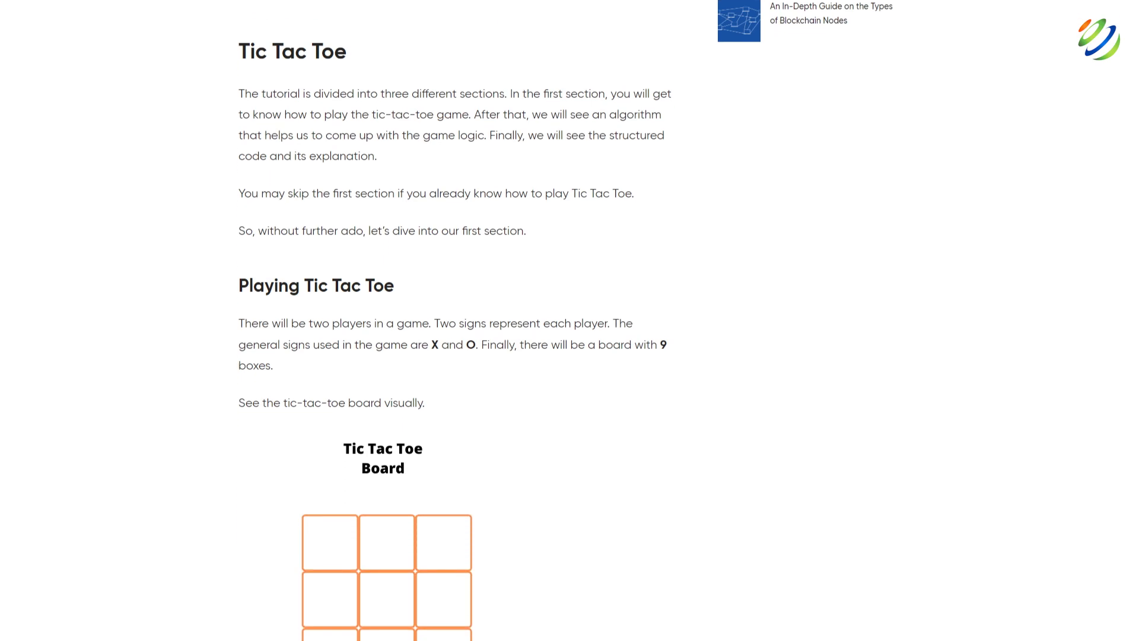
scroll("down", 3)
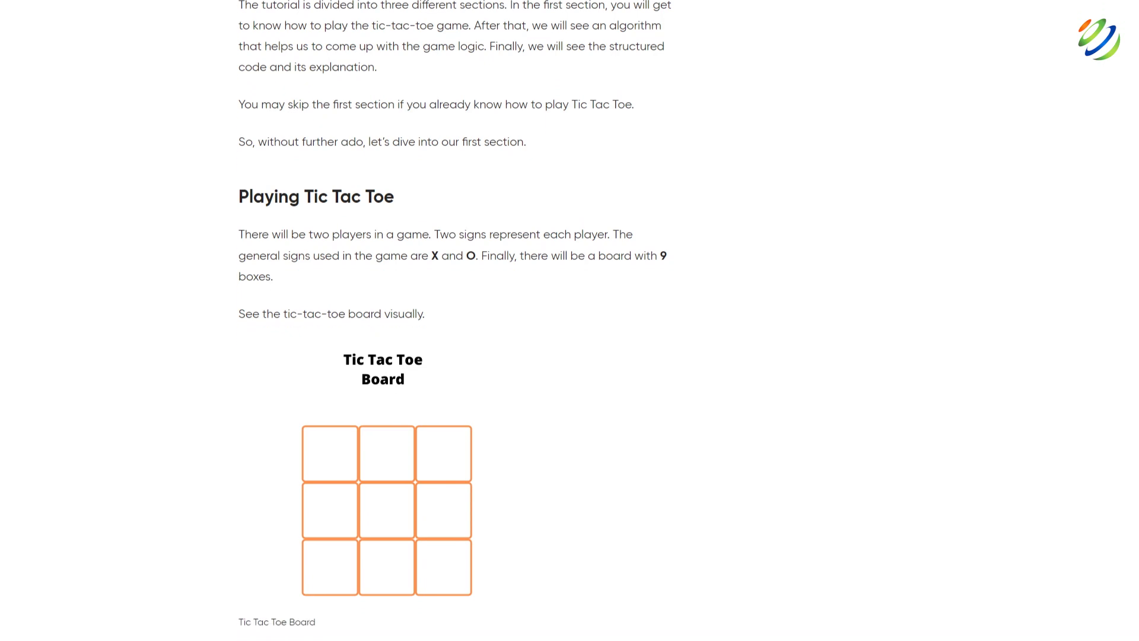
scroll("down", 3)
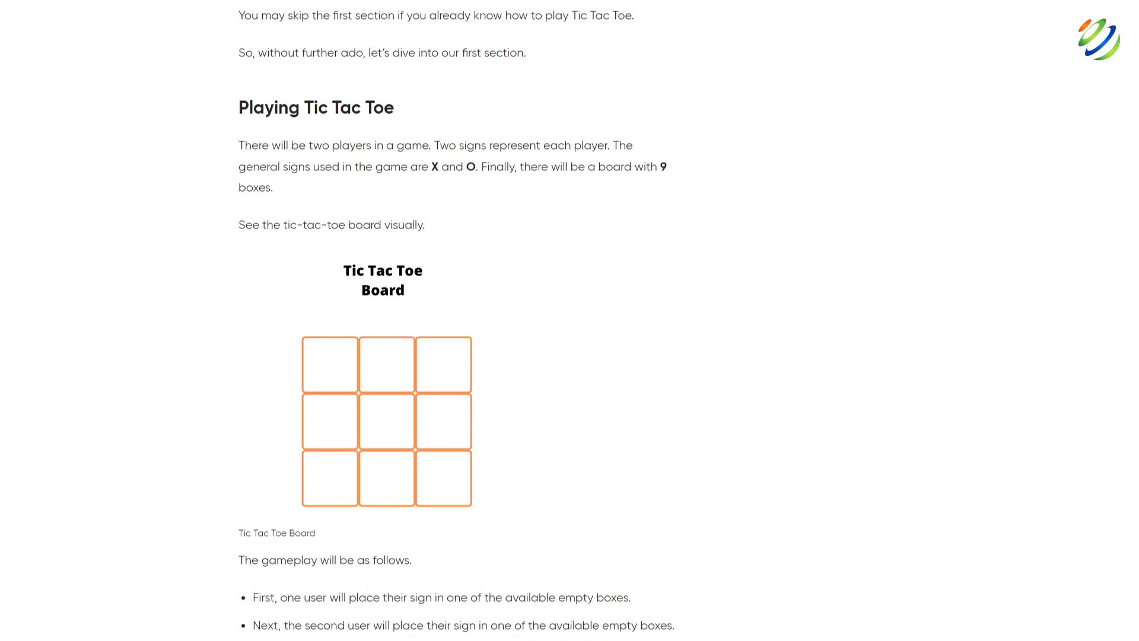
Continue down to the figure of the eight winning arrangements
scroll("down", 3)
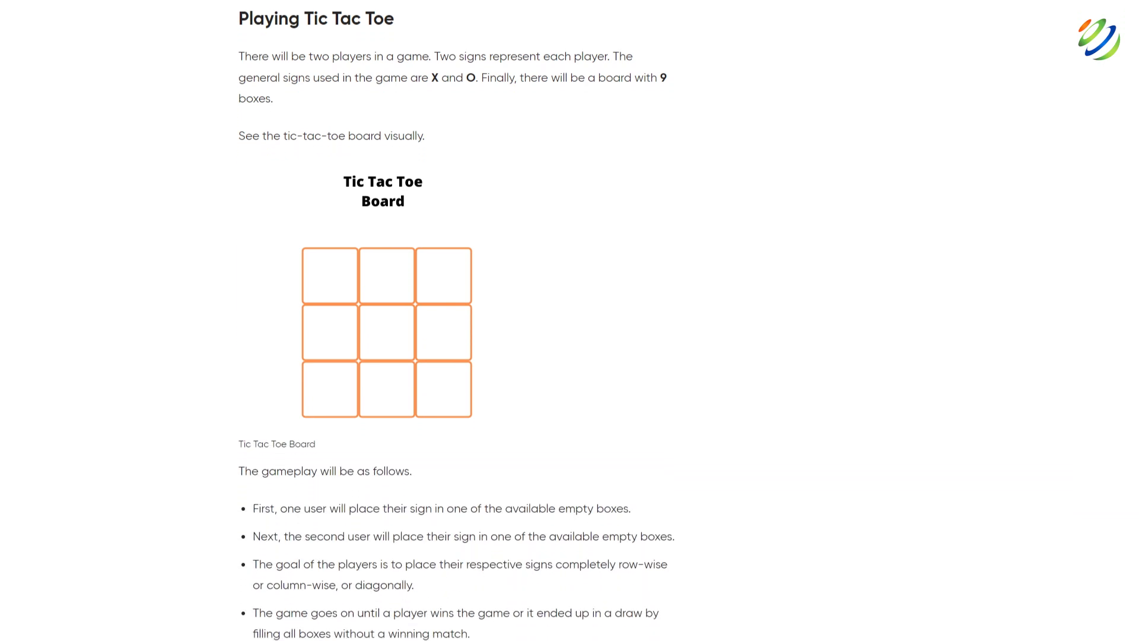
scroll("down", 3)
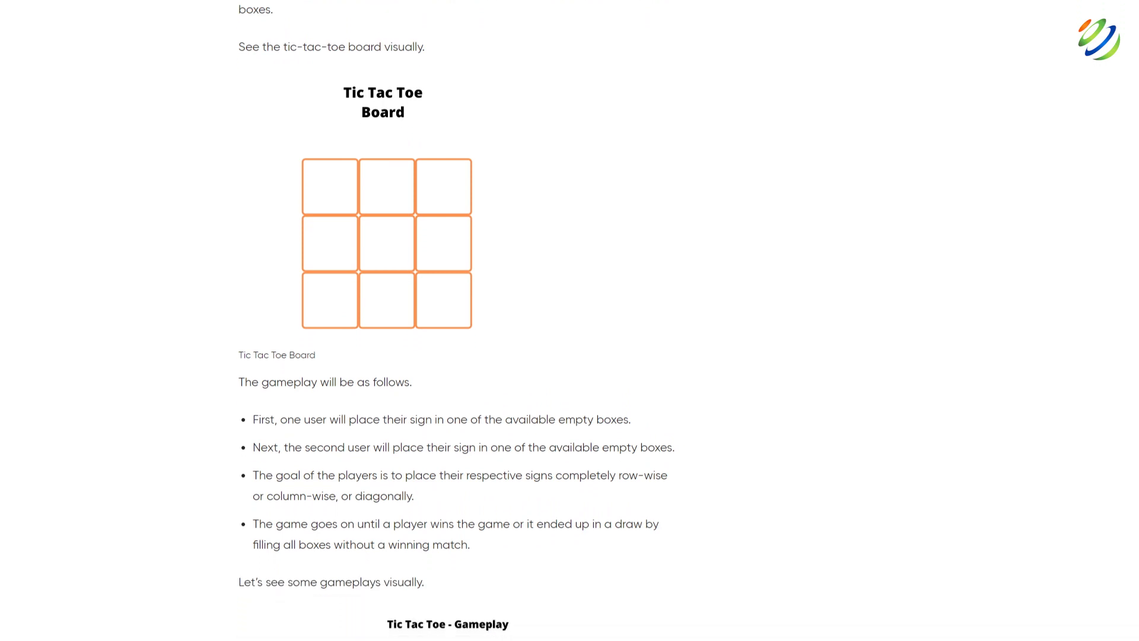
scroll("down", 3)
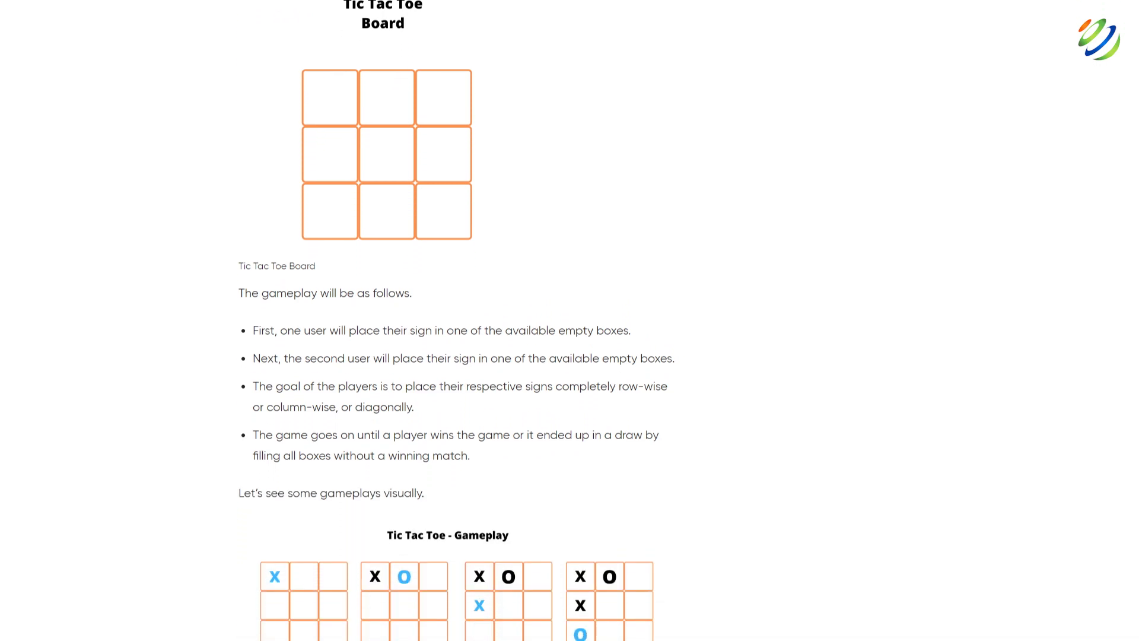
scroll("down", 3)
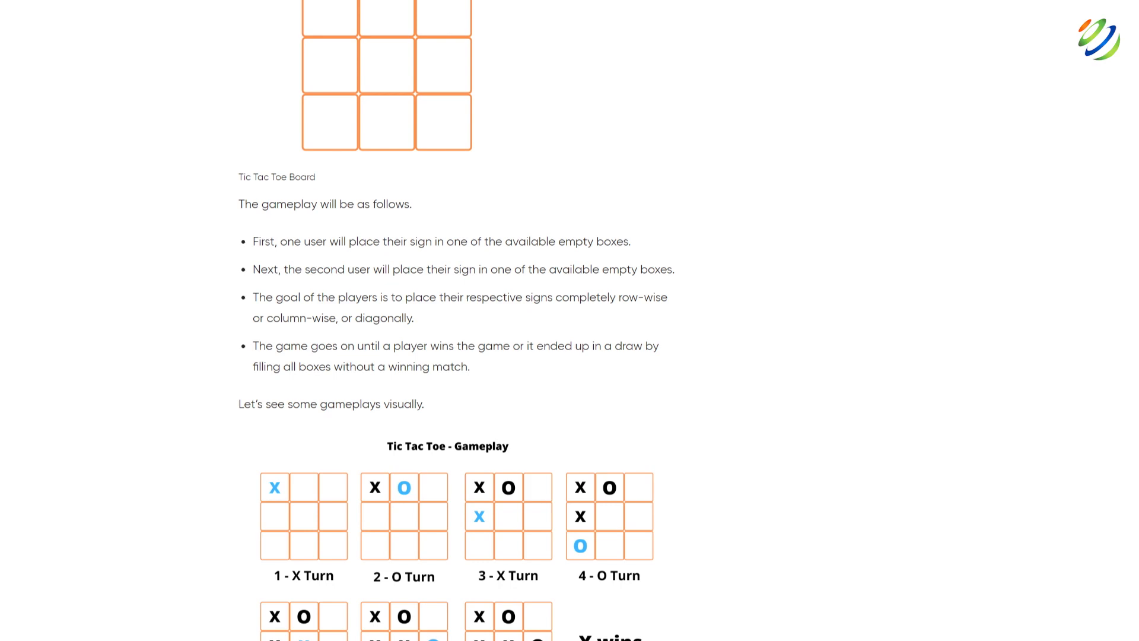
scroll("down", 3)
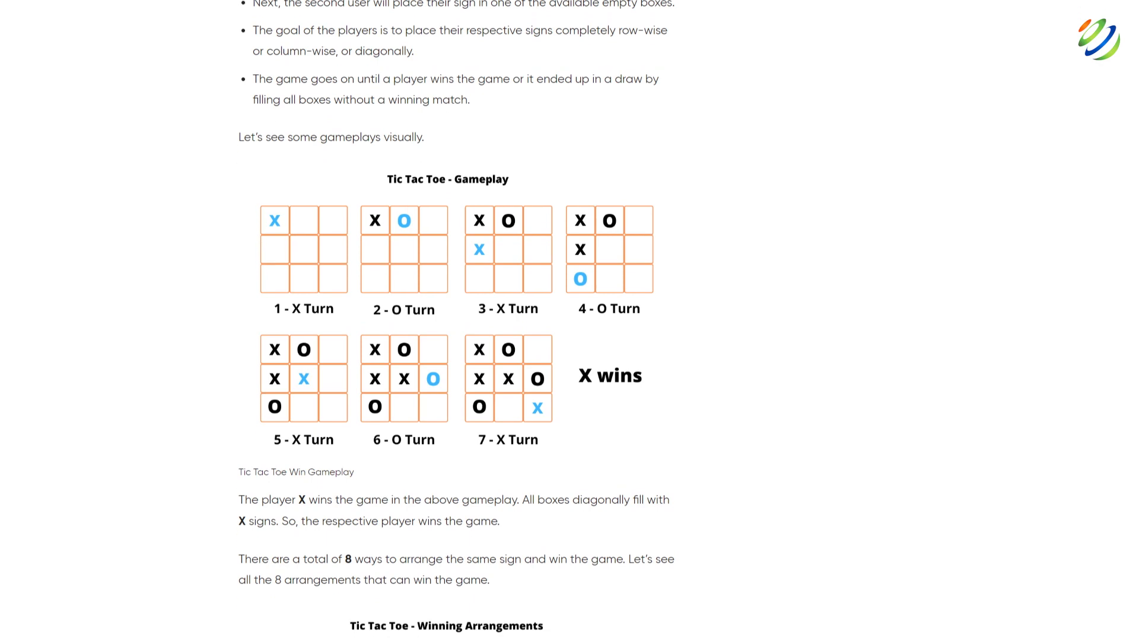
scroll("down", 3)
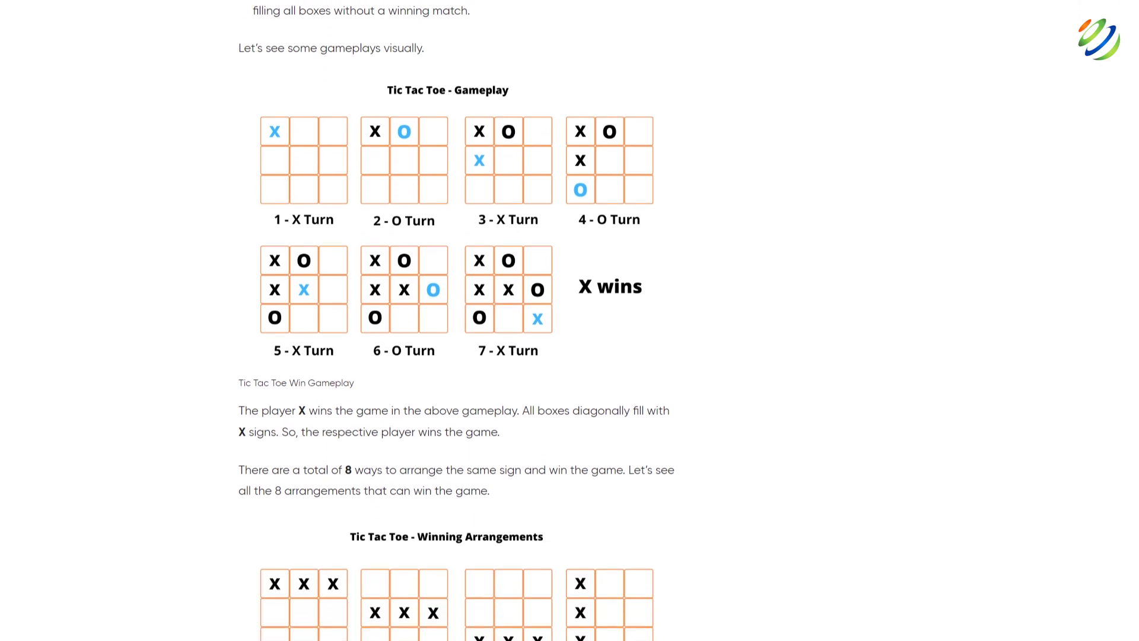
scroll("down", 3)
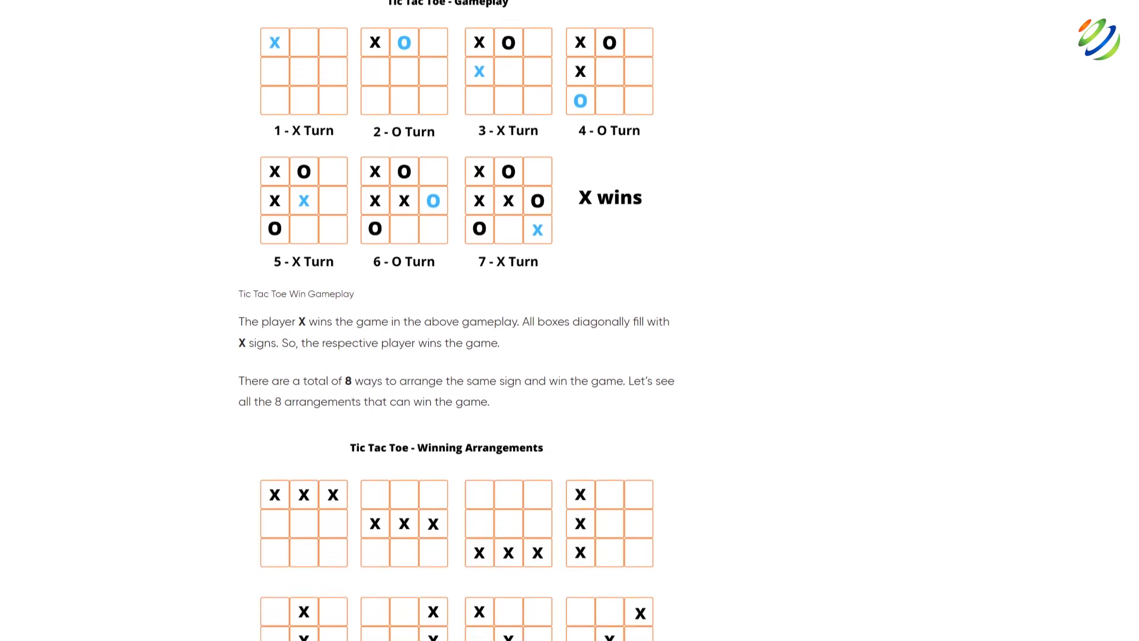
scroll("down", 3)
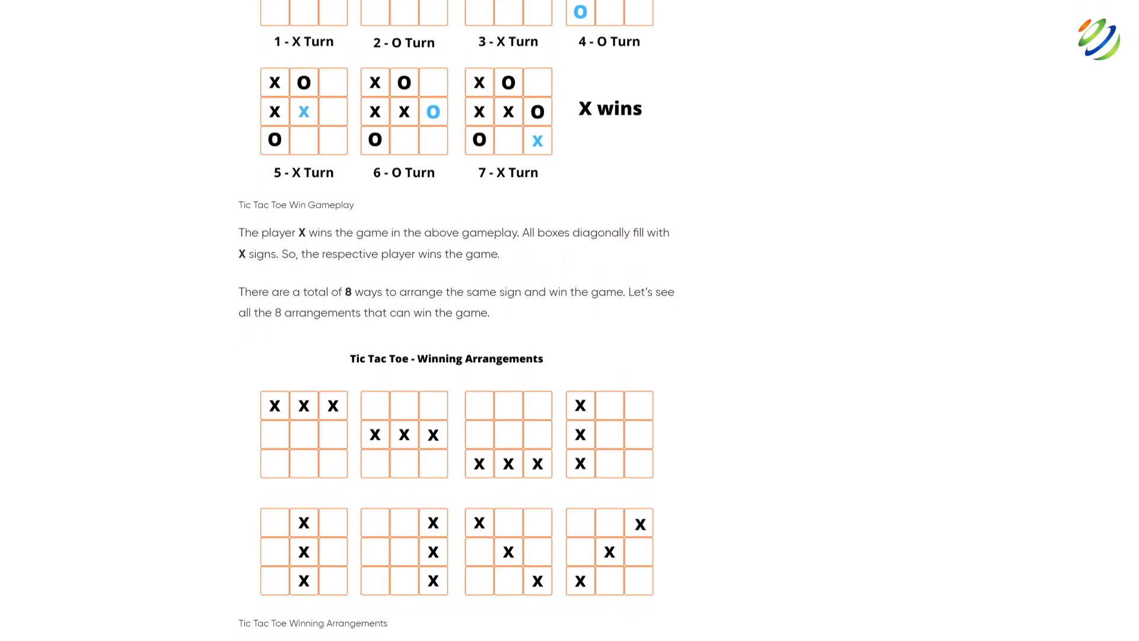
scroll("down", 3)
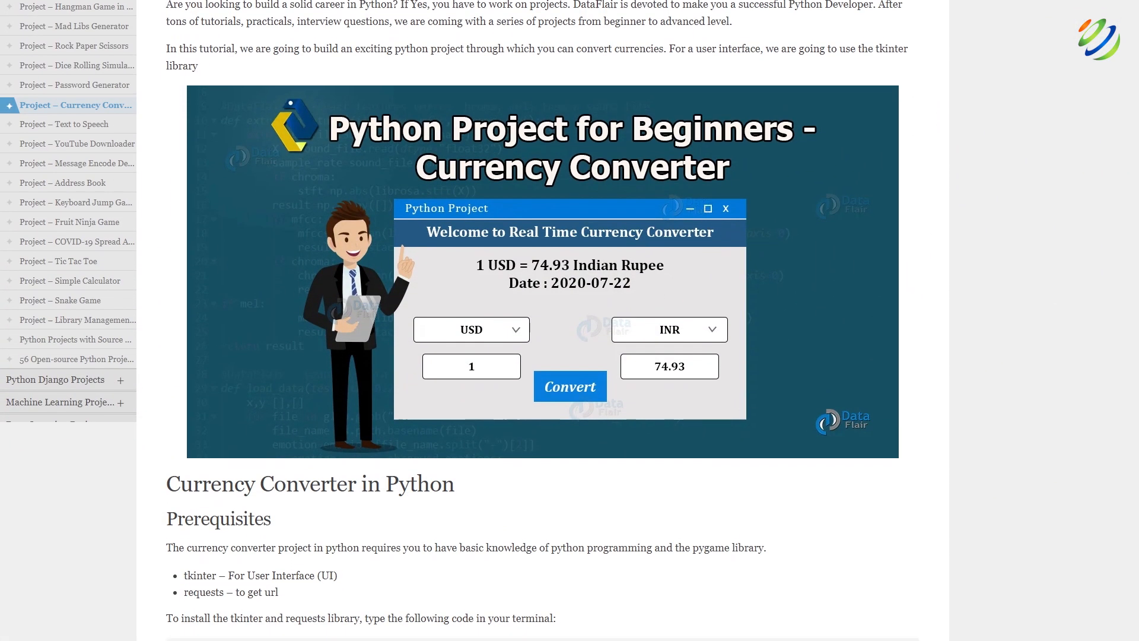
Scroll the DataFlair currency converter tutorial down through the Convert() method code
scroll("down", 3)
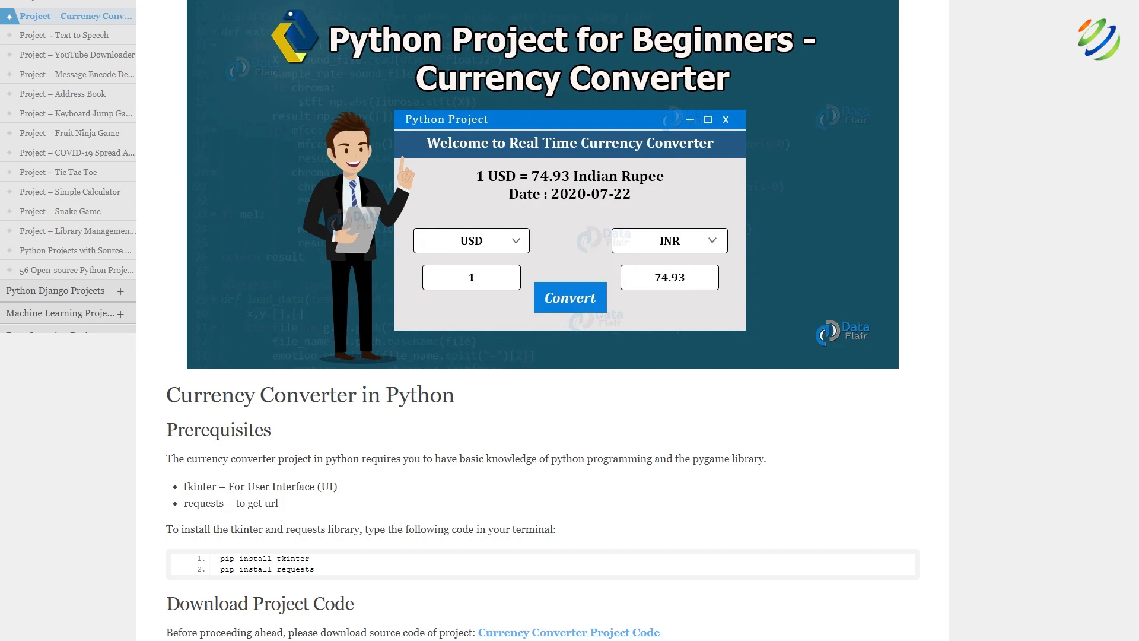
scroll("down", 3)
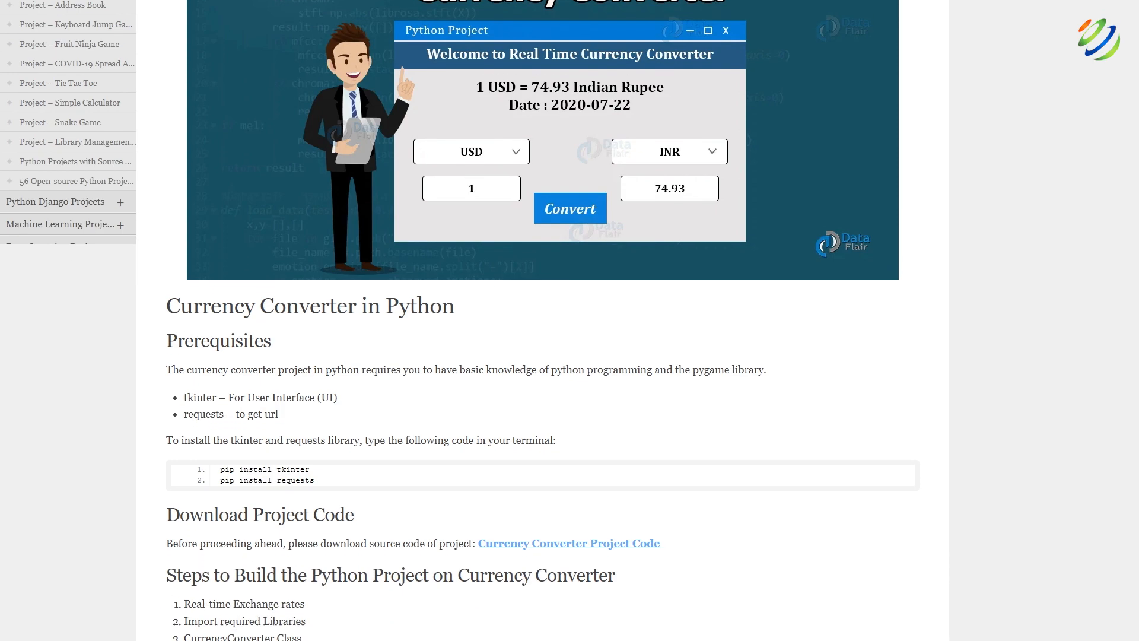
scroll("down", 3)
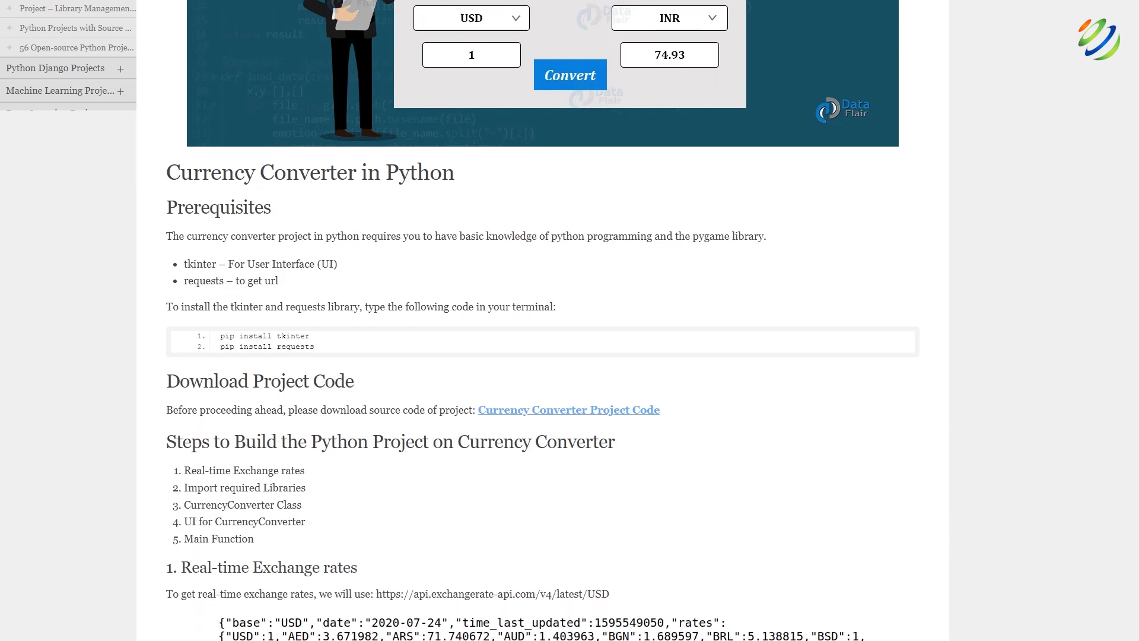
scroll("down", 3)
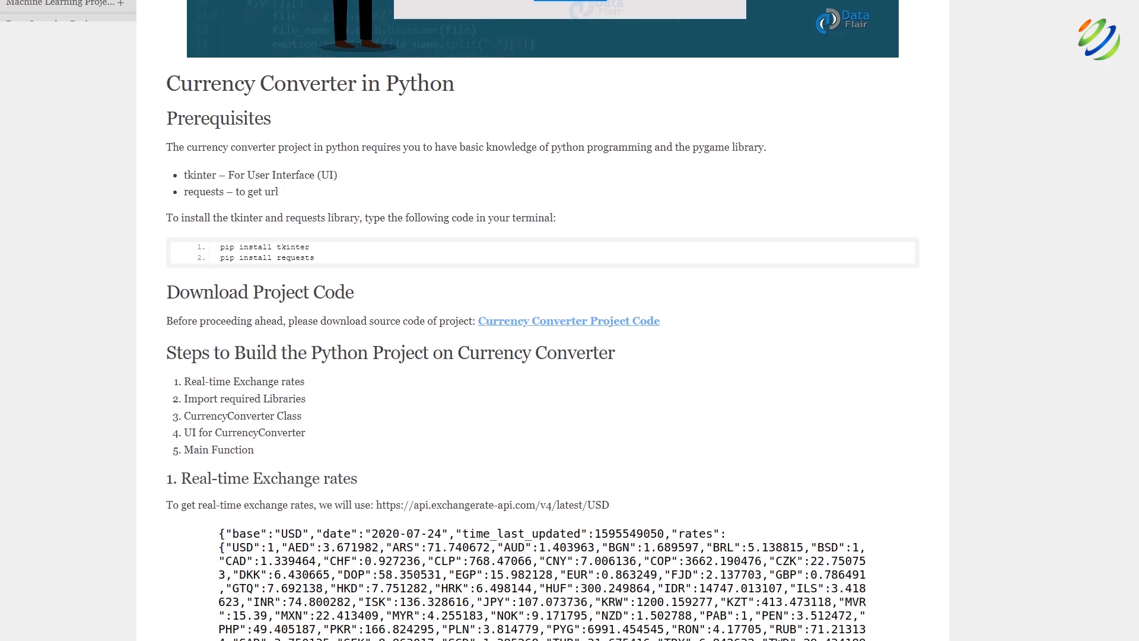
scroll("down", 3)
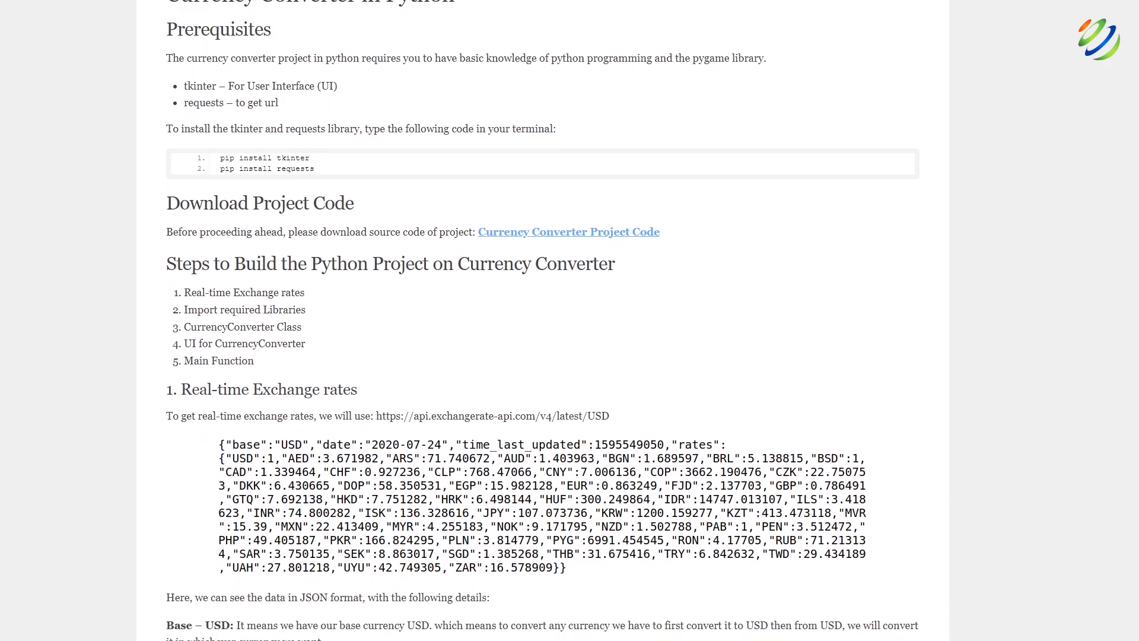
scroll("down", 3)
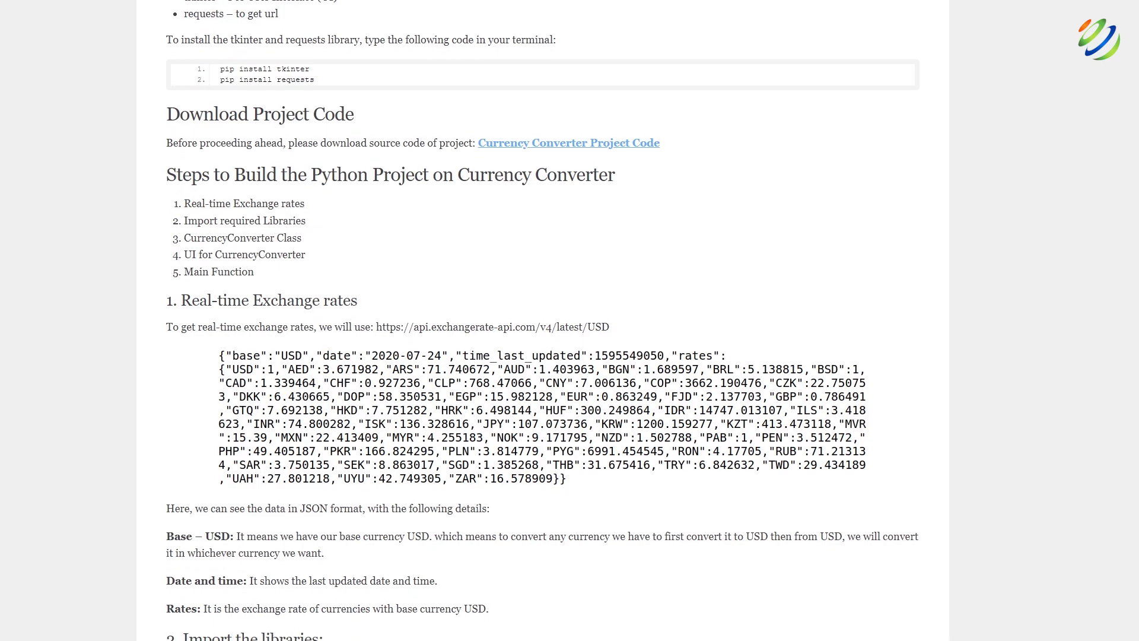
scroll("down", 3)
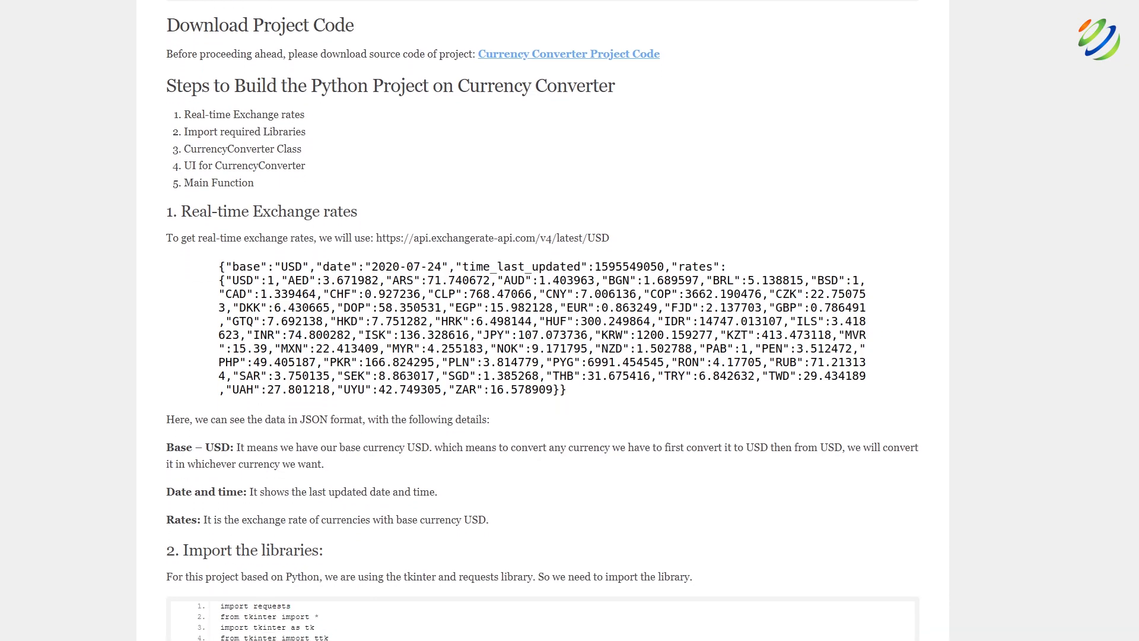
scroll("down", 3)
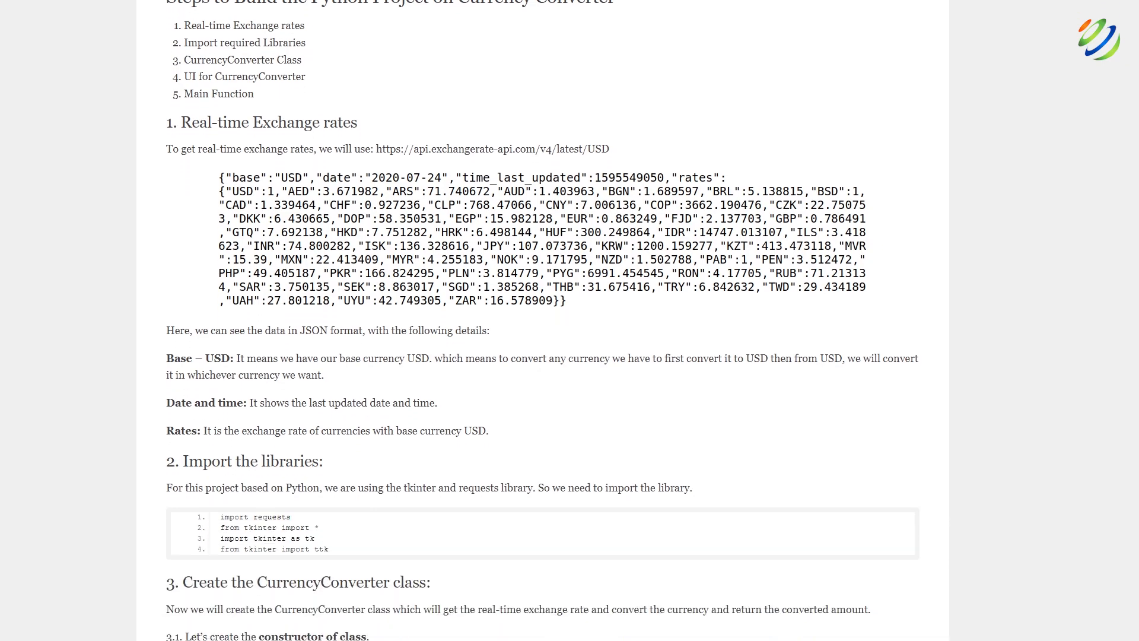
scroll("down", 3)
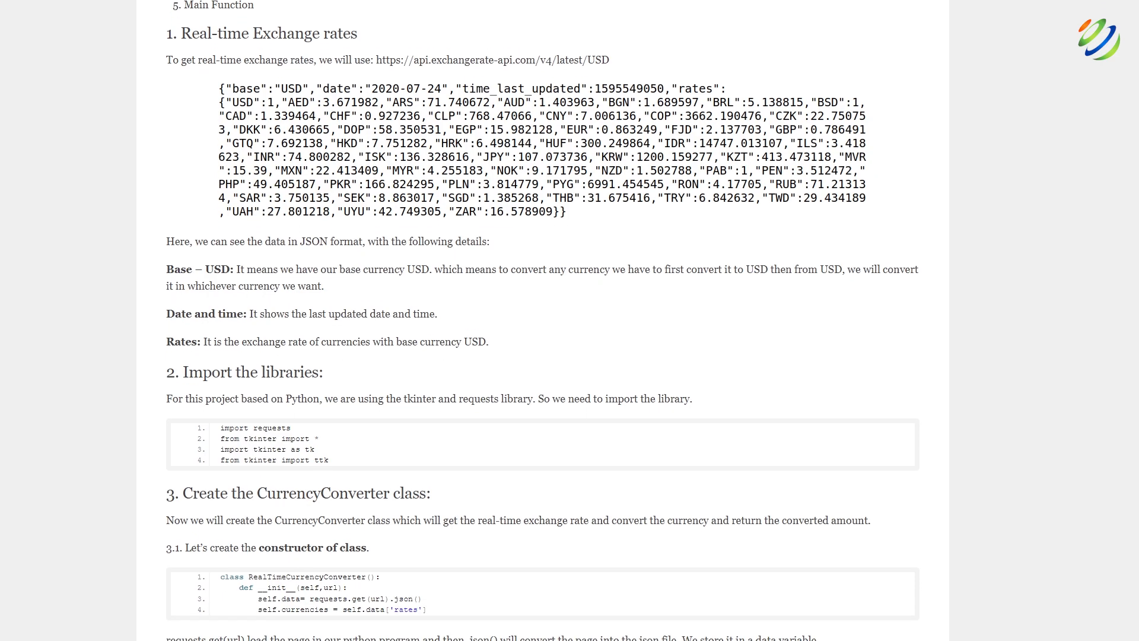
scroll("down", 3)
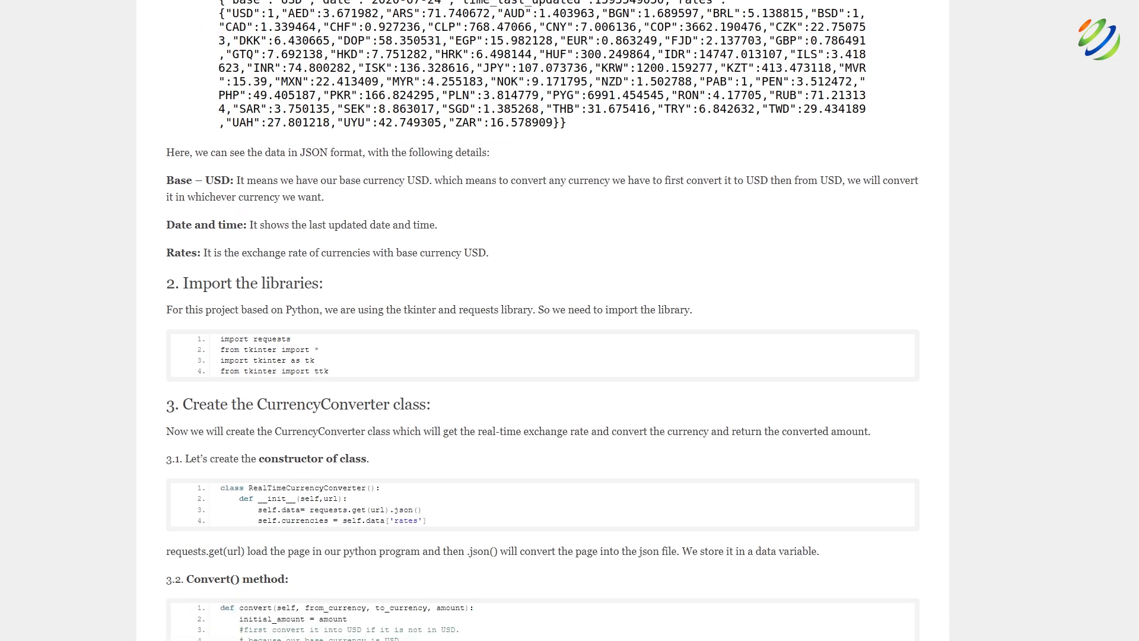
scroll("down", 3)
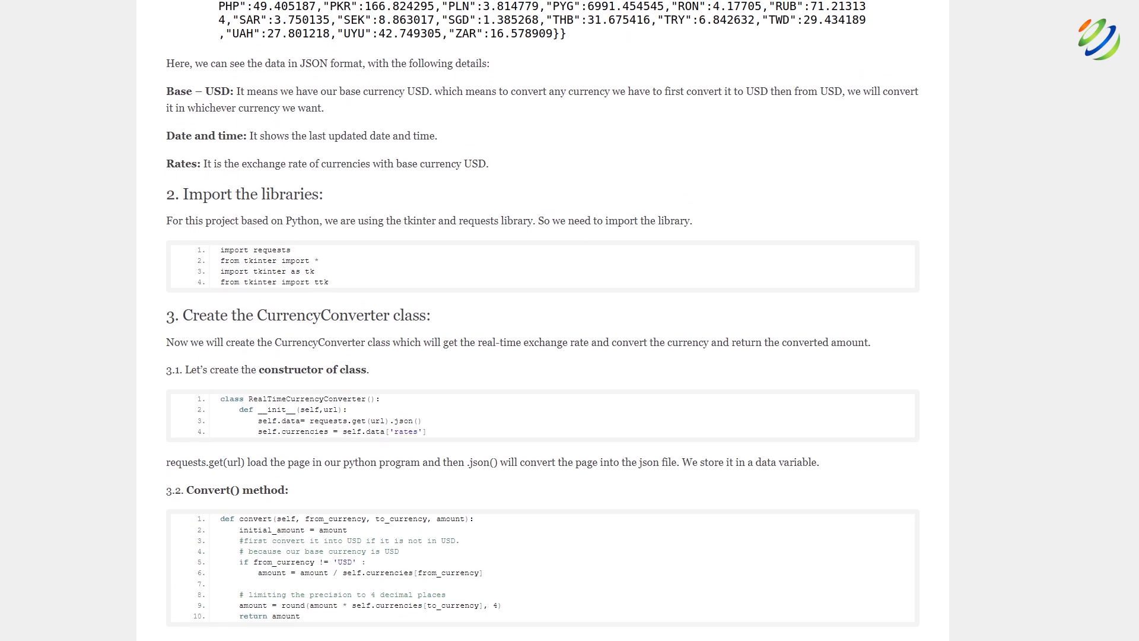
Continue to the 'Now let's create a UI' section with the UI frame preview
scroll("down", 3)
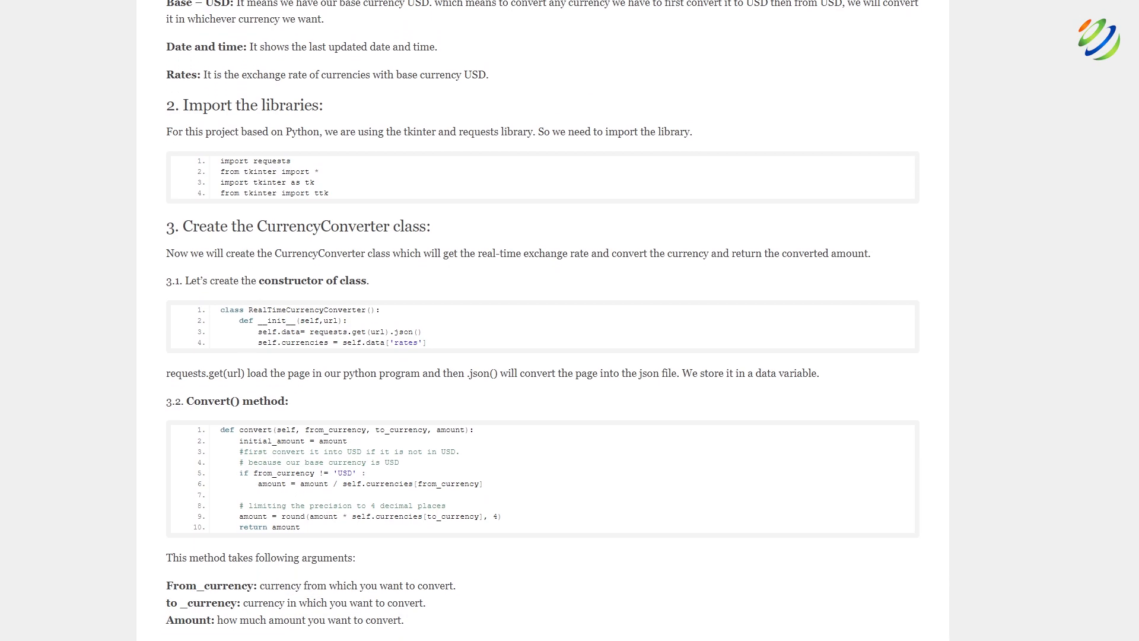
scroll("down", 3)
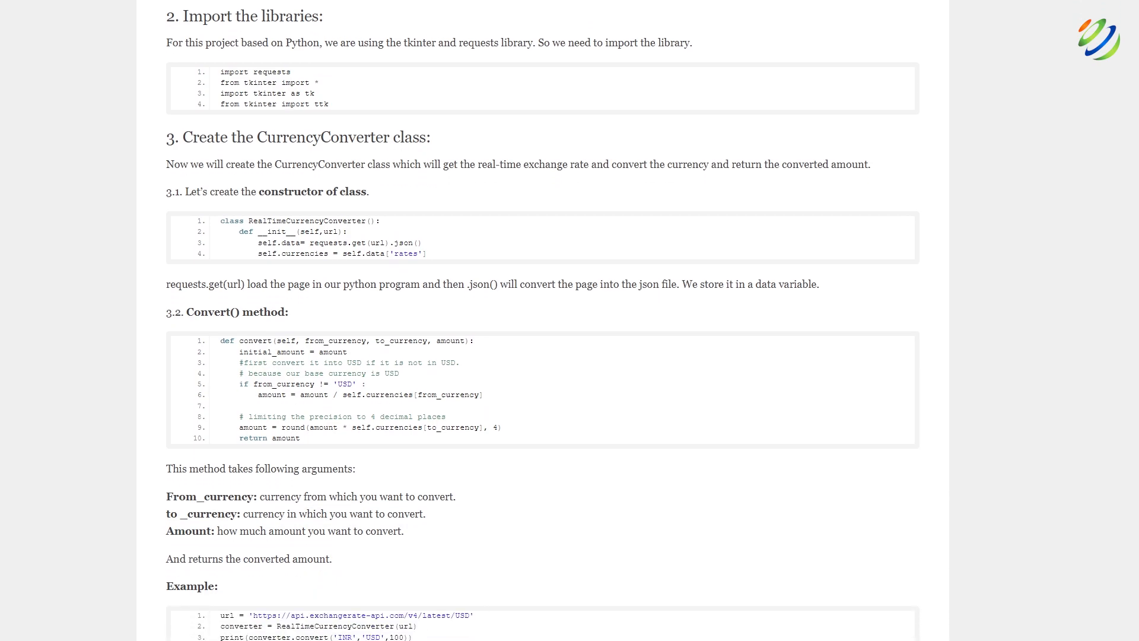
scroll("down", 3)
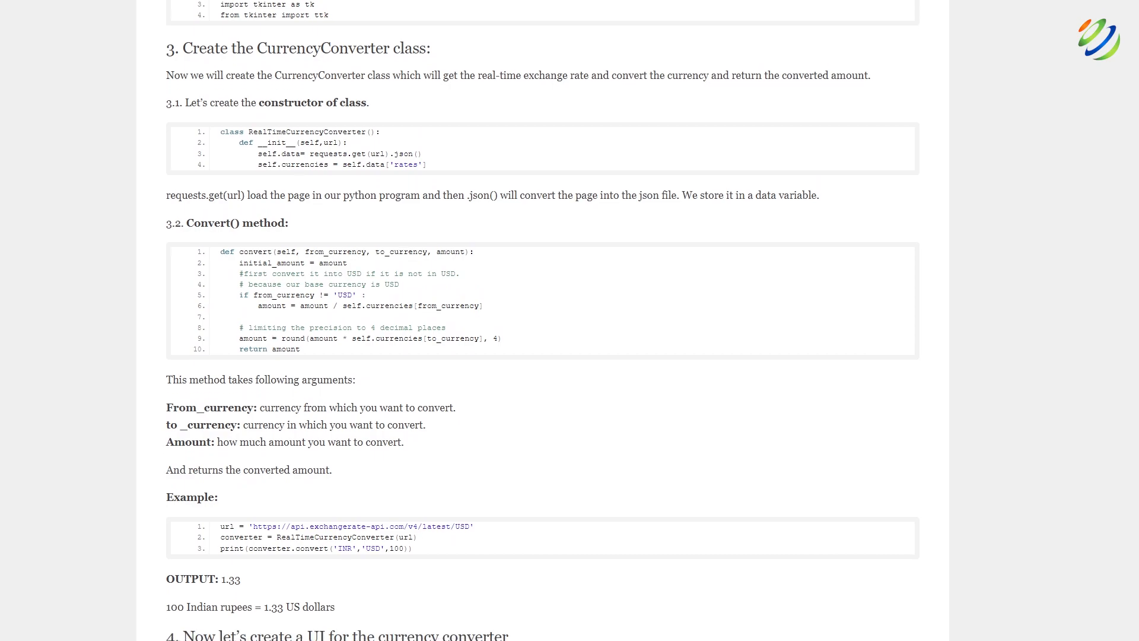
scroll("down", 3)
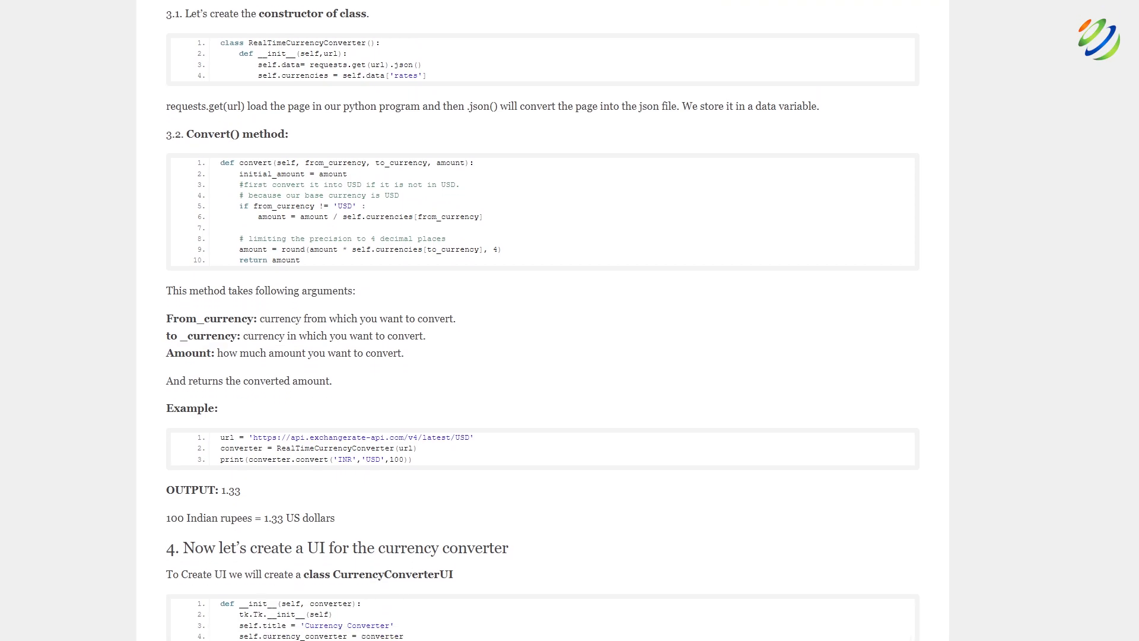
scroll("down", 3)
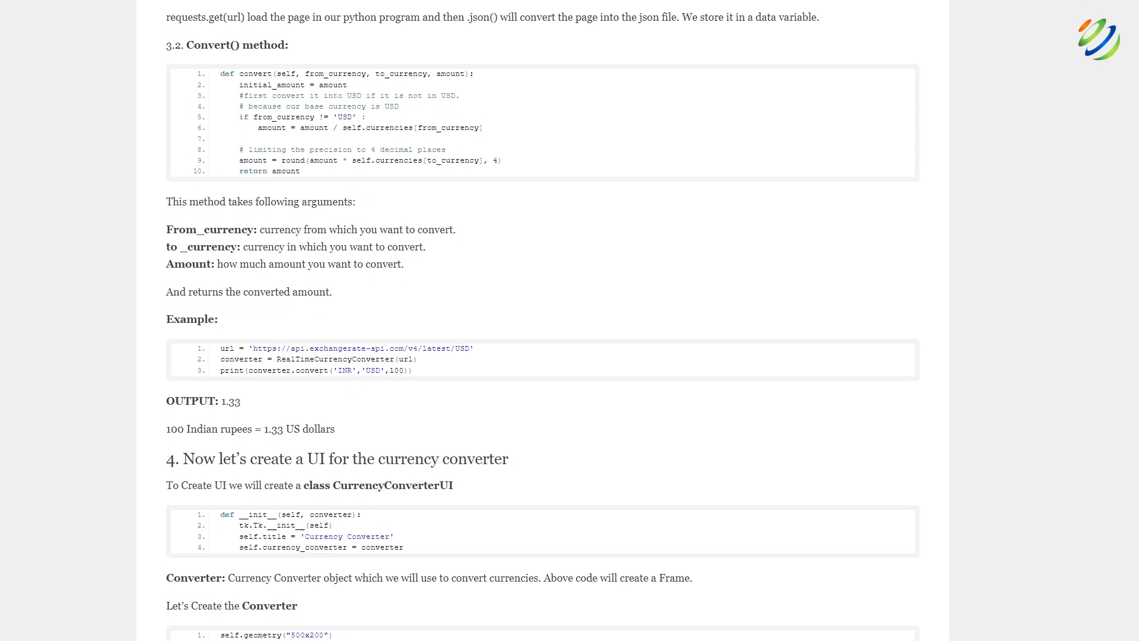
scroll("down", 3)
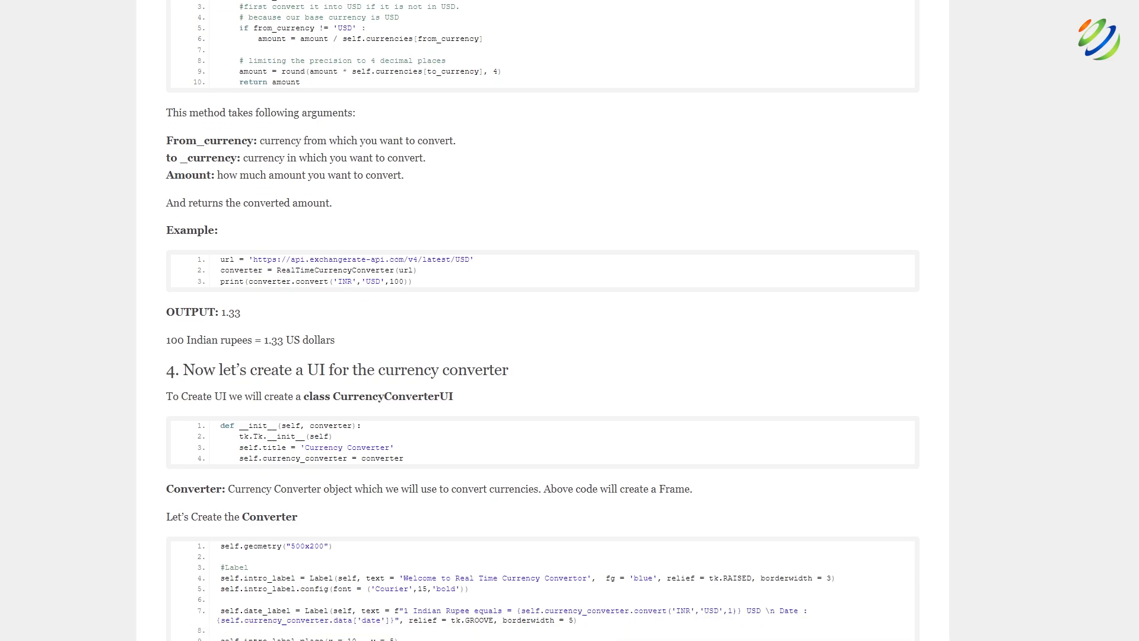
scroll("down", 3)
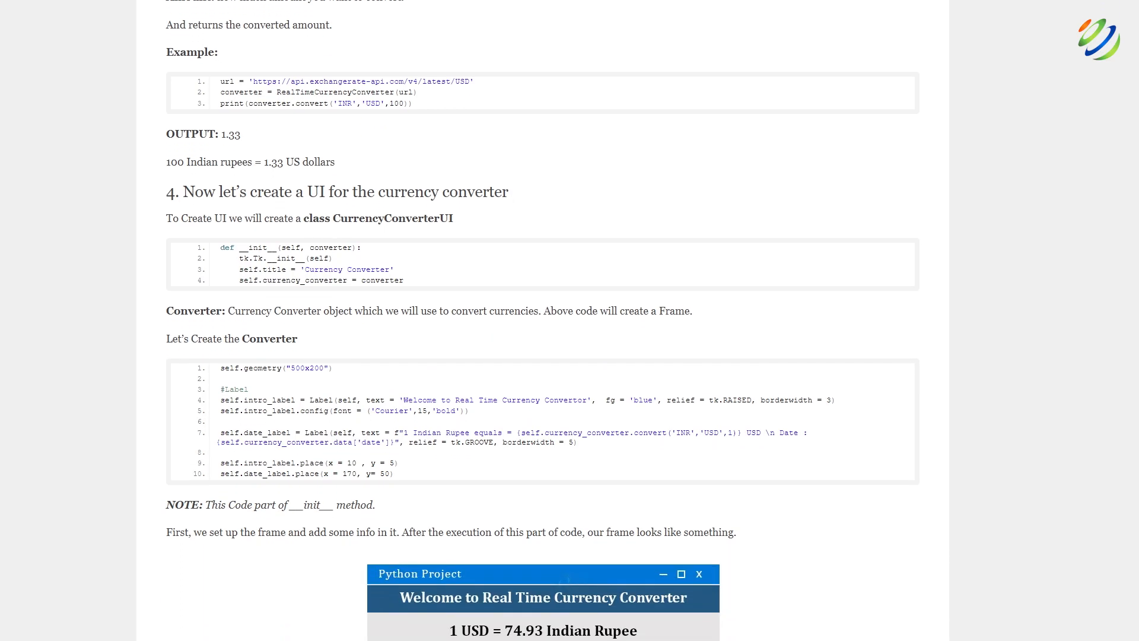
scroll("down", 3)
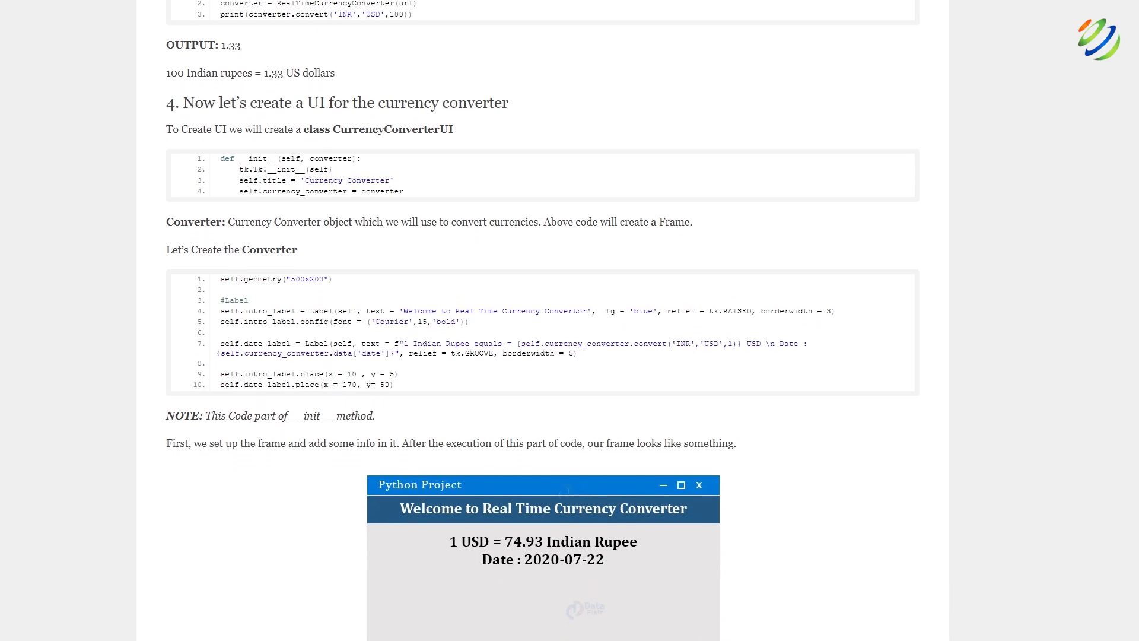
scroll("down", 3)
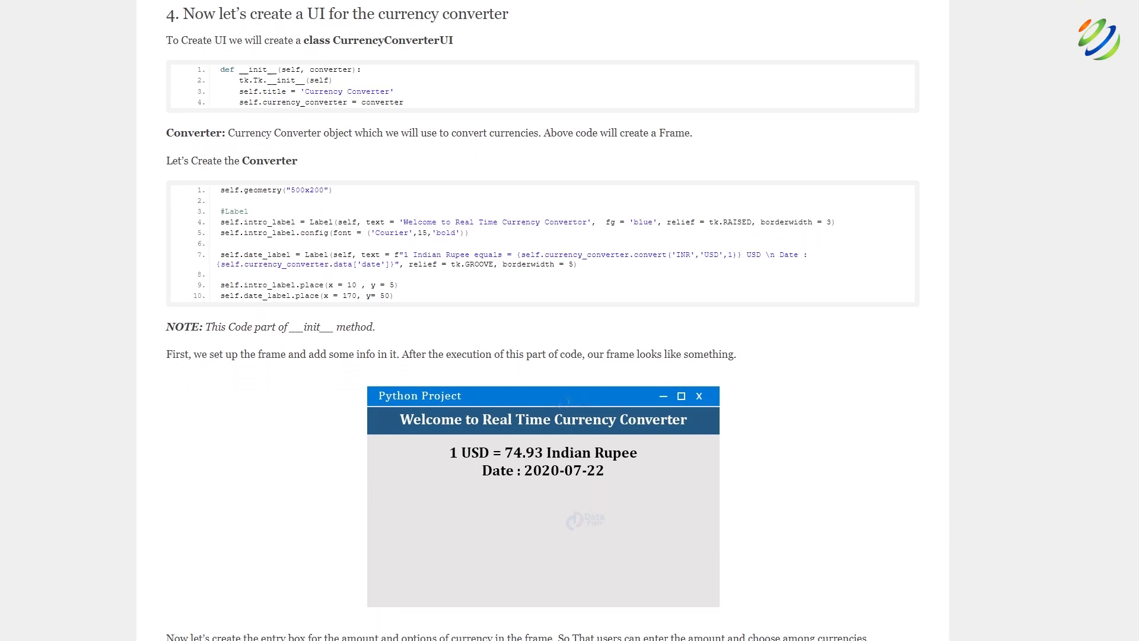
scroll("down", 3)
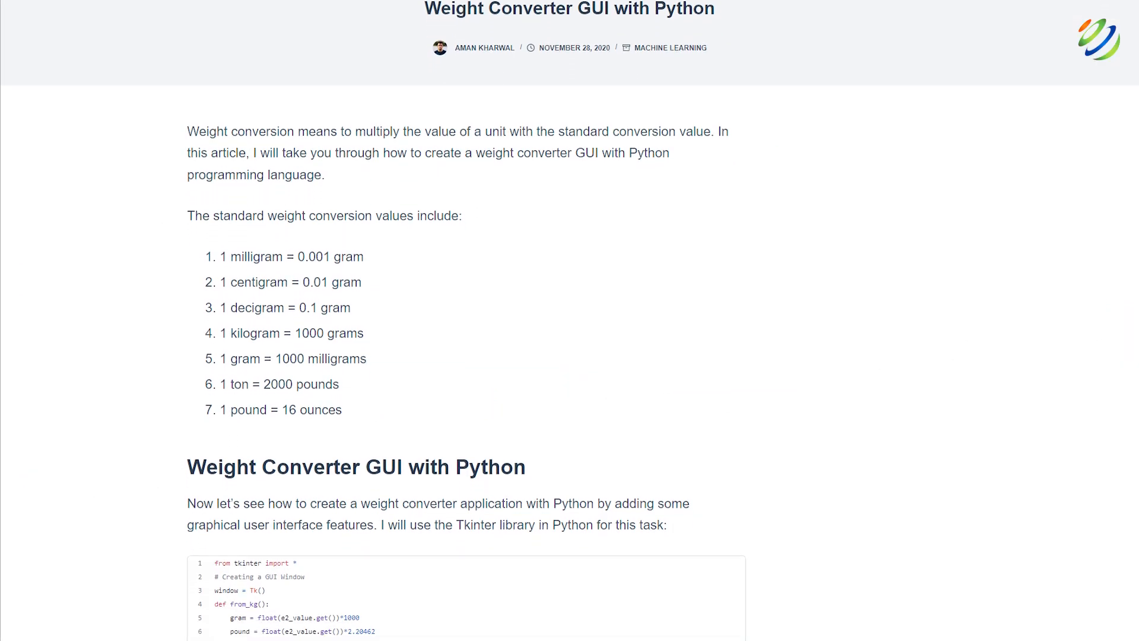
Scroll the Weight Converter GUI article to its Tkinter code and the 5000 kg sample conversion
scroll("down", 3)
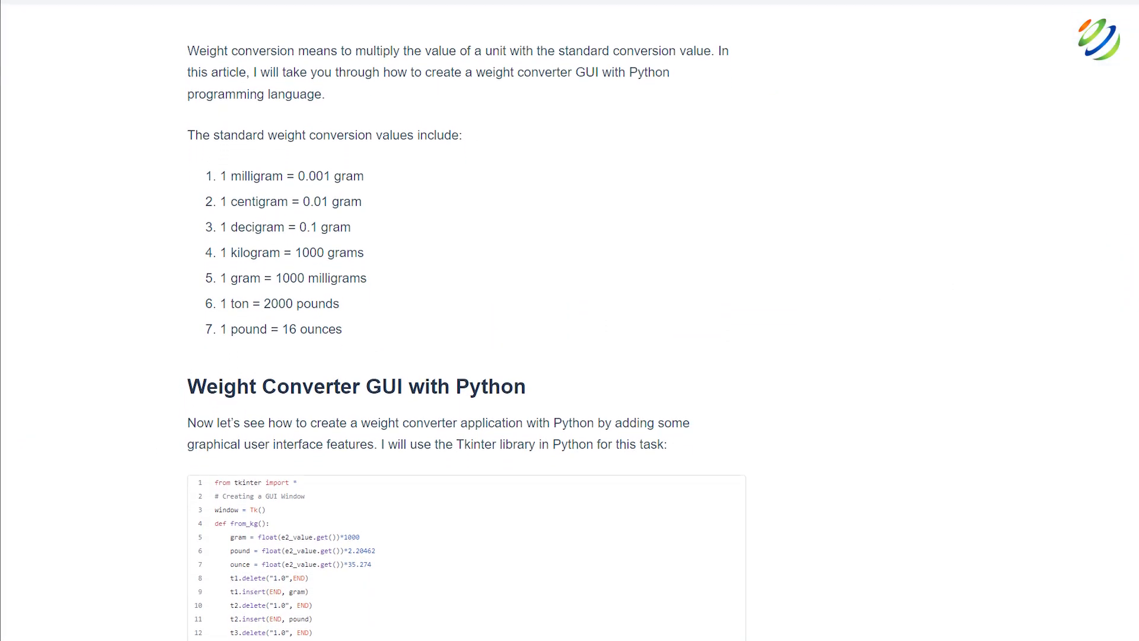
scroll("down", 3)
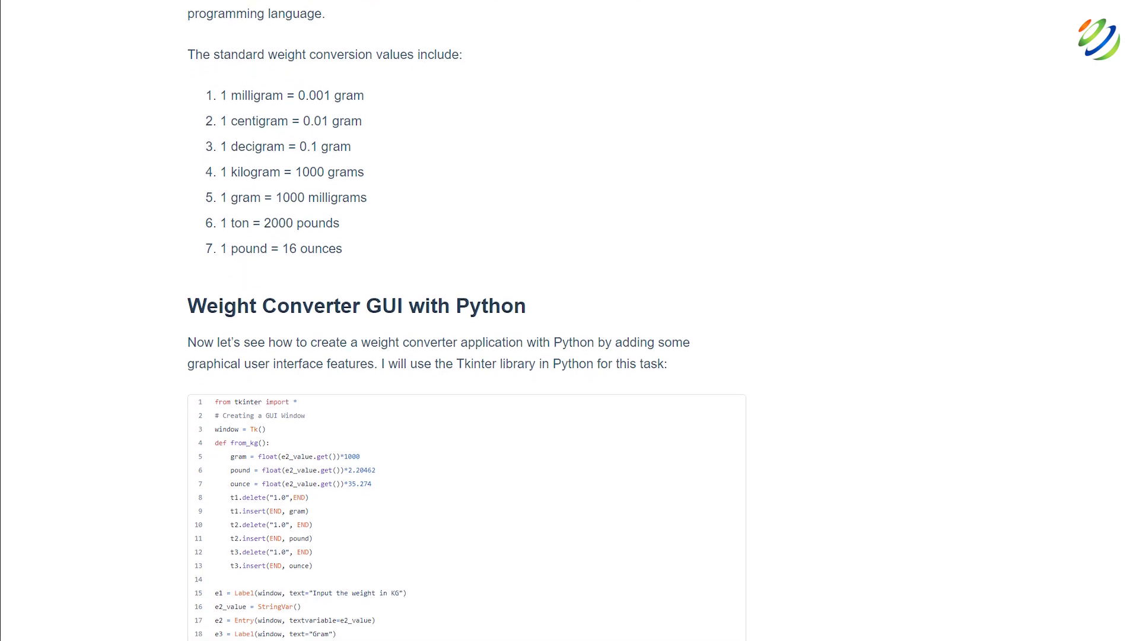
scroll("down", 3)
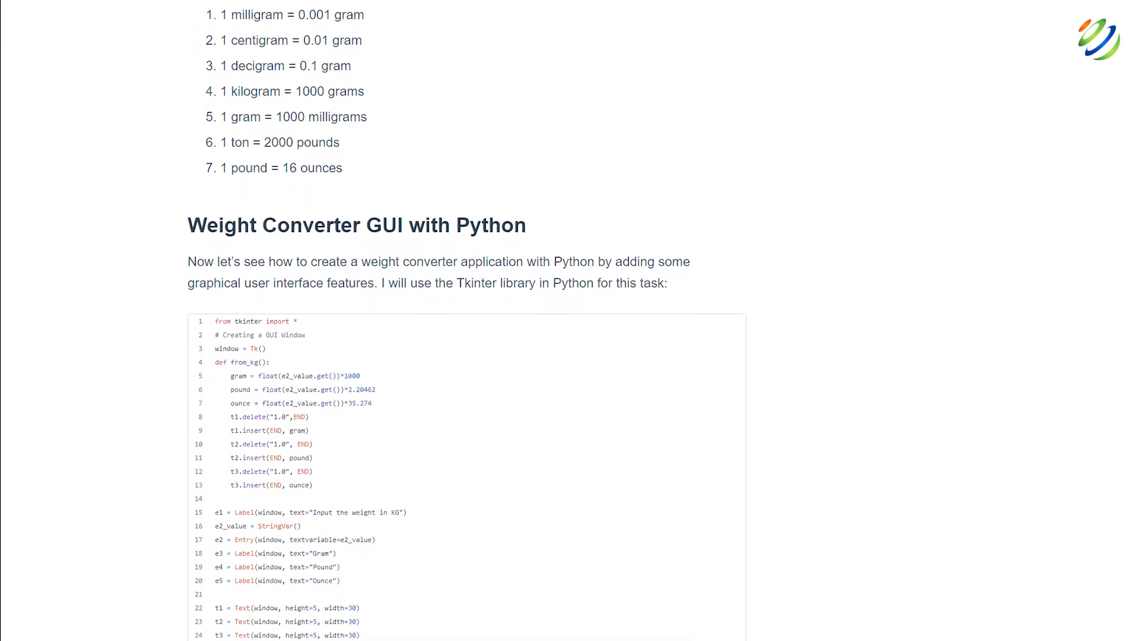
scroll("down", 3)
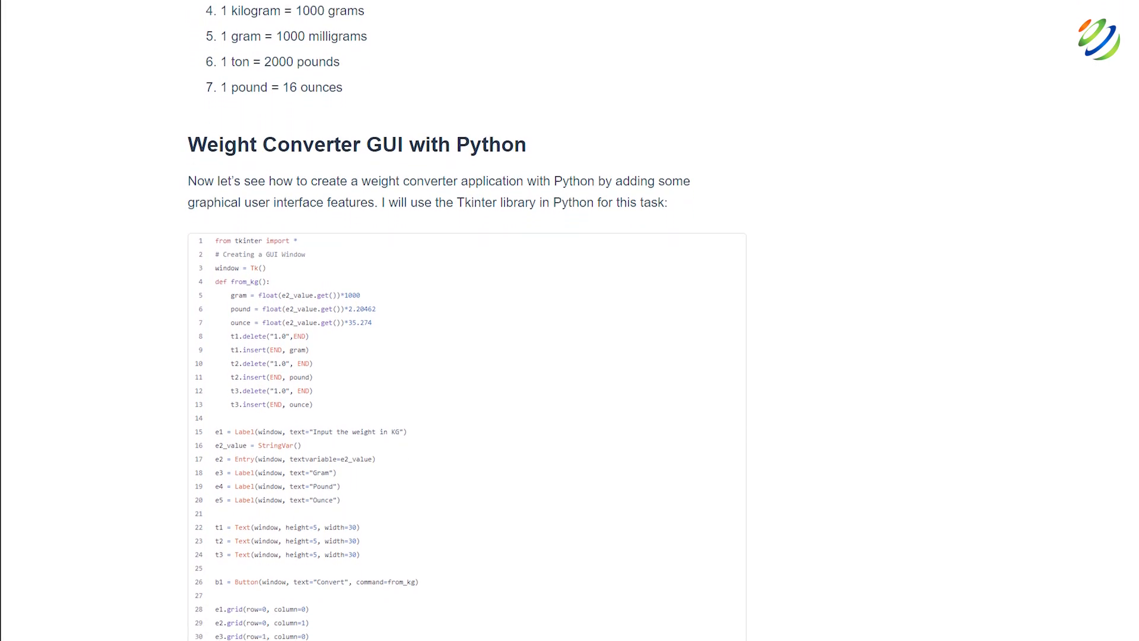
scroll("down", 3)
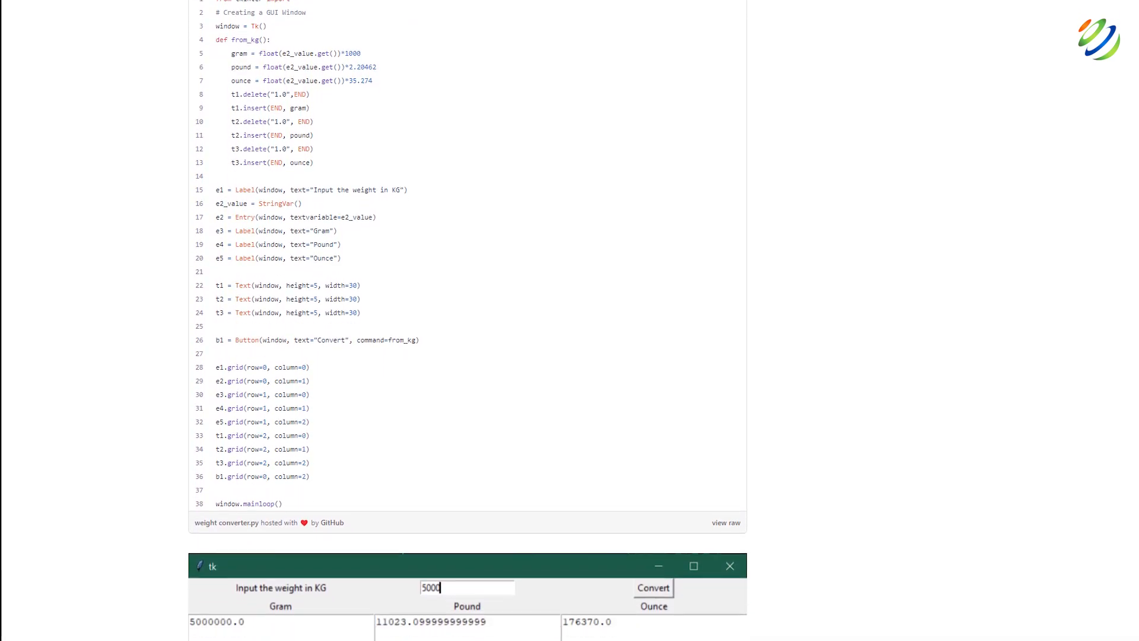
scroll("down", 3)
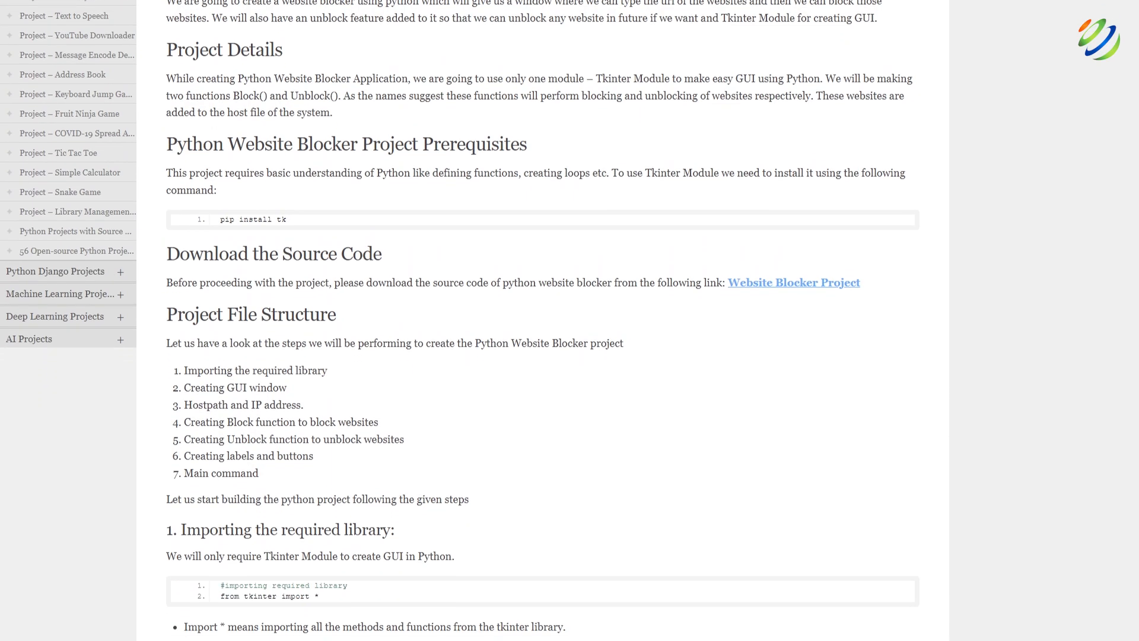
Scroll the DataFlair Website Blocker page from Project Details to the Create Block Function section
scroll("down", 3)
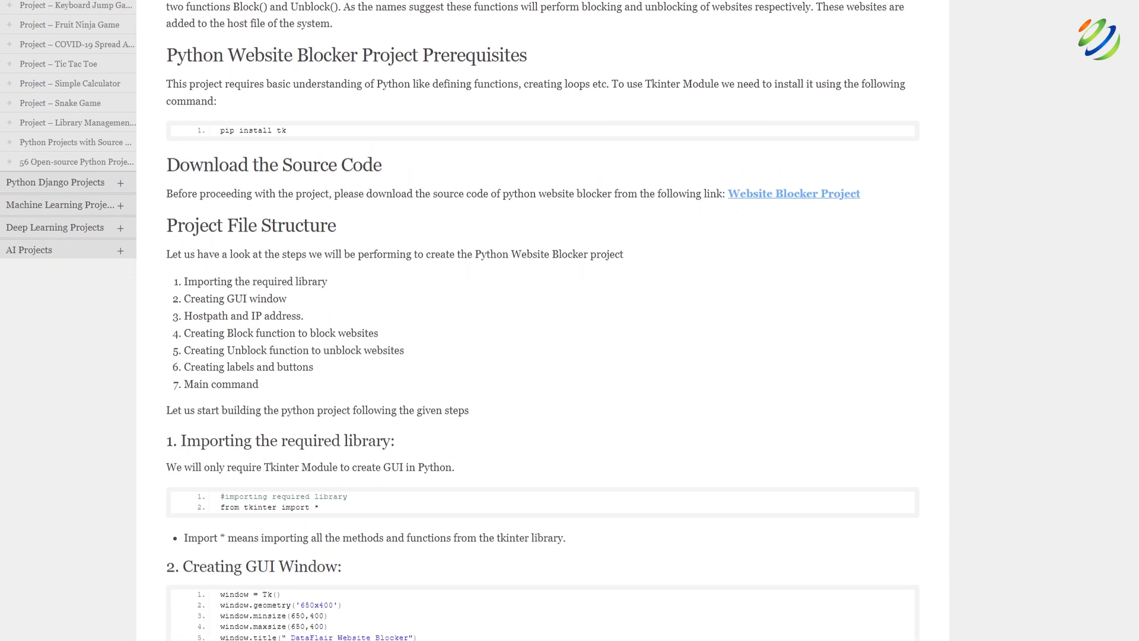
scroll("down", 3)
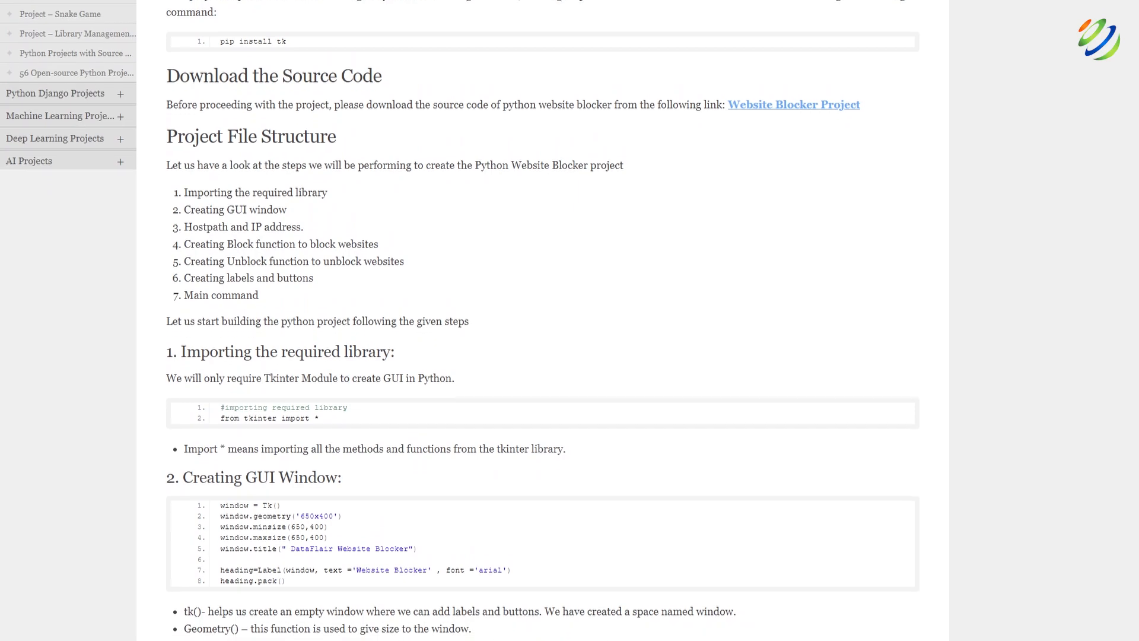
scroll("down", 3)
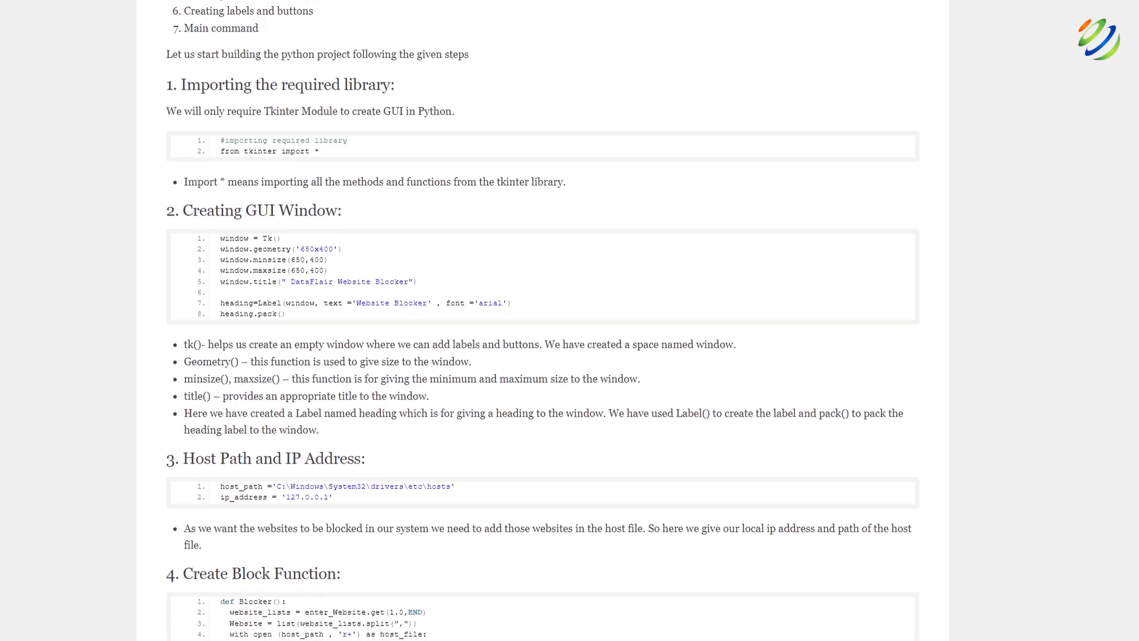
scroll("down", 3)
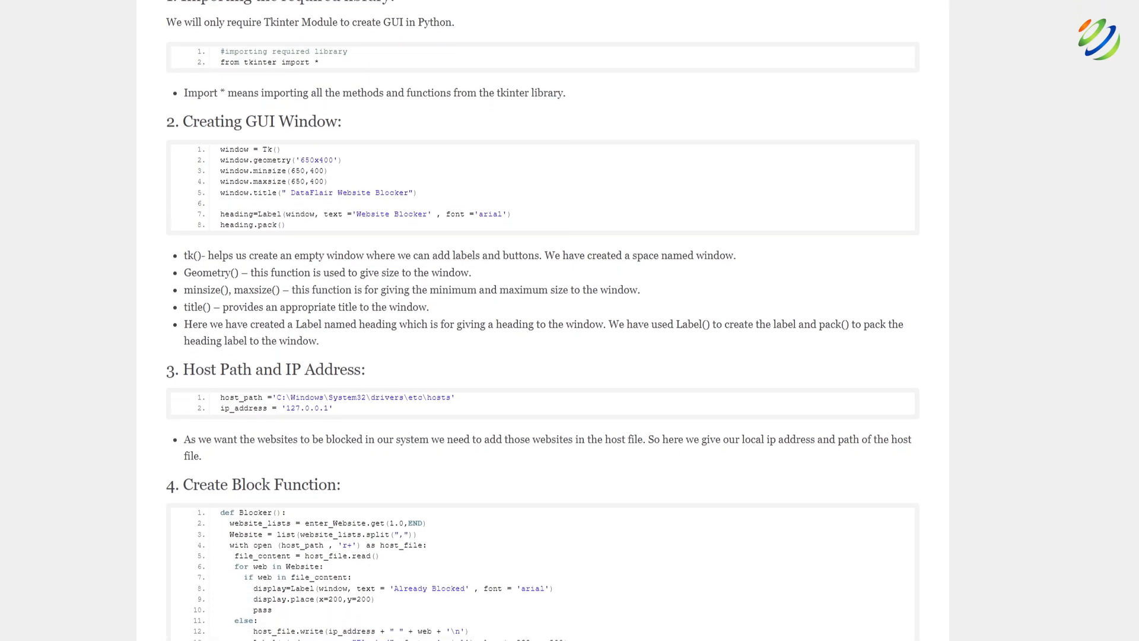
scroll("down", 3)
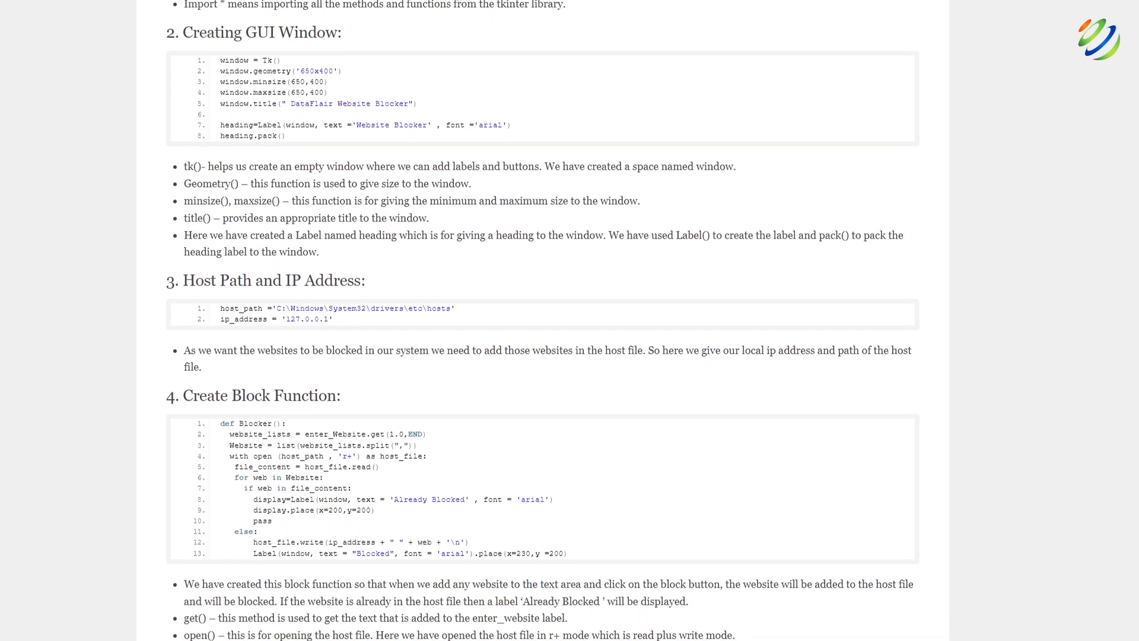
scroll("down", 3)
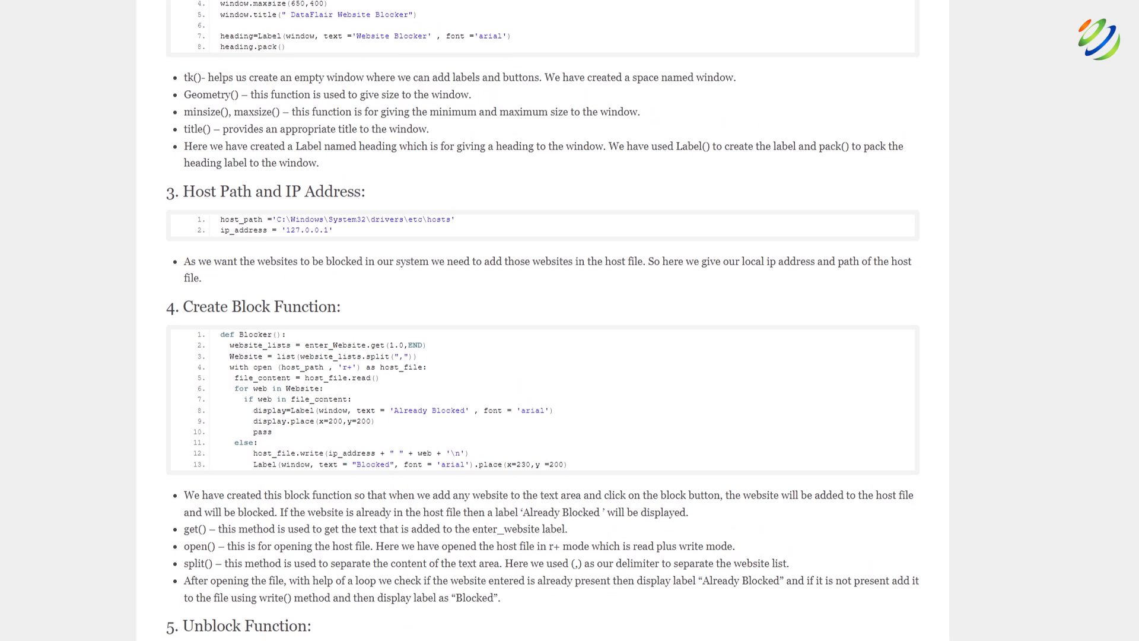
scroll("down", 3)
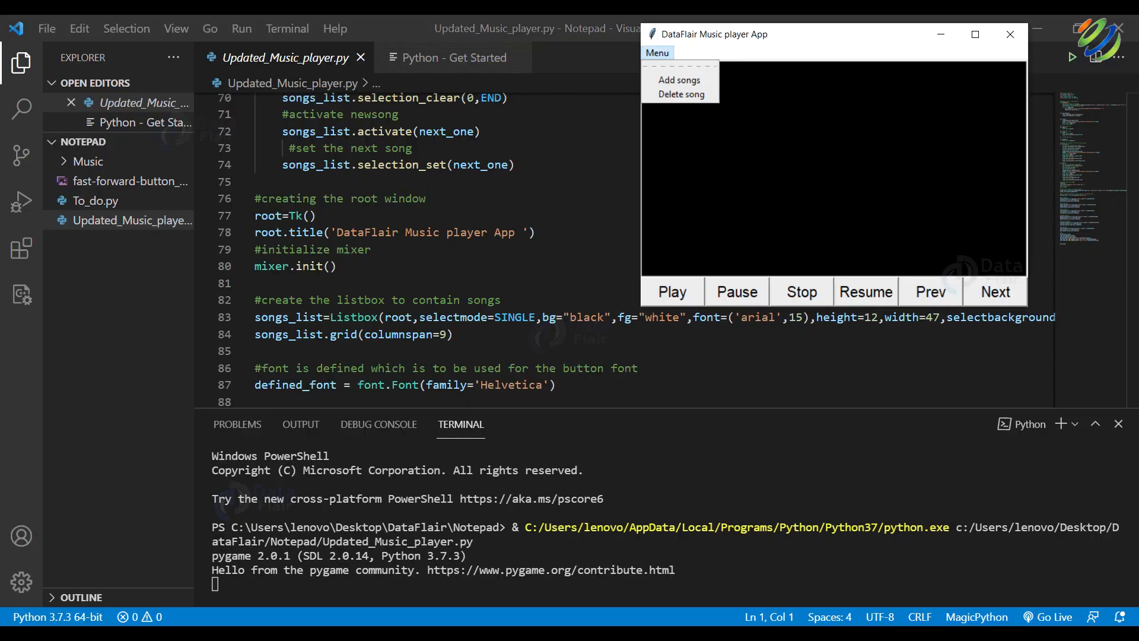
Open the Menu of the running DataFlair Music player App showing Add songs and Delete song
left_click(678, 79)
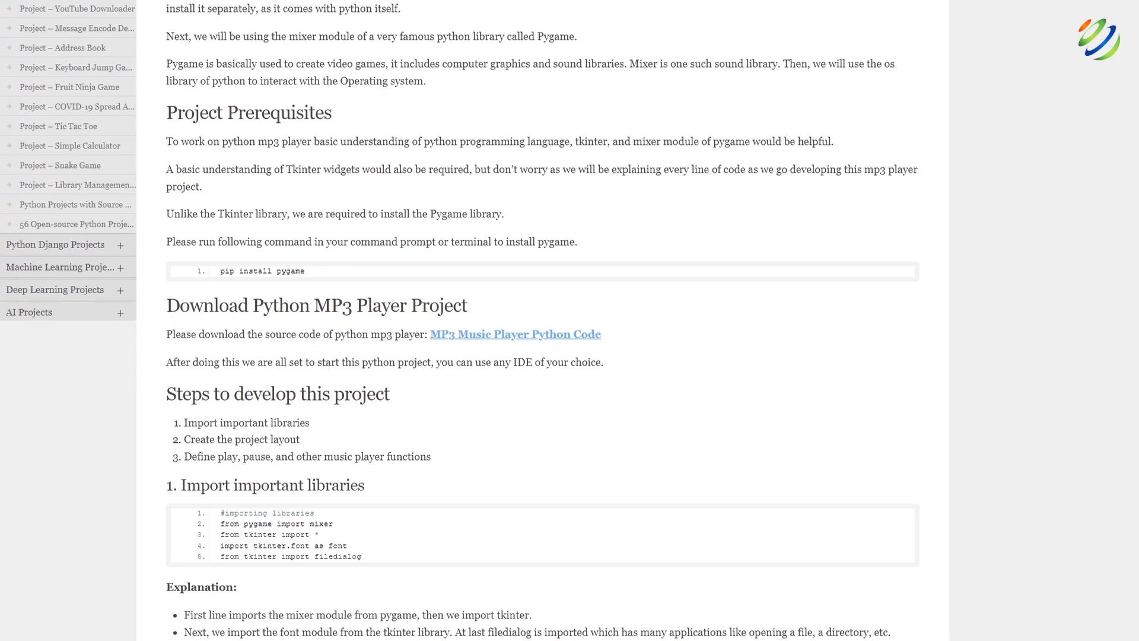
Scroll the DataFlair MP3 player tutorial down through the layout code
scroll("down", 3)
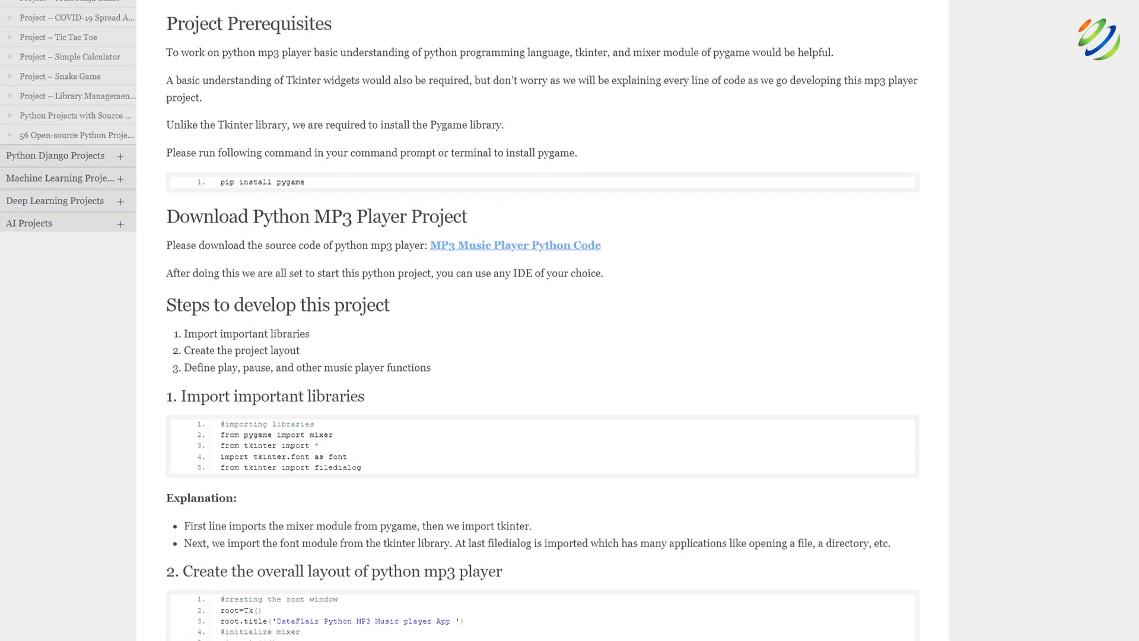
scroll("down", 3)
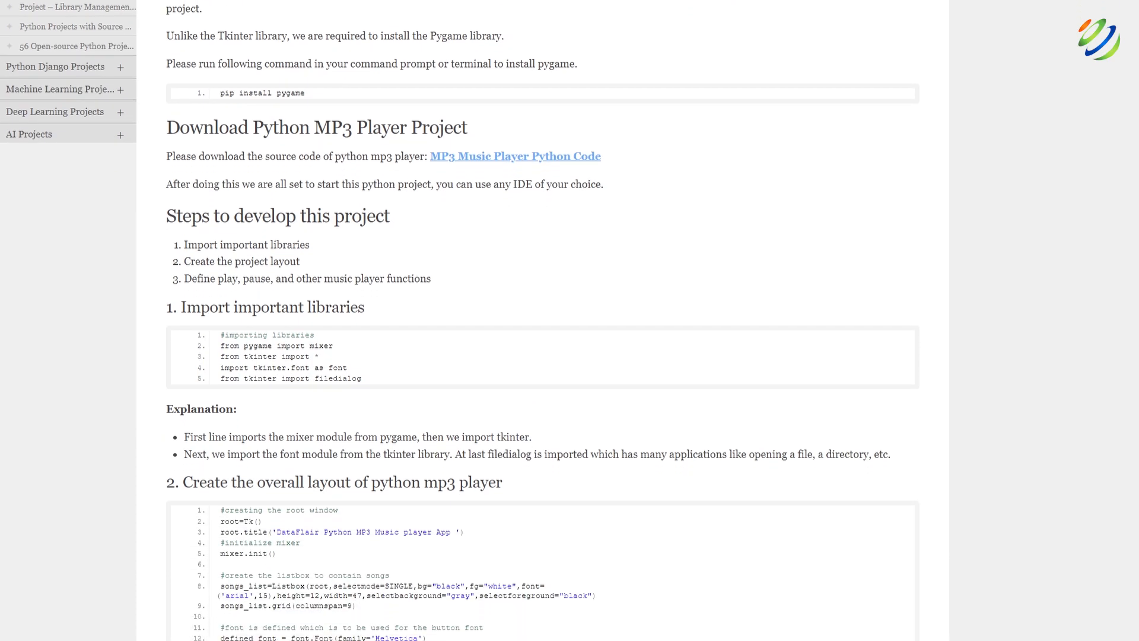
scroll("down", 3)
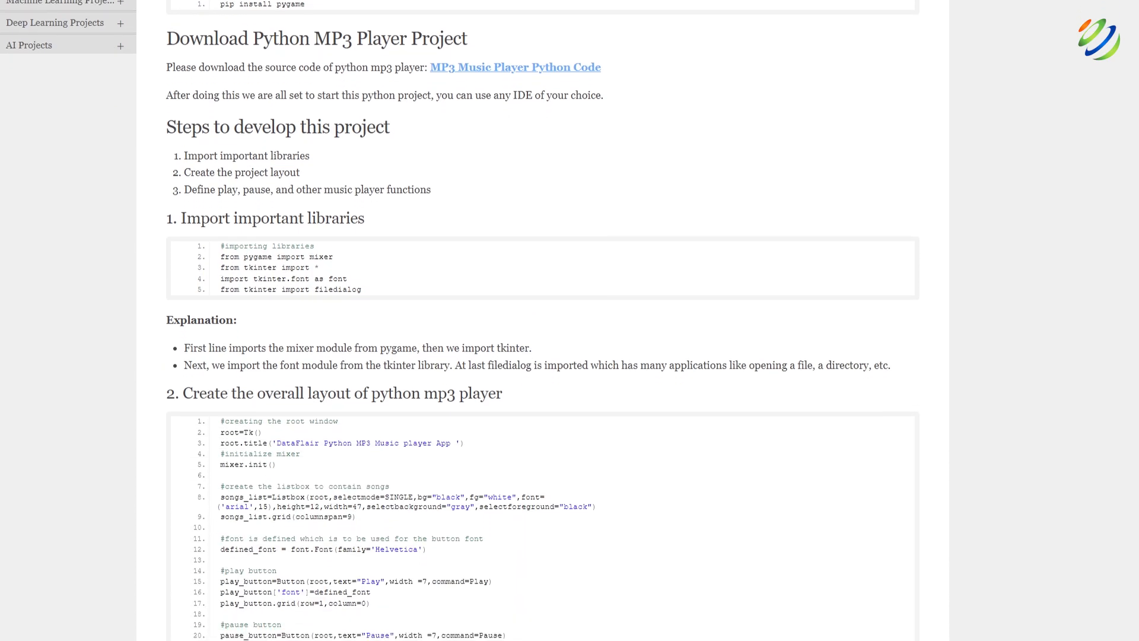
scroll("down", 3)
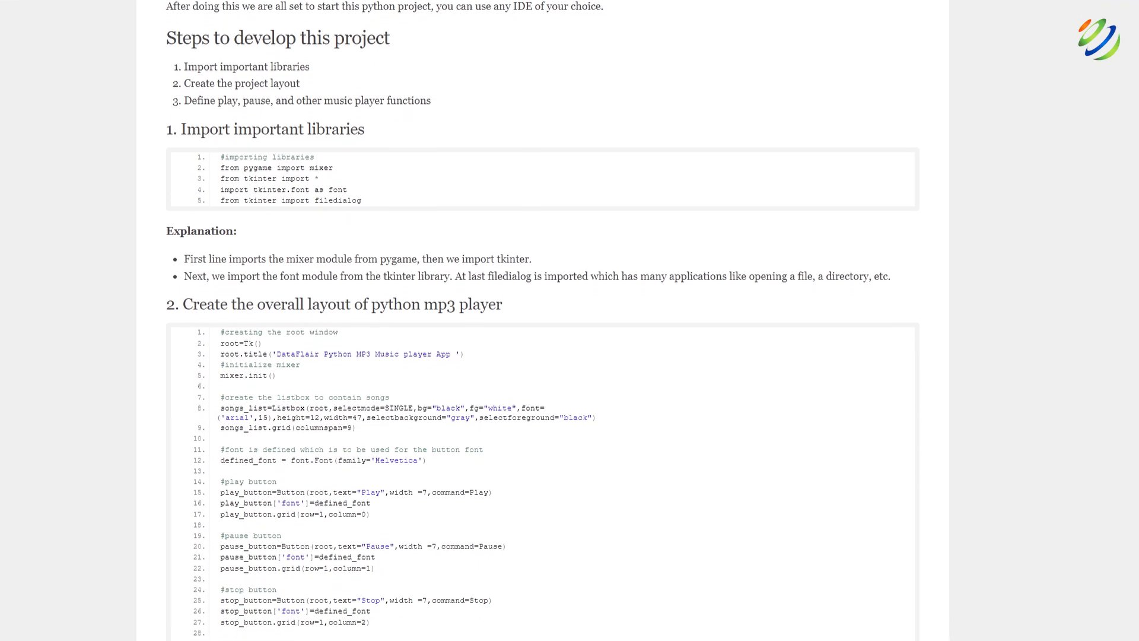
scroll("down", 3)
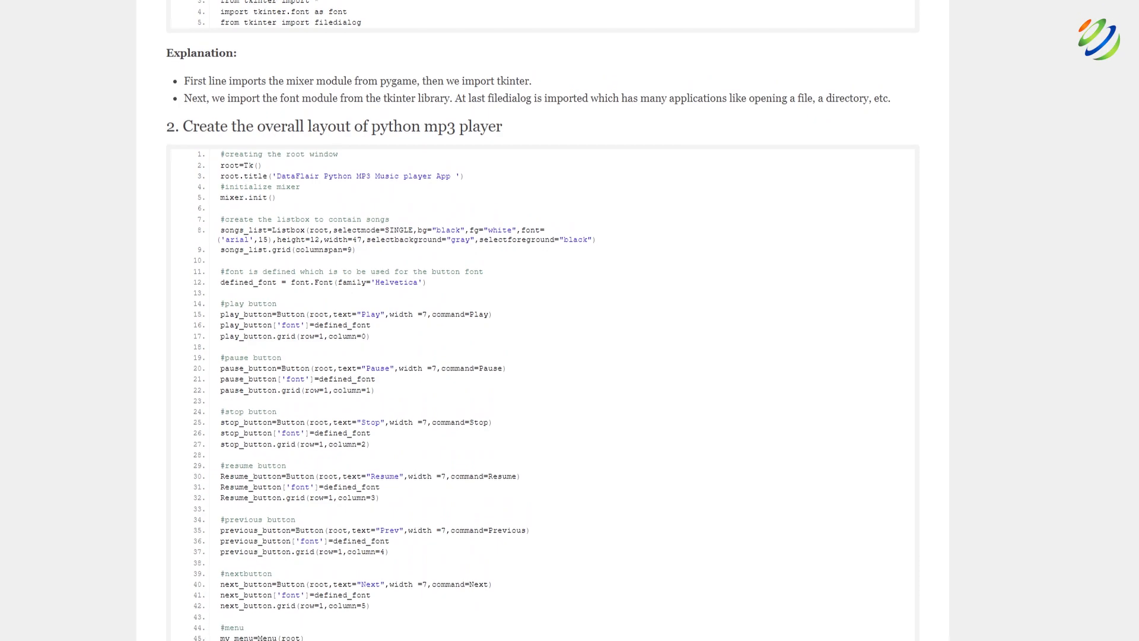
scroll("down", 3)
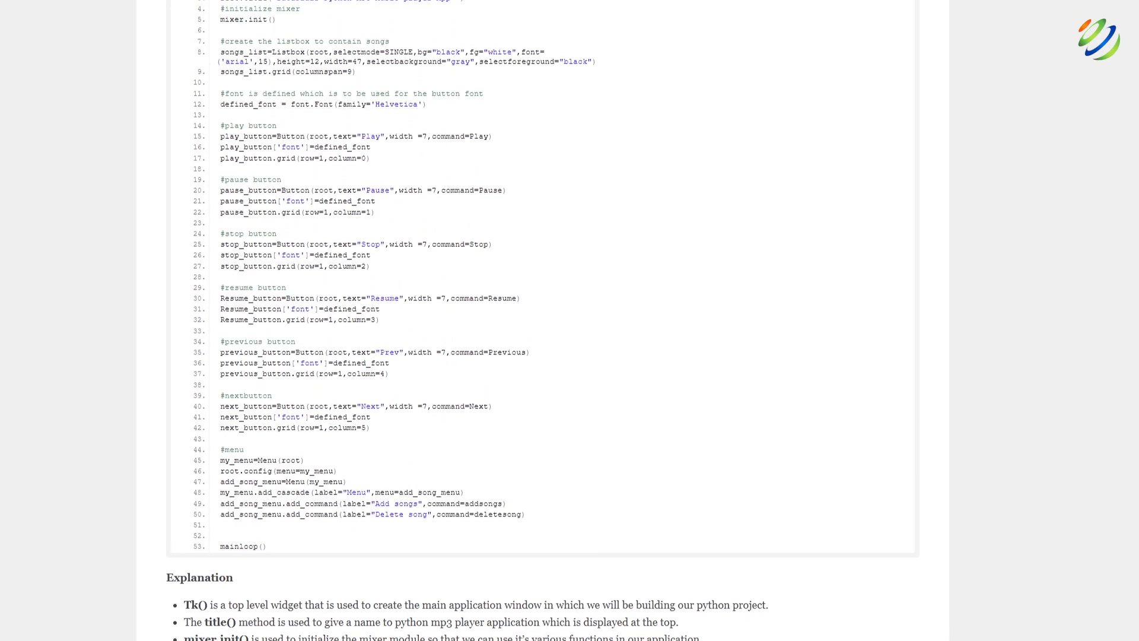
scroll("down", 3)
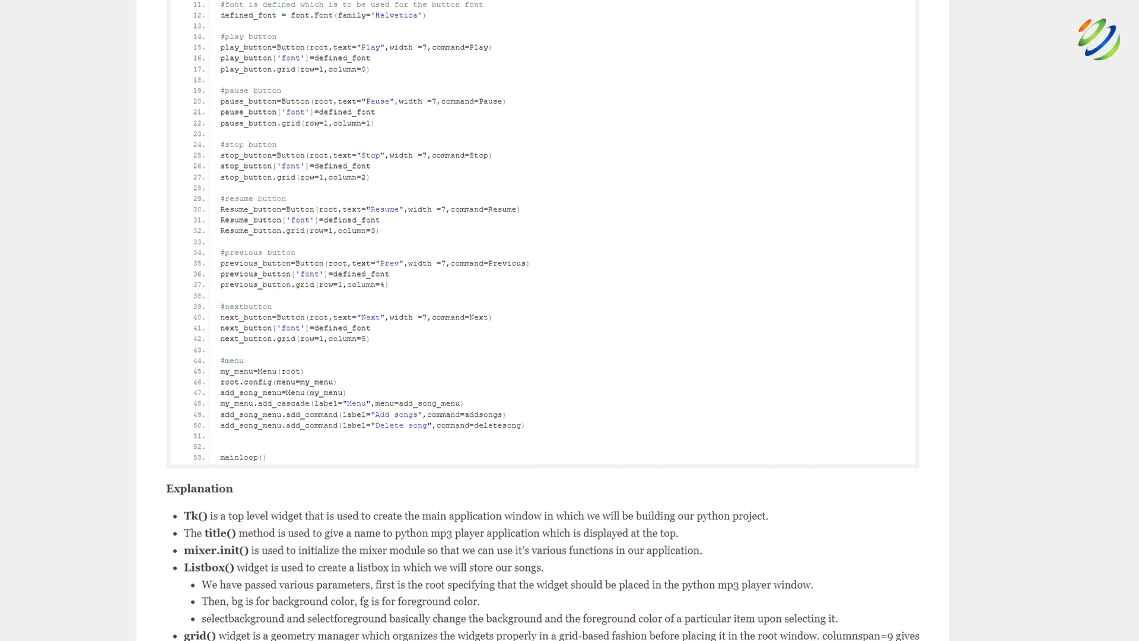
Continue to section 3, Create music player functions
scroll("down", 3)
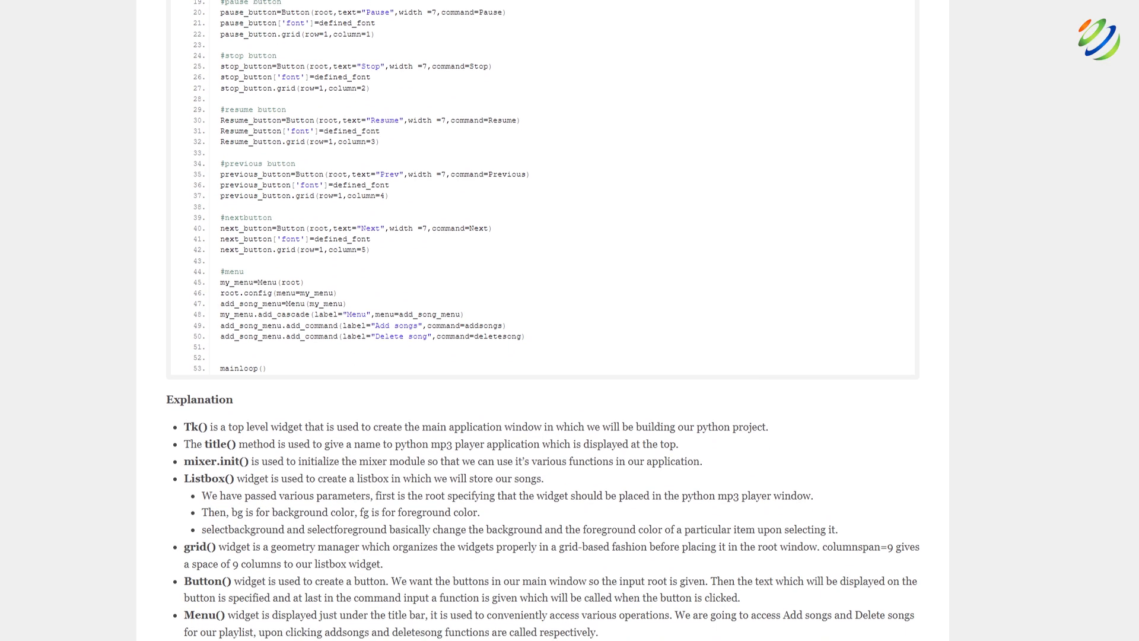
scroll("down", 3)
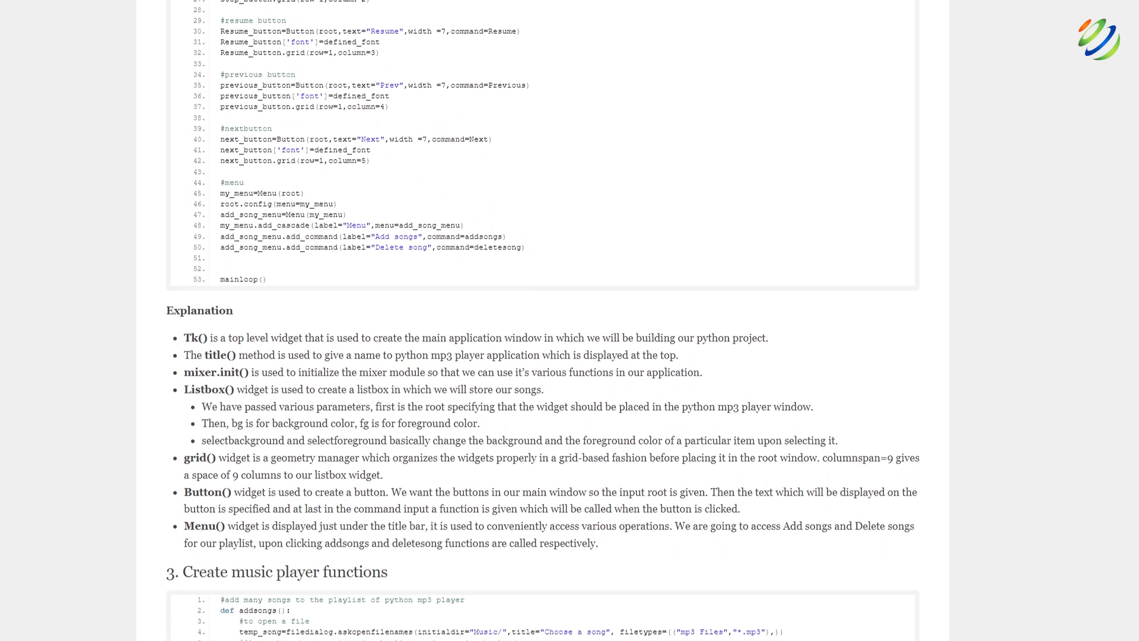
scroll("down", 3)
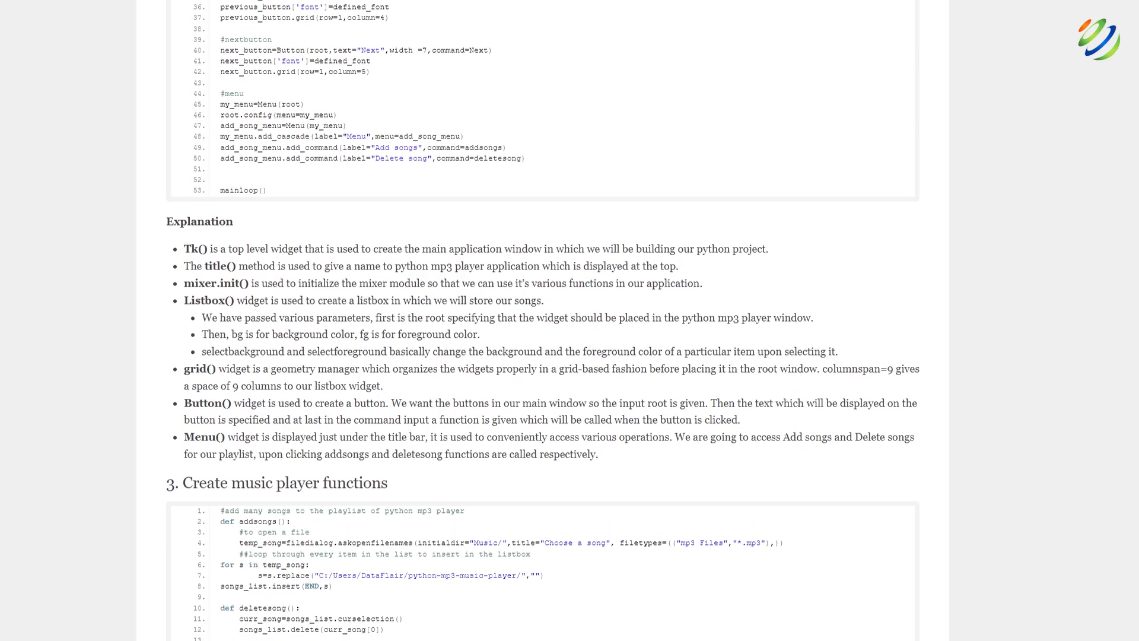
scroll("down", 3)
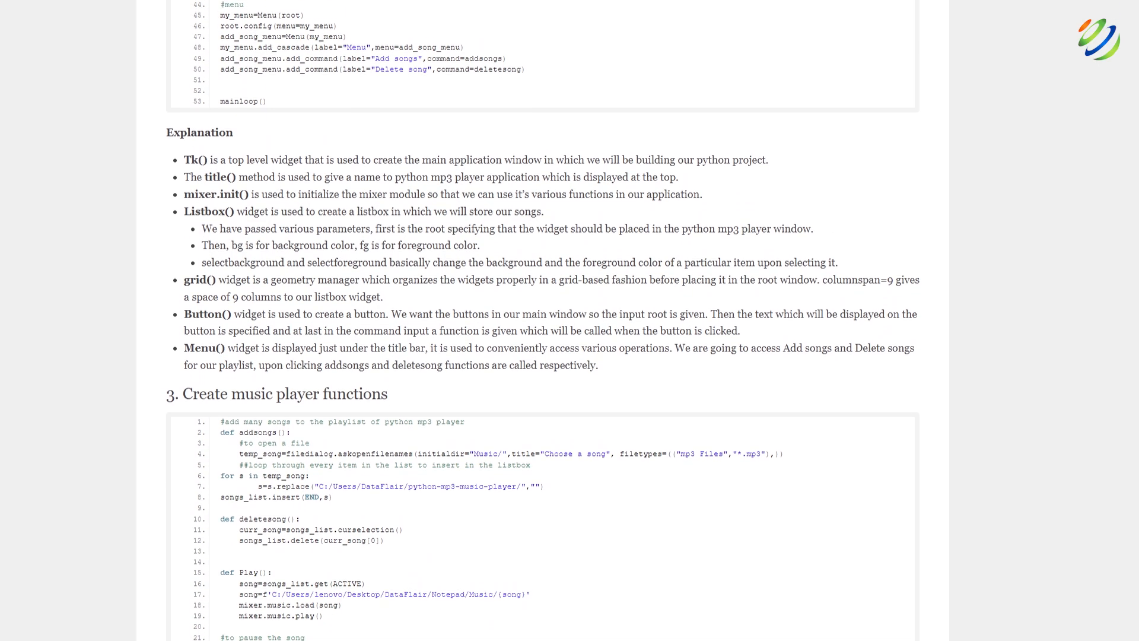
scroll("down", 3)
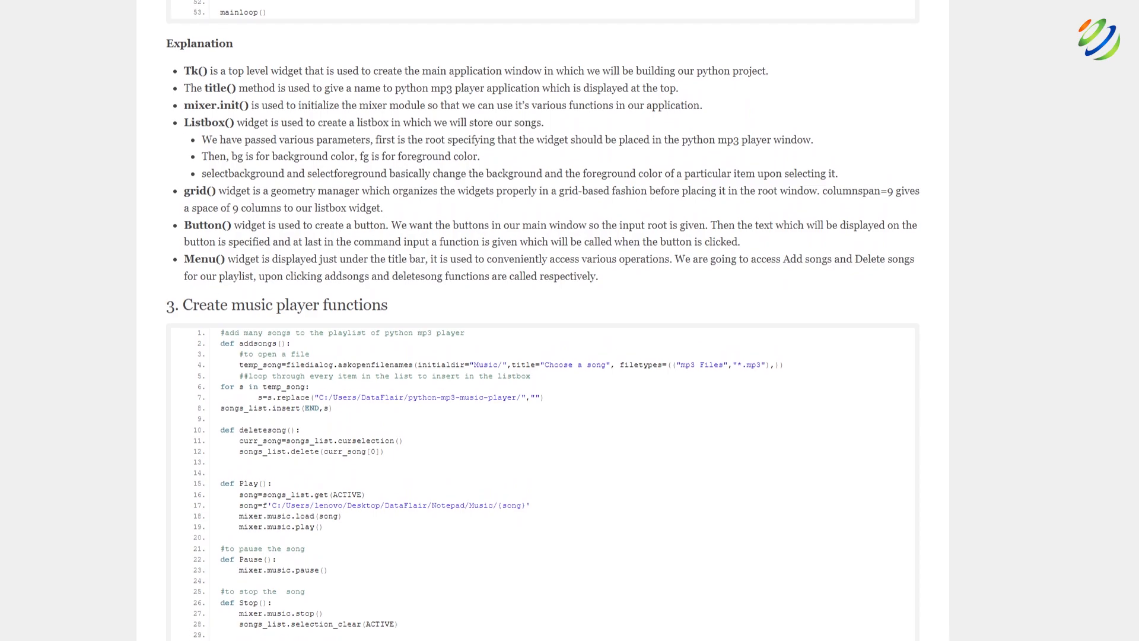
scroll("down", 3)
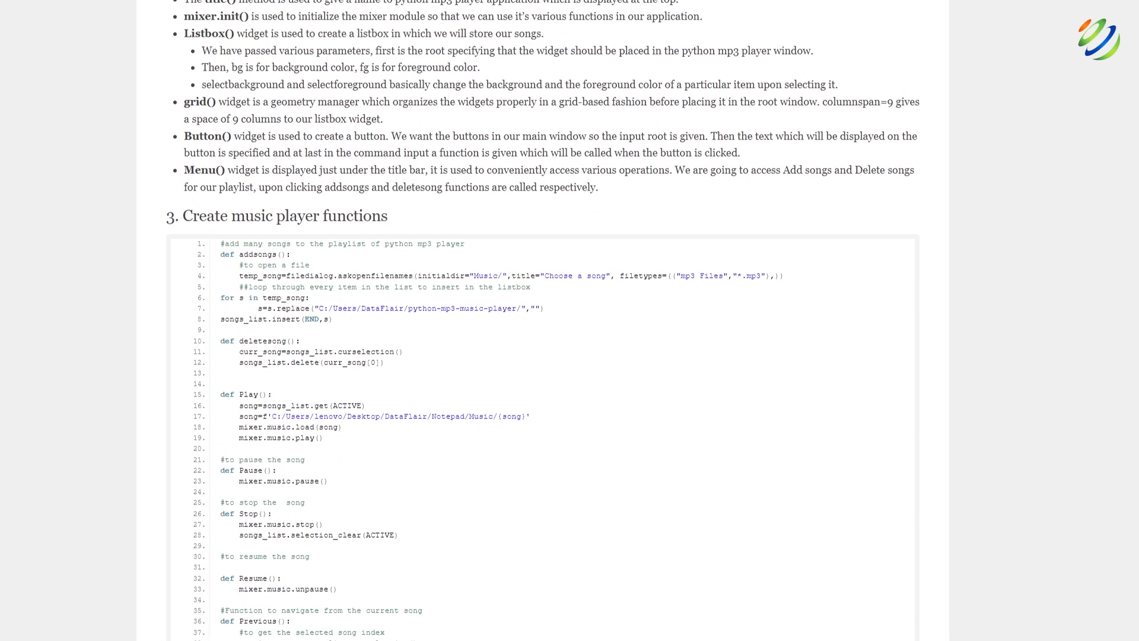
scroll("down", 3)
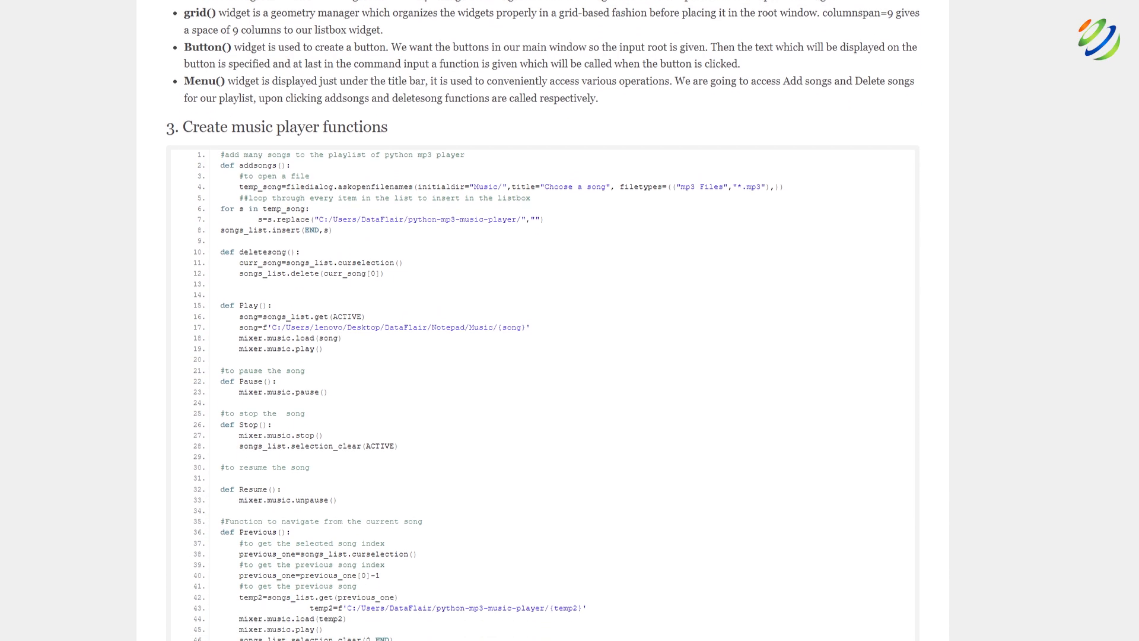
scroll("down", 3)
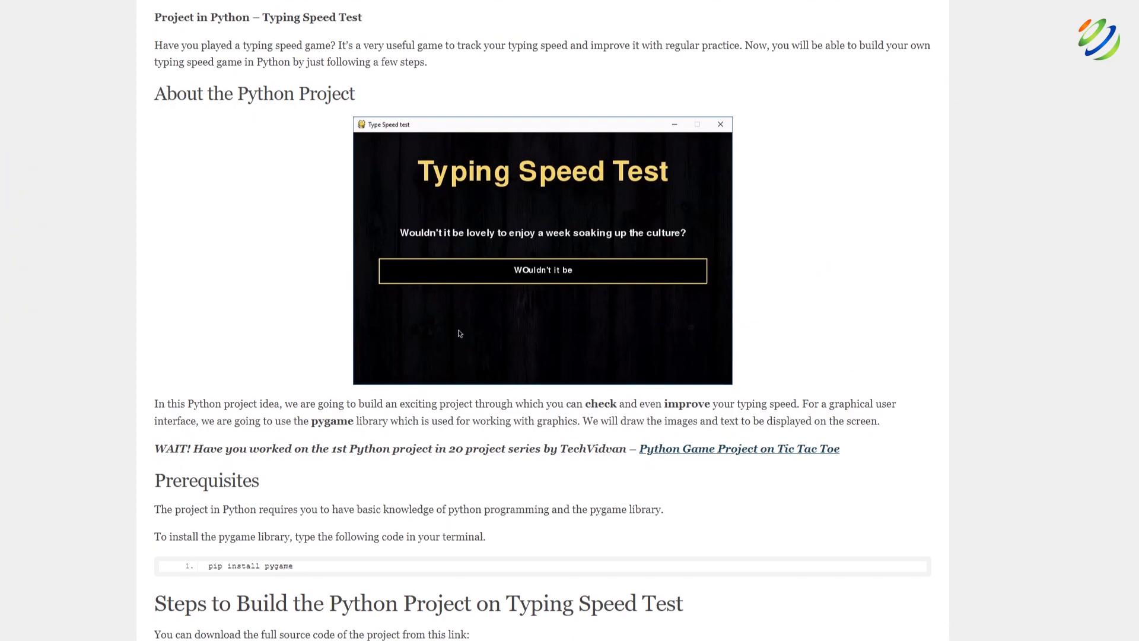
Scroll the Typing Speed Test tutorial through its prerequisites and file structure
scroll("down", 3)
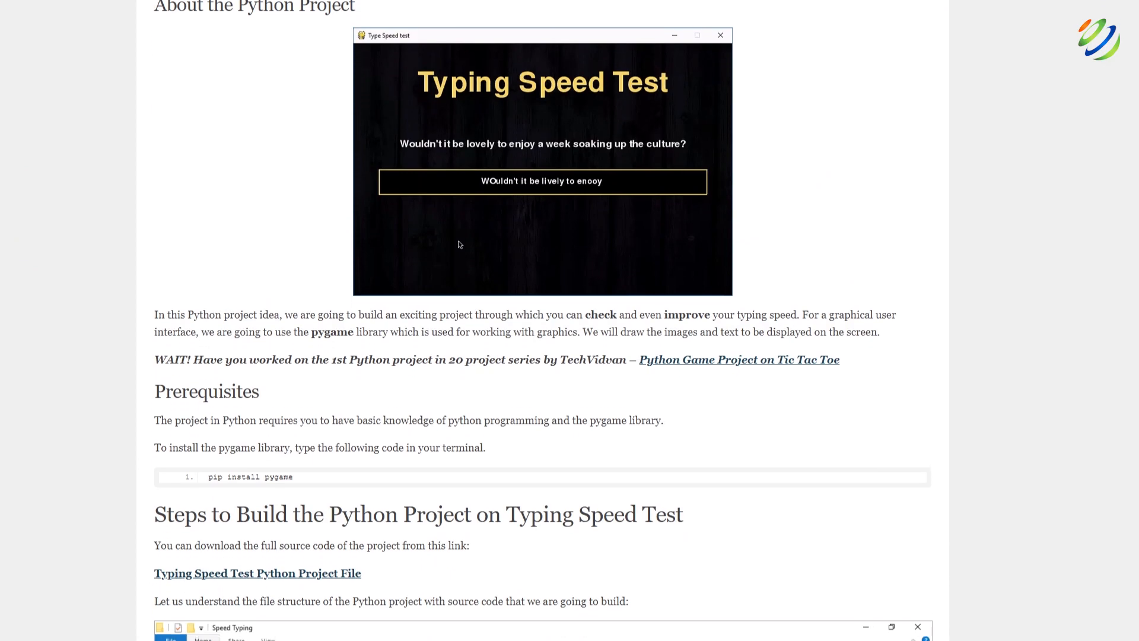
scroll("down", 3)
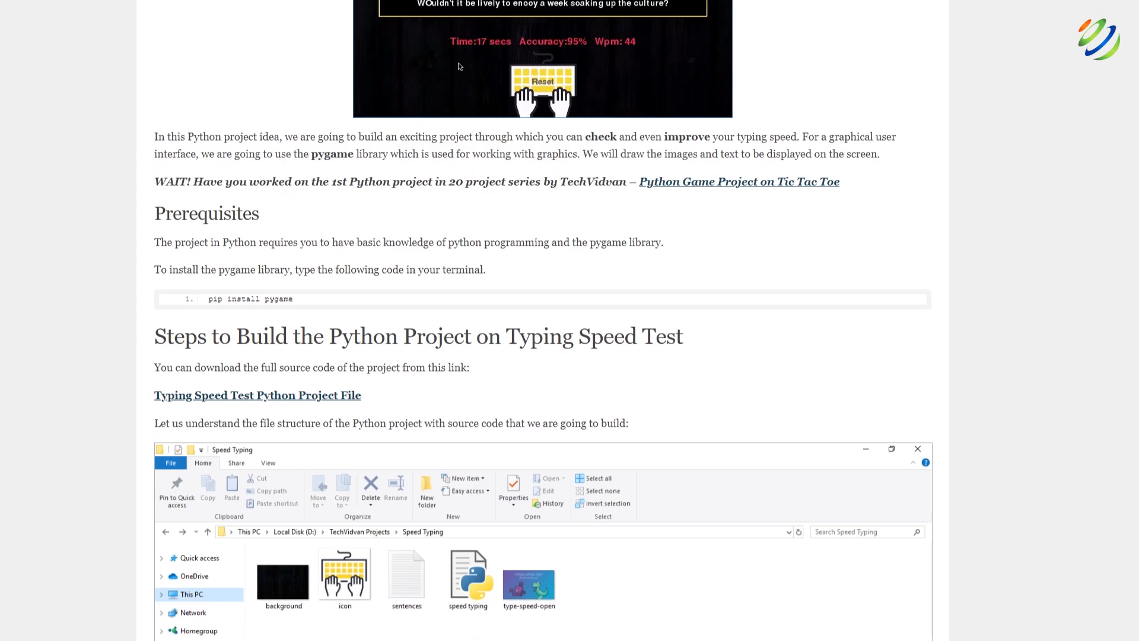
scroll("down", 3)
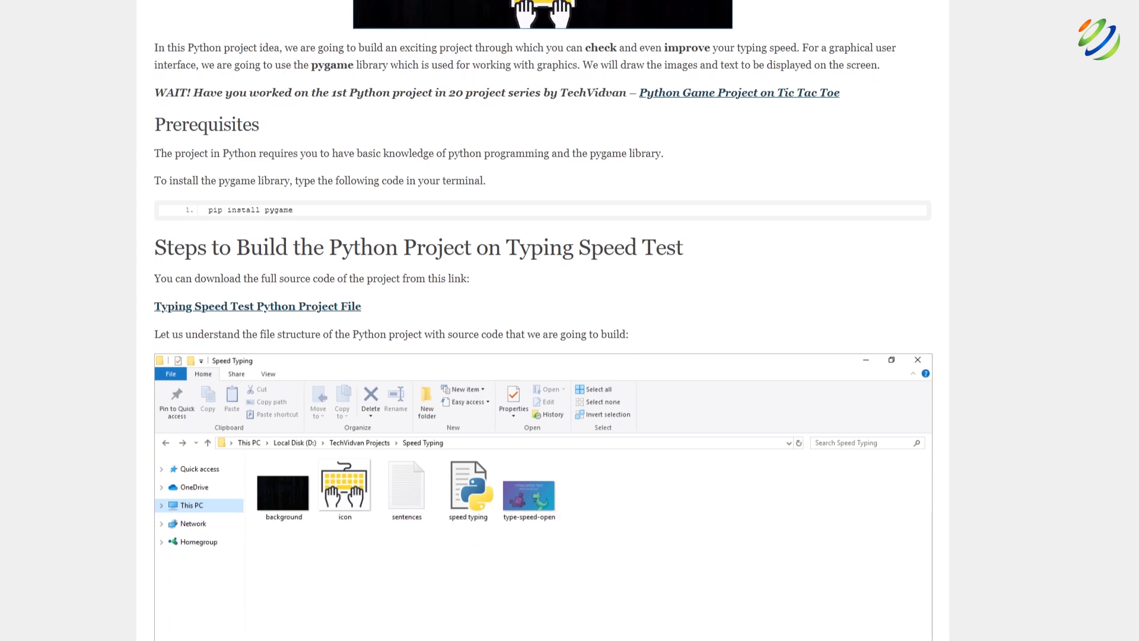
scroll("down", 3)
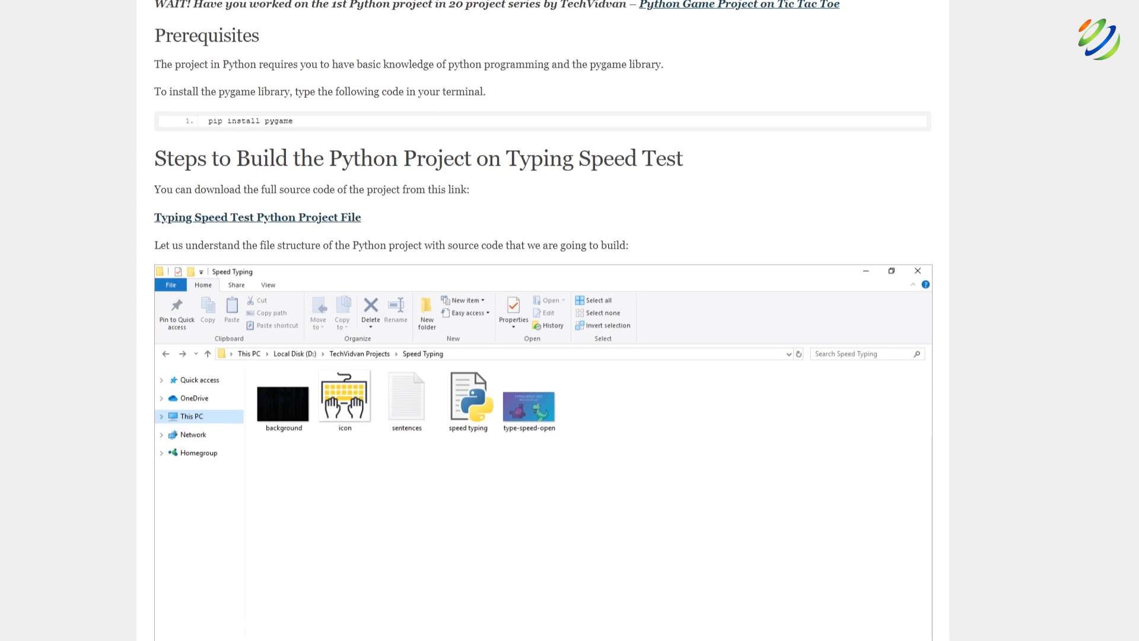
scroll("down", 3)
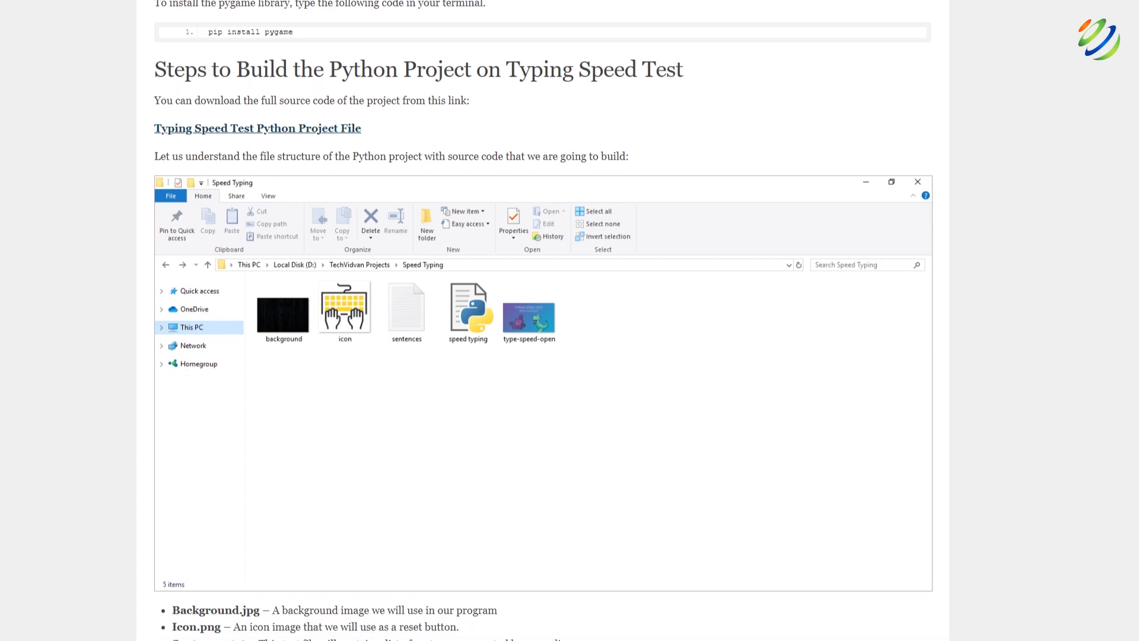
scroll("down", 3)
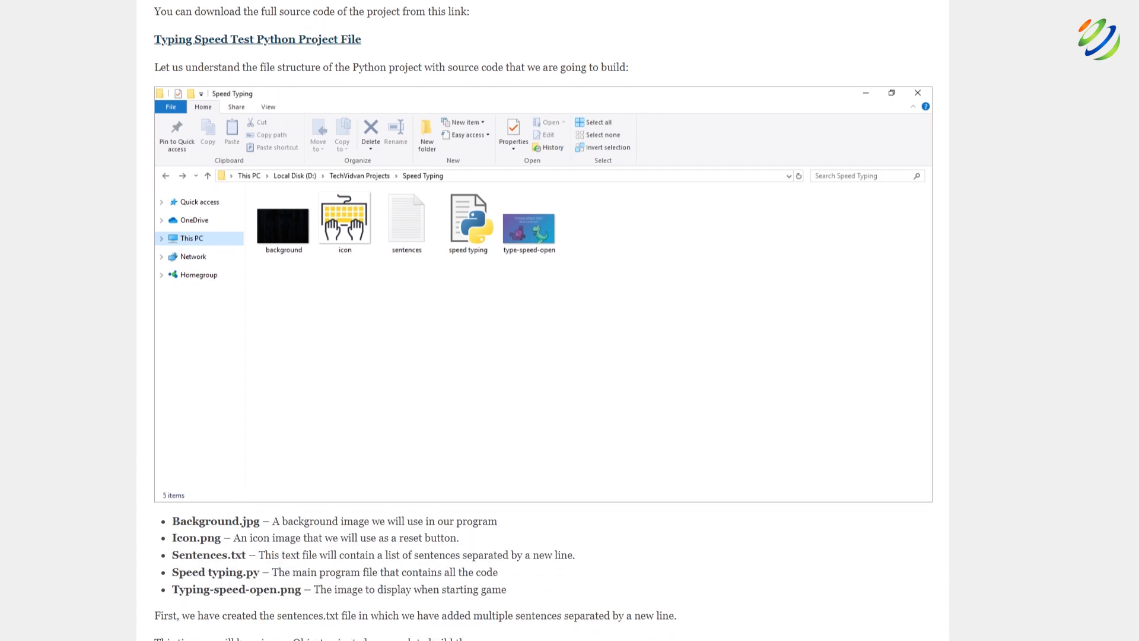
scroll("down", 3)
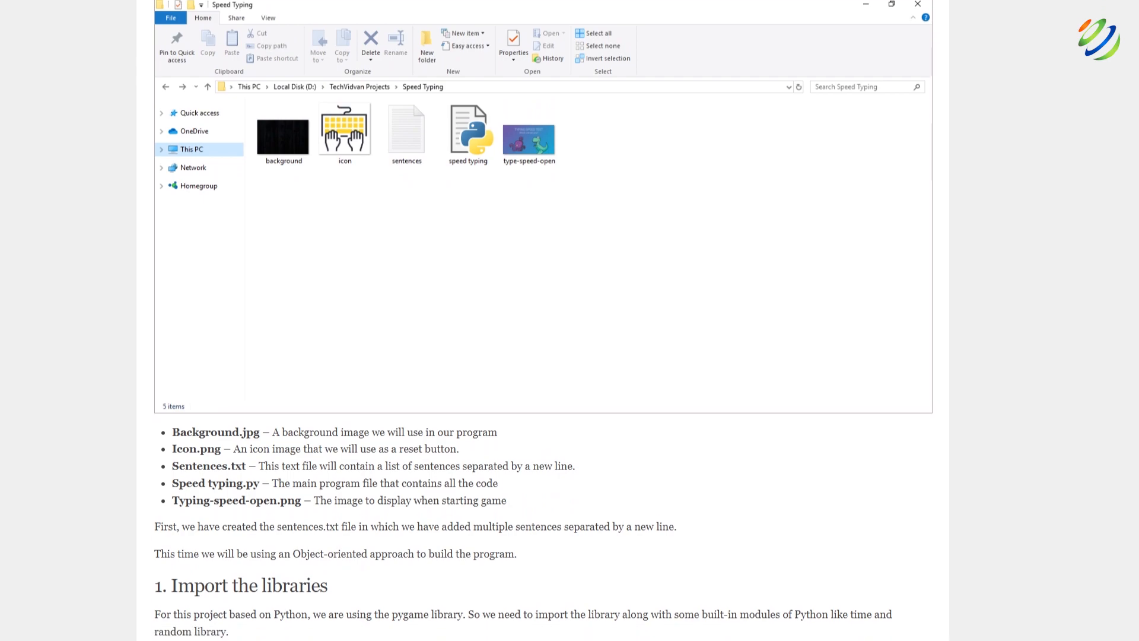
Continue to the game class constructor, draw_text() helper and get_sentence() heading
scroll("down", 3)
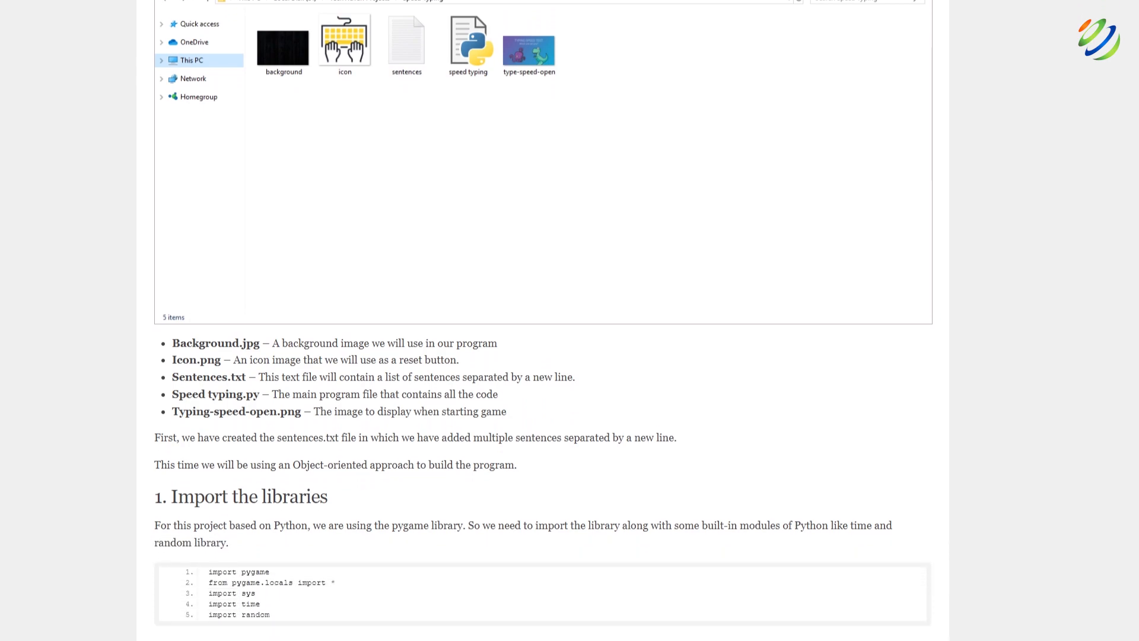
scroll("down", 3)
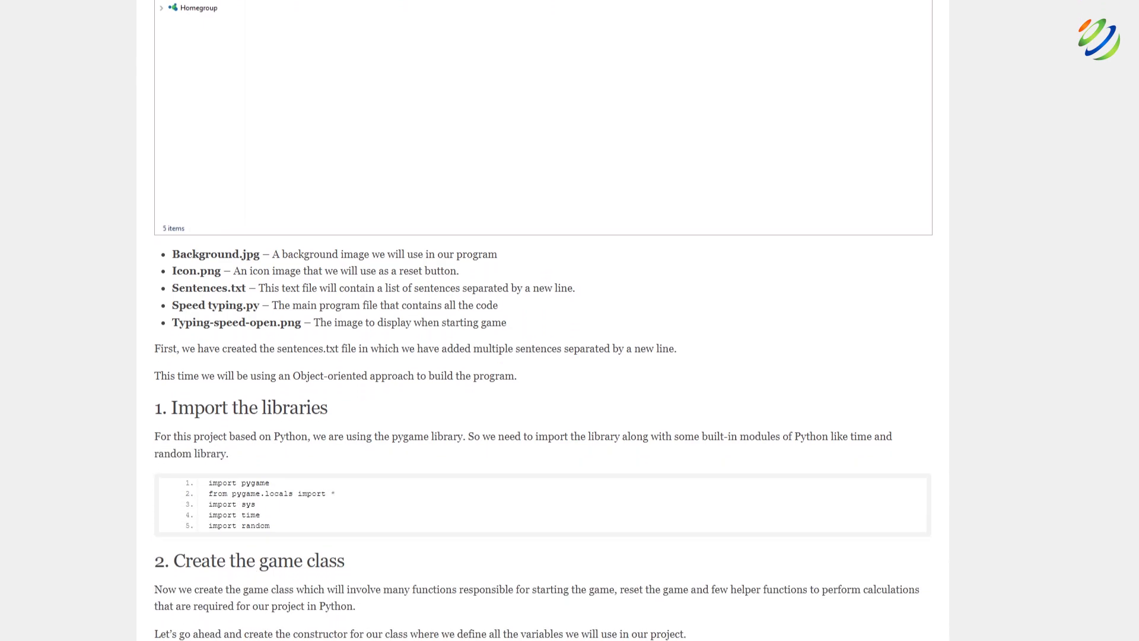
scroll("down", 3)
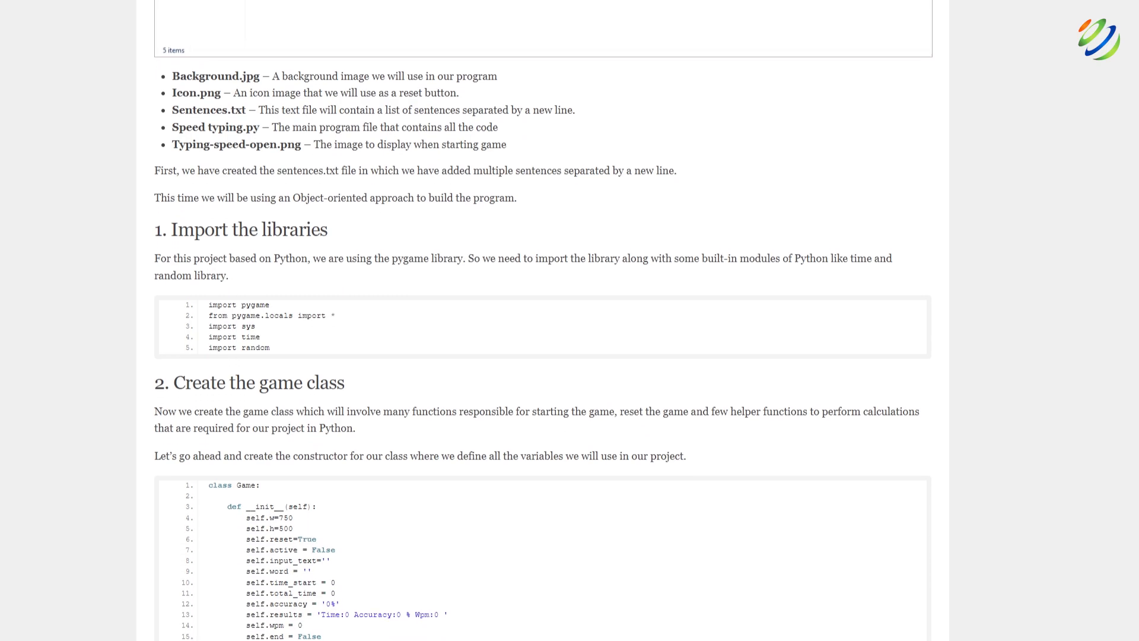
scroll("down", 3)
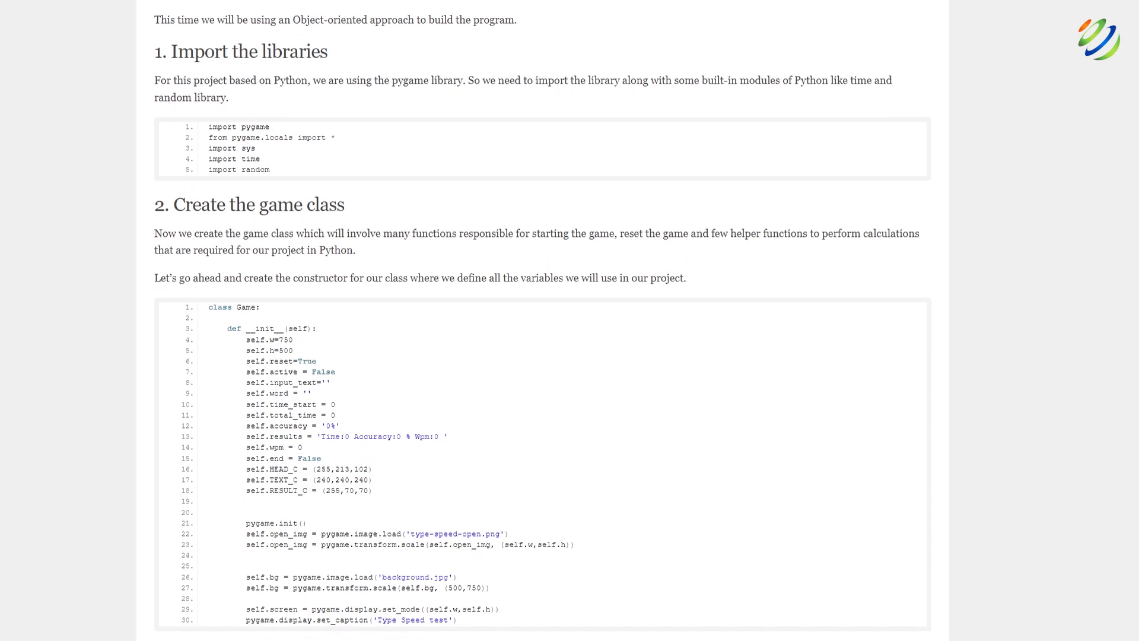
scroll("down", 3)
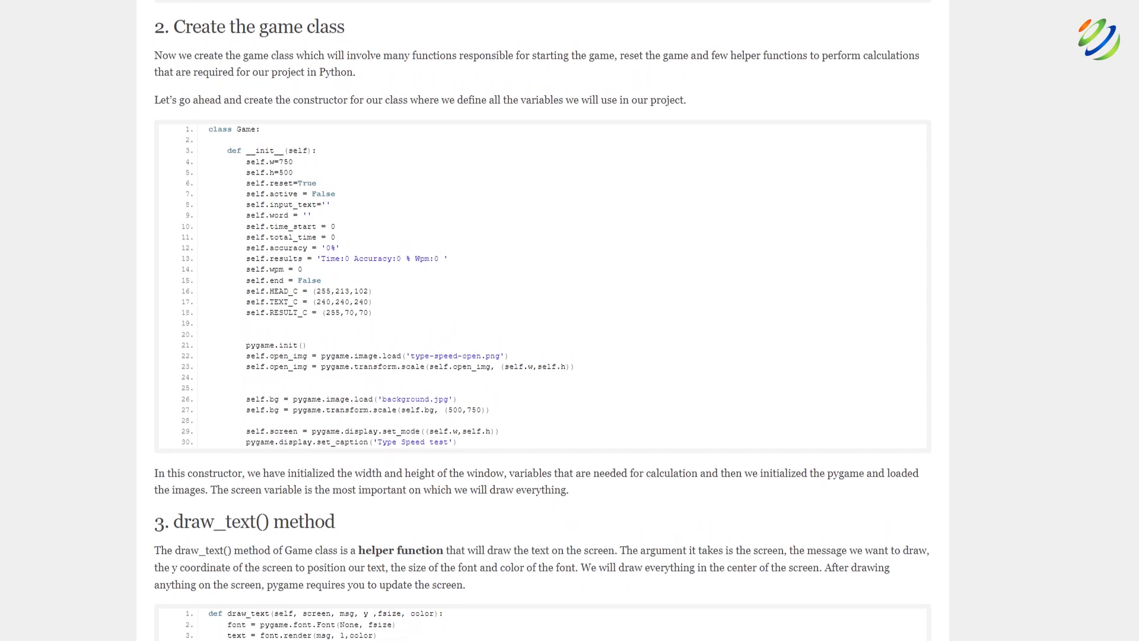
scroll("down", 3)
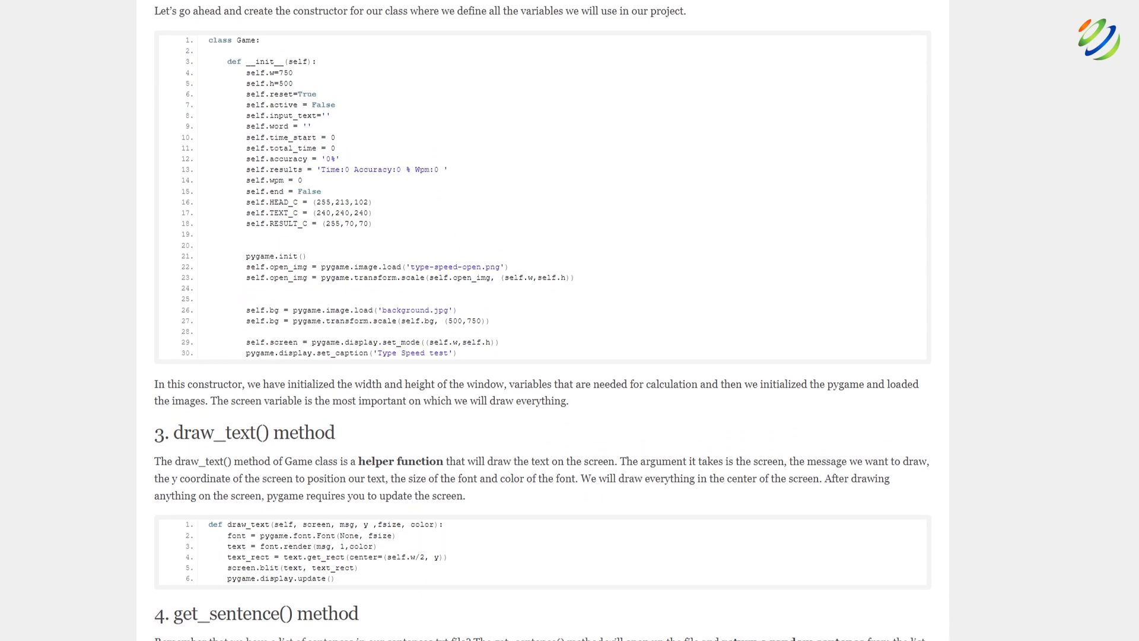
Scroll the Typing Speed Test page down to the get_sentence() code and show_results() accuracy formula
scroll("down", 3)
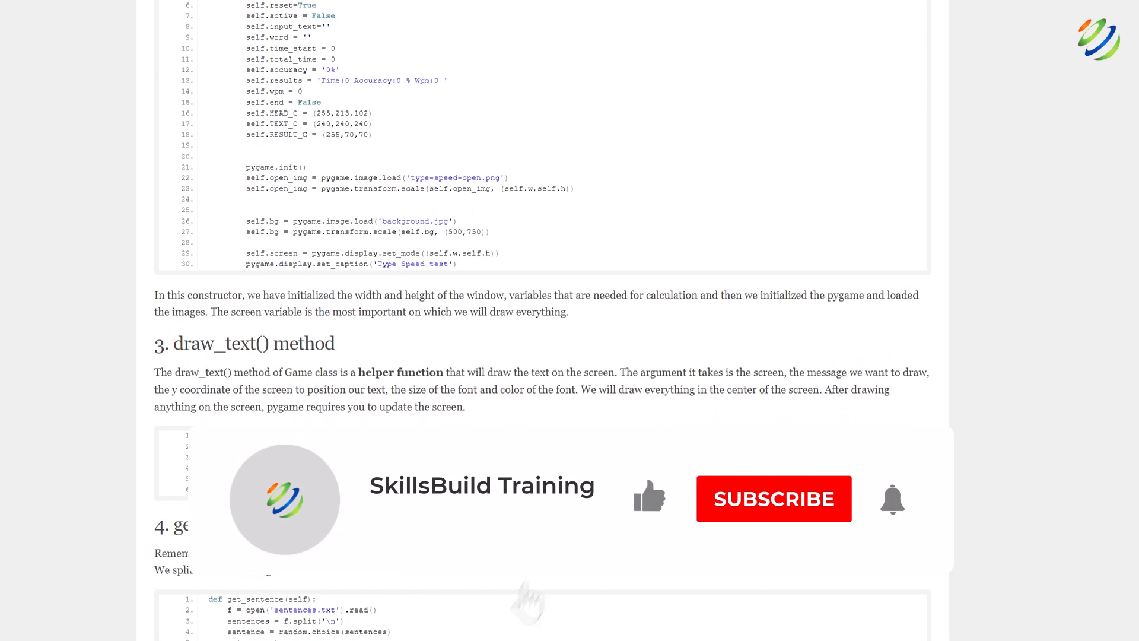
scroll("down", 3)
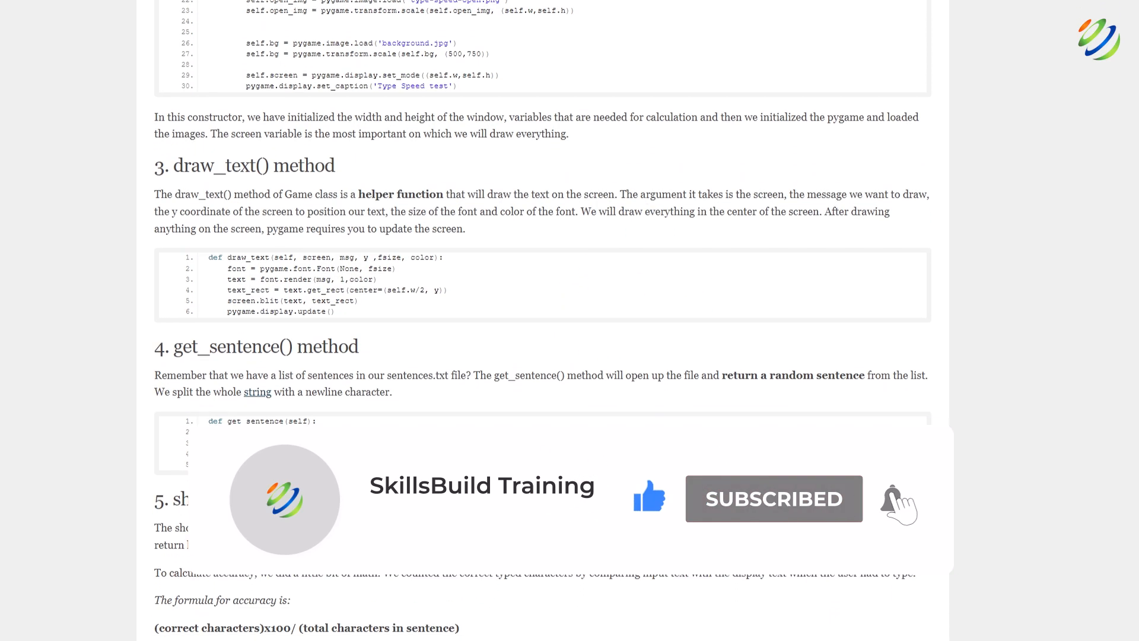
scroll("down", 3)
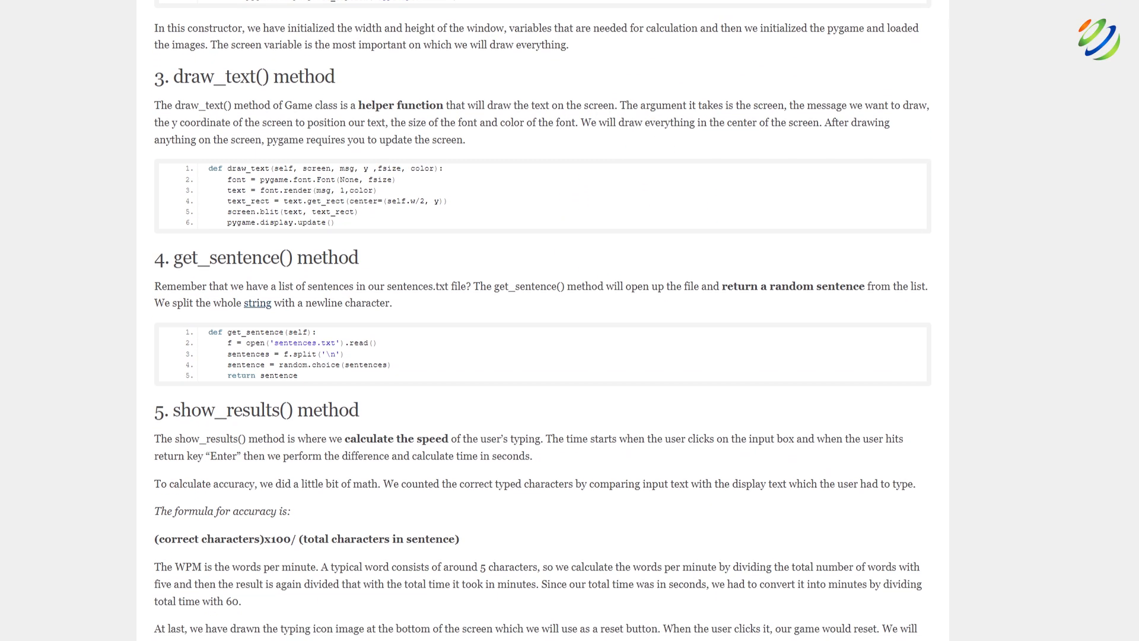